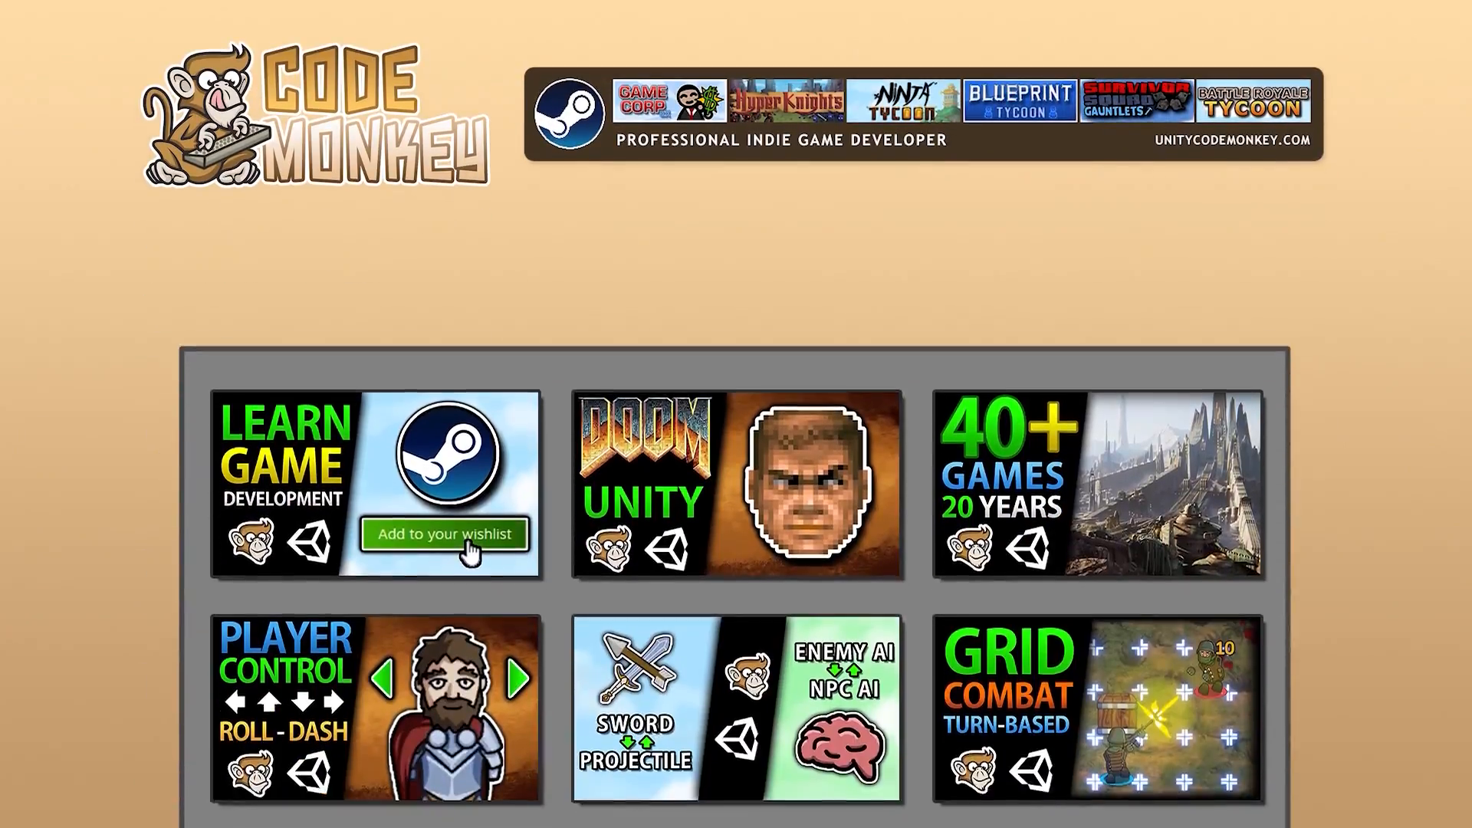
- Enter 'Hello! Is it me you' as the player's greeting and submit it with OK
scroll(down, 3)
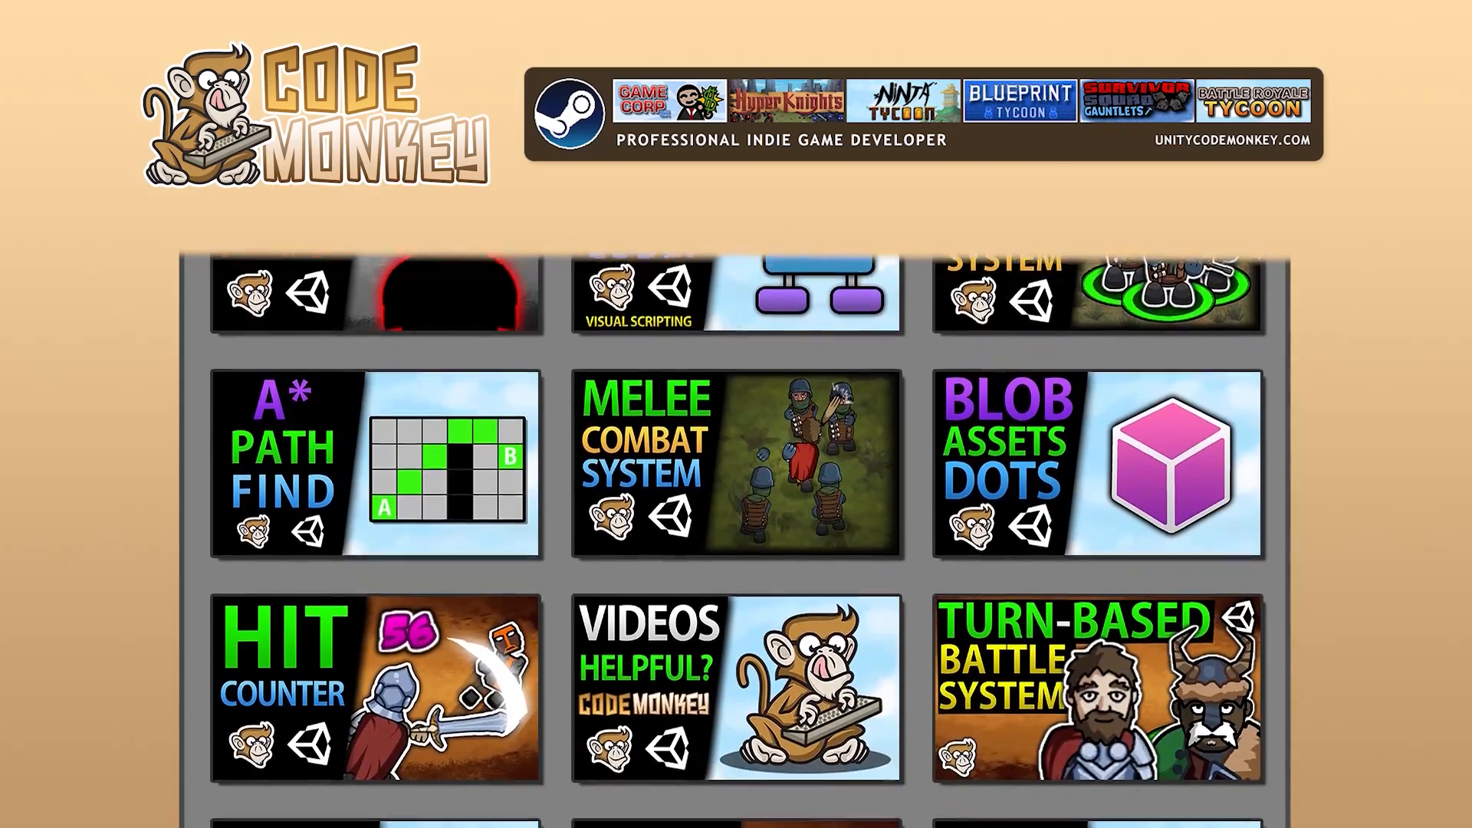
scroll(down, 3)
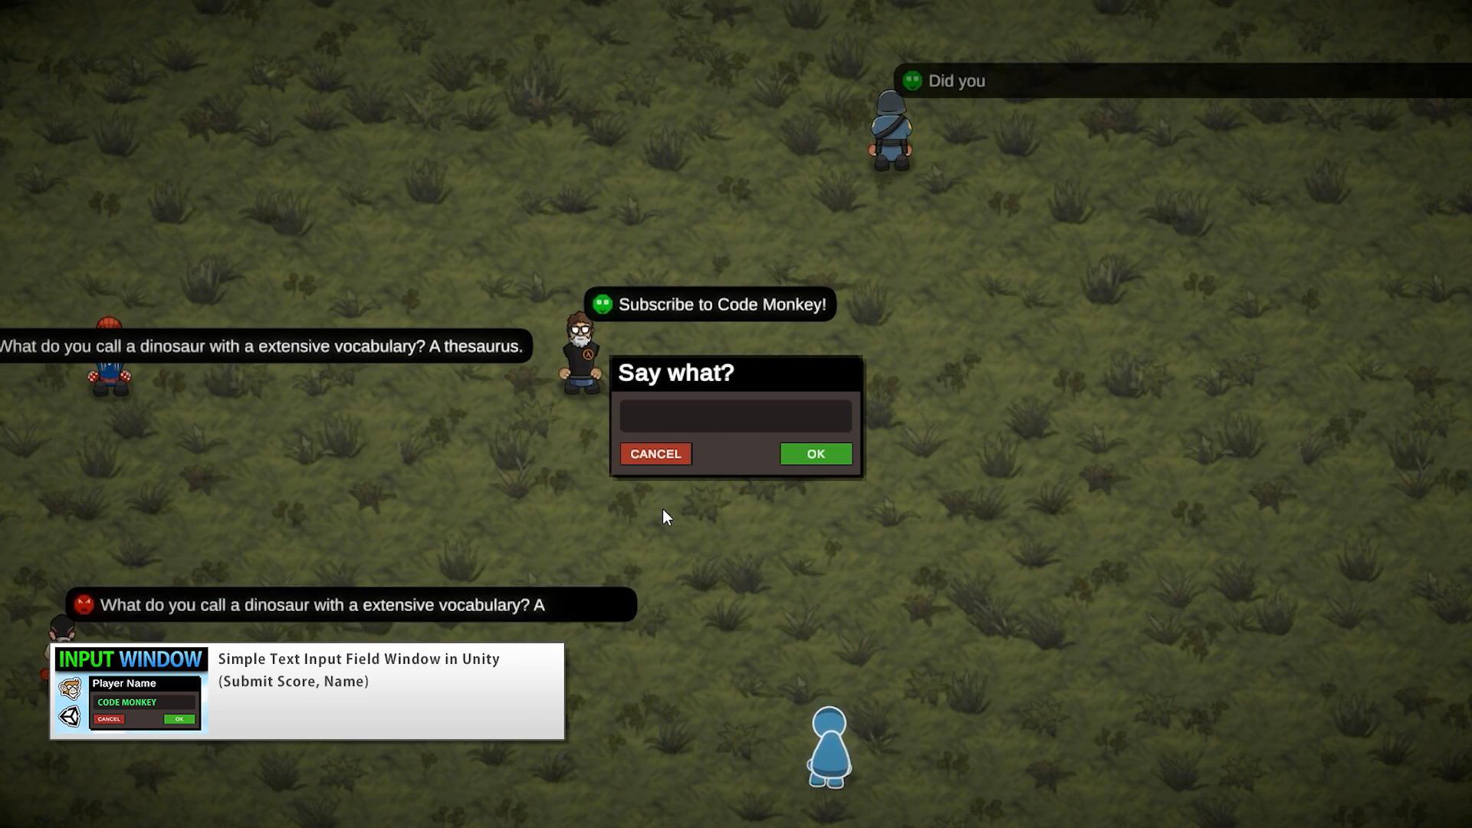
text(Hello! Is it me youre looking for?)
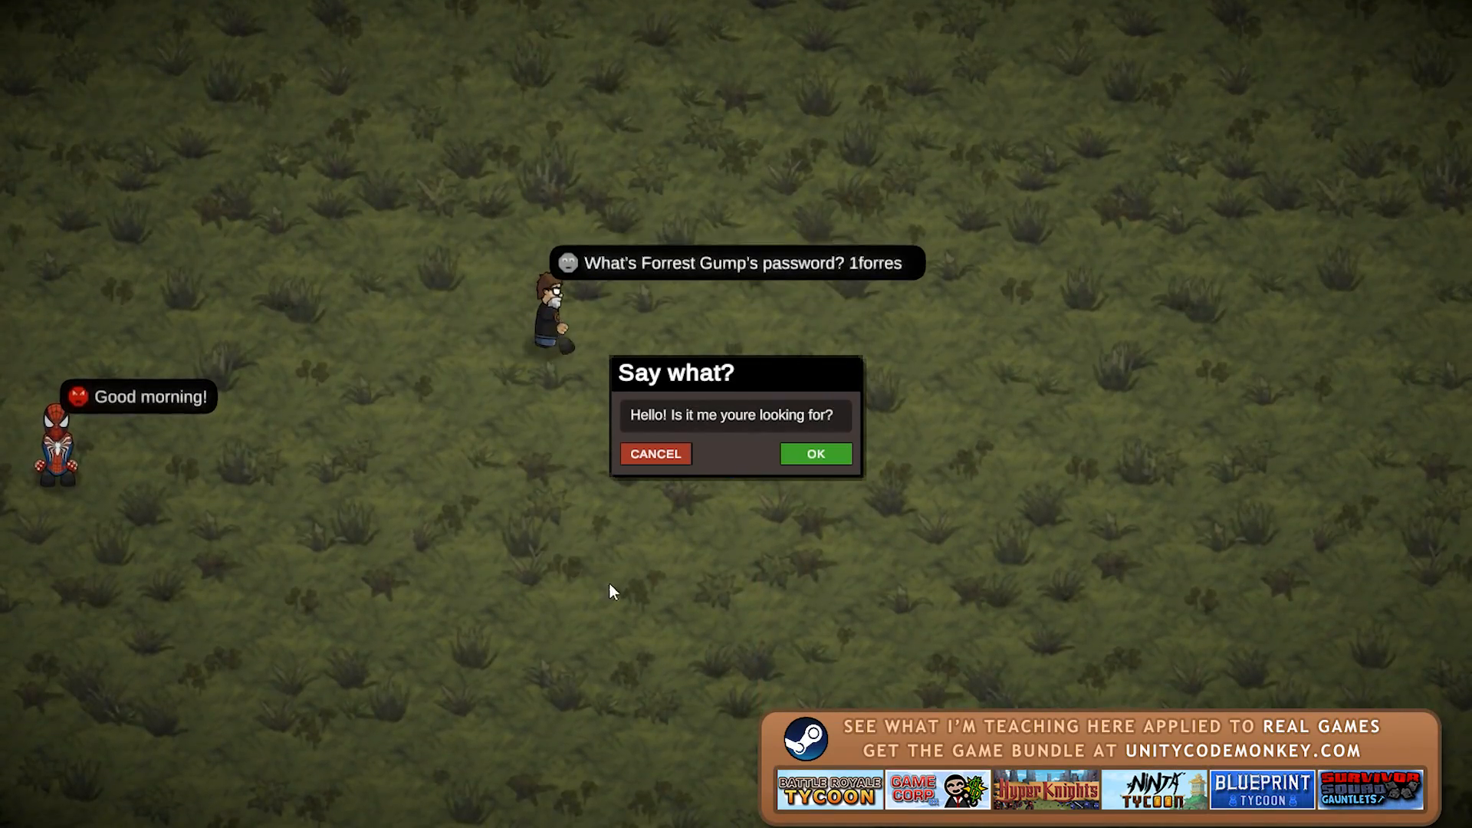
click(814, 453)
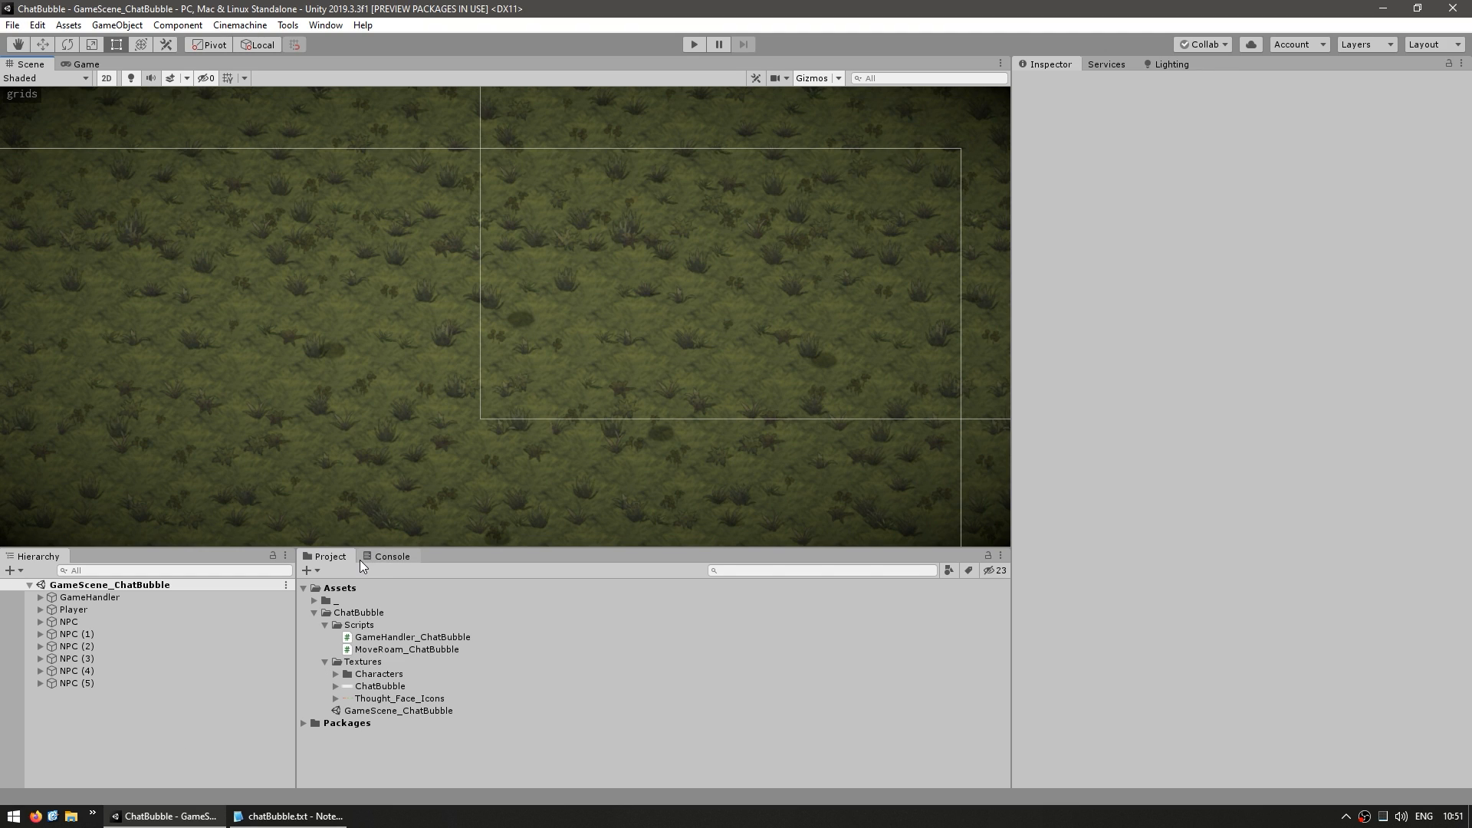
mouse_move(560, 367)
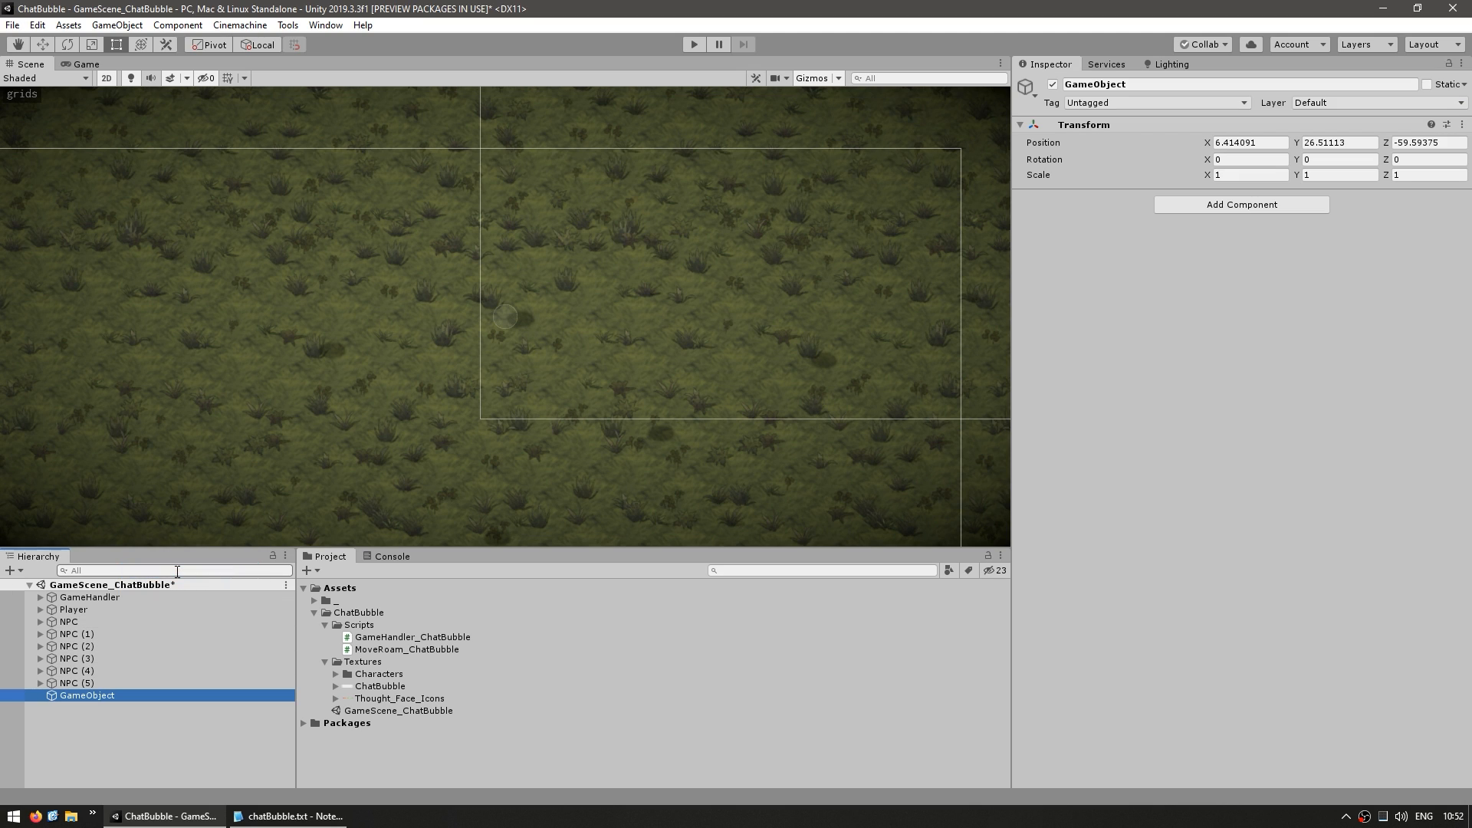
- Rename the empty object ChatBubble and give it sprite children and a TextMeshPro Text child
double_click(87, 695)
text(ChatBubble)
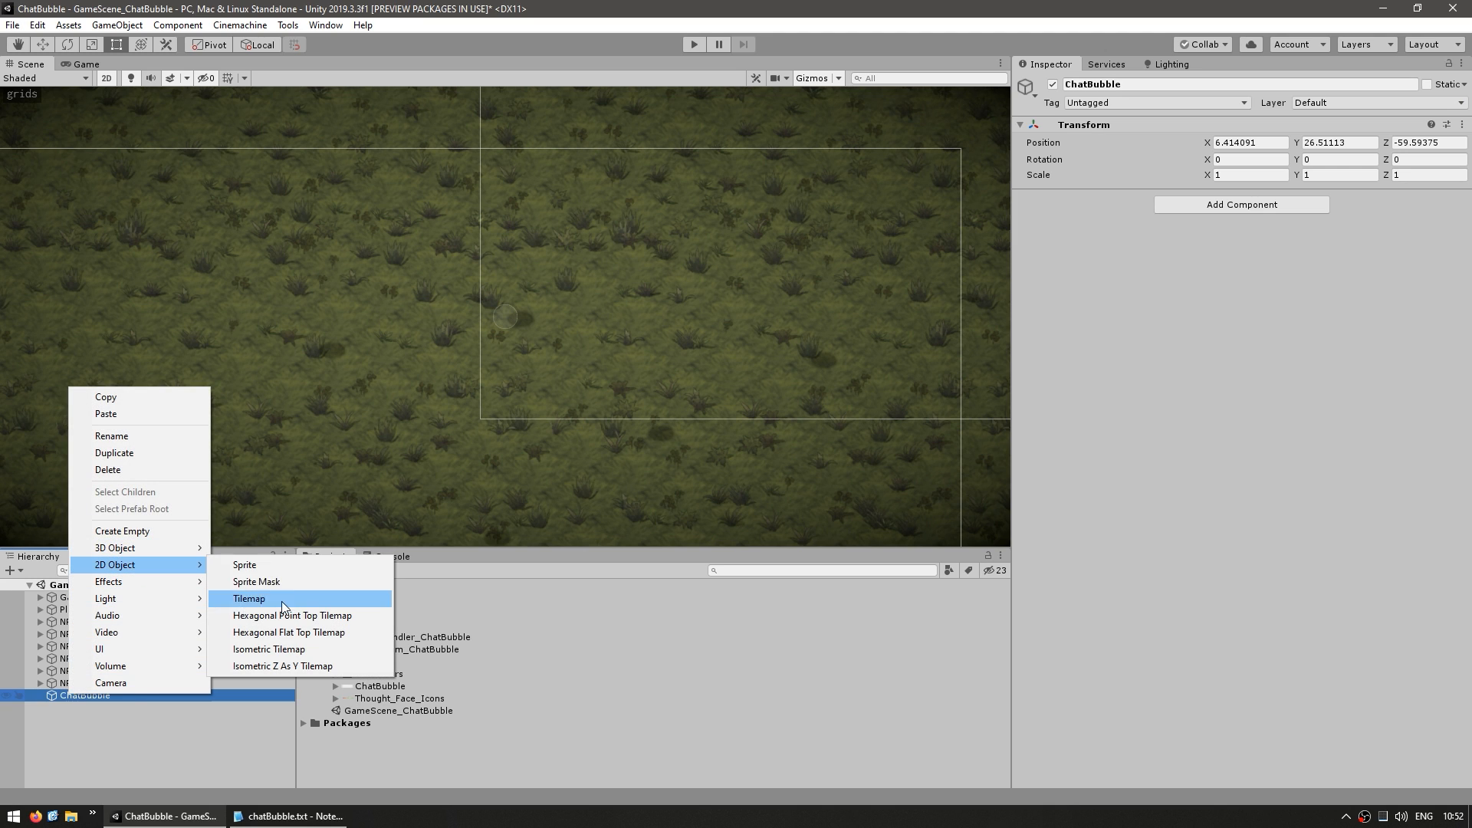
click(244, 564)
text(Icon)
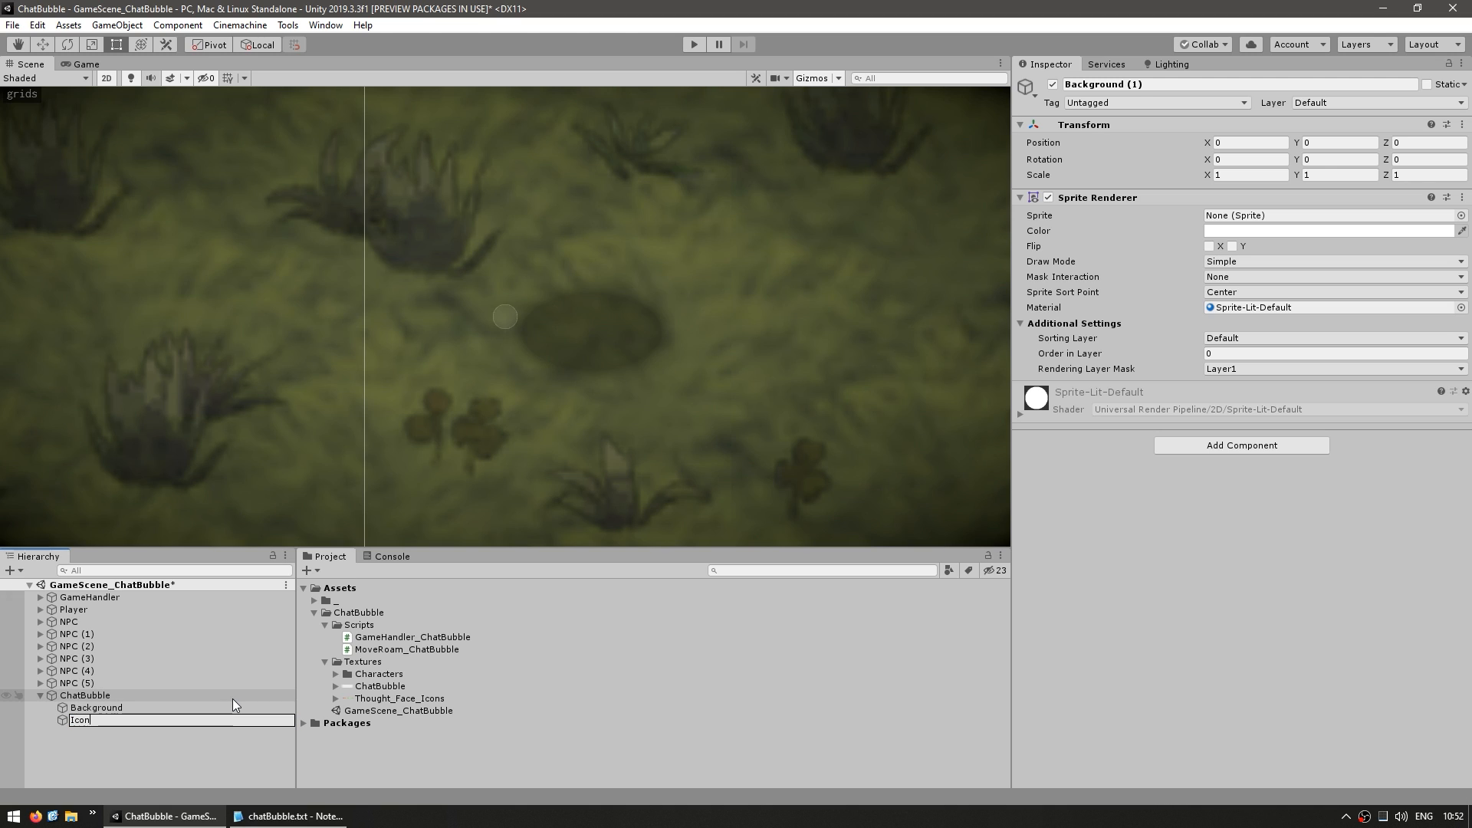
right_click(85, 695)
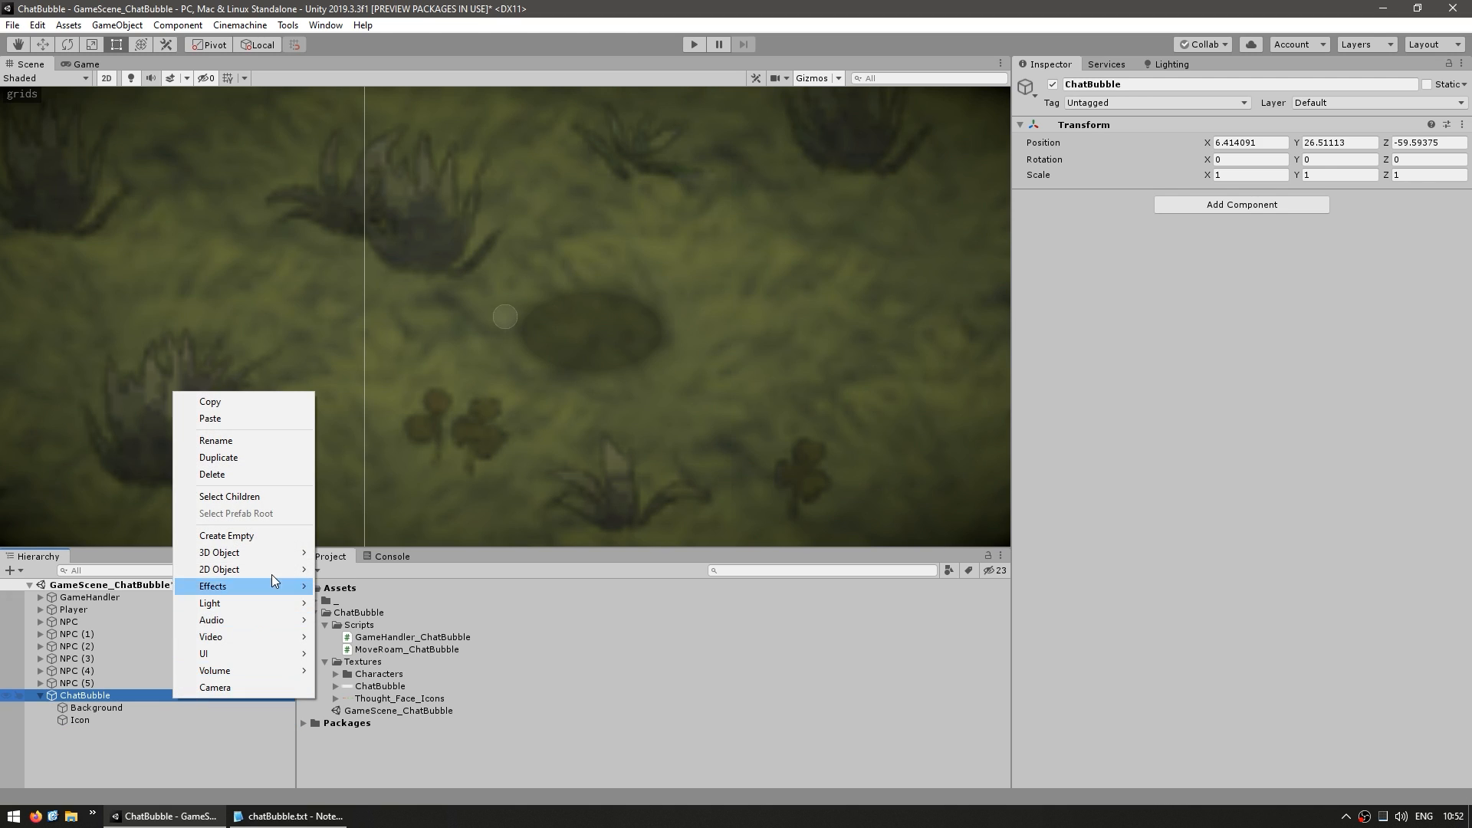
mouse_move(218, 552)
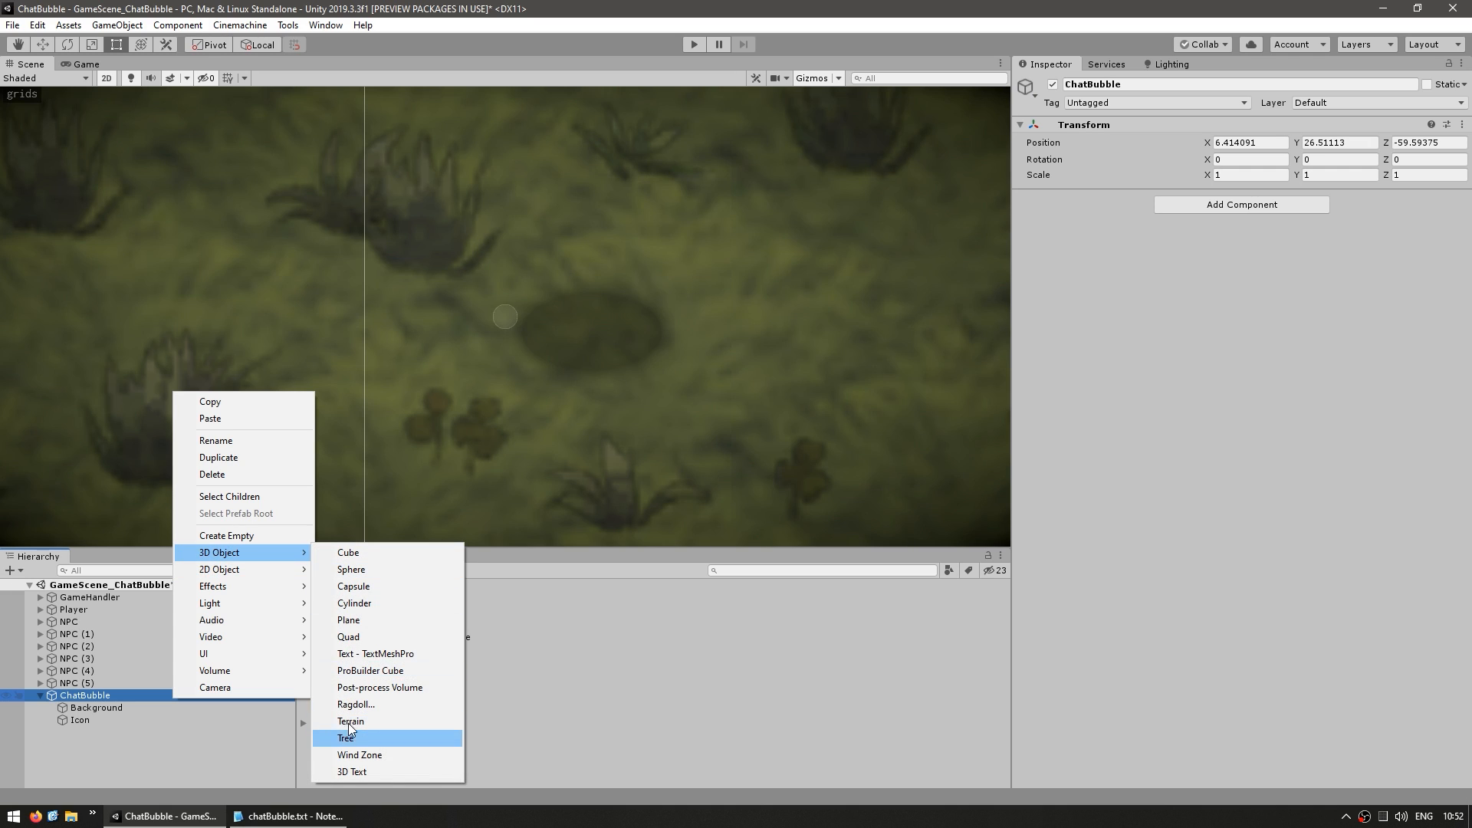
click(375, 654)
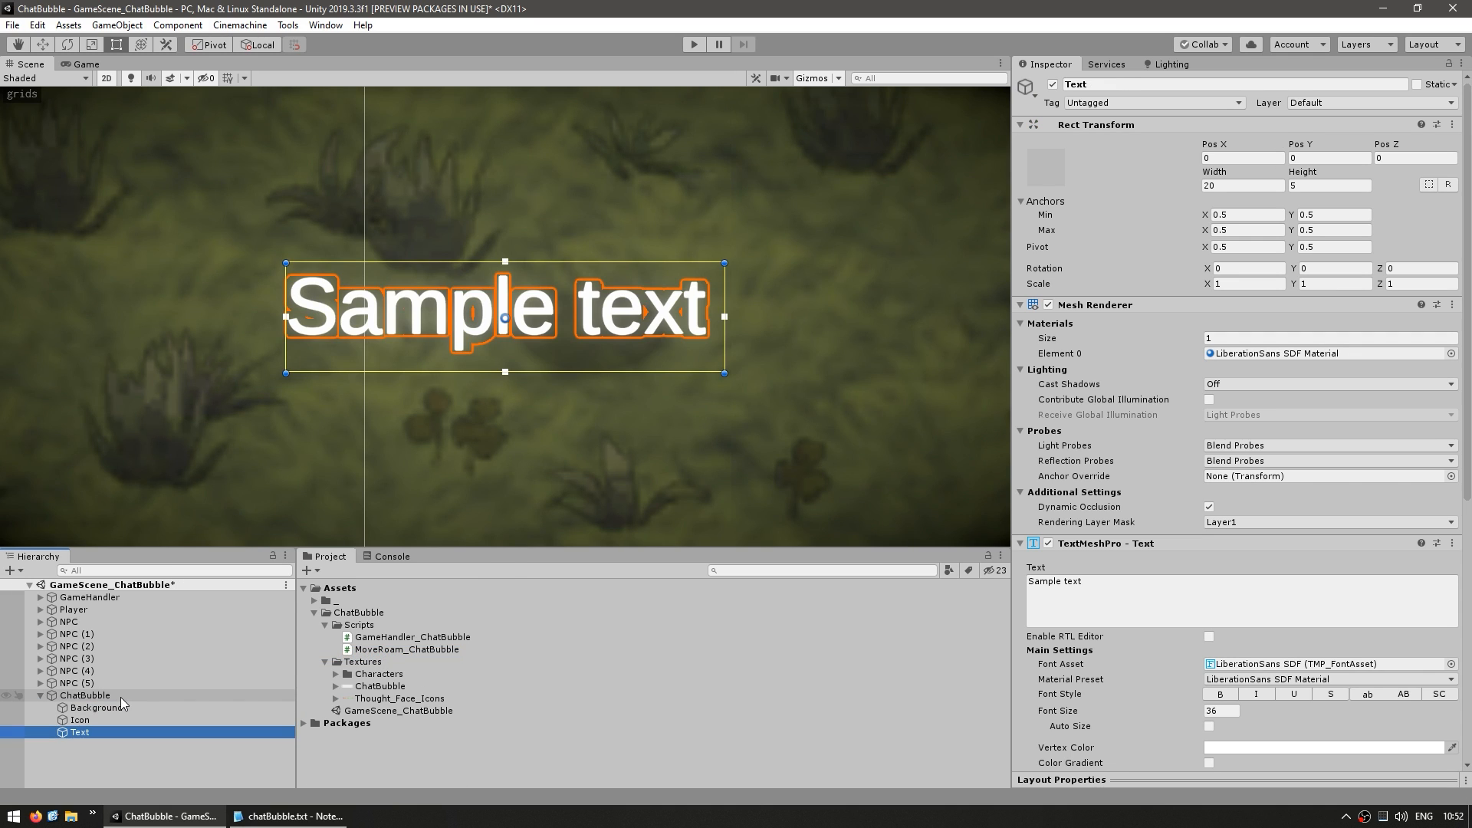
click(95, 707)
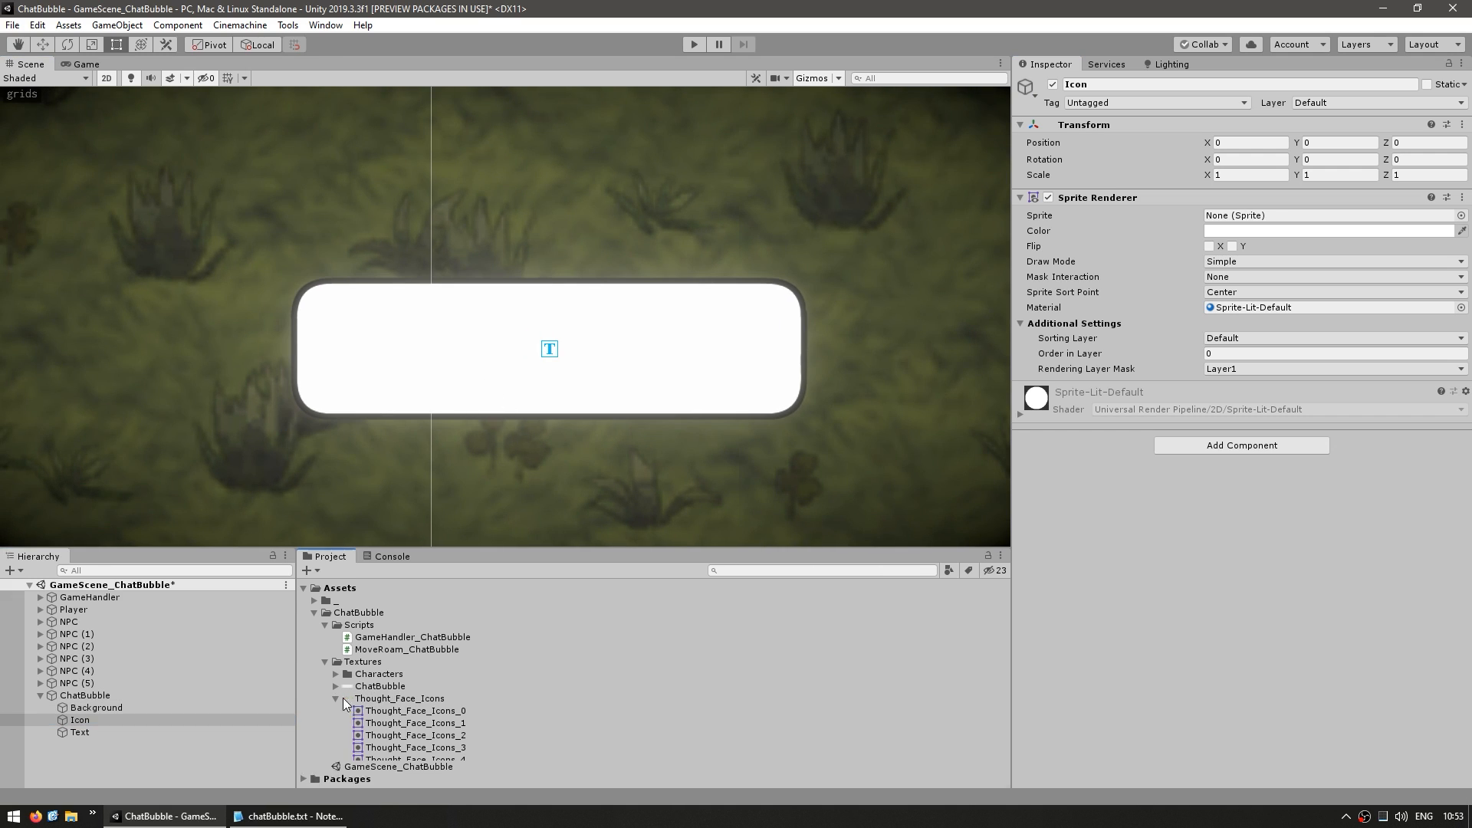
- Put the Background object on the Background sorting layer
scroll(down, 3)
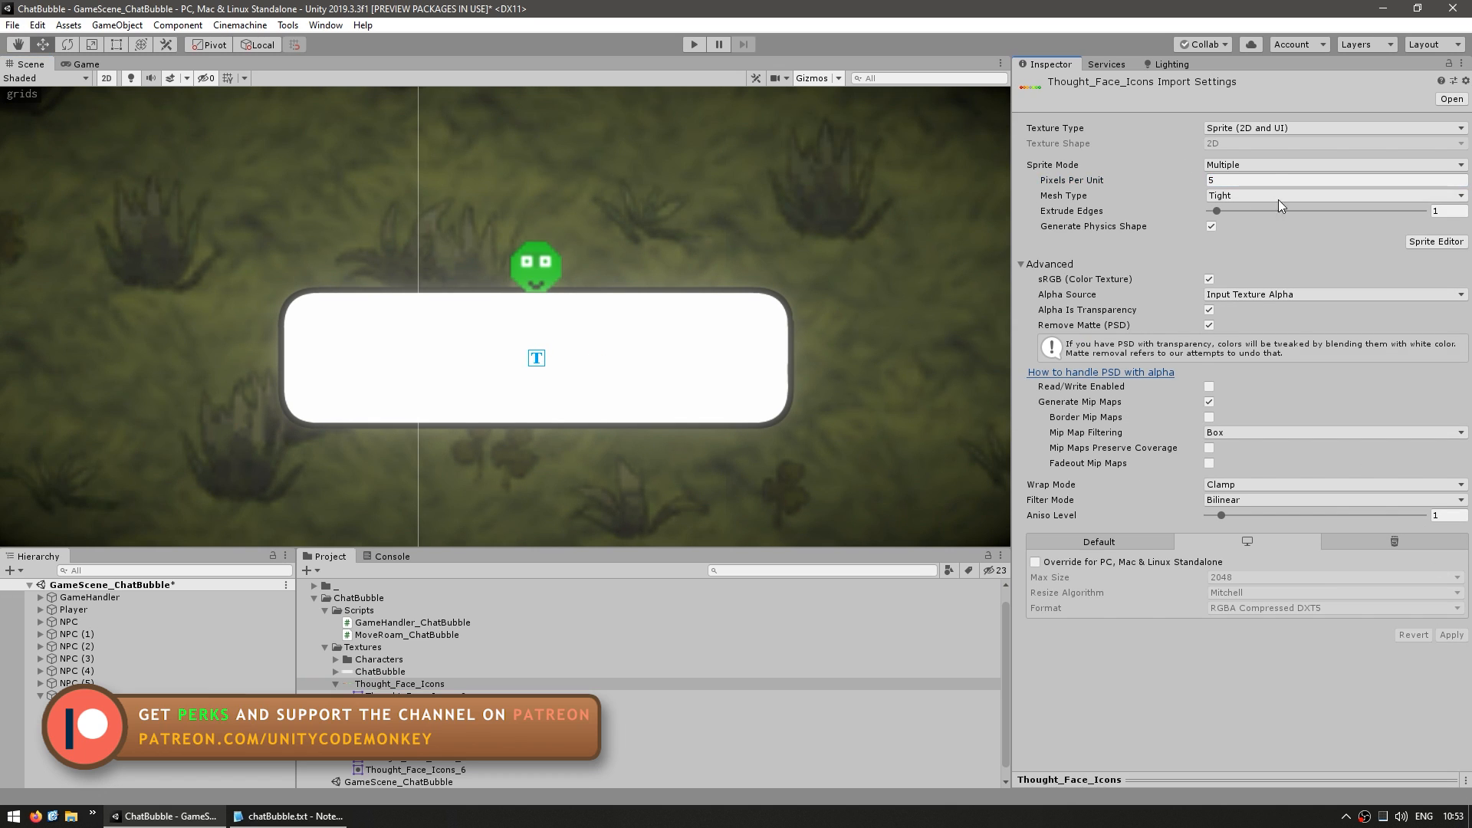
click(79, 783)
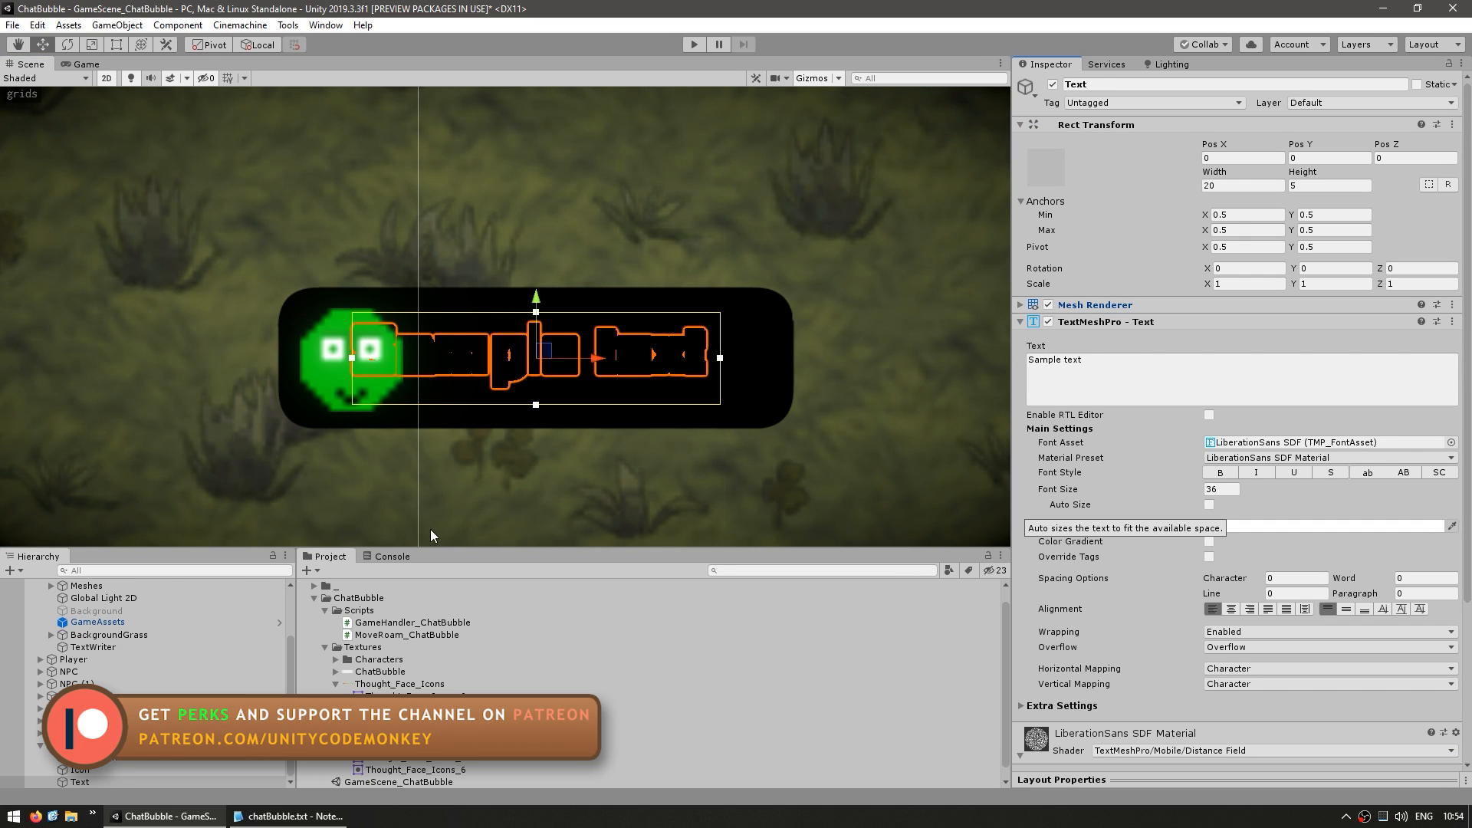
click(96, 756)
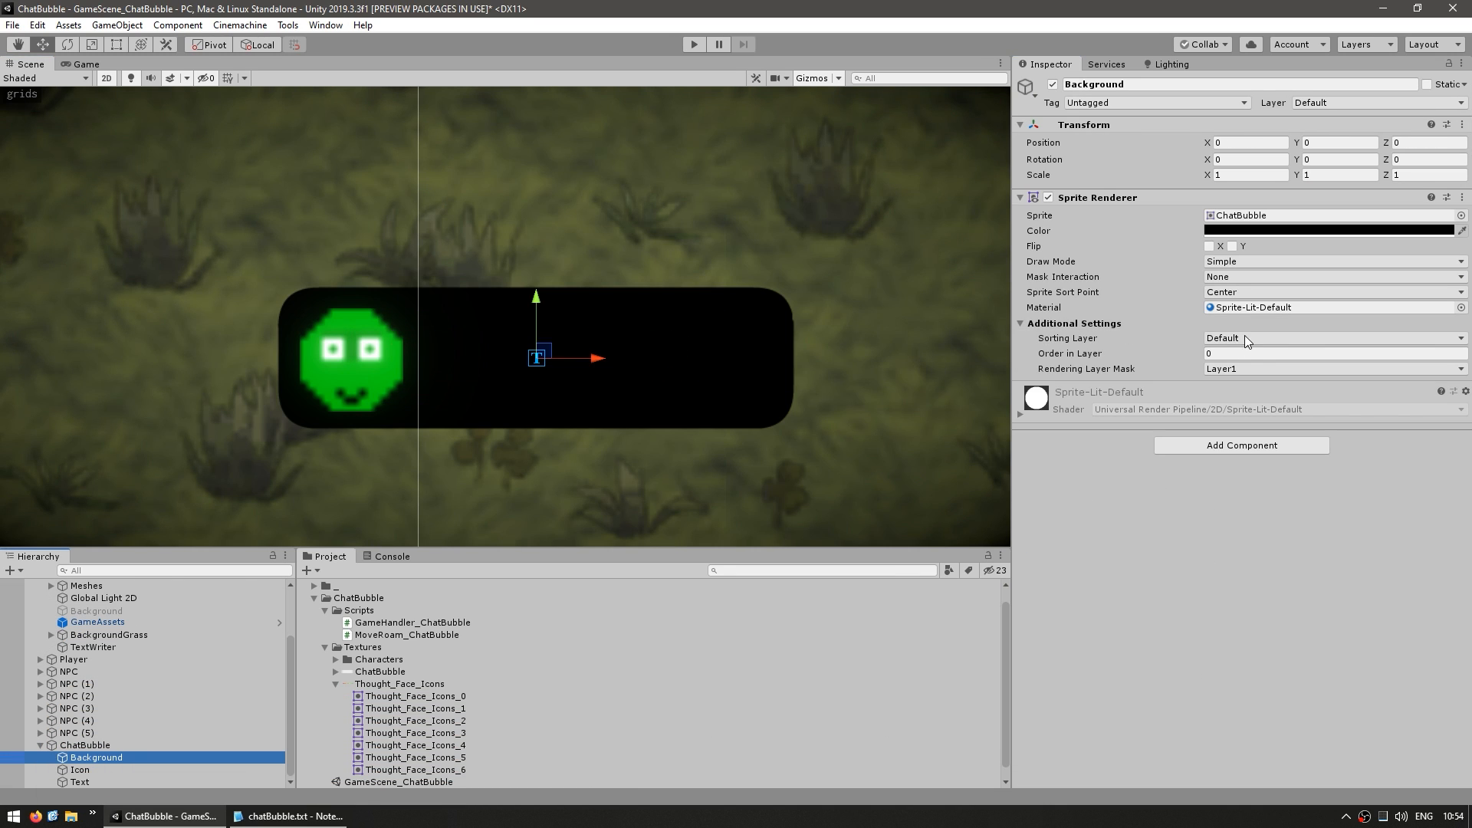
click(1324, 339)
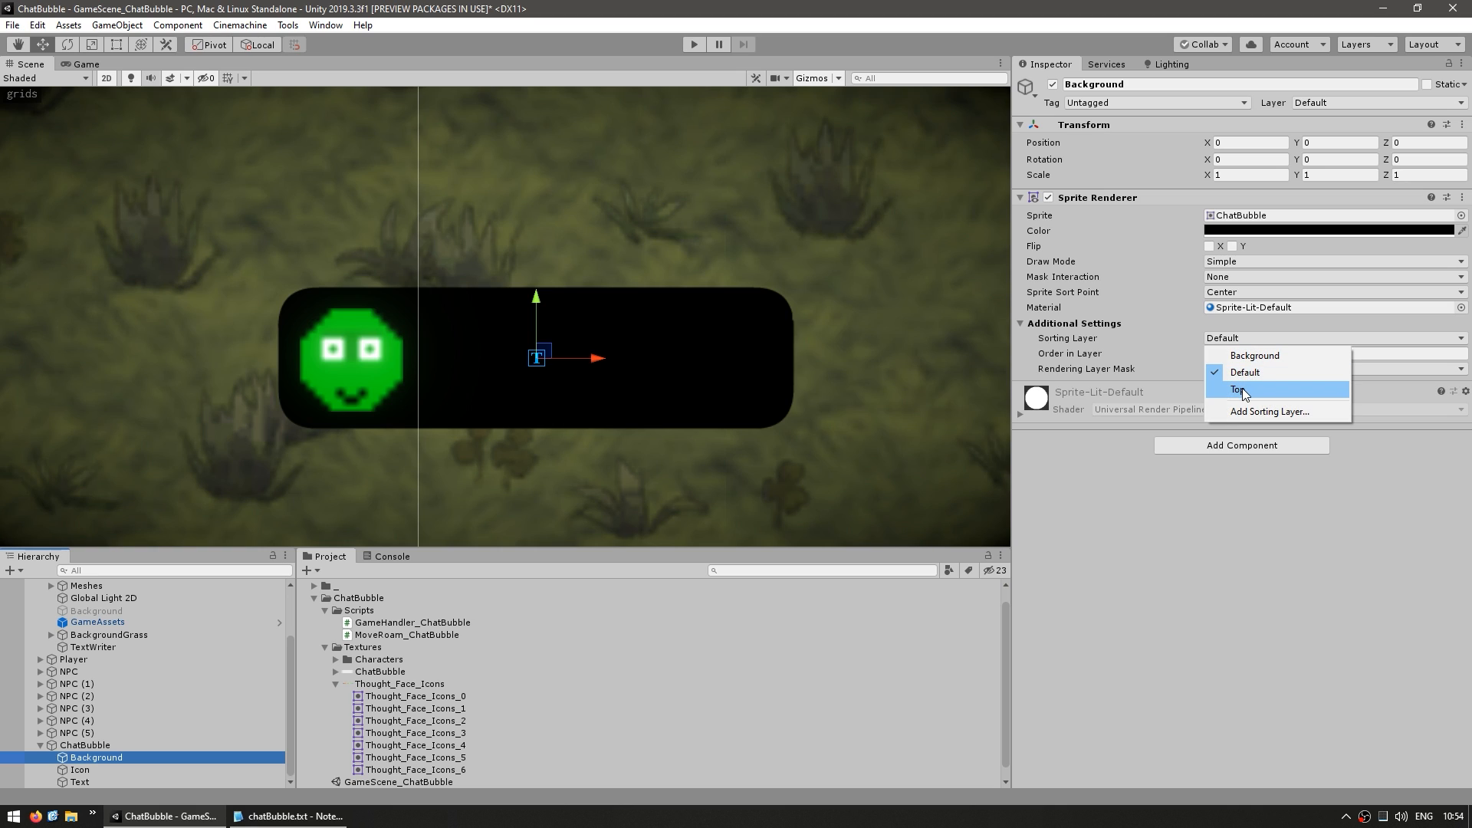
mouse_move(1249, 372)
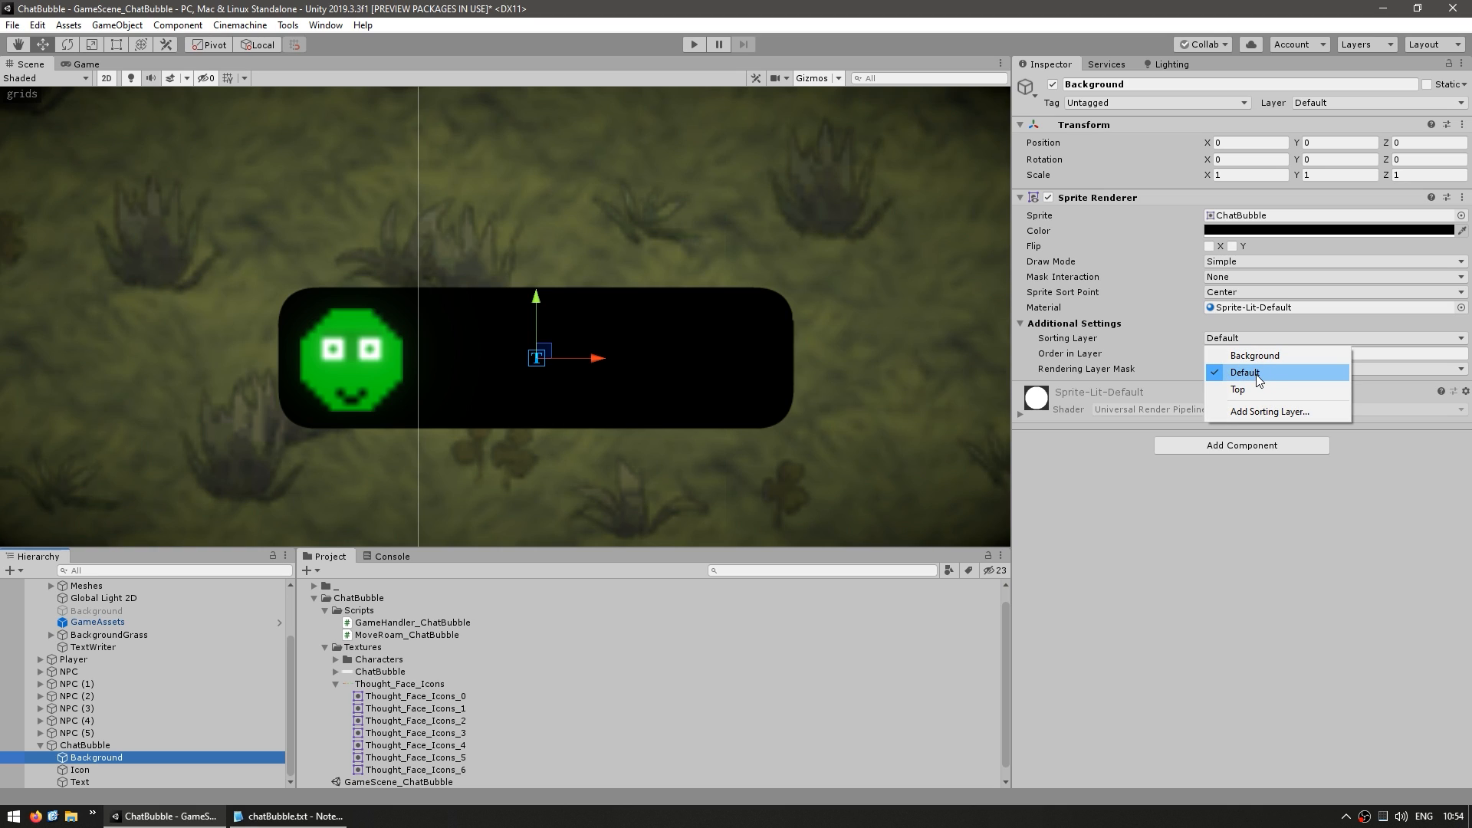
mouse_move(1256, 380)
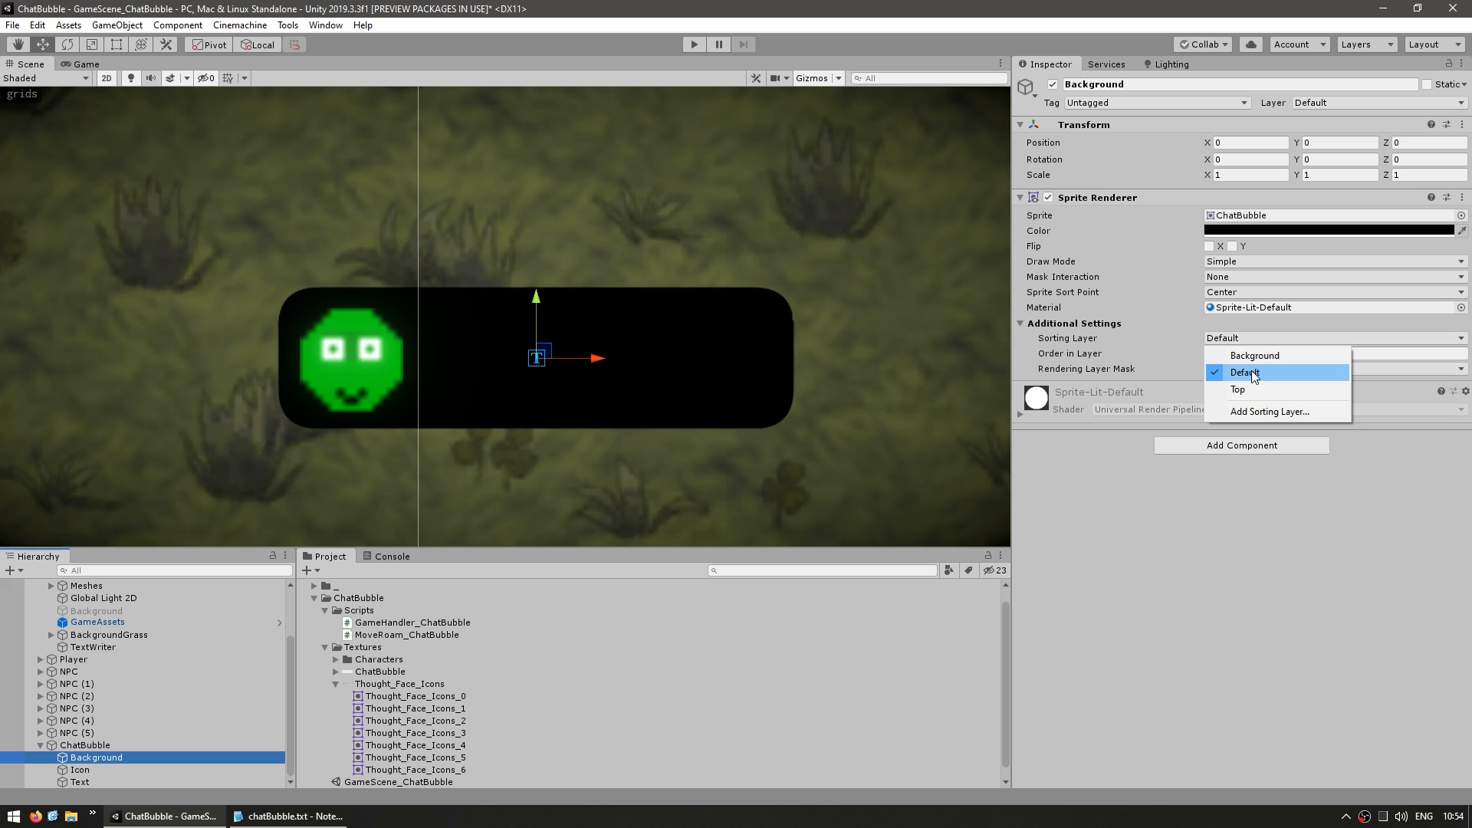
mouse_move(1254, 355)
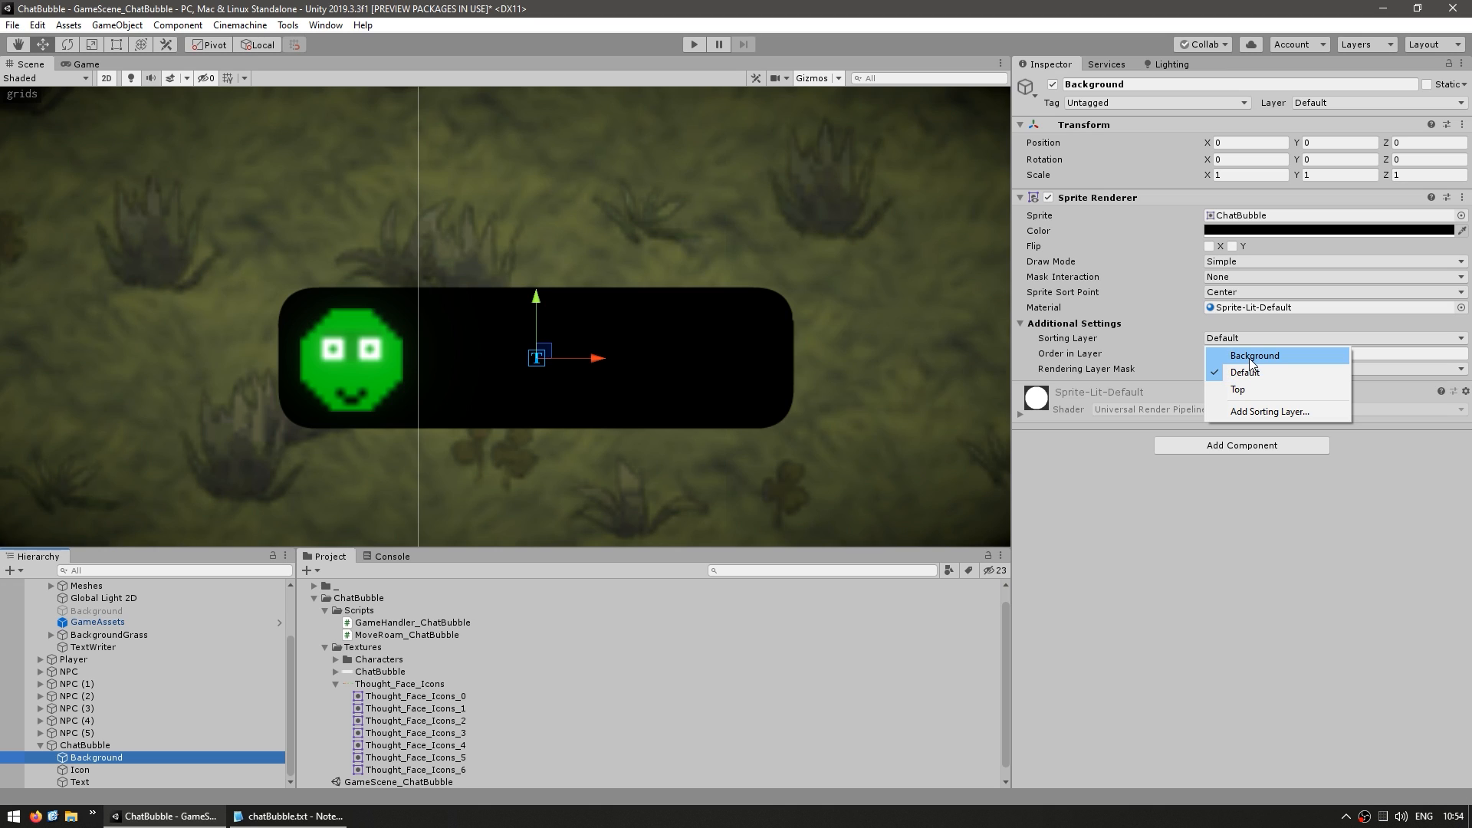
click(1239, 389)
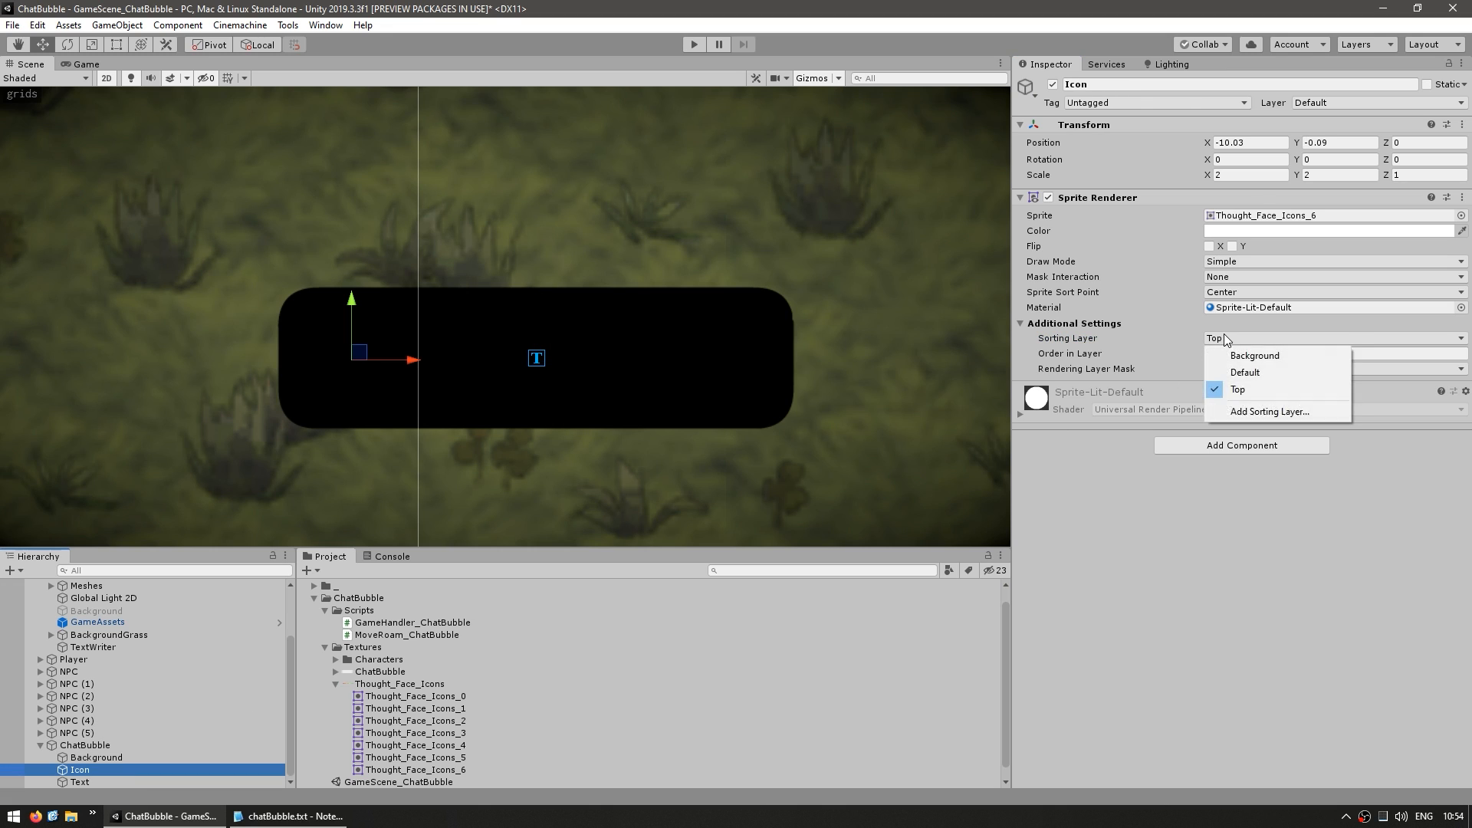
- Move the Icon and Text objects onto the Top sorting layer
click(1237, 389)
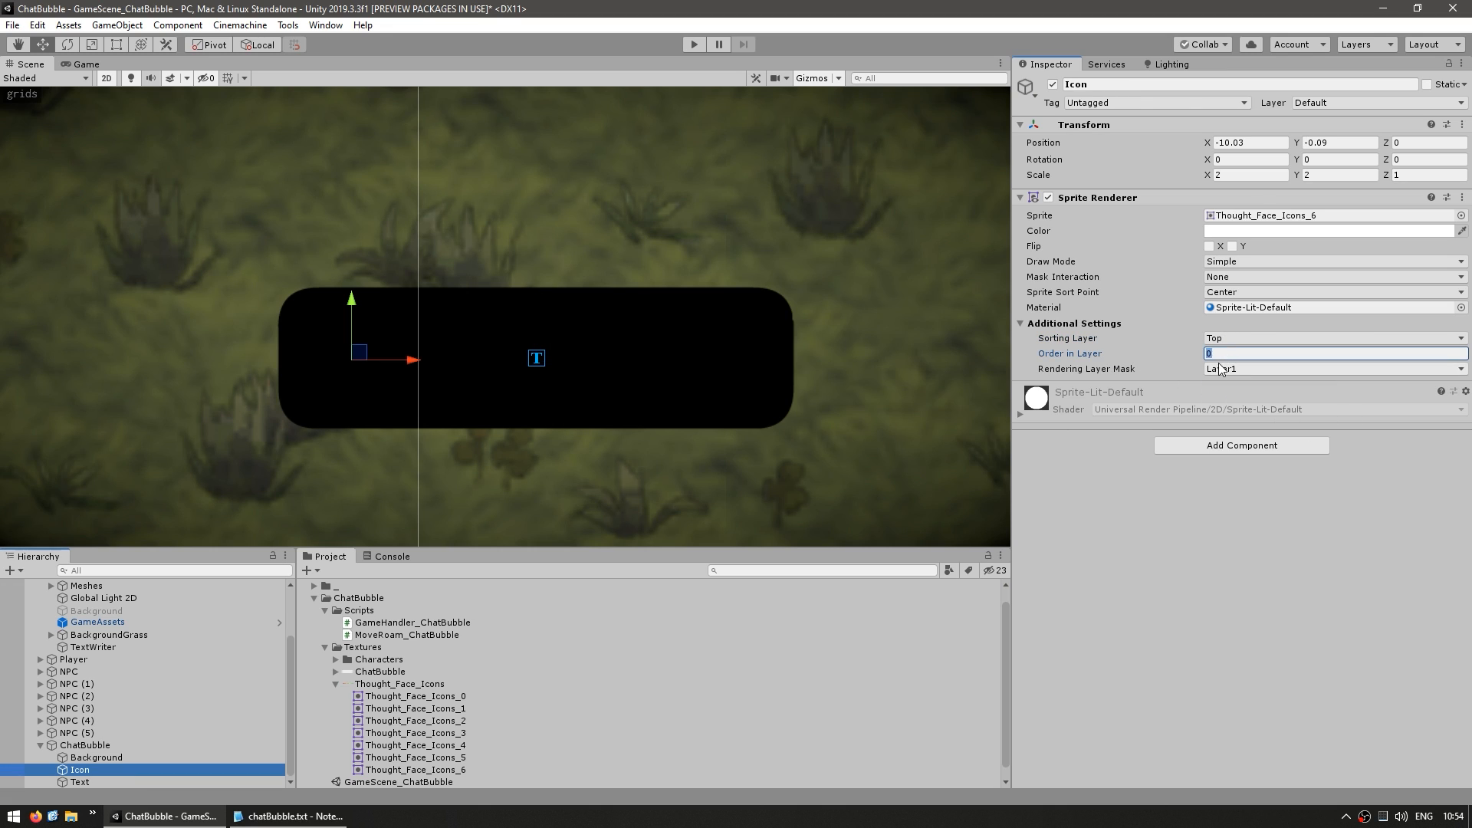
click(79, 781)
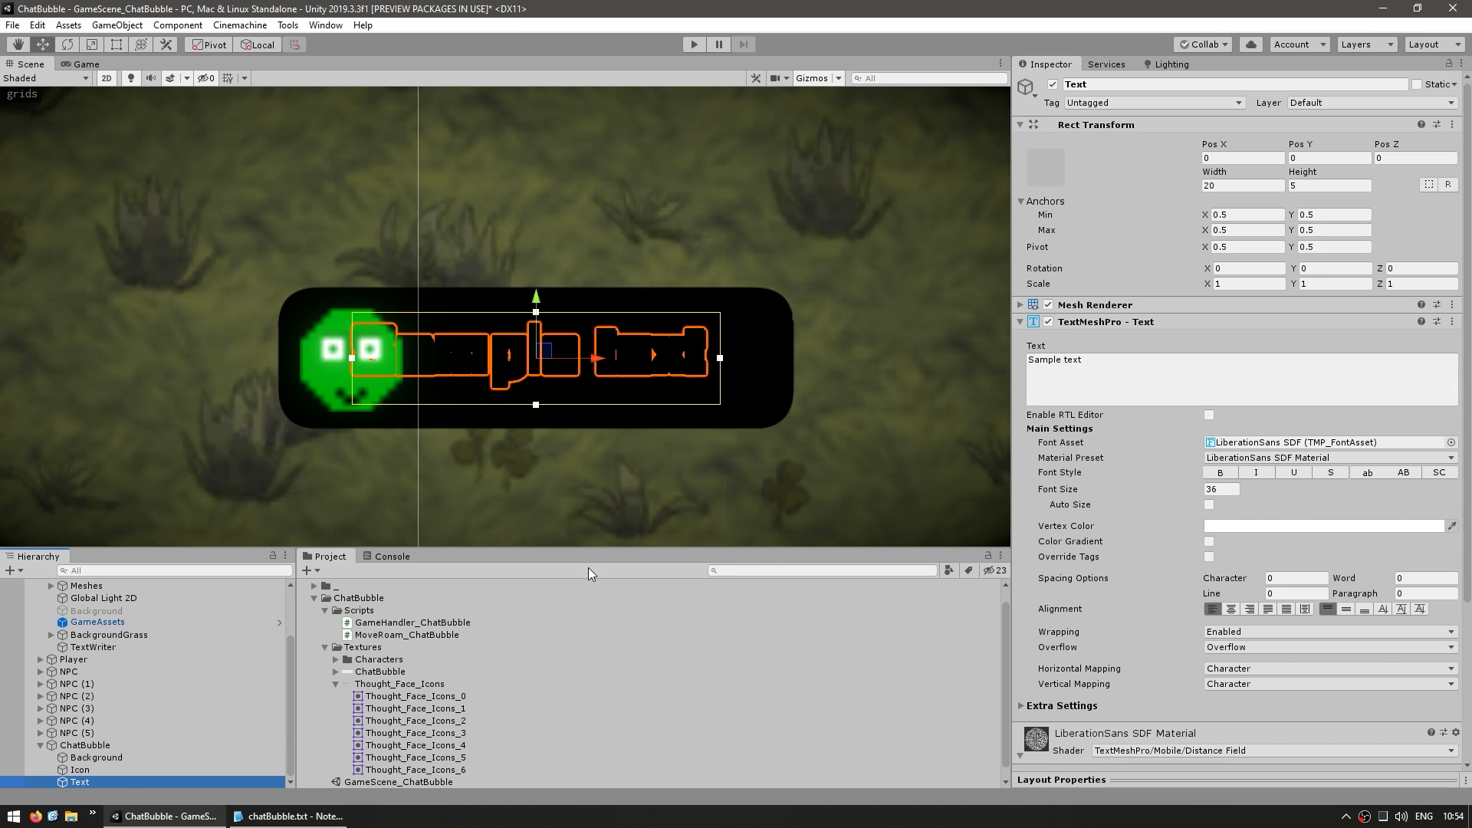
scroll(down, 3)
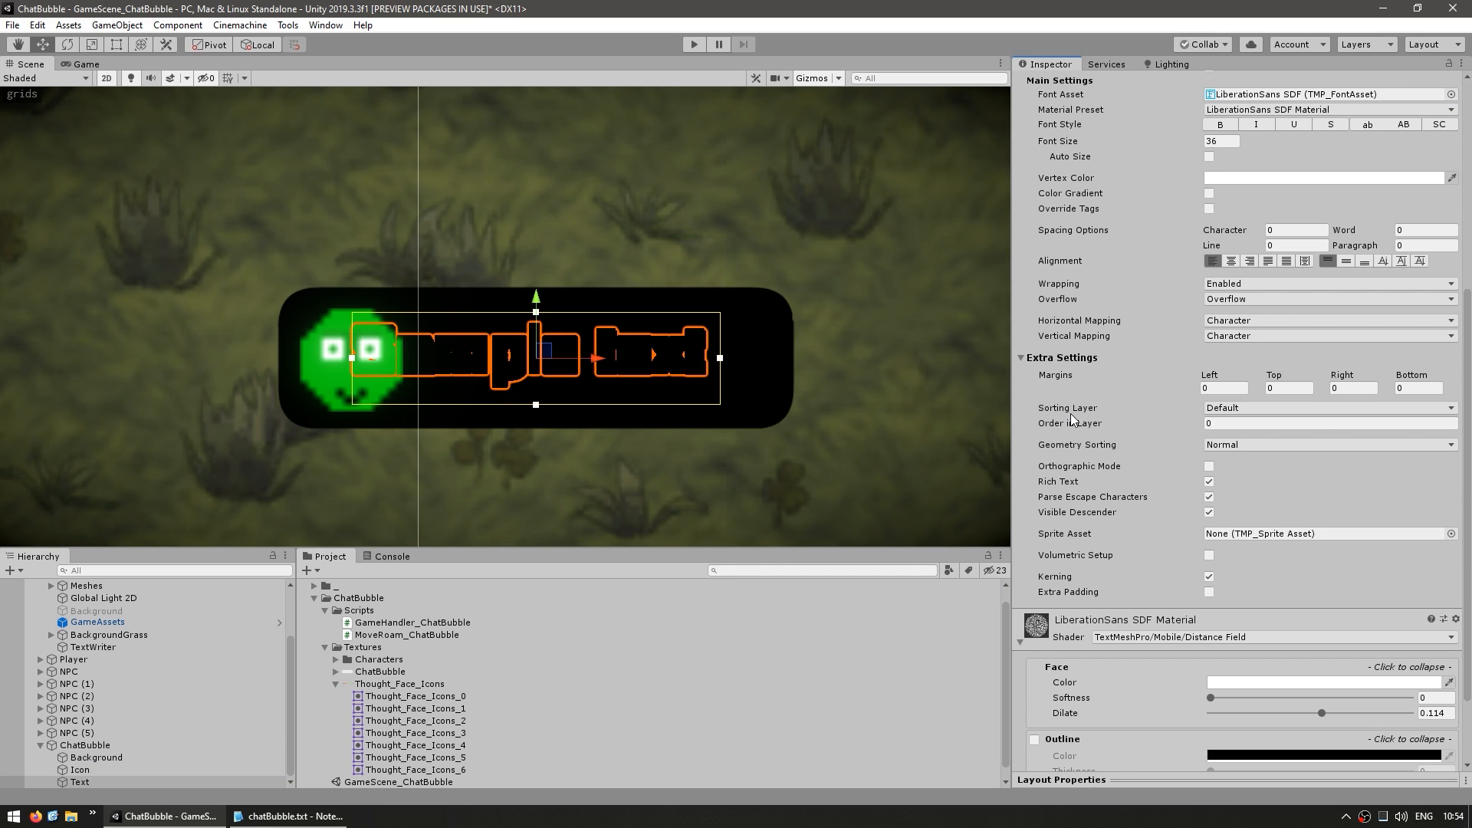
click(1326, 407)
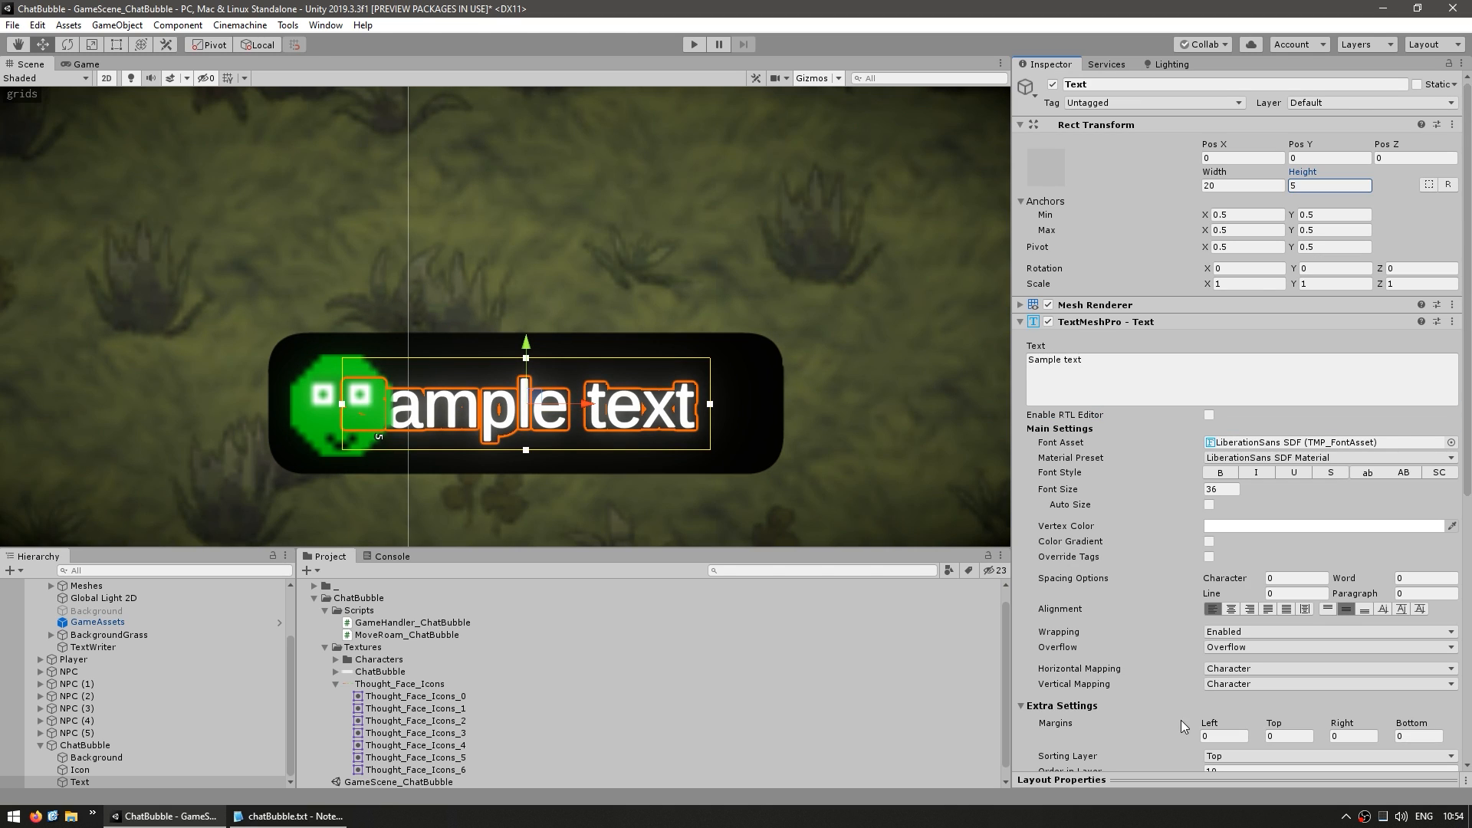
scroll(down, 3)
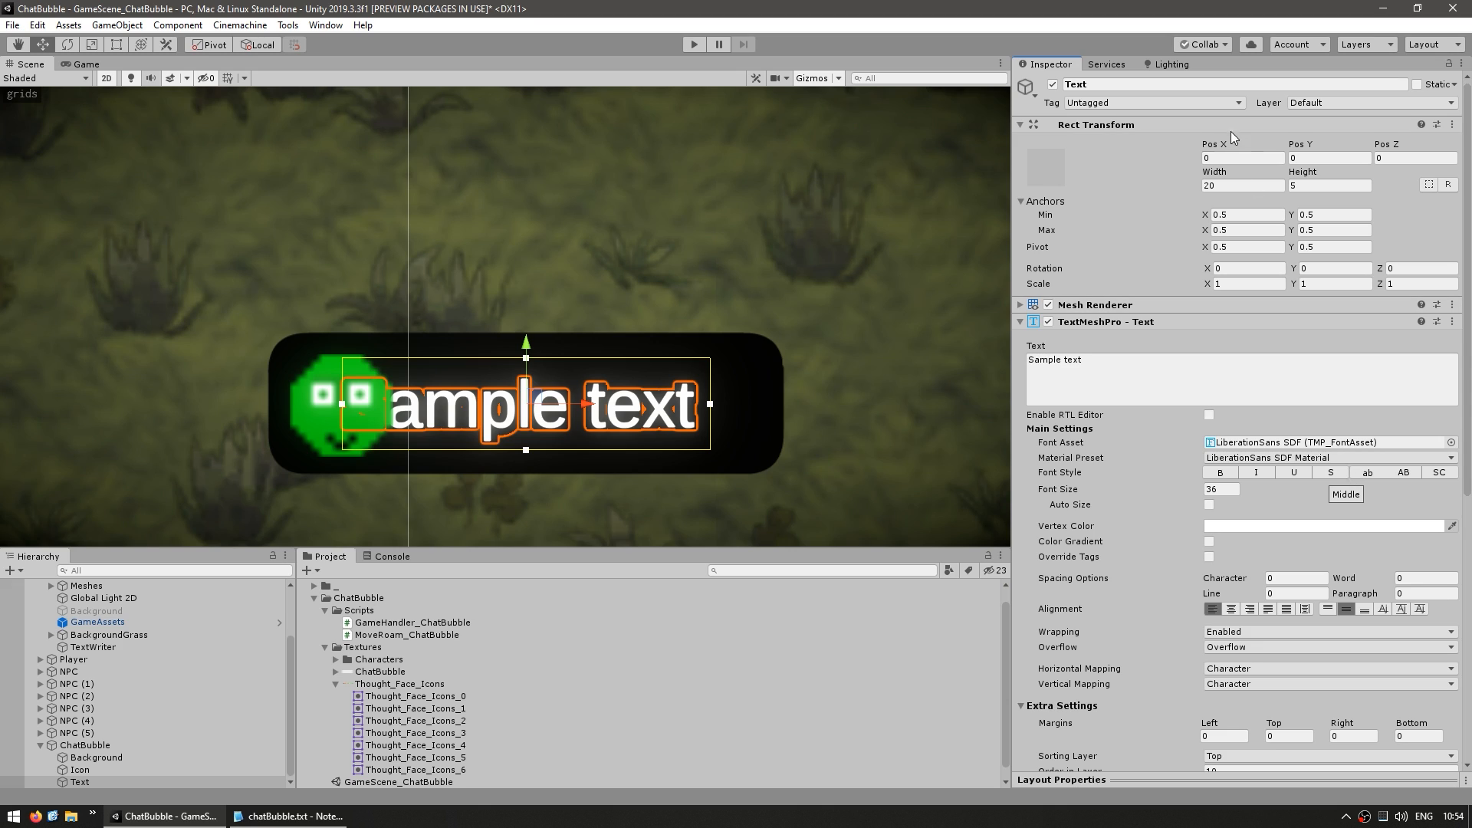
text(0)
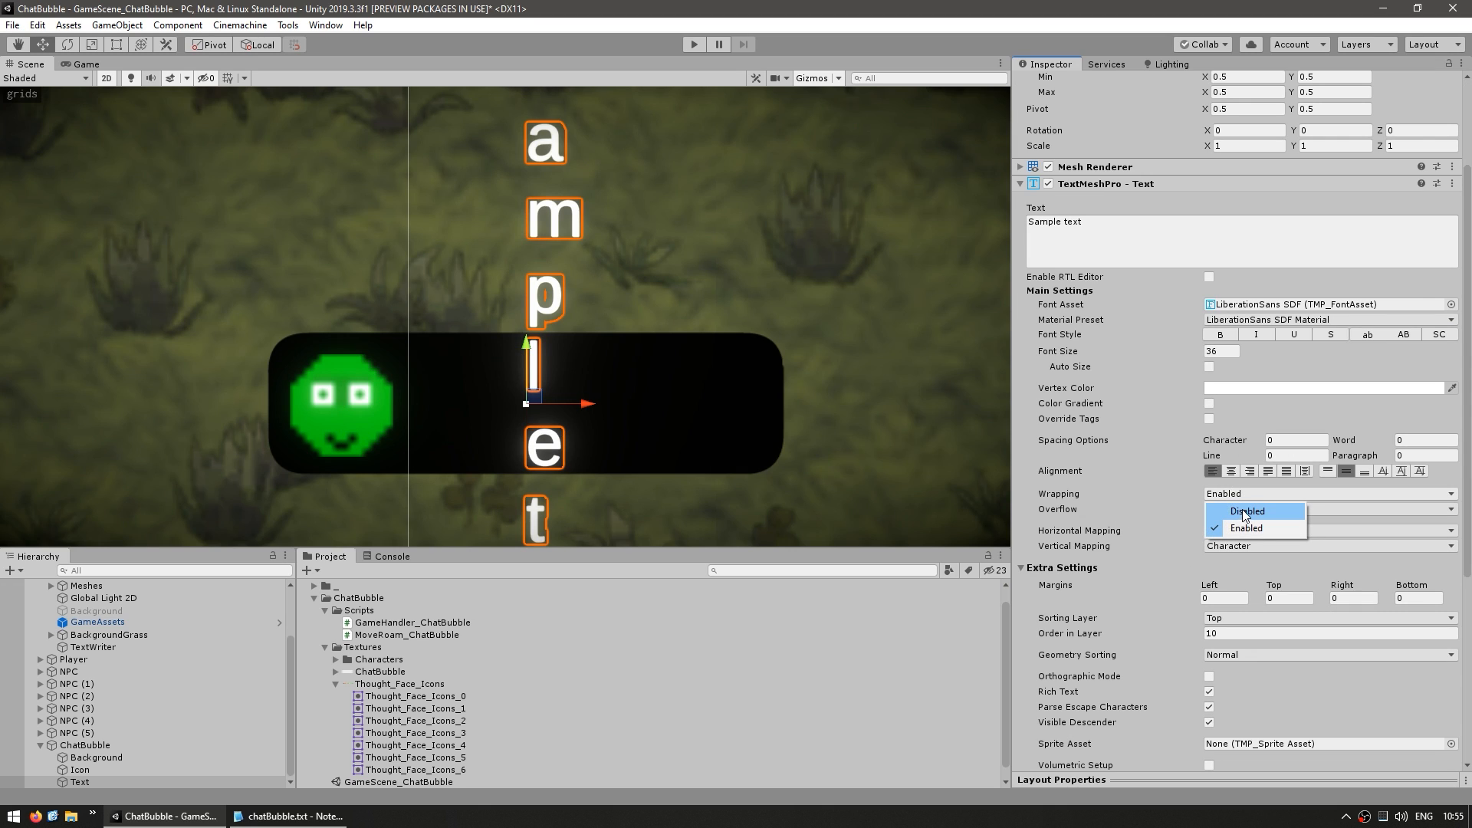
click(1246, 510)
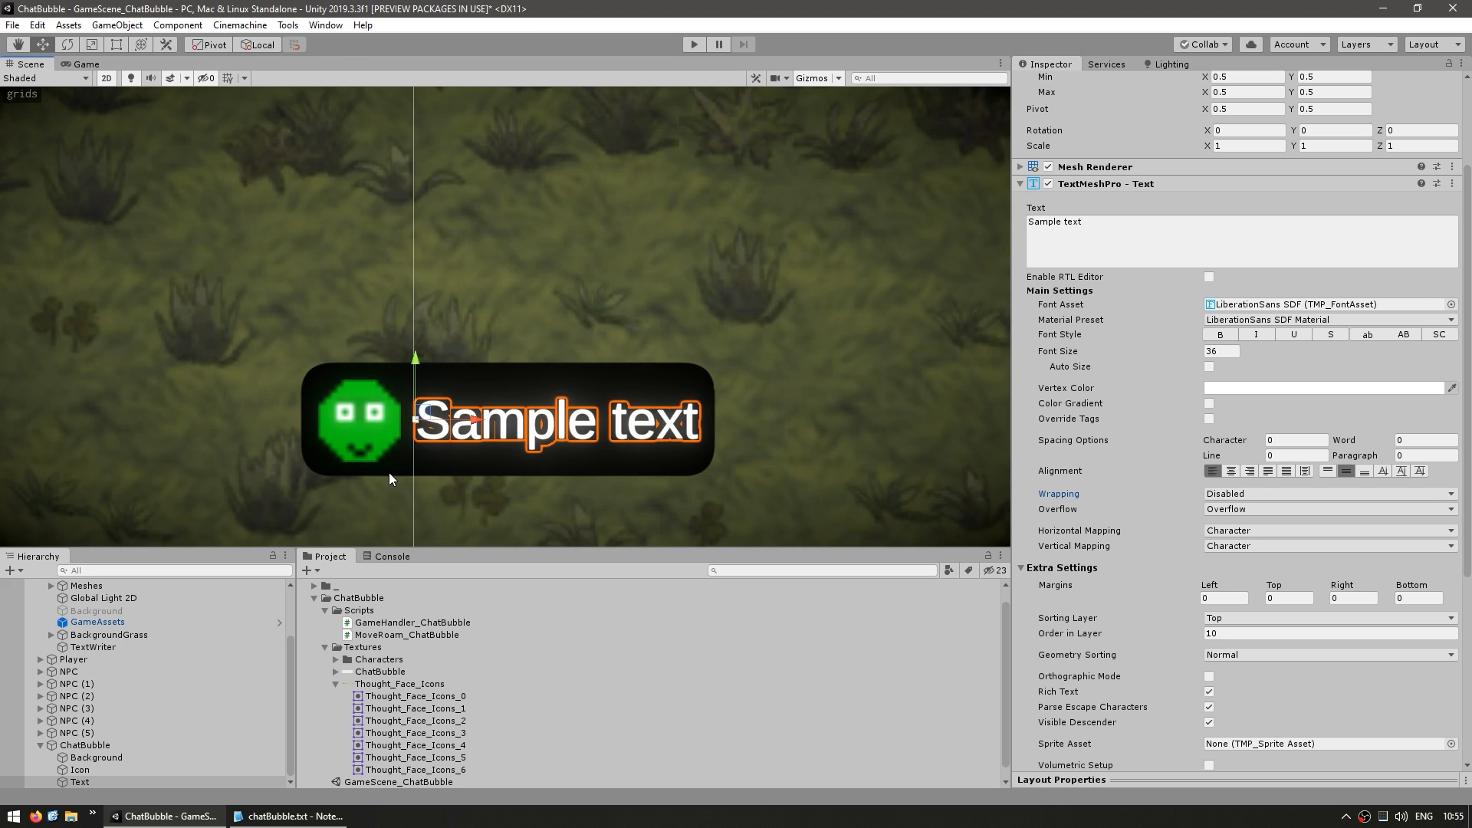
mouse_move(549, 467)
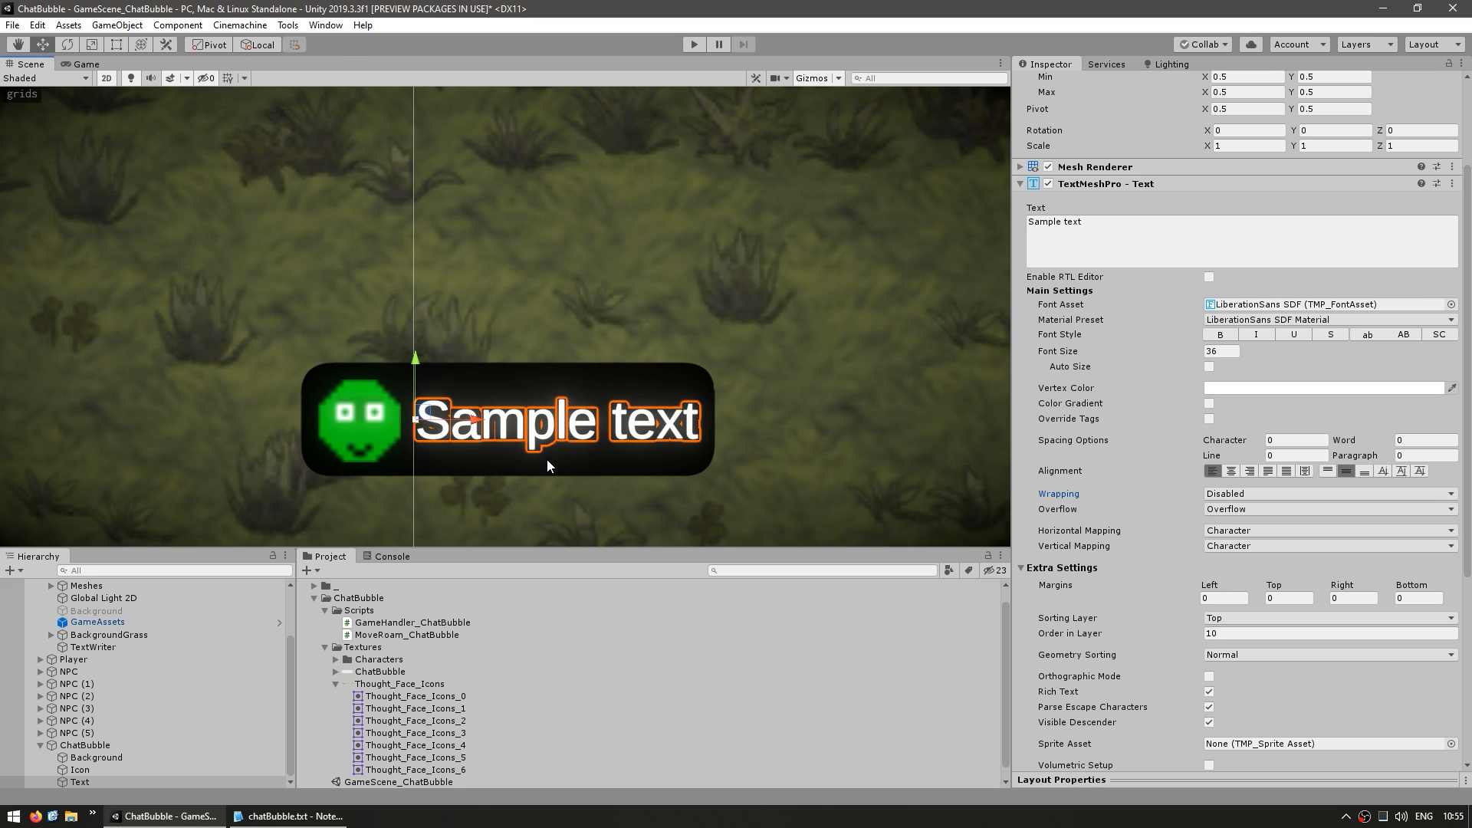
mouse_move(358, 426)
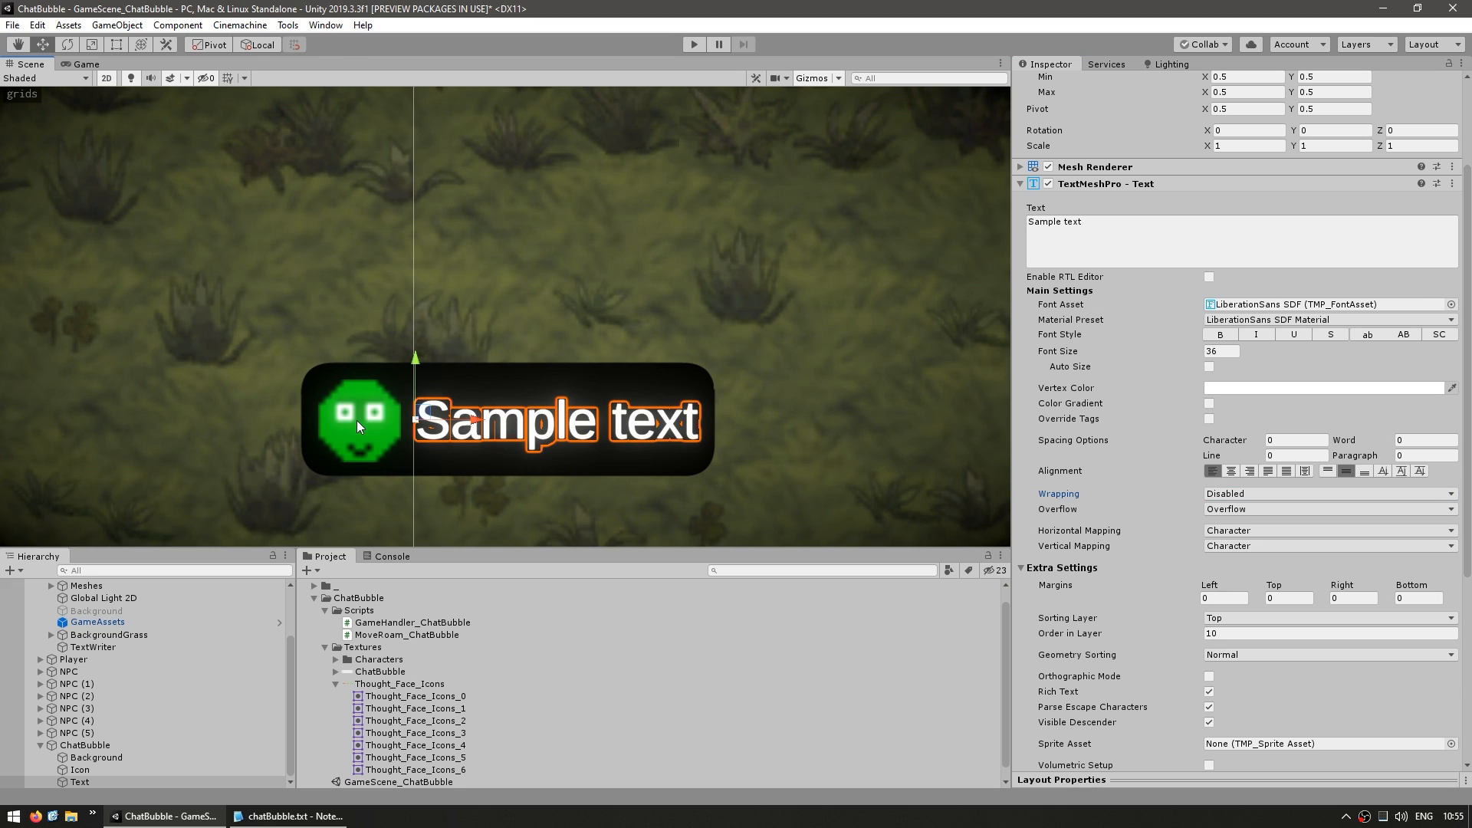
mouse_move(522, 414)
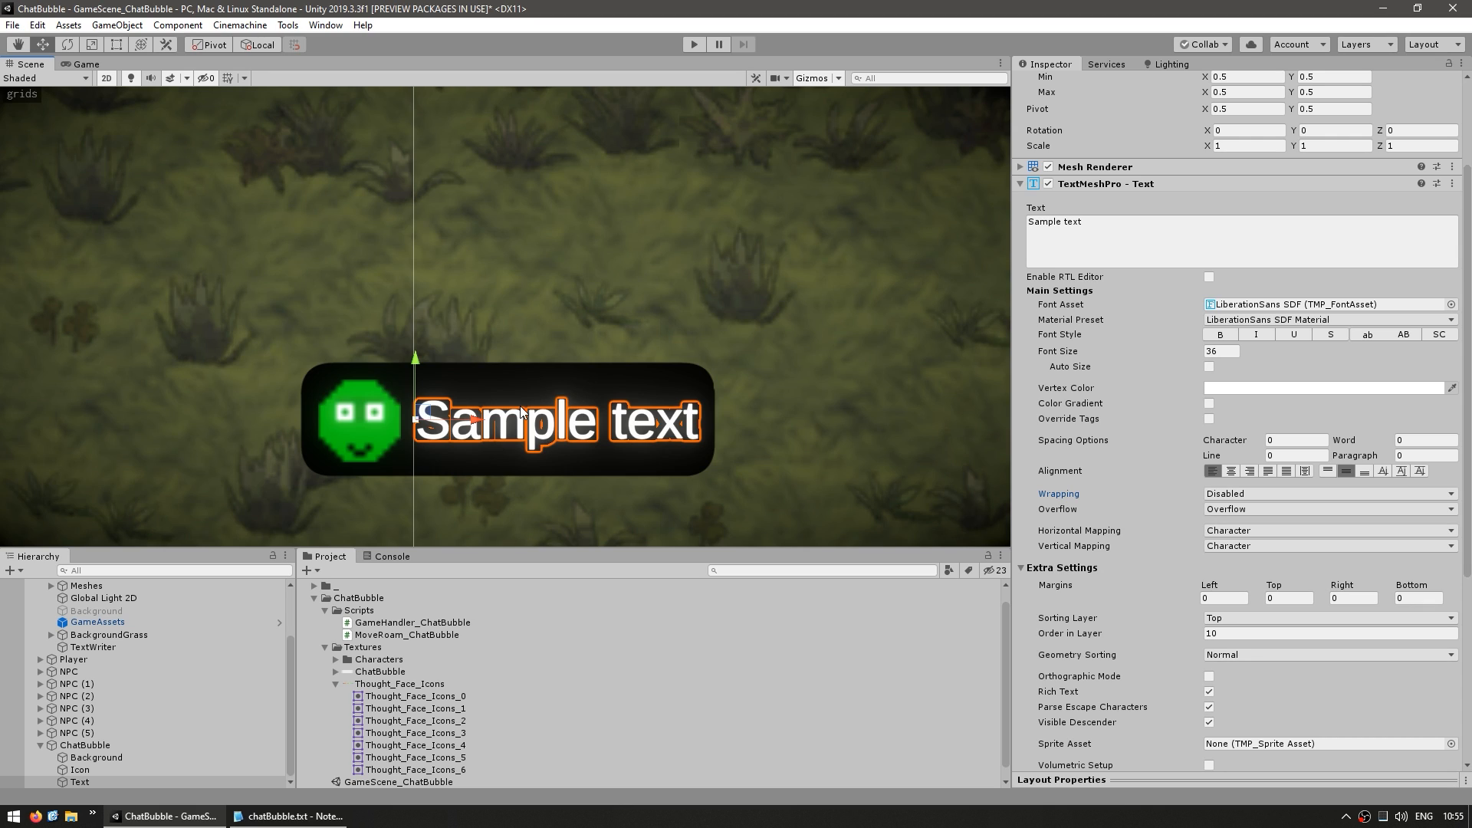
mouse_move(374, 444)
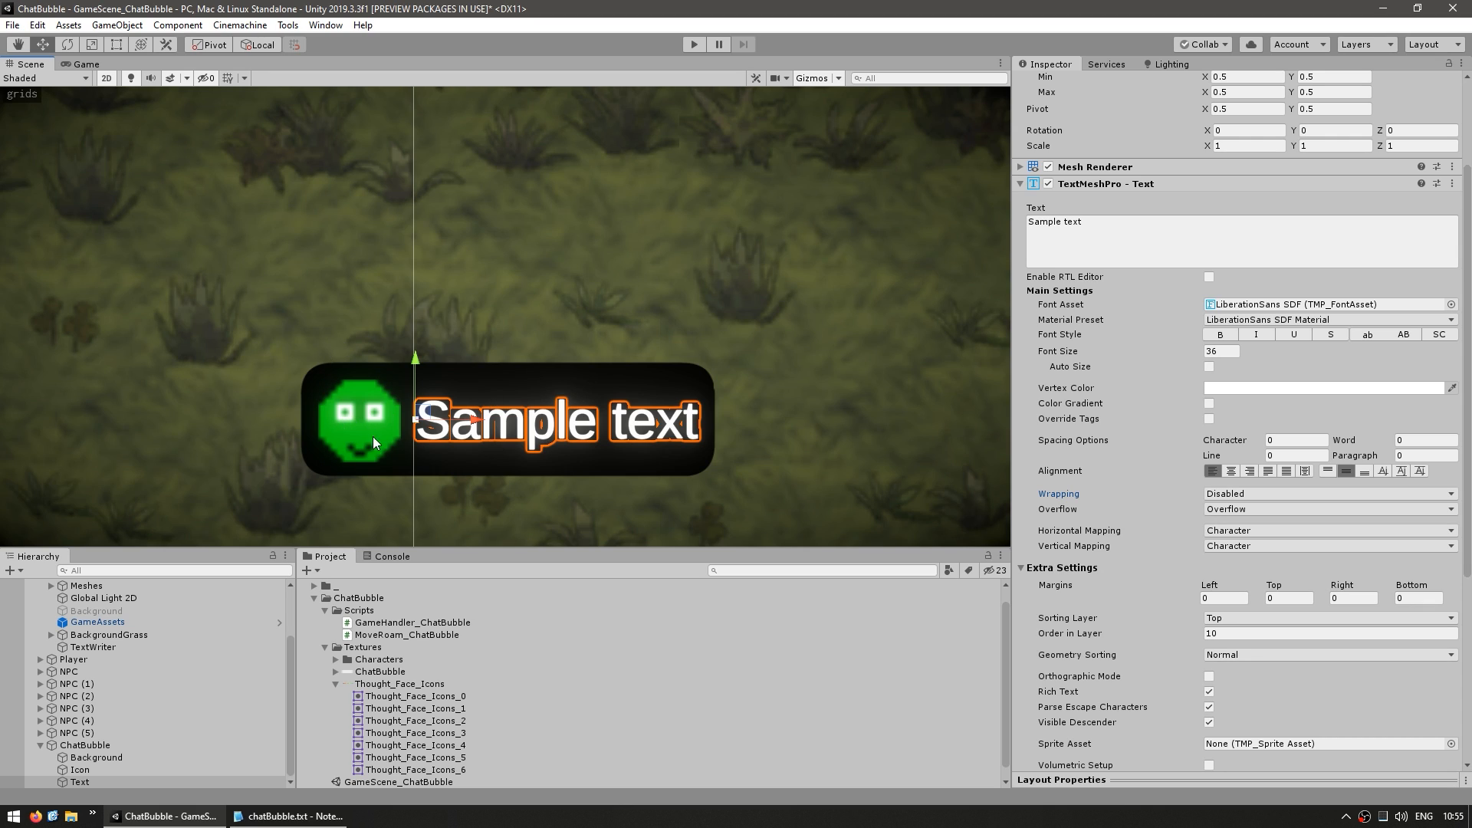
mouse_move(701, 337)
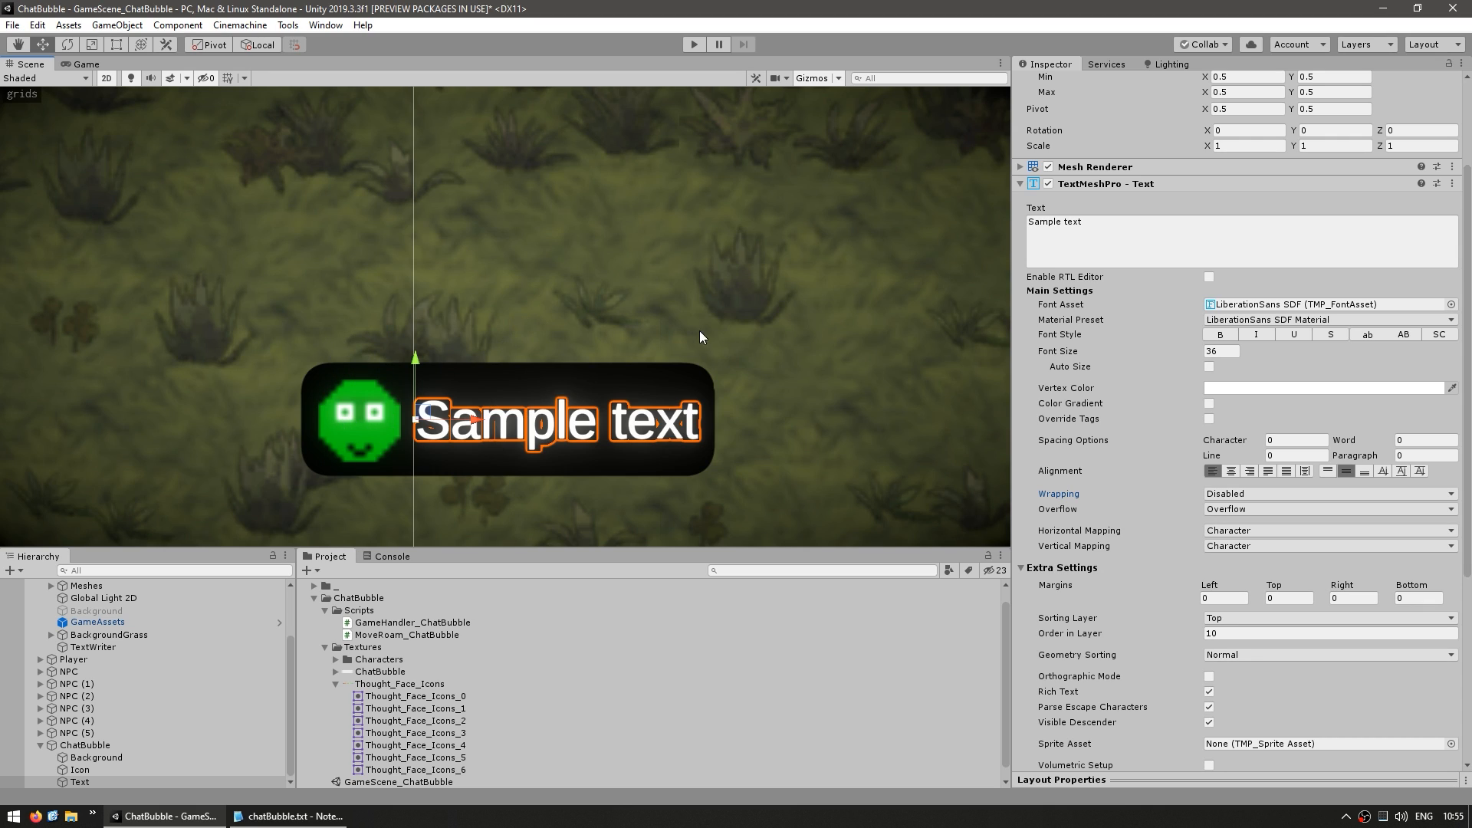
mouse_move(457, 350)
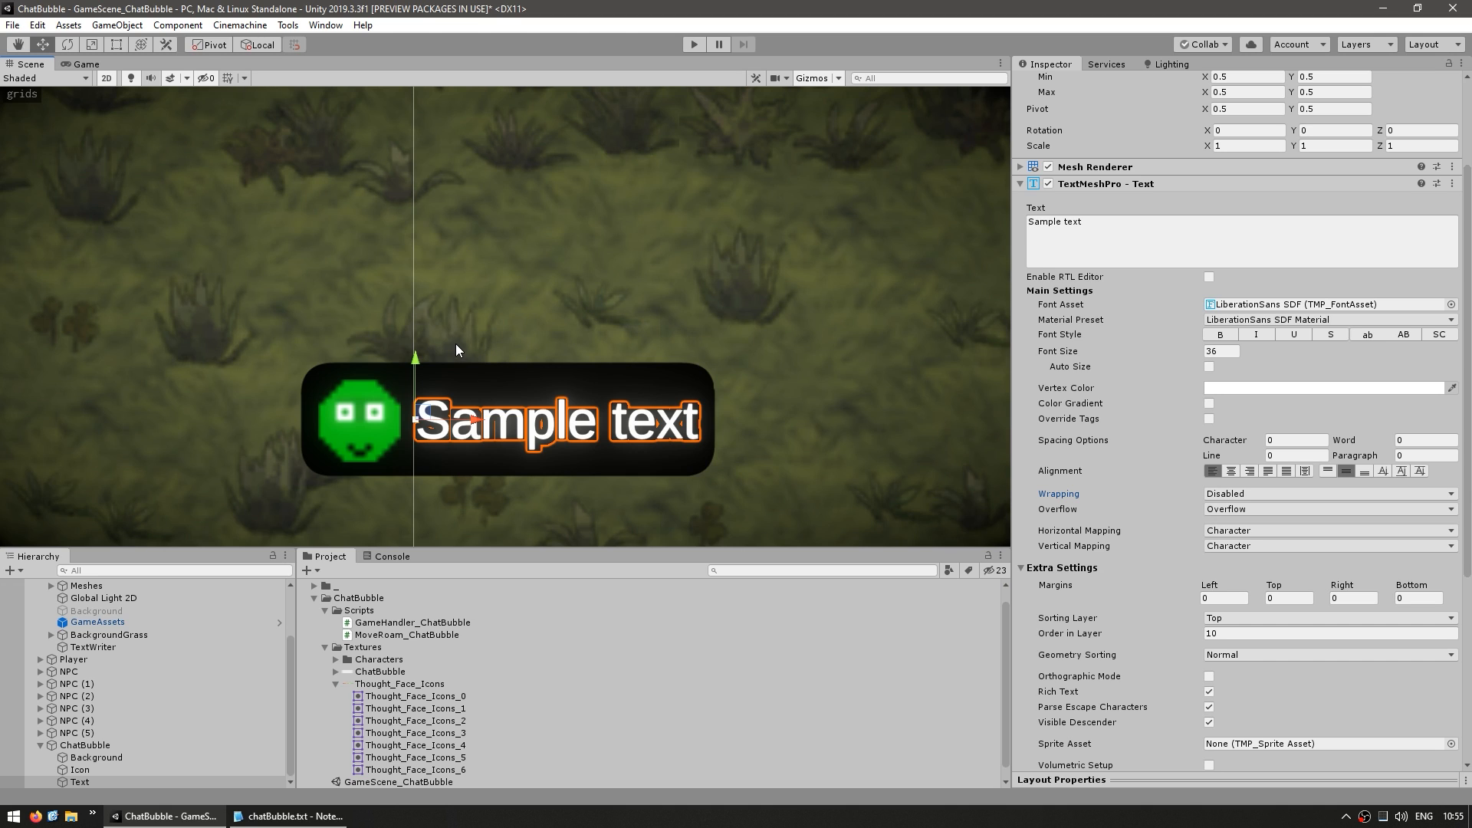
right_click(360, 610)
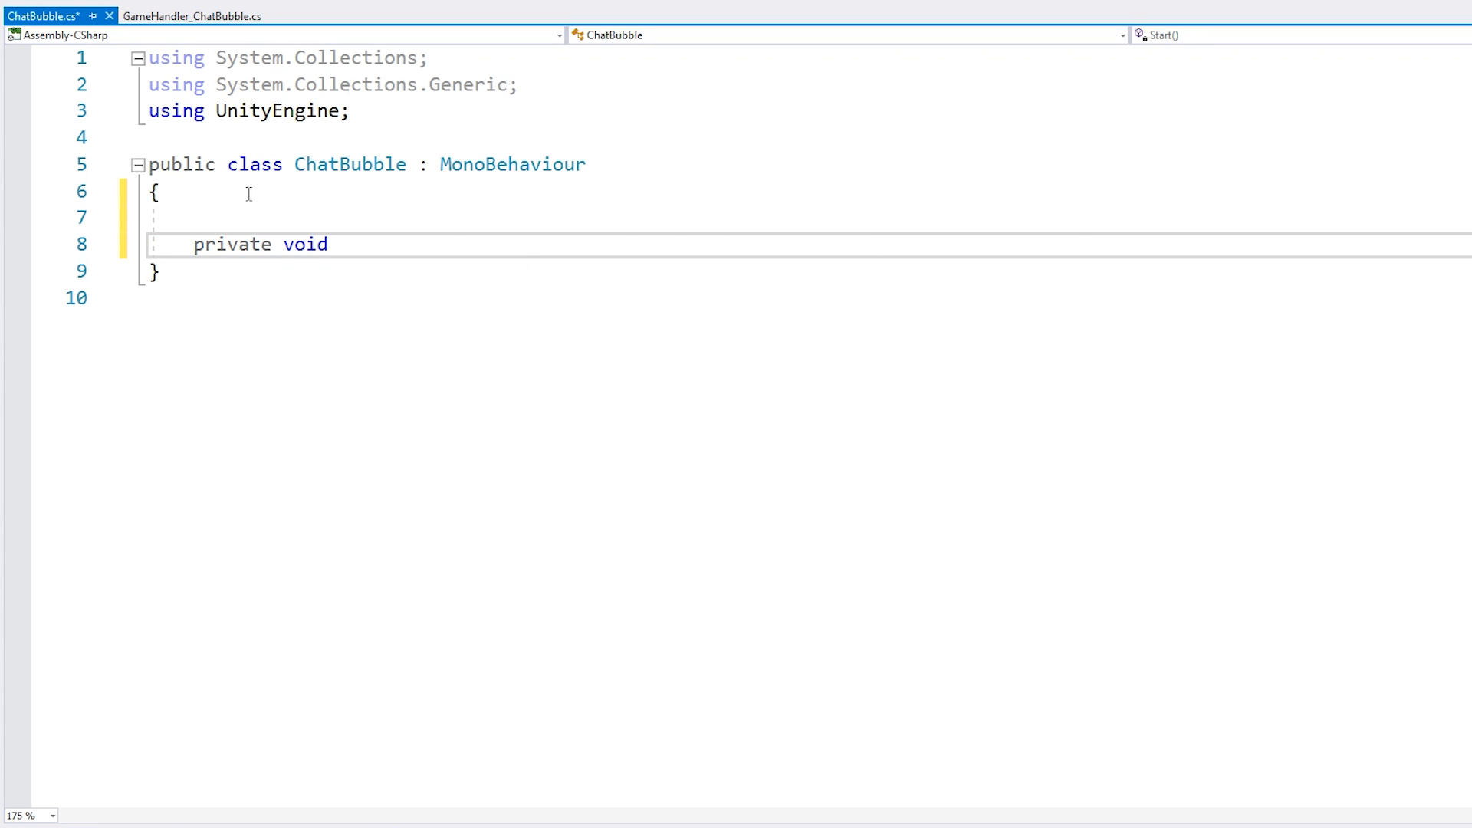
- Add the Awake method and private component fields alongside the TMPro import
text(Awake() {)
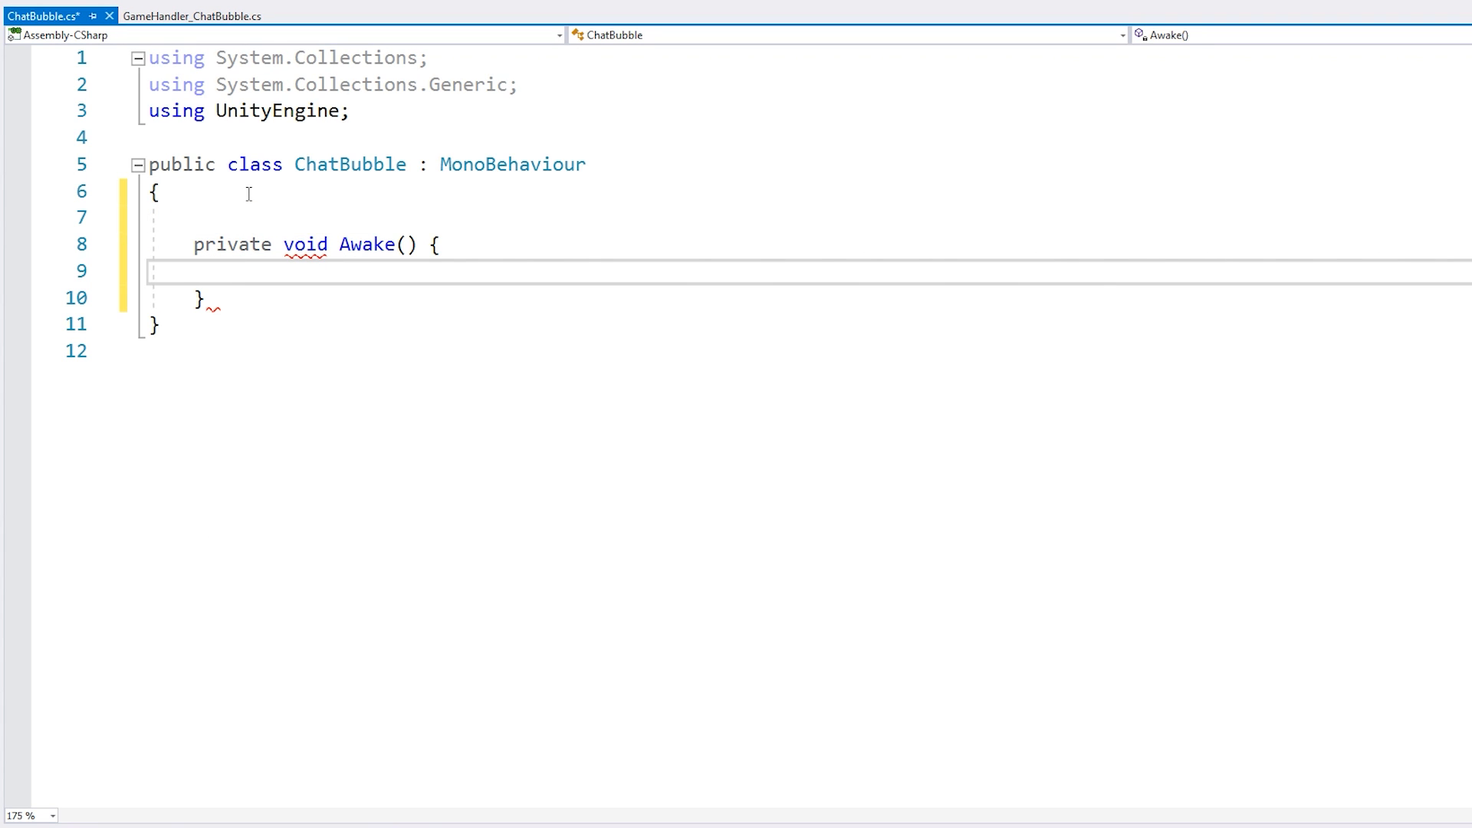
text(pri)
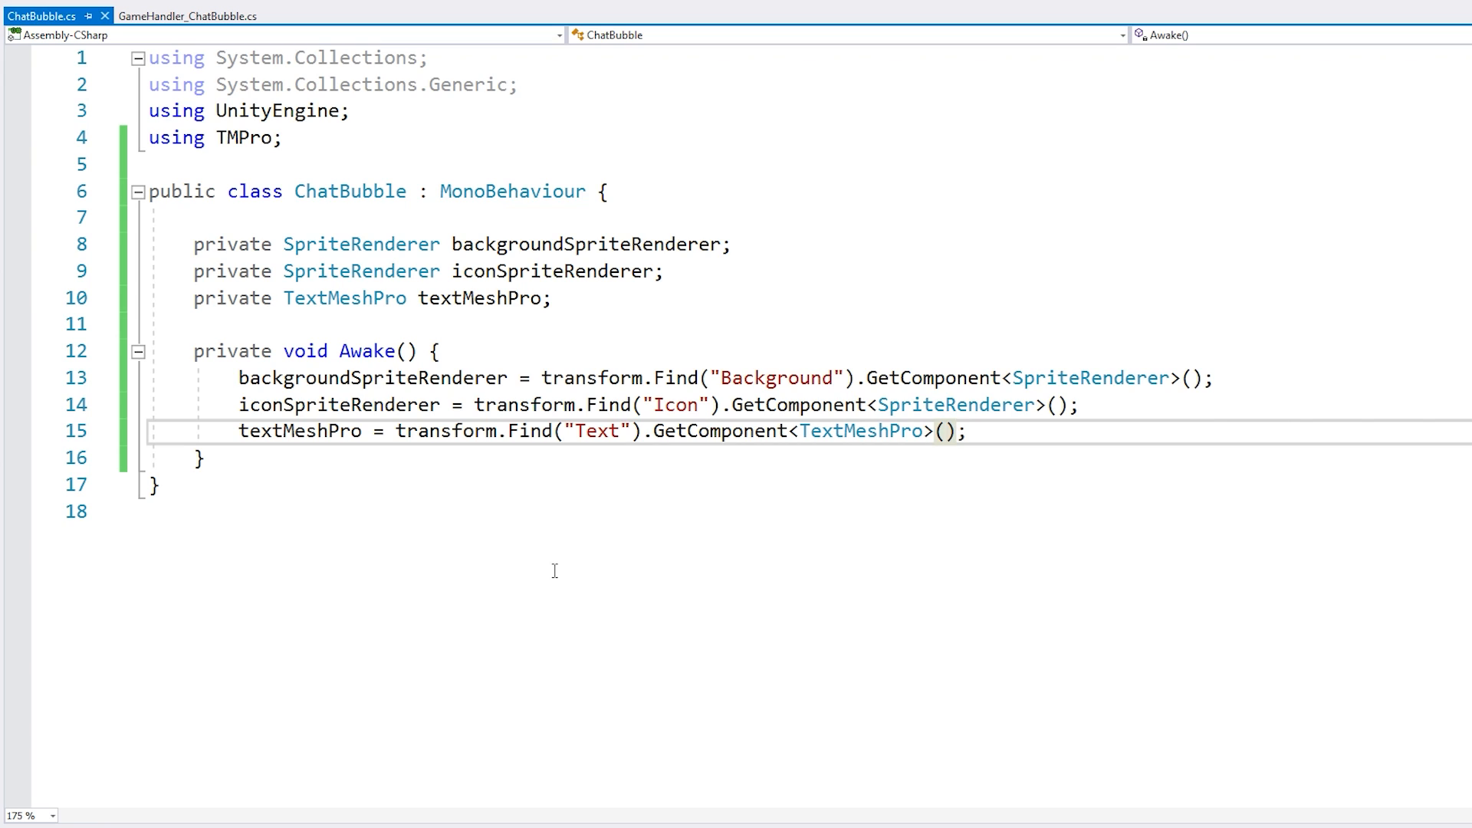
click(861, 431)
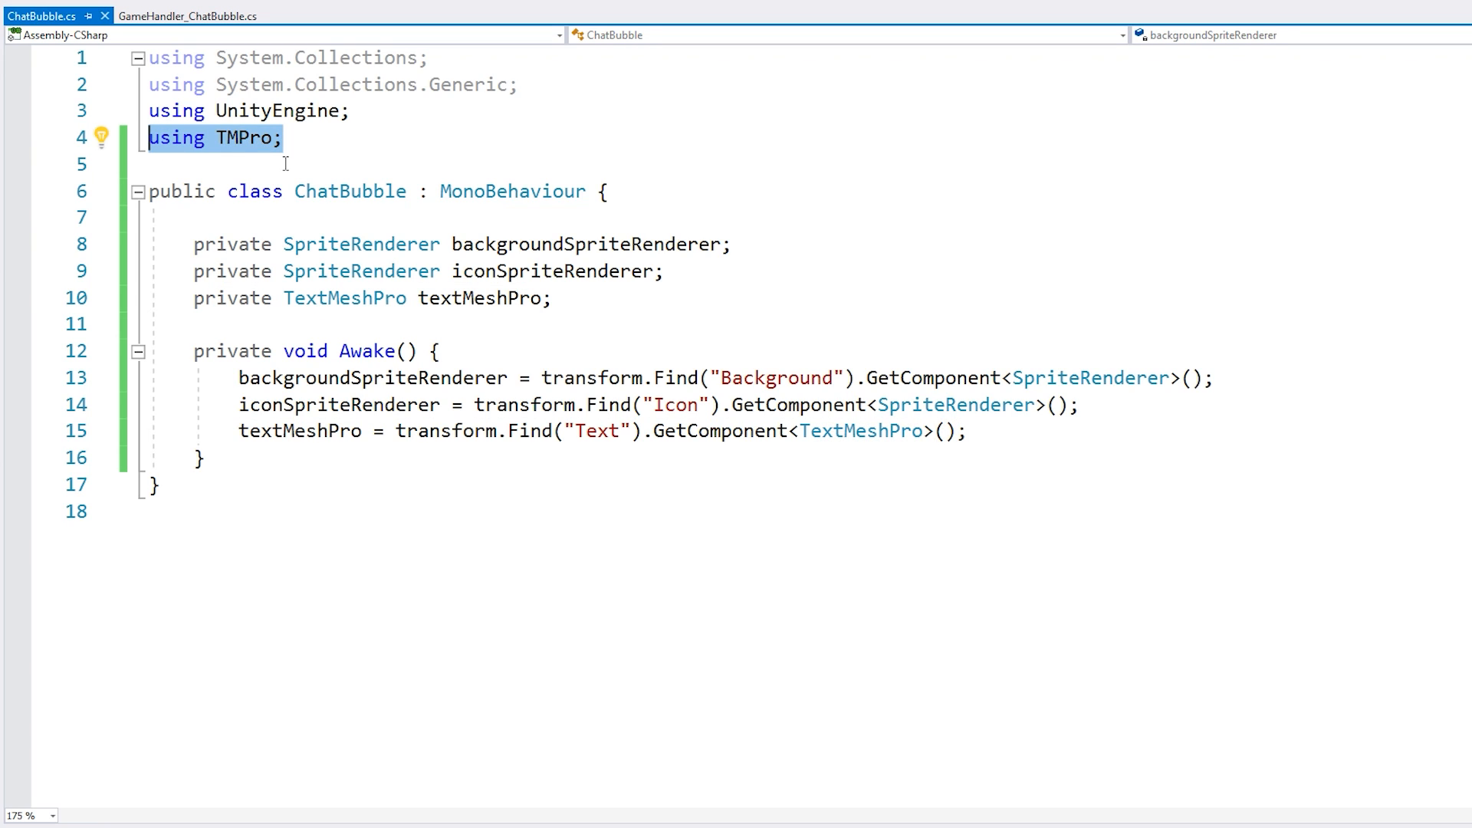
- Write private void Setup(string text) calling textMeshPro.SetText(text), and save the script
text(p)
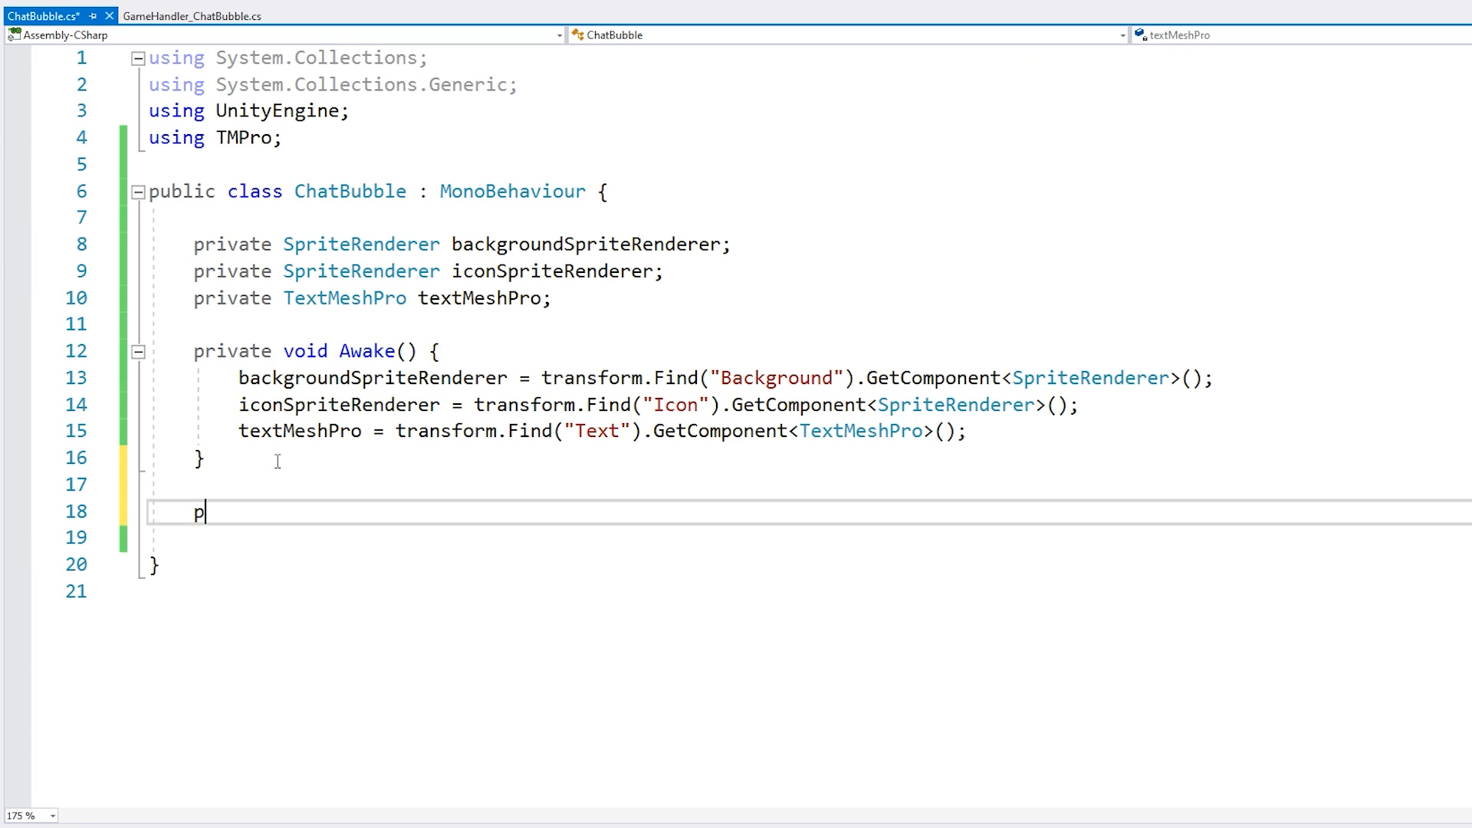
text(rivate void Setup(){)
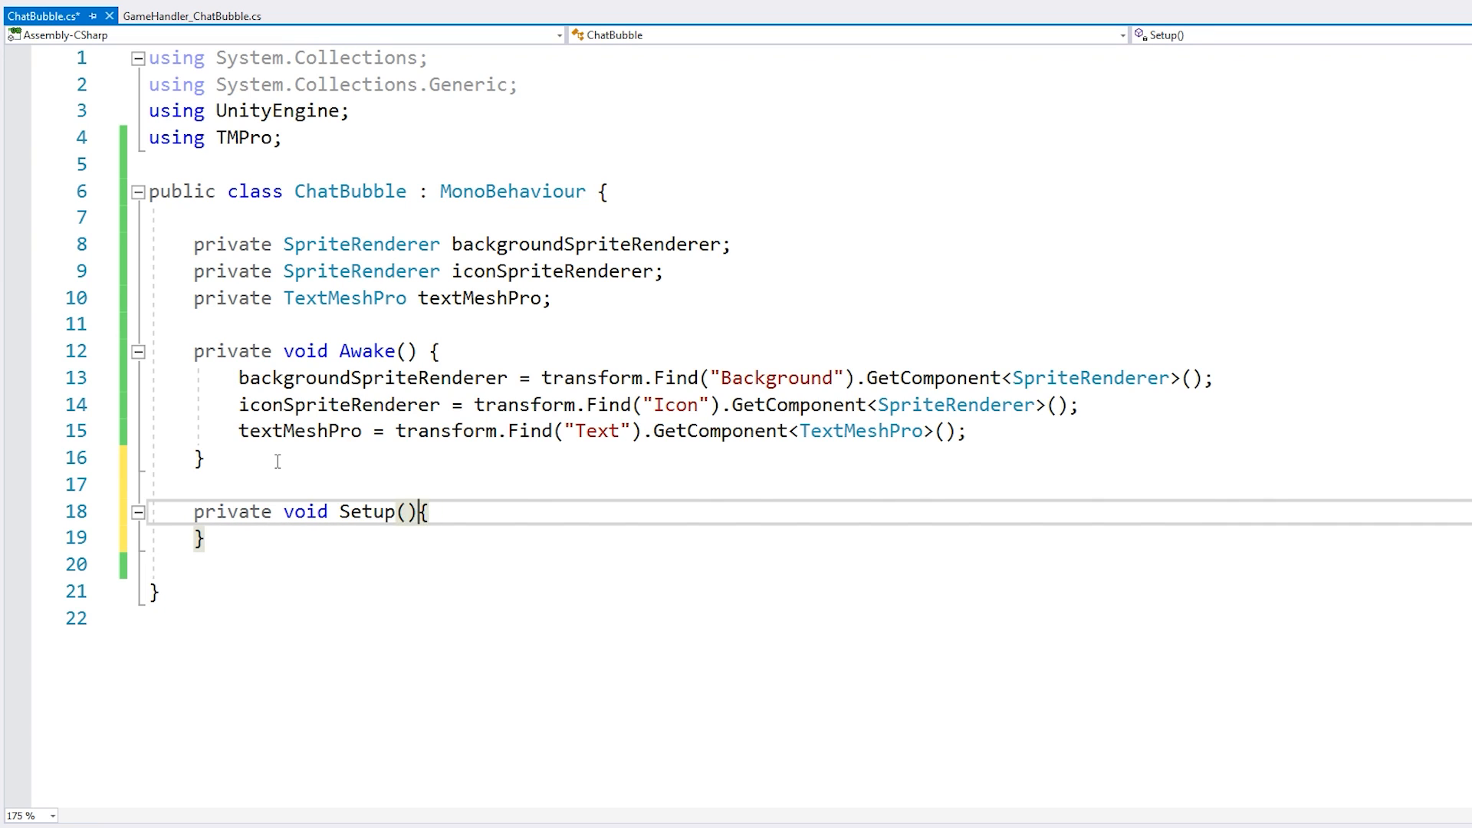
text(string text)
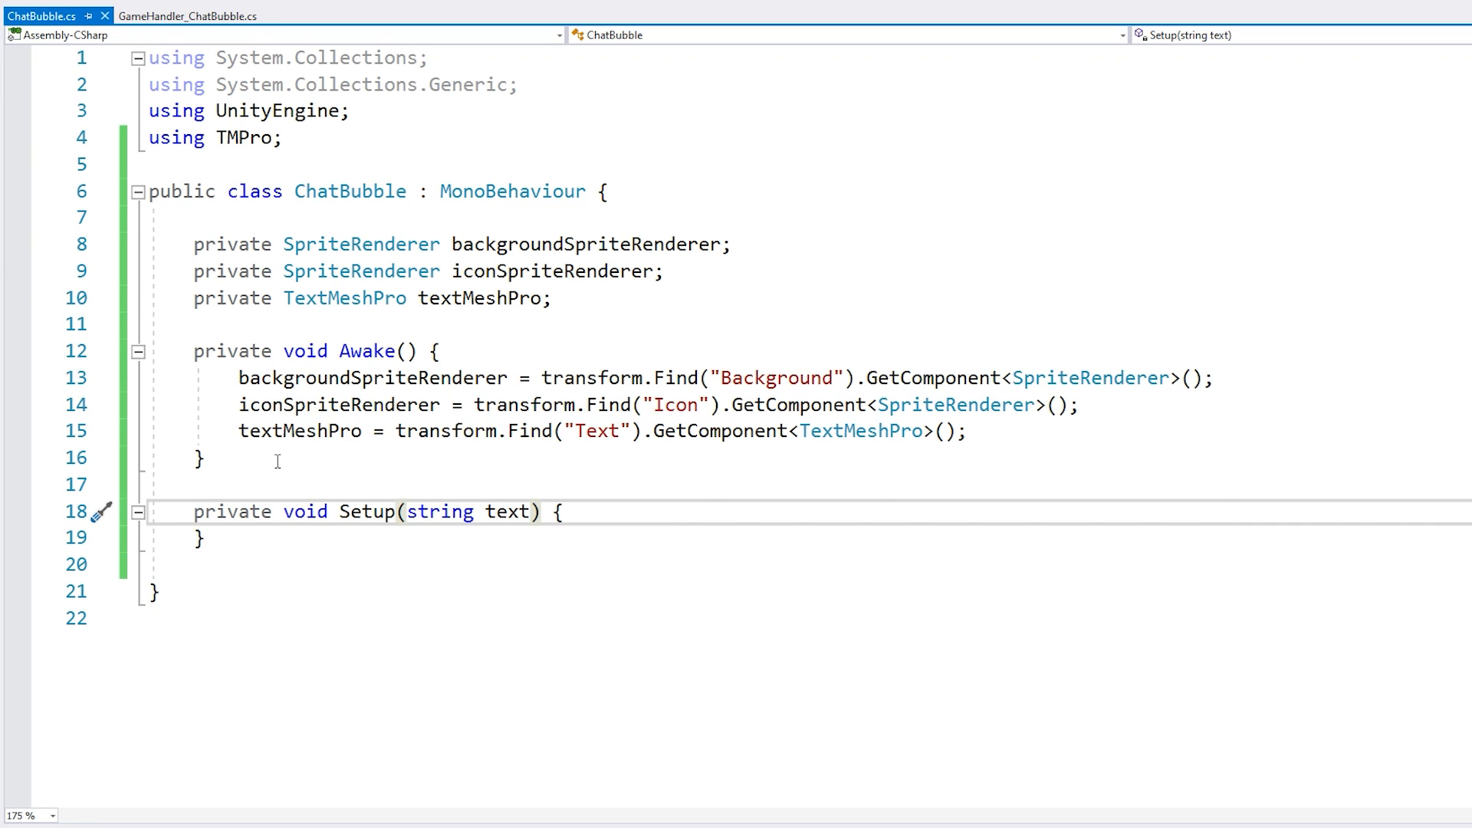
click(543, 512)
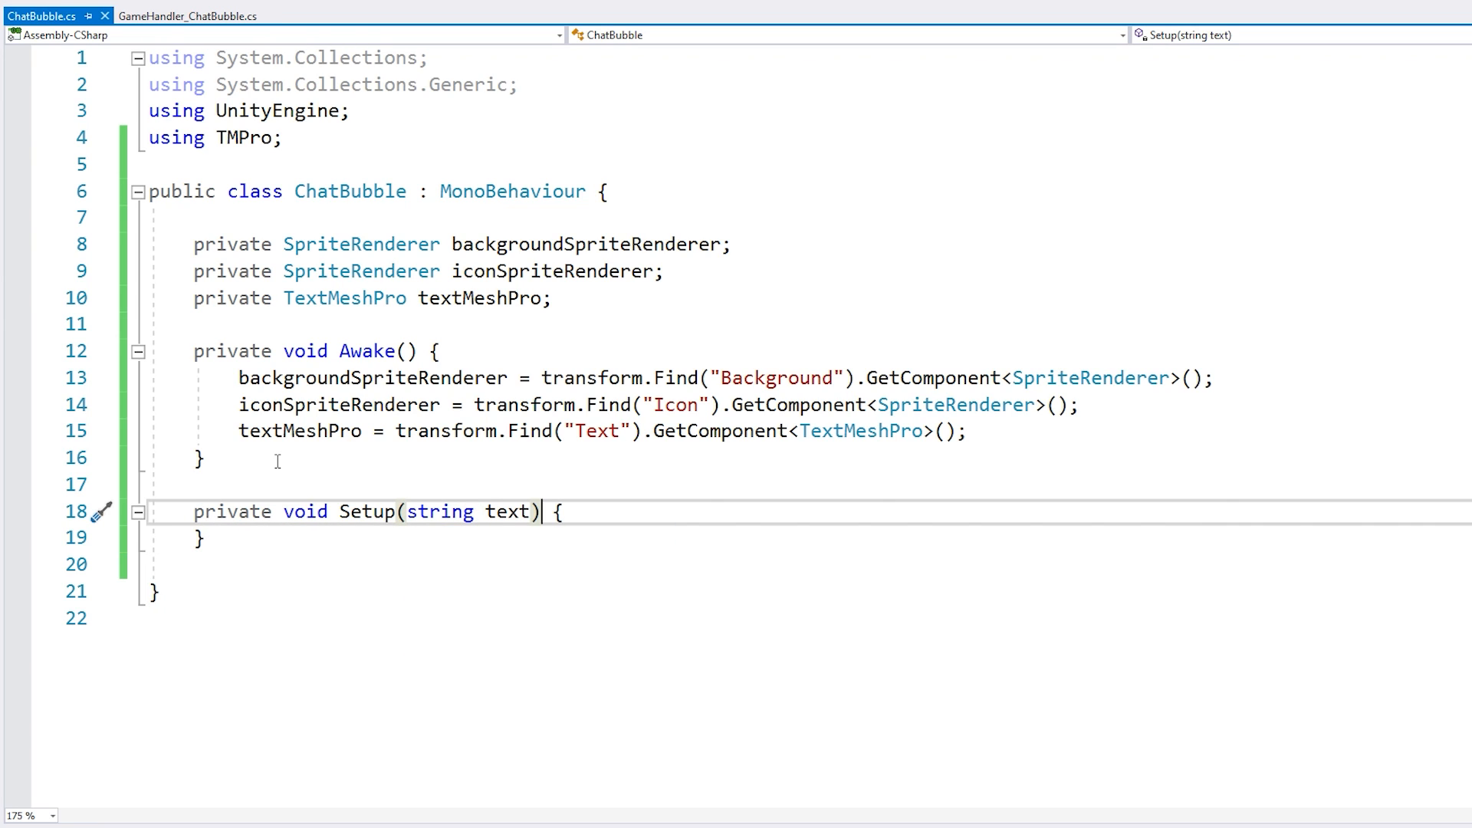
text(textMeshPro.SetText)
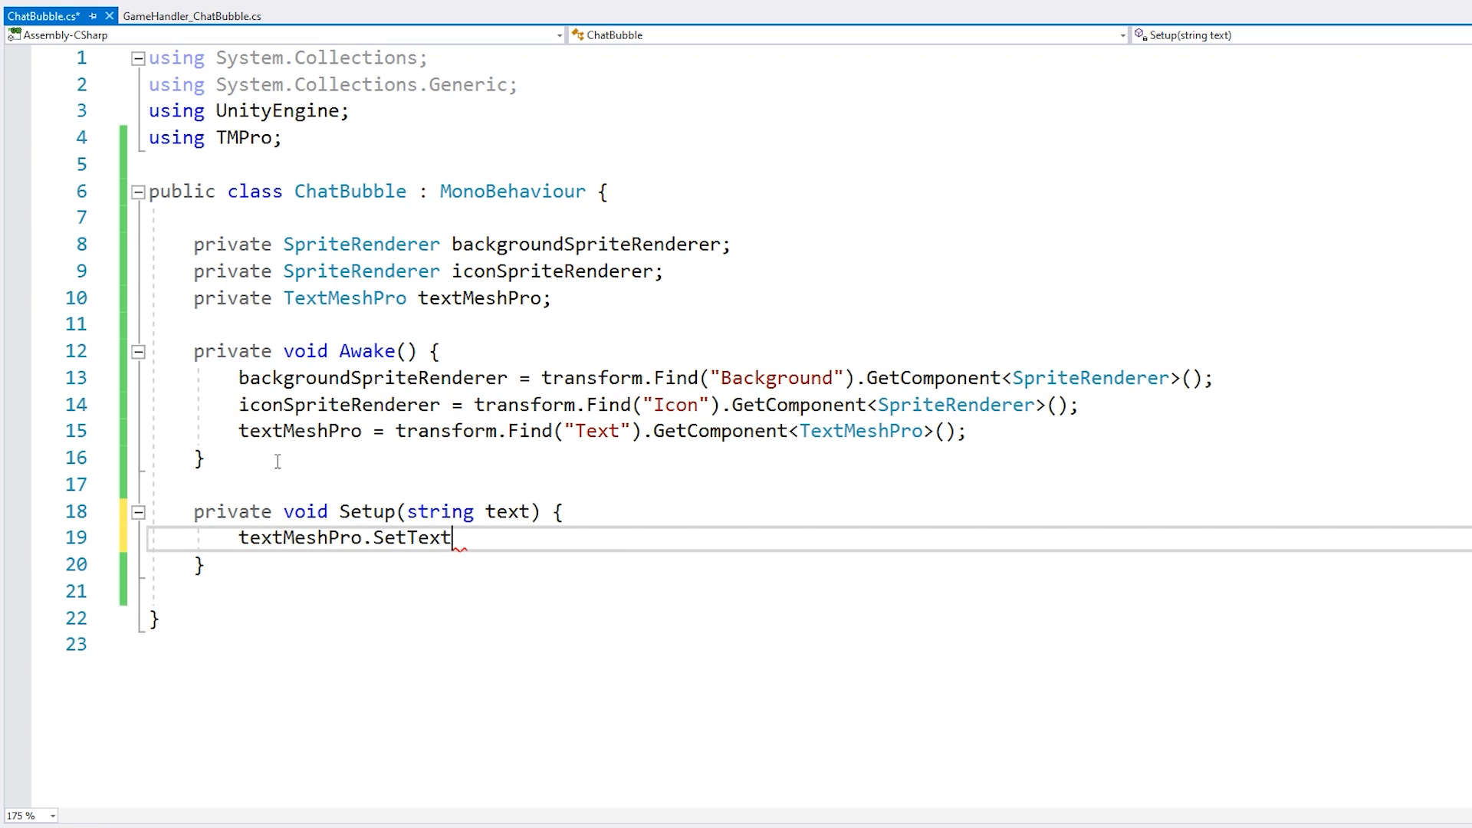
text((text))
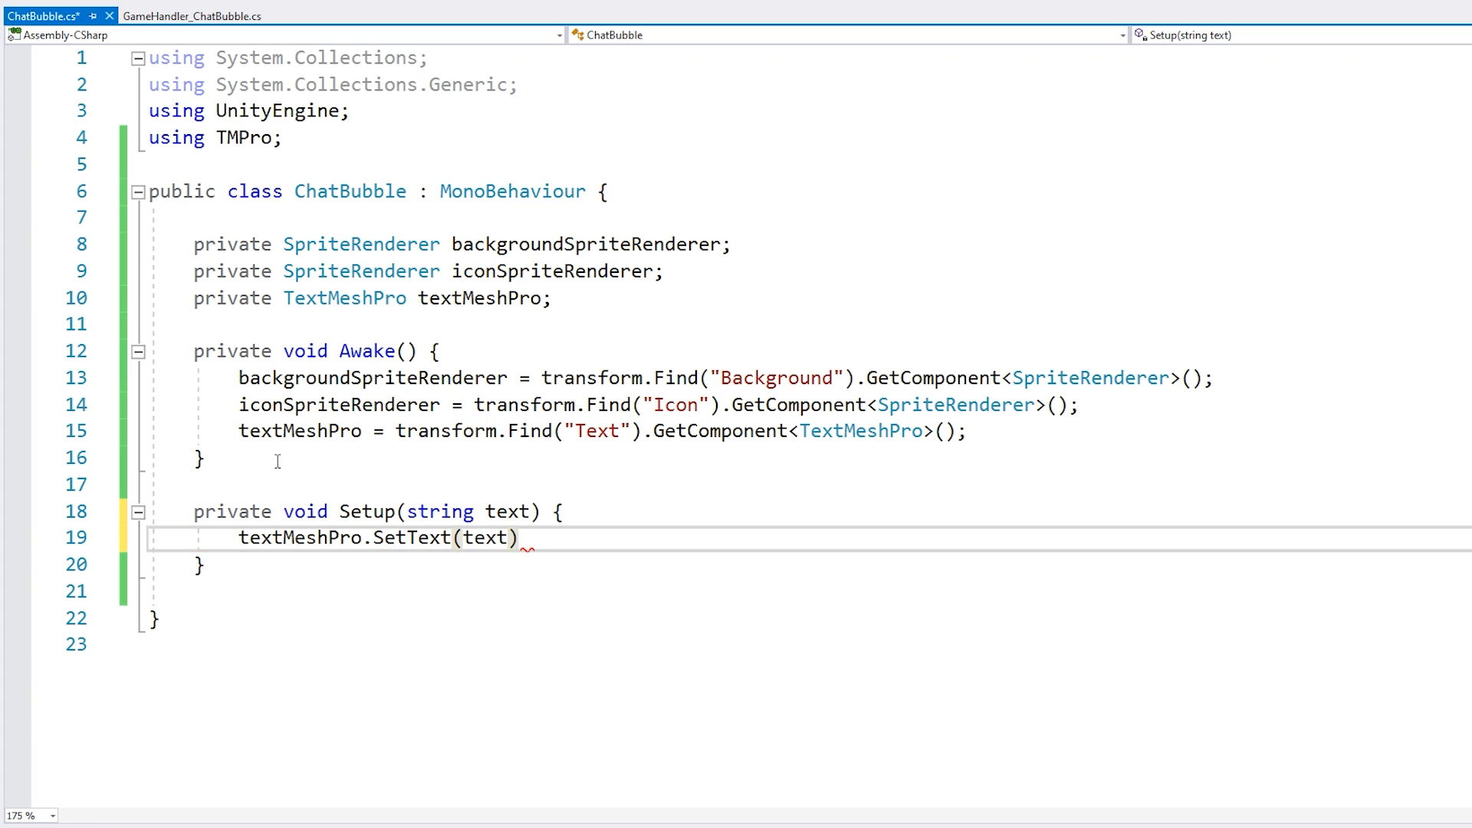
text(;)
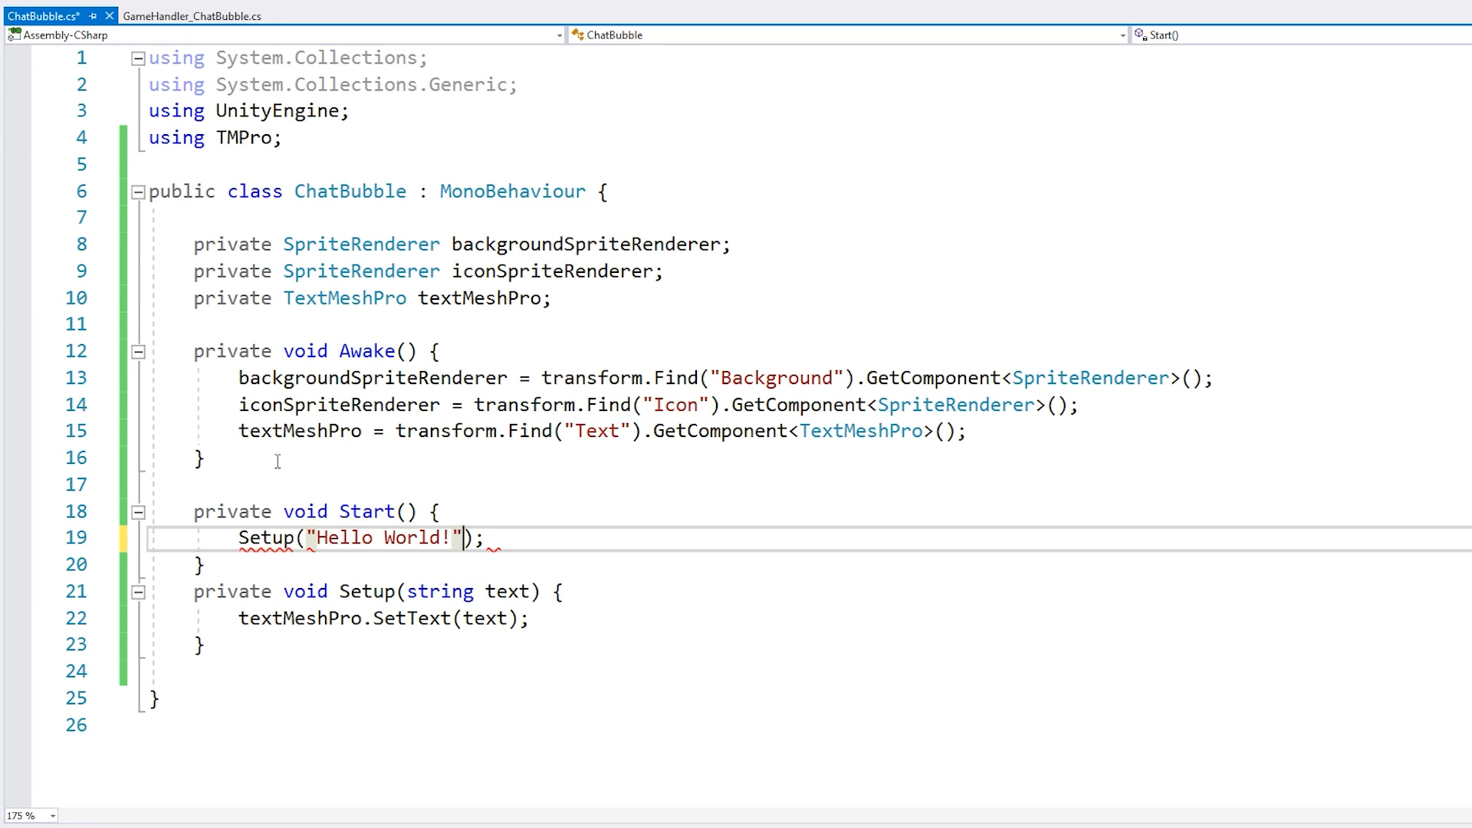
key(Enter)
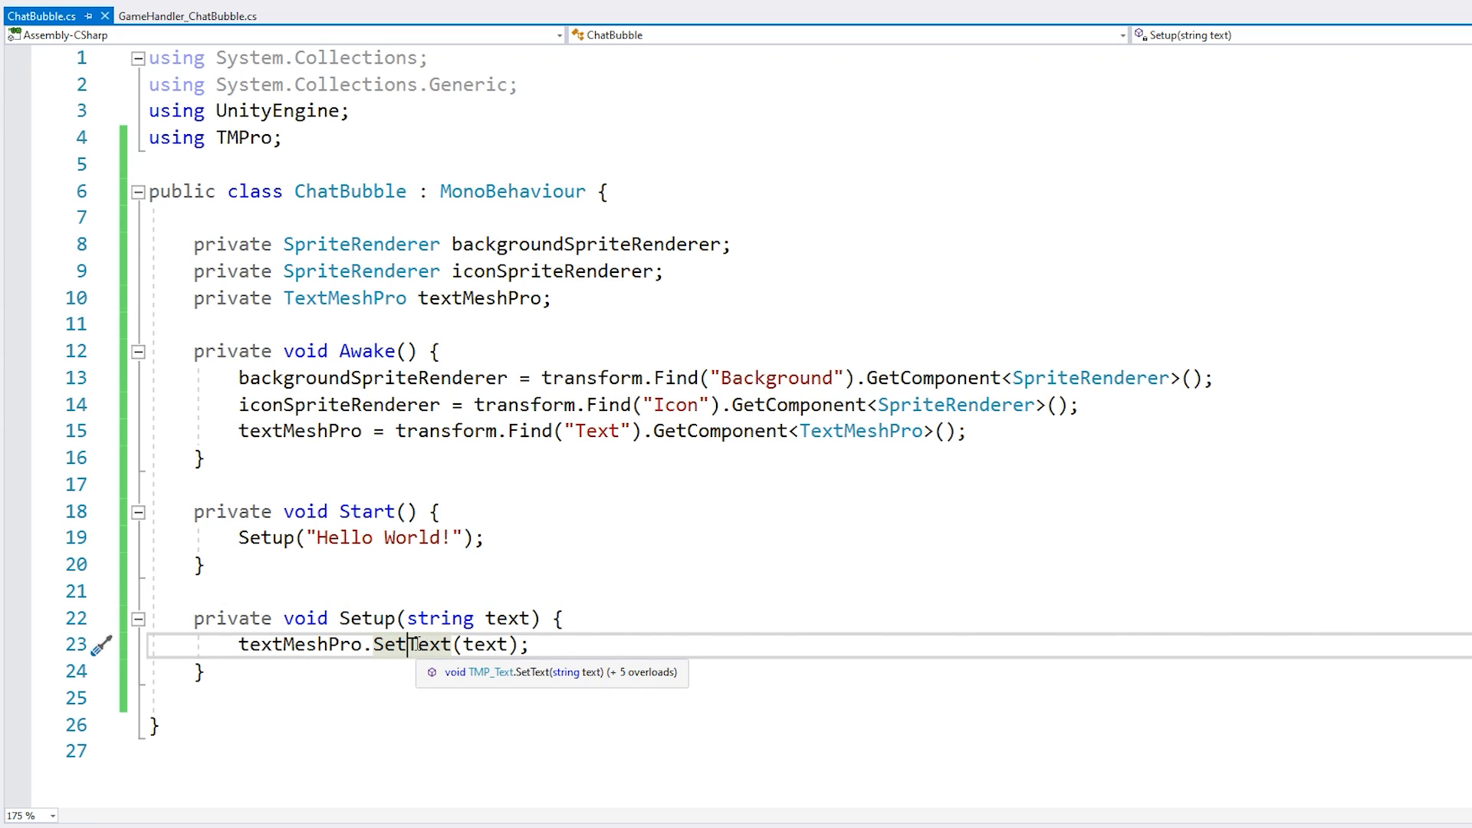
- Make Setup force a mesh update and store GetRenderedValues(false) in Vector2 textSize
key(enter)
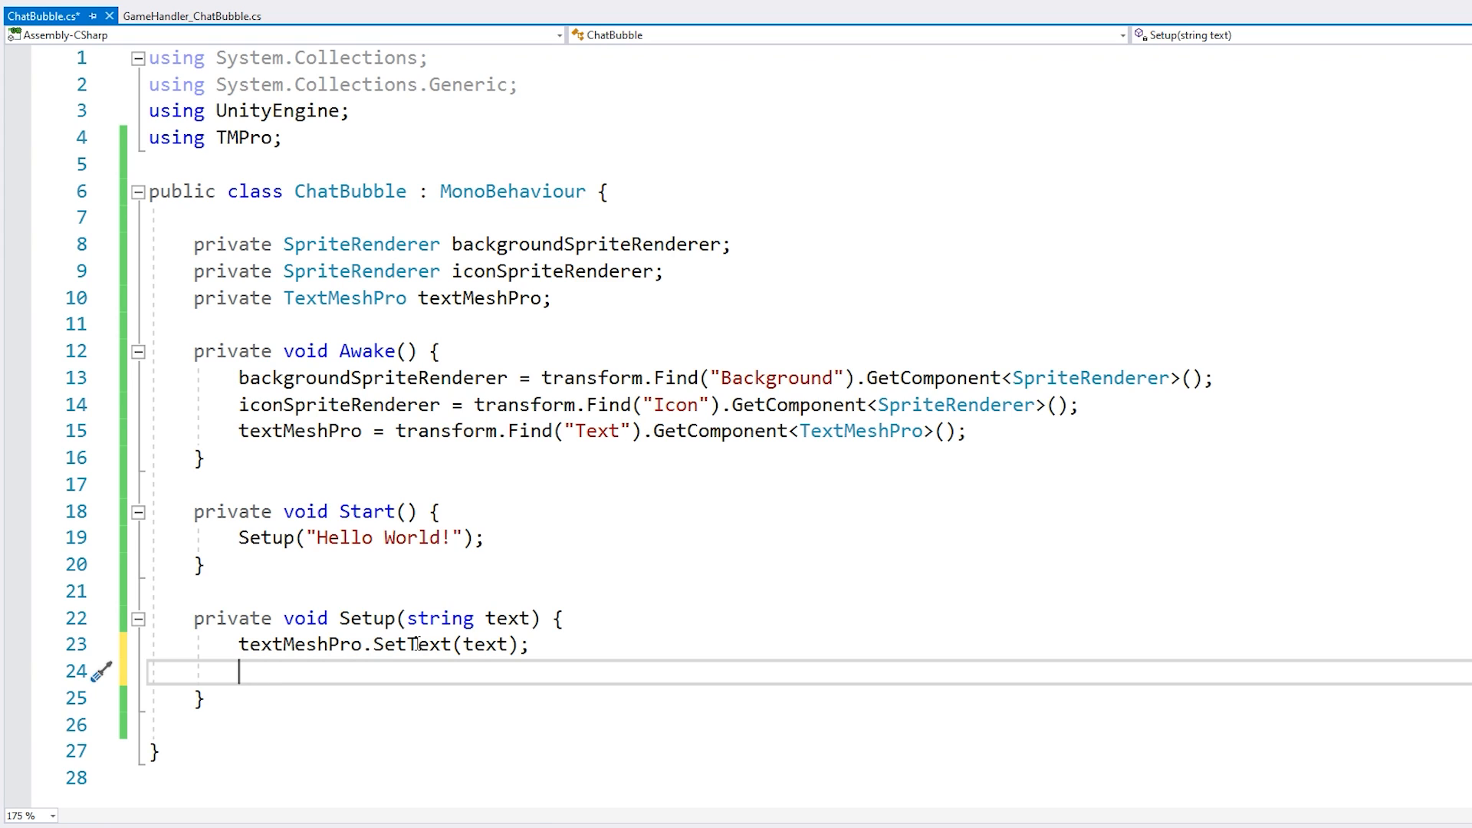
text(textMeshPro.)
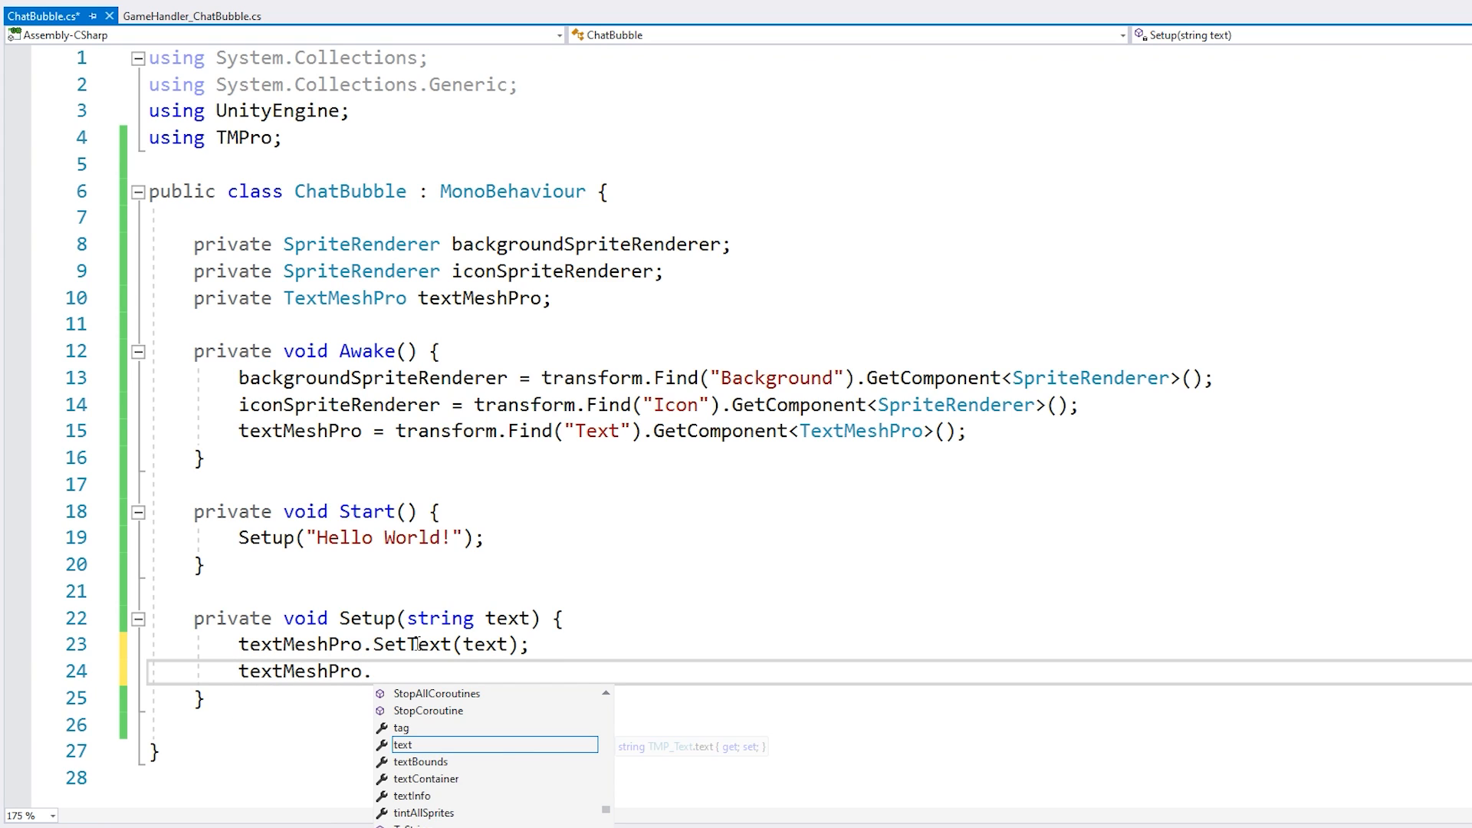
text(GetRenderedValues(false);)
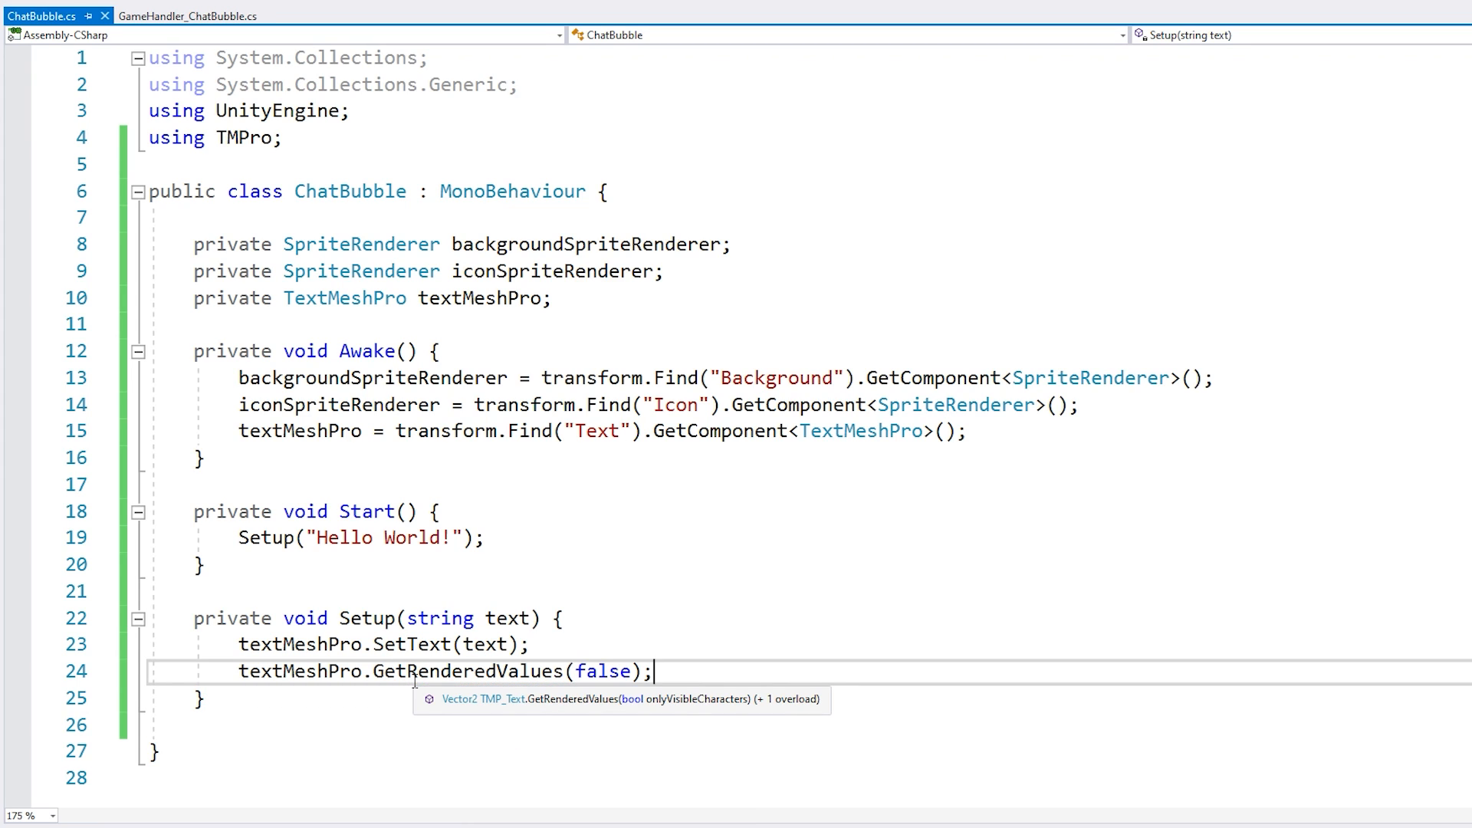
text(Vector2 textSize =)
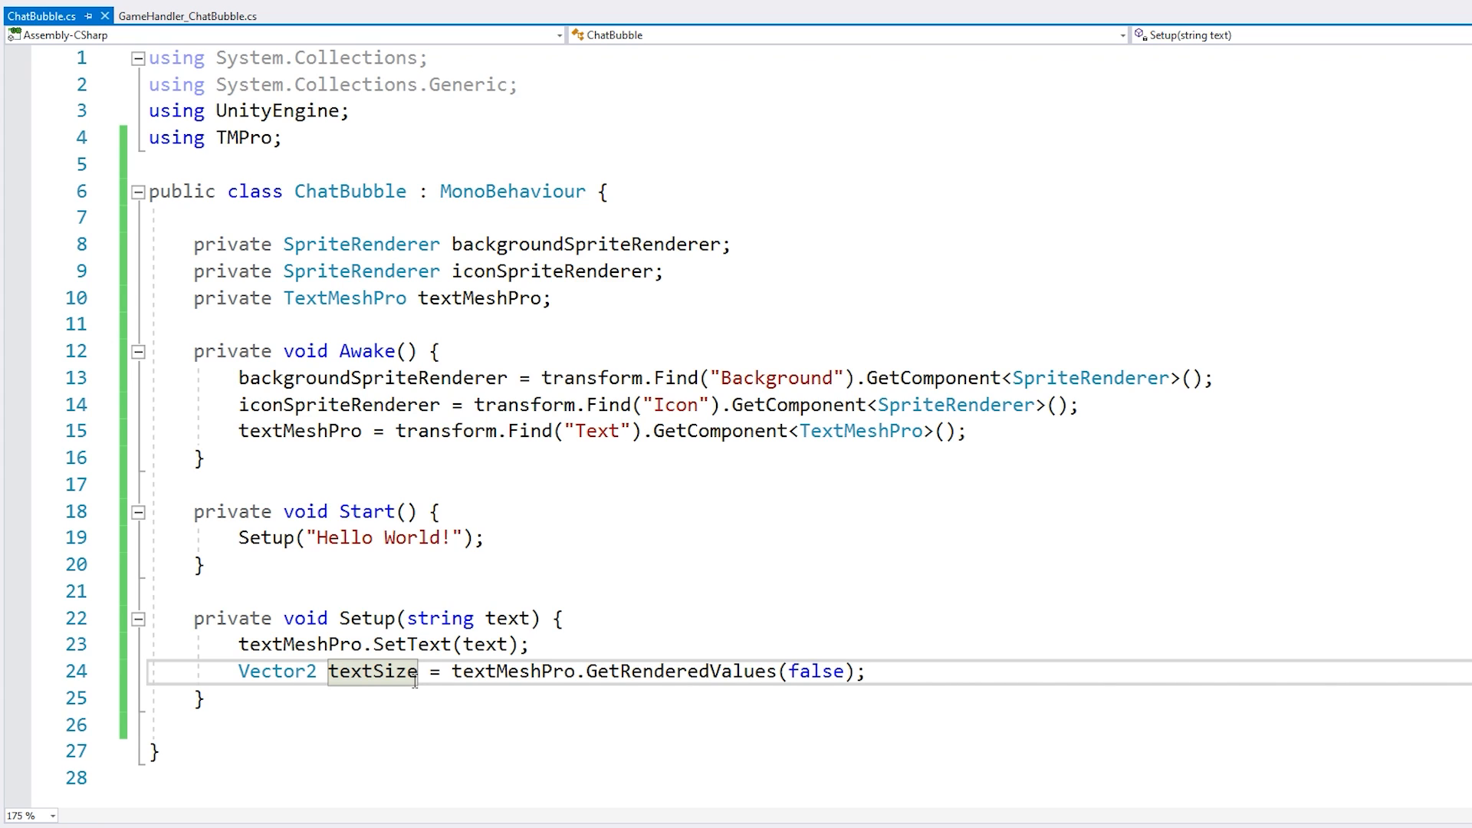
text(textMeshPro.)
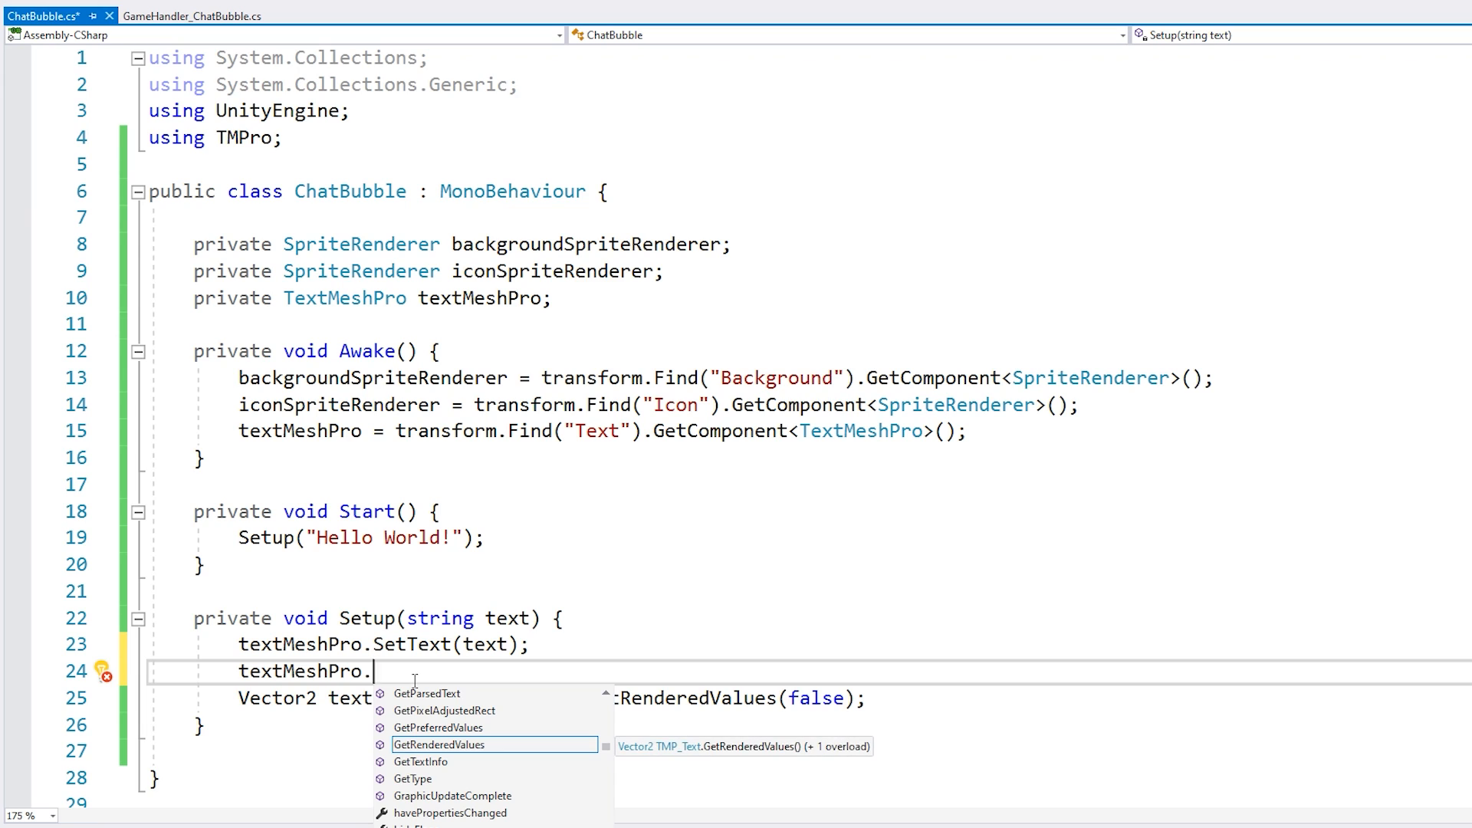
text(for)
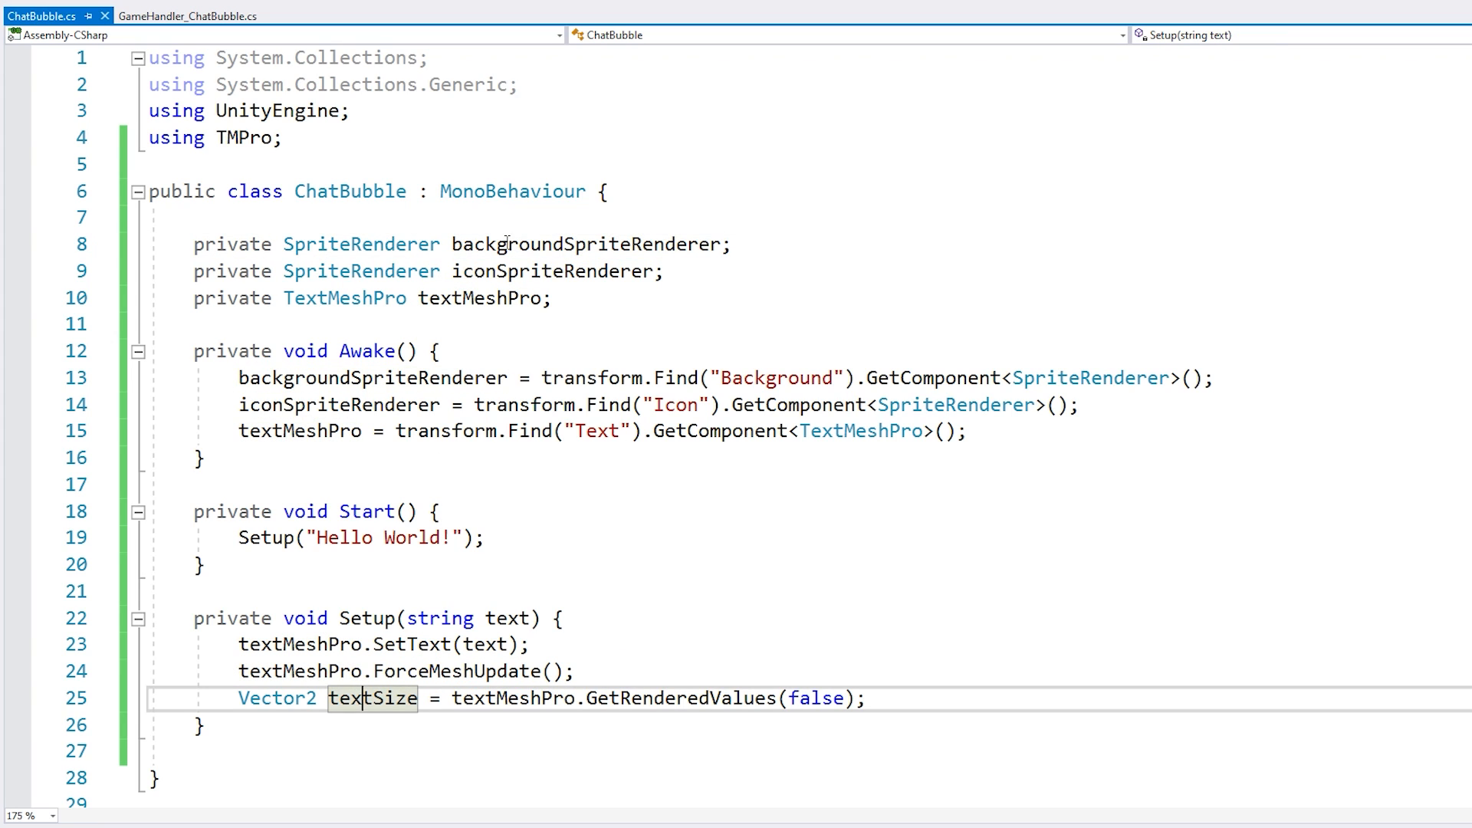
- Set backgroundSpriteRenderer.size to textSize plus a padding Vector2
click(864, 698)
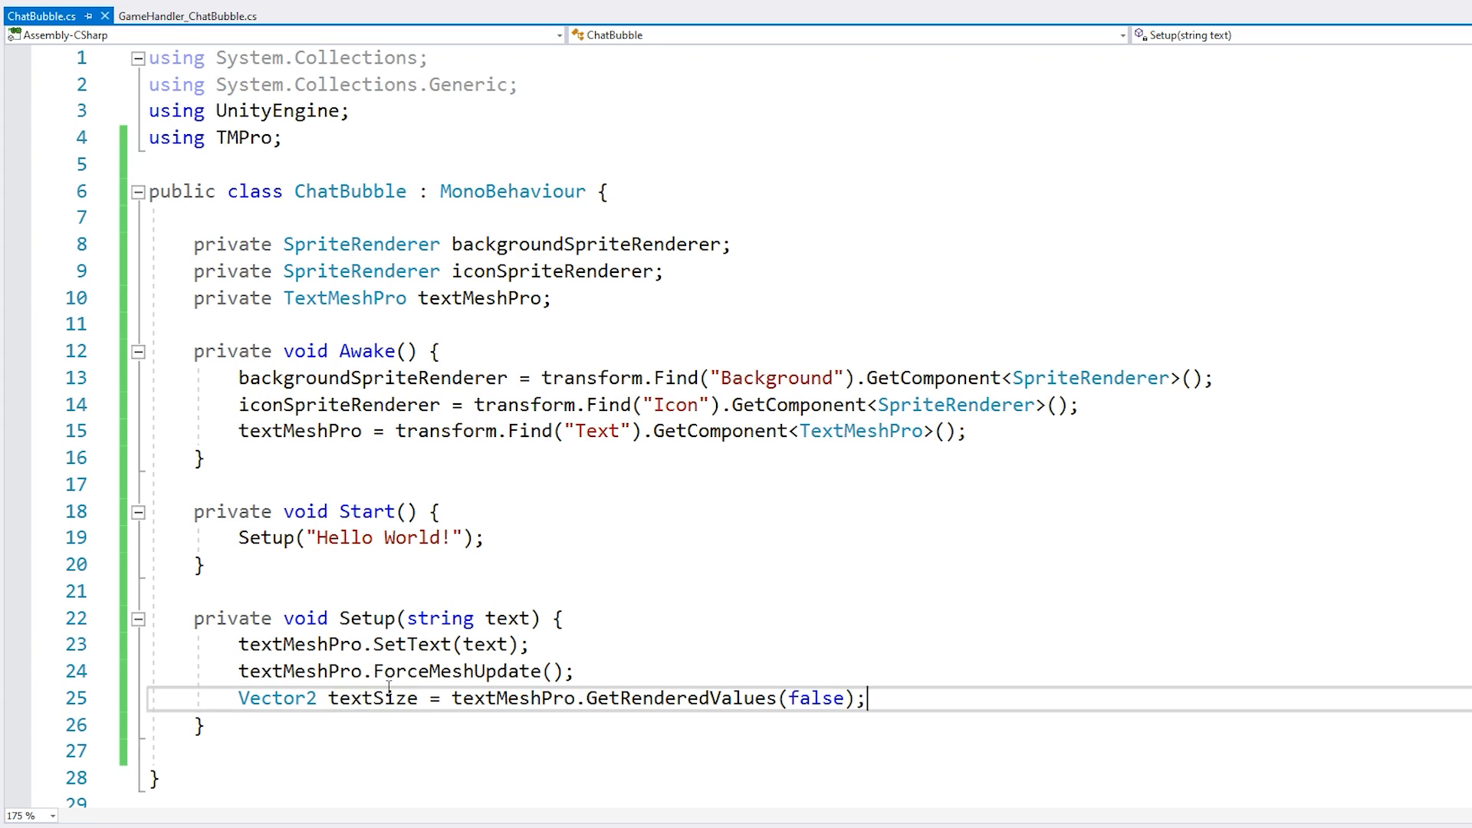
text(backgroundSpriteRenderer.size =)
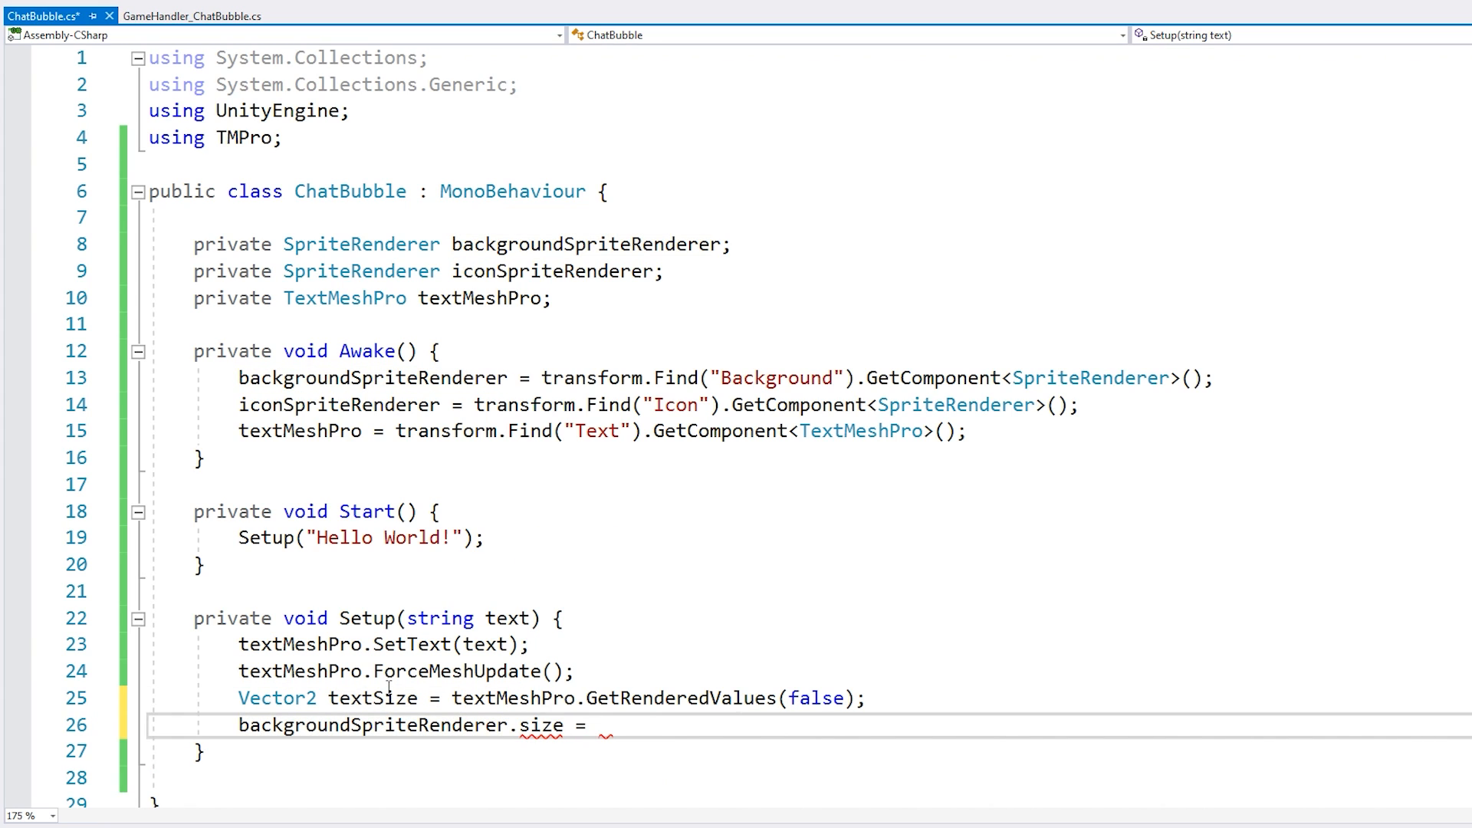
text(textSize +)
text(Vector2 padding = new Vector2(2f);)
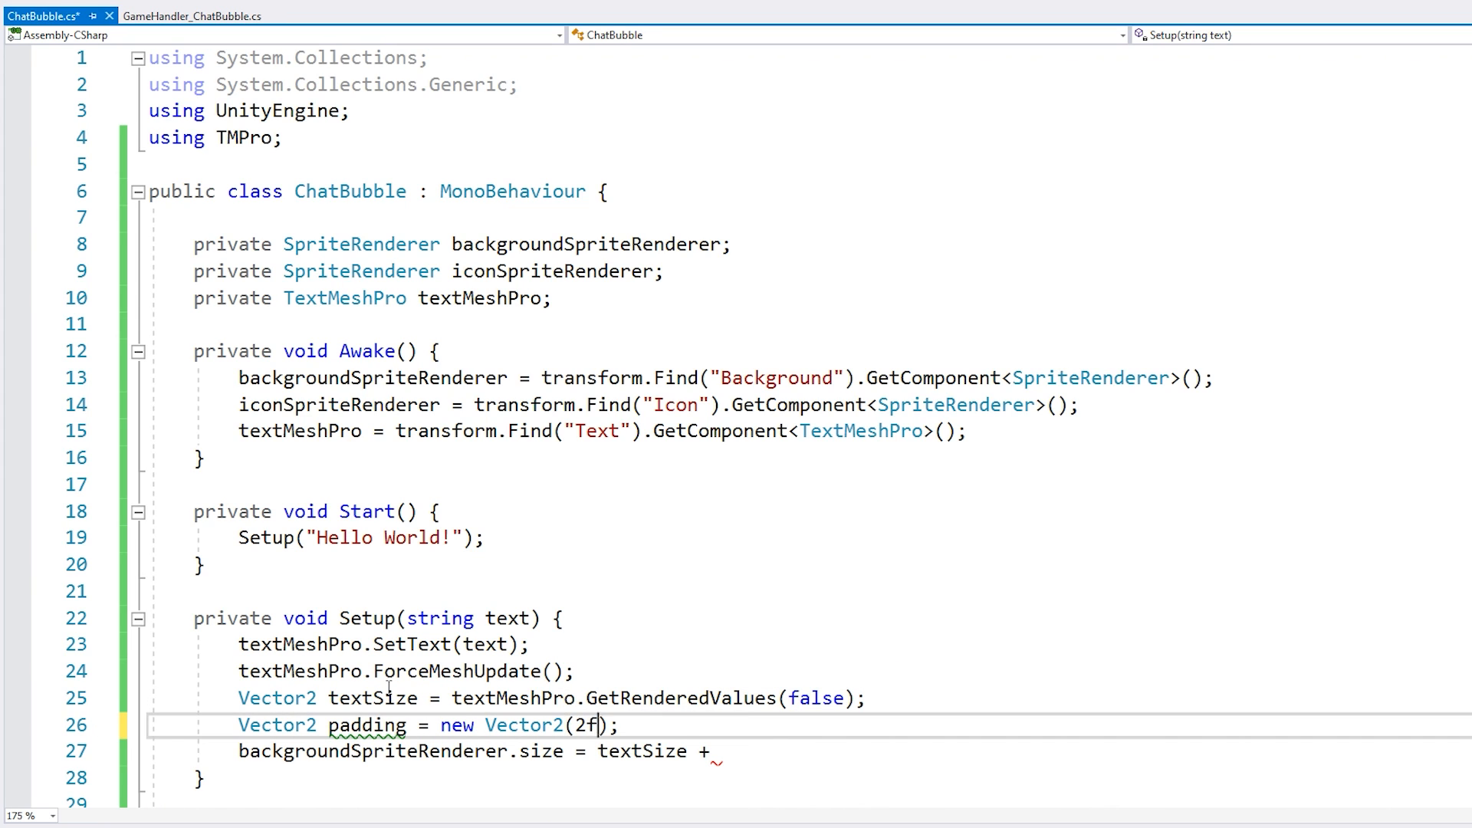
text(, 2f)
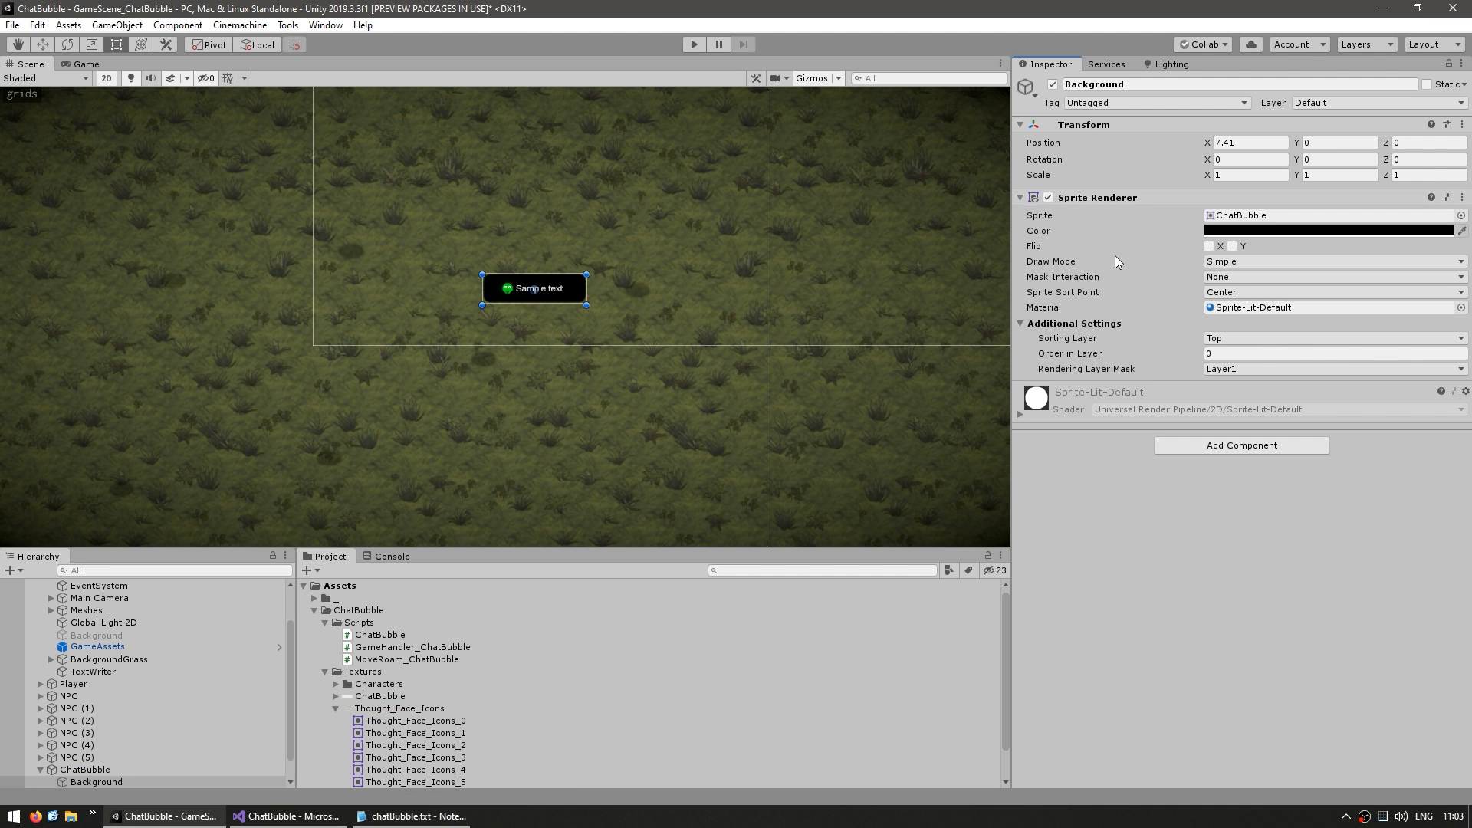
- Switch the Background sprite to Sliced draw mode with a Full Rect mesh type
click(1329, 261)
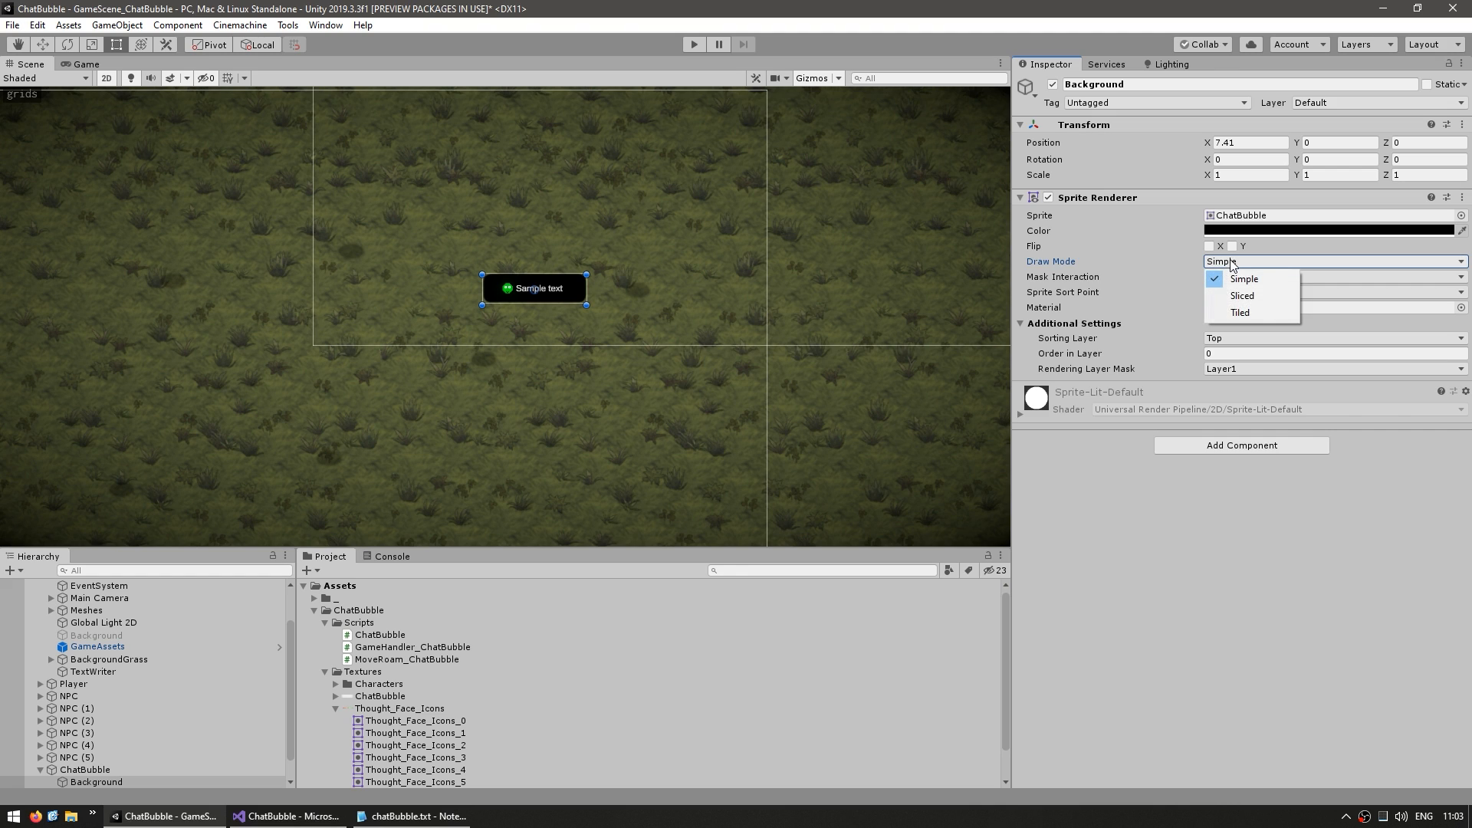
click(1241, 296)
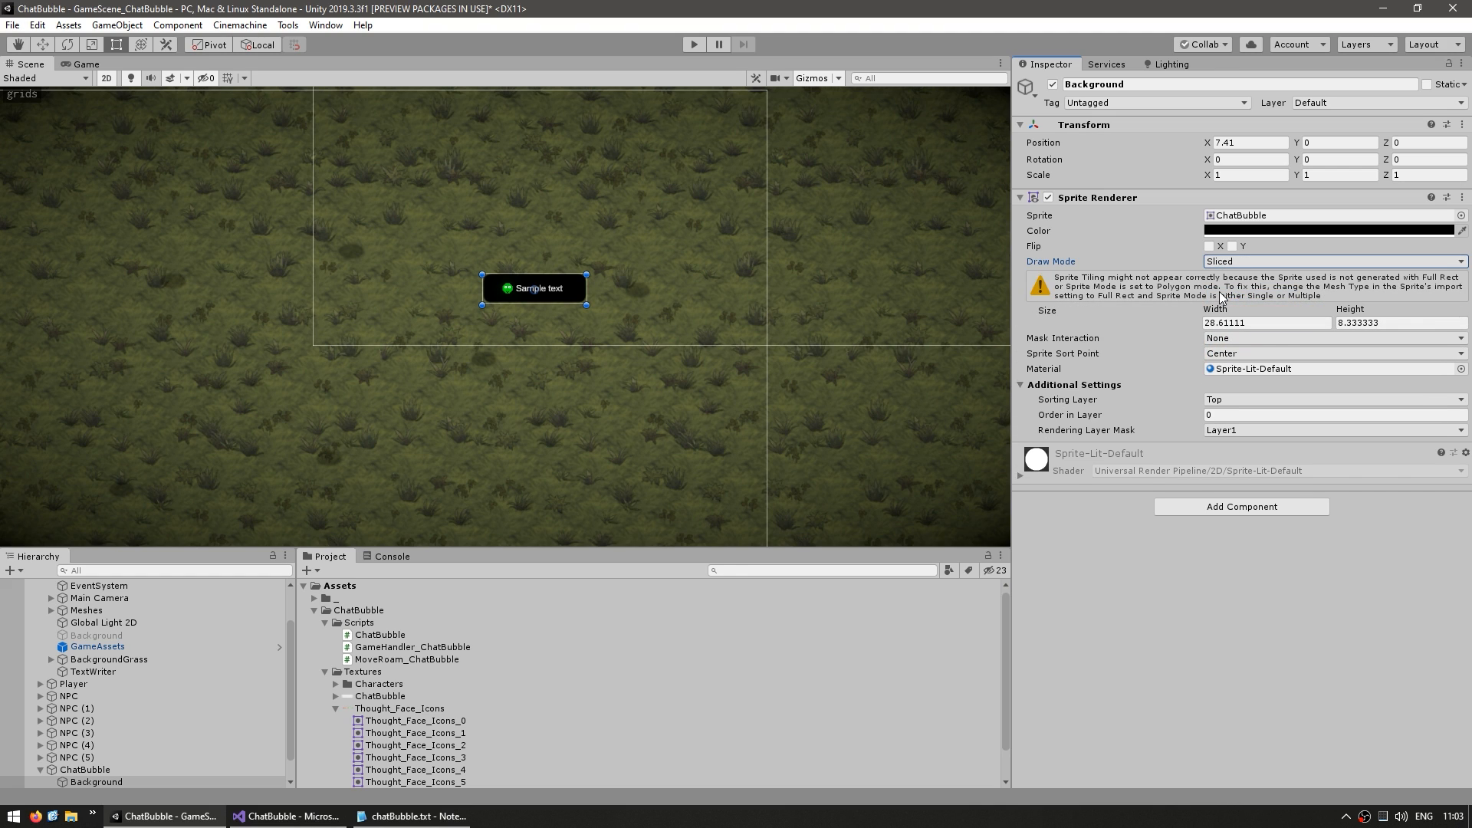
mouse_move(1249, 268)
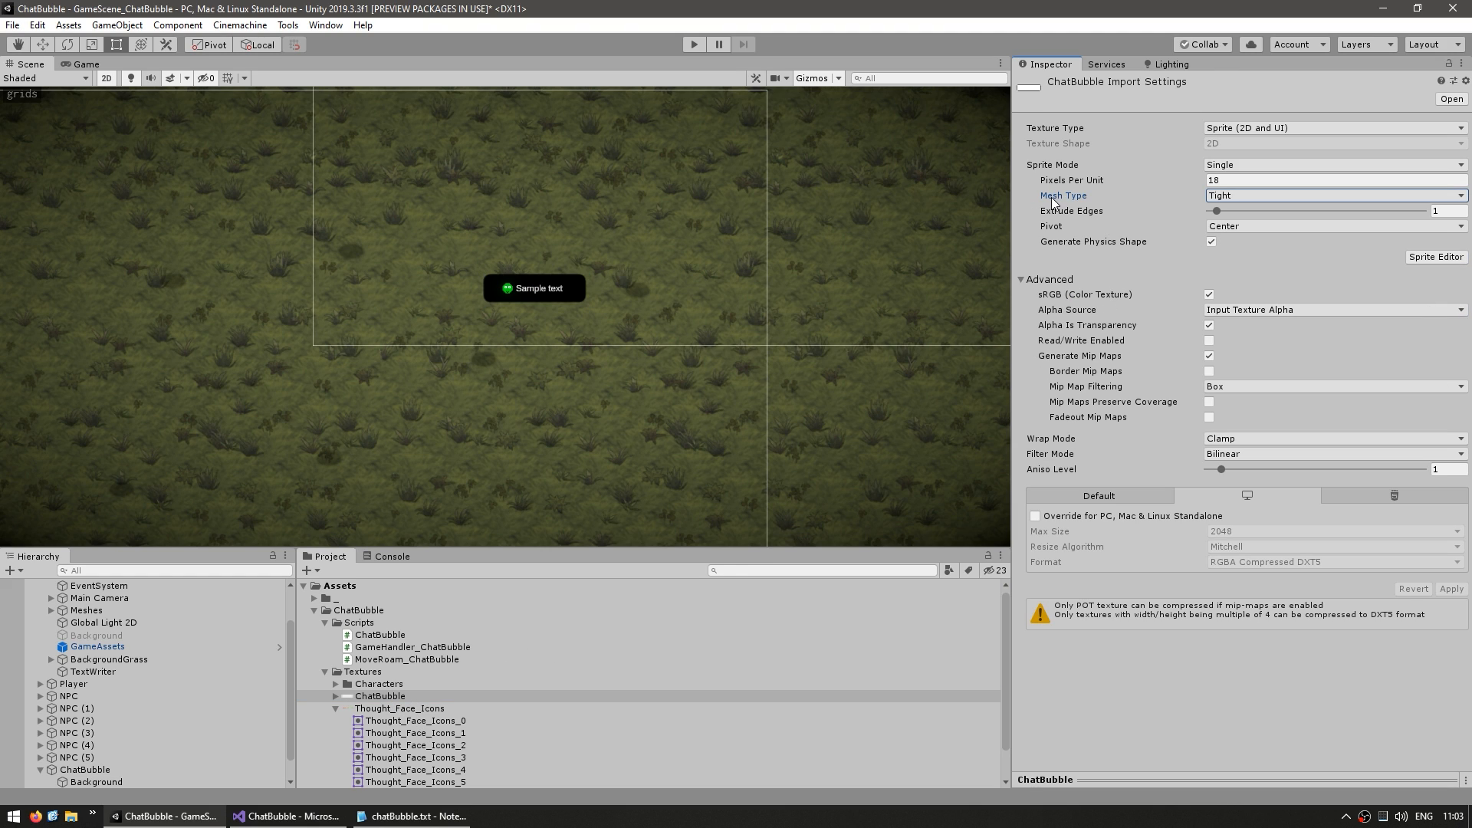
click(1256, 214)
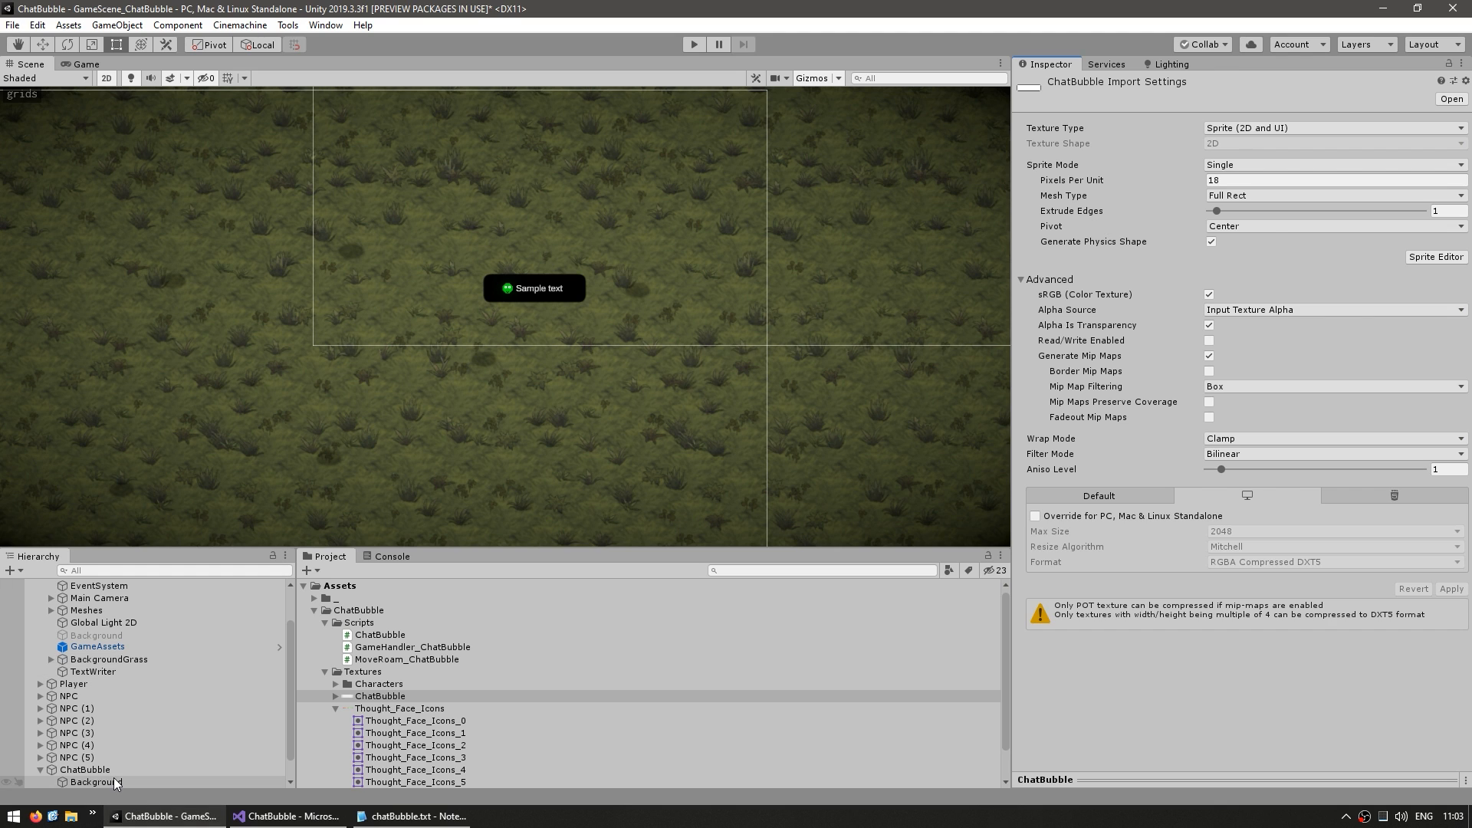
click(92, 783)
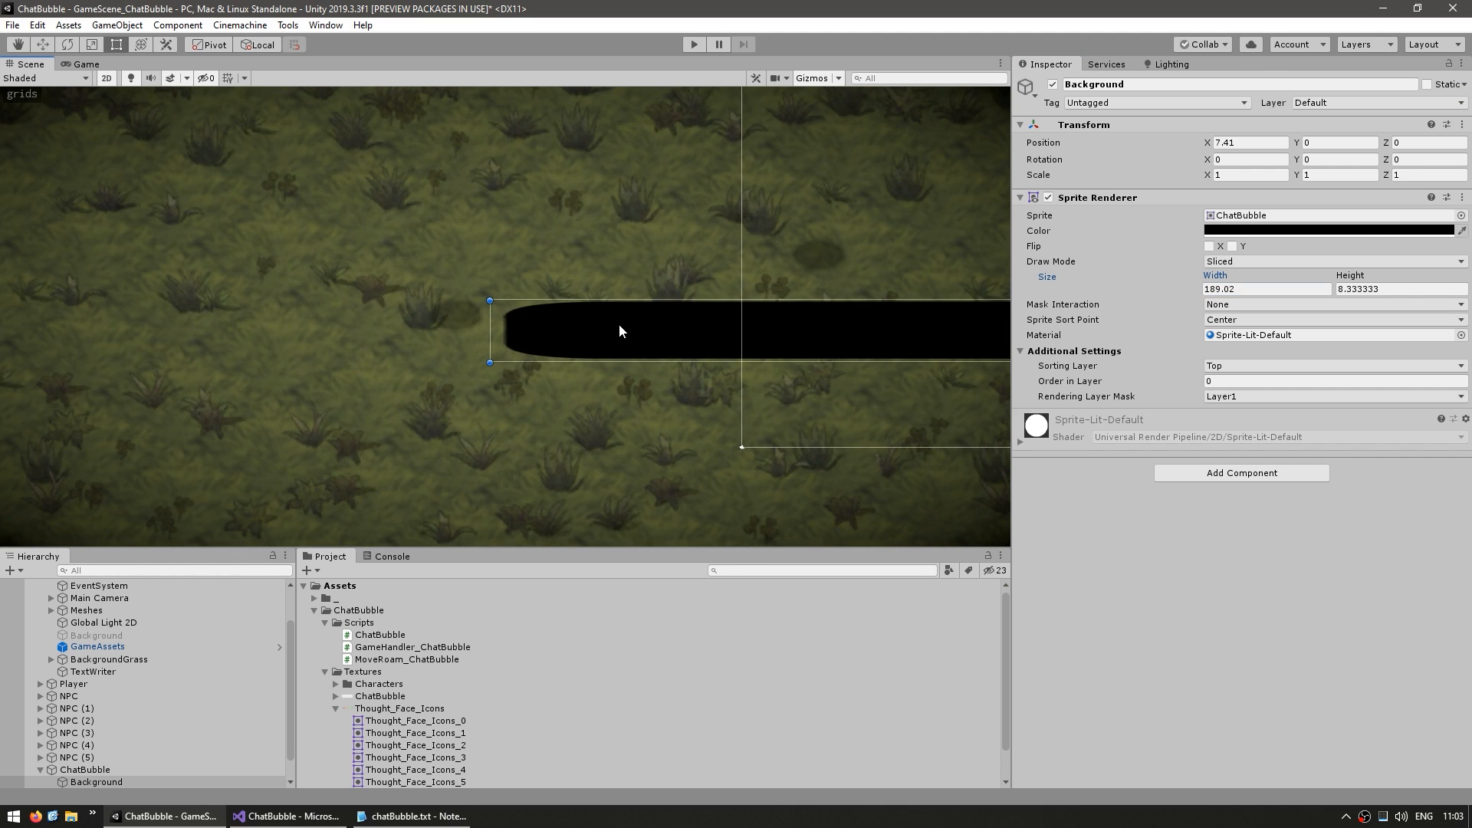
mouse_move(529, 355)
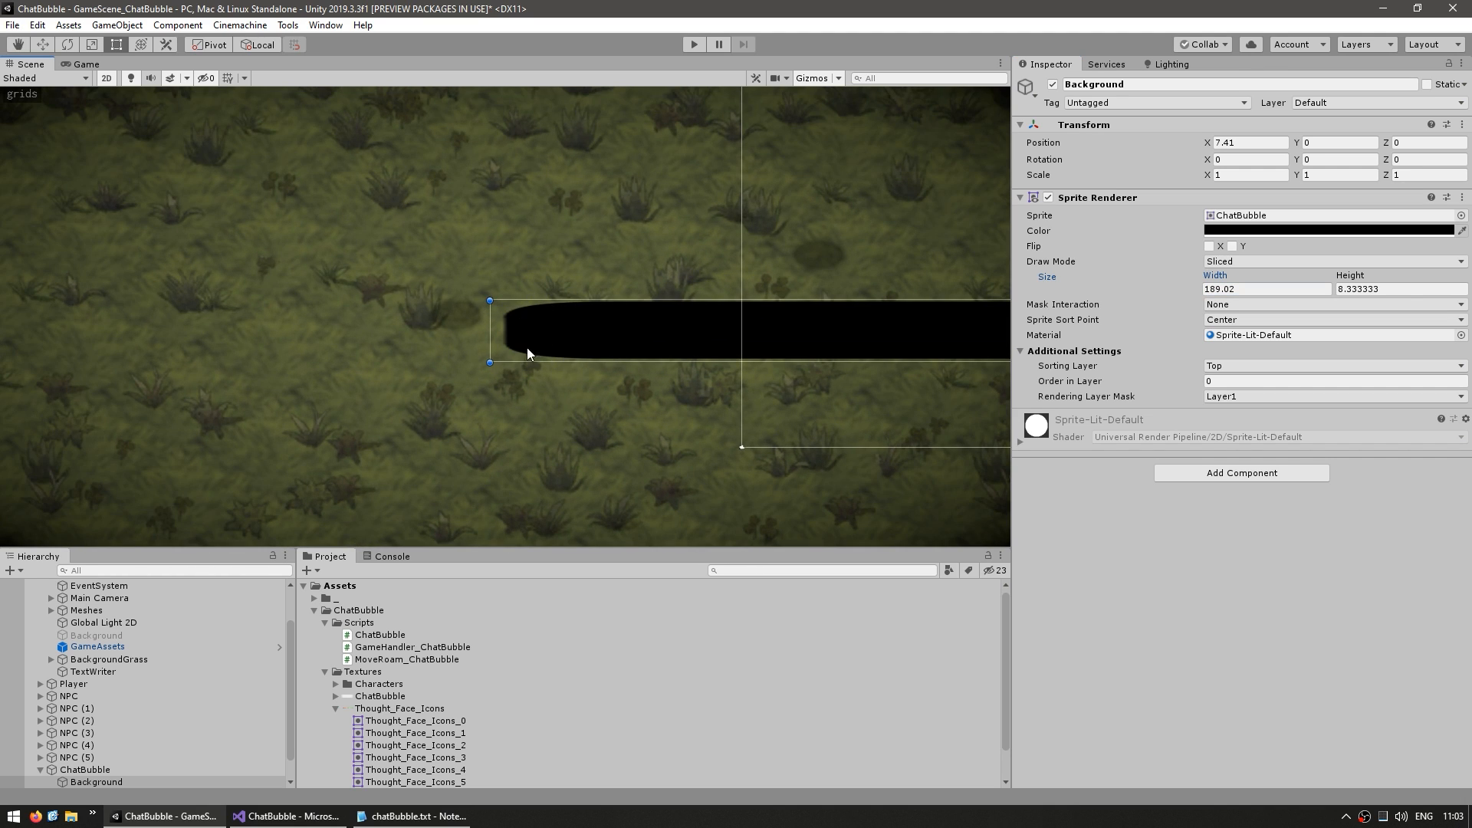
click(380, 695)
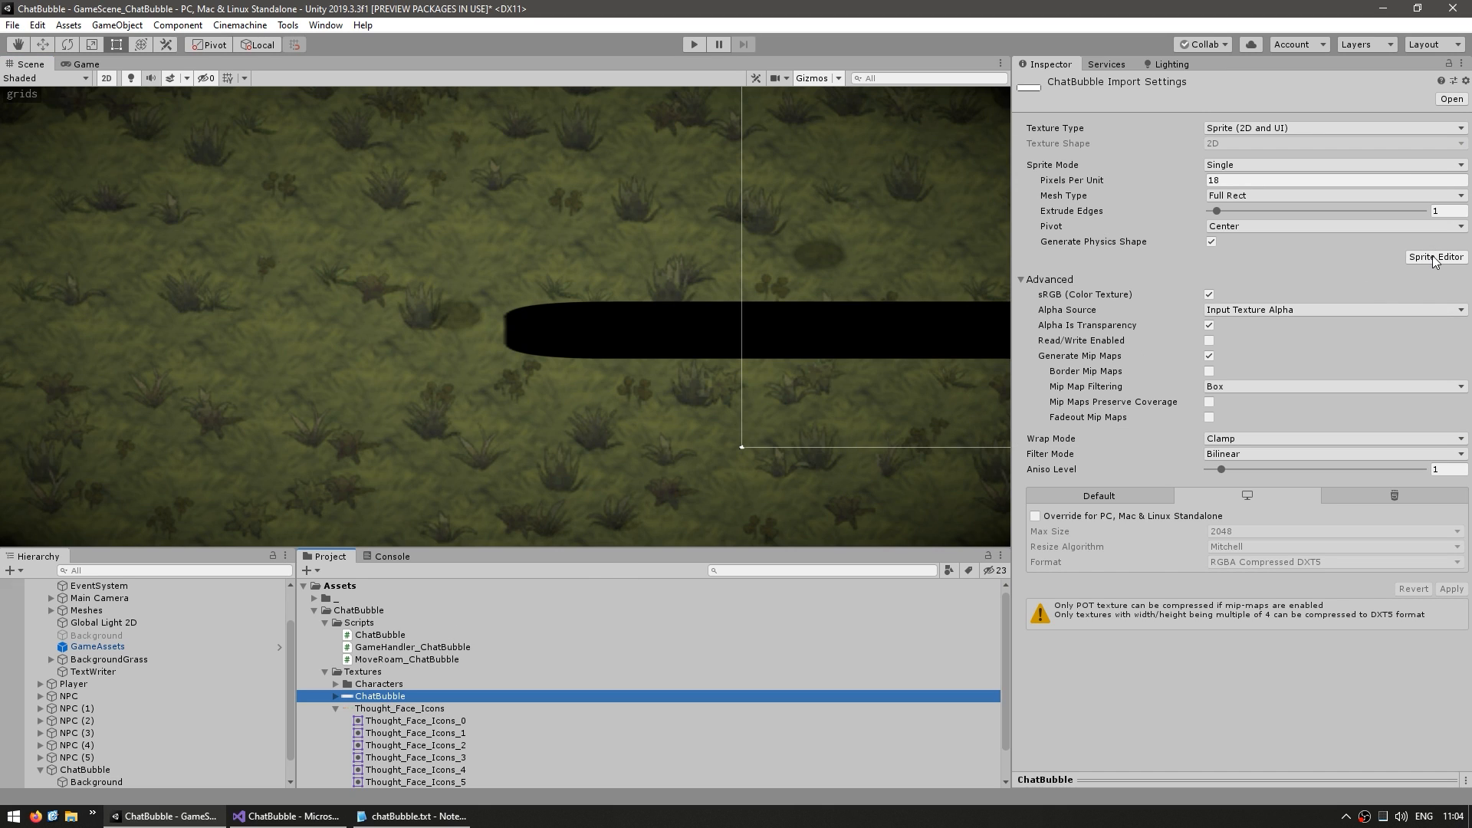
- Give the ChatBubble sprite 40-pixel borders in the Sprite Editor and apply them
click(1434, 256)
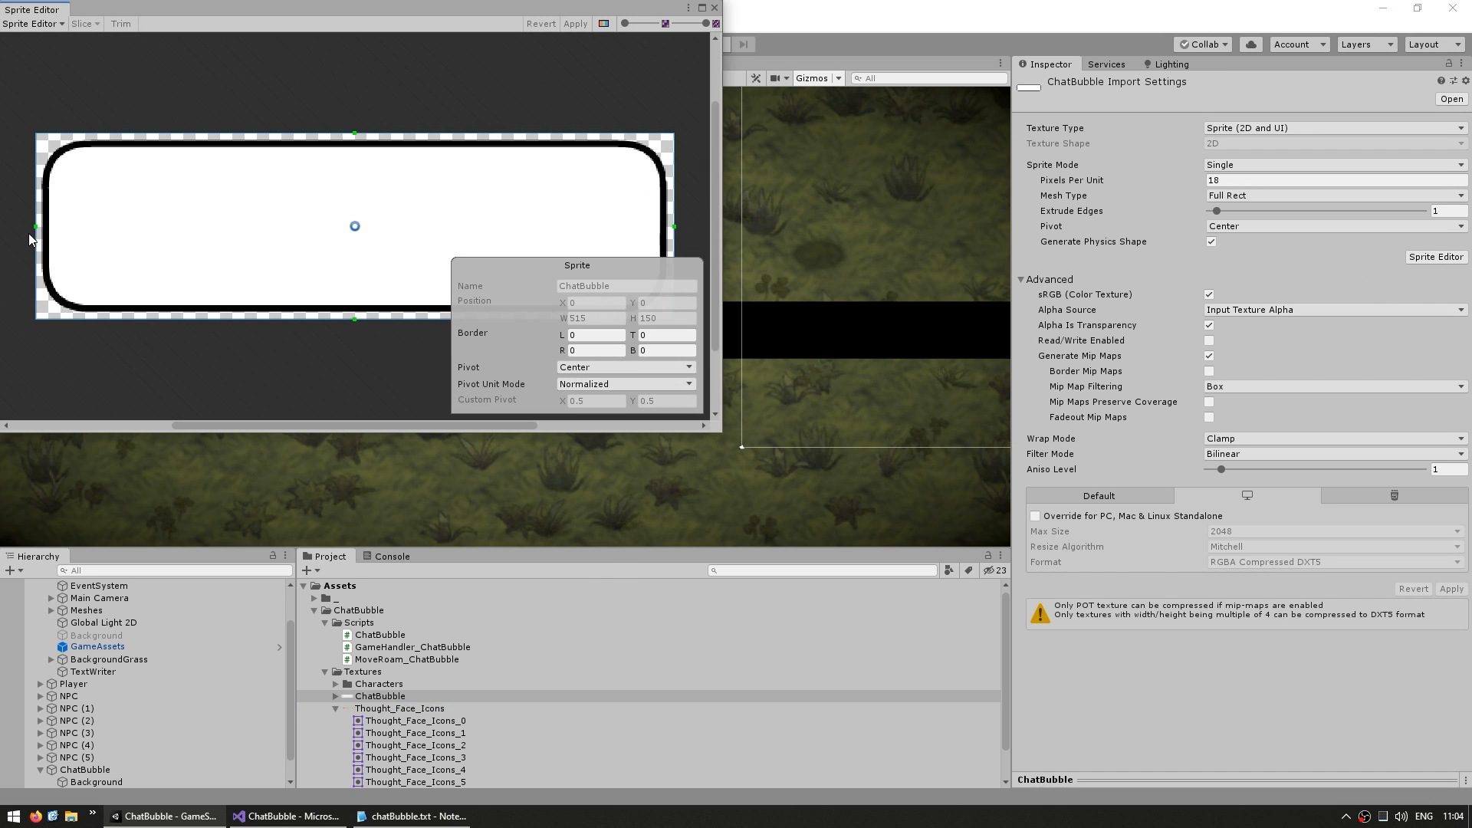
drag(34, 226, 91, 221)
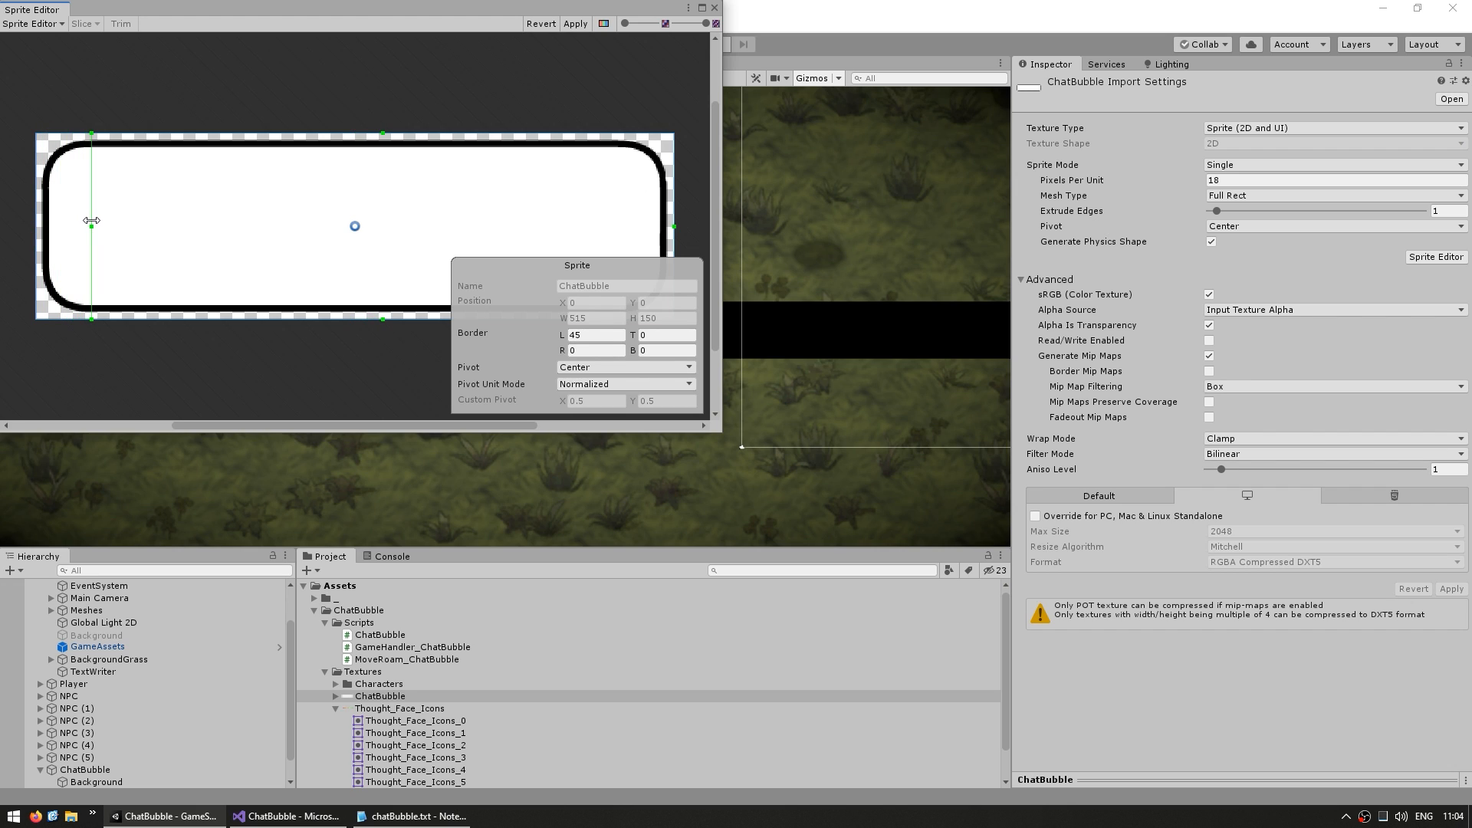
text(40)
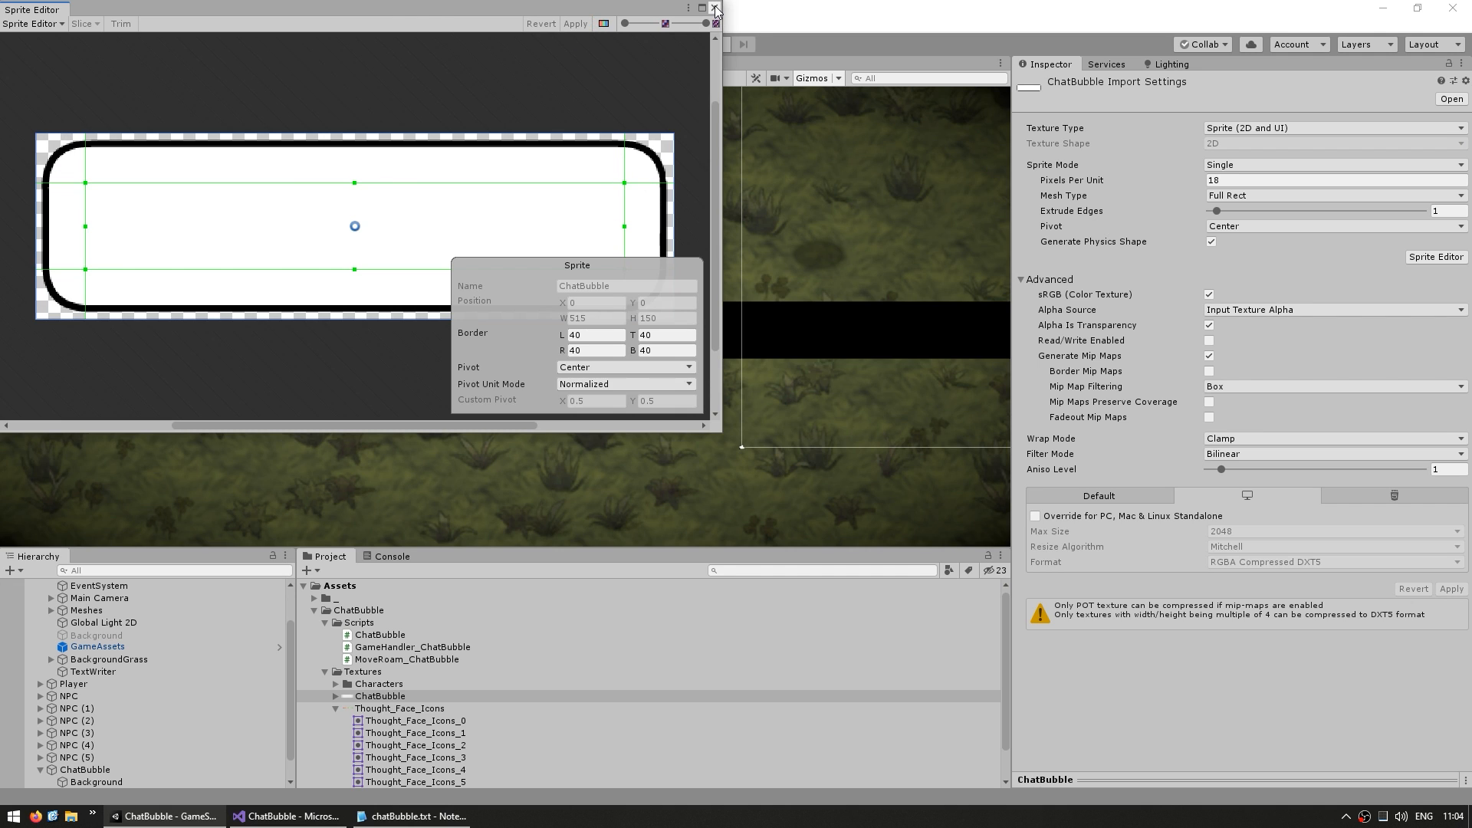
click(715, 9)
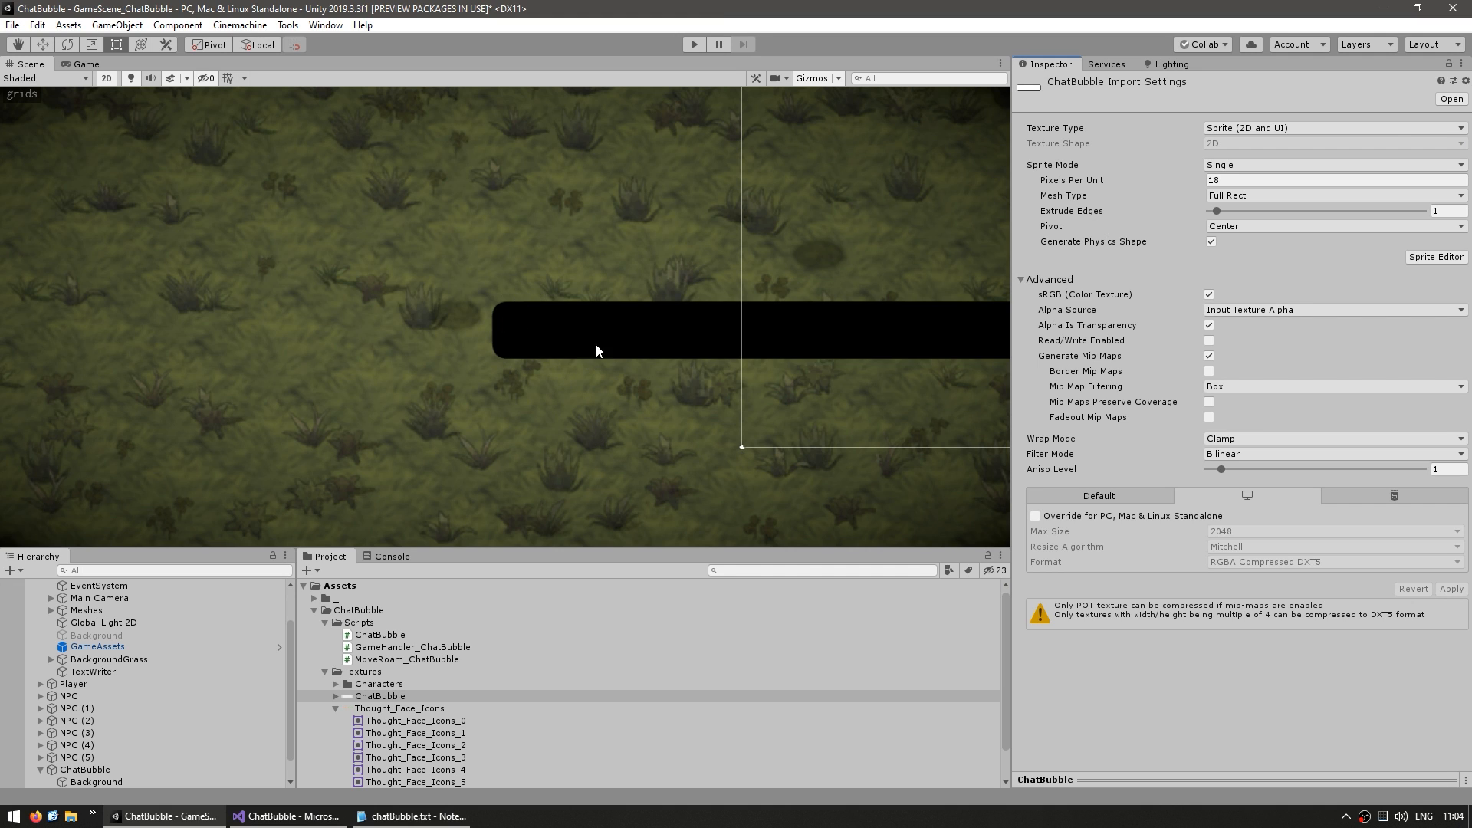
click(97, 782)
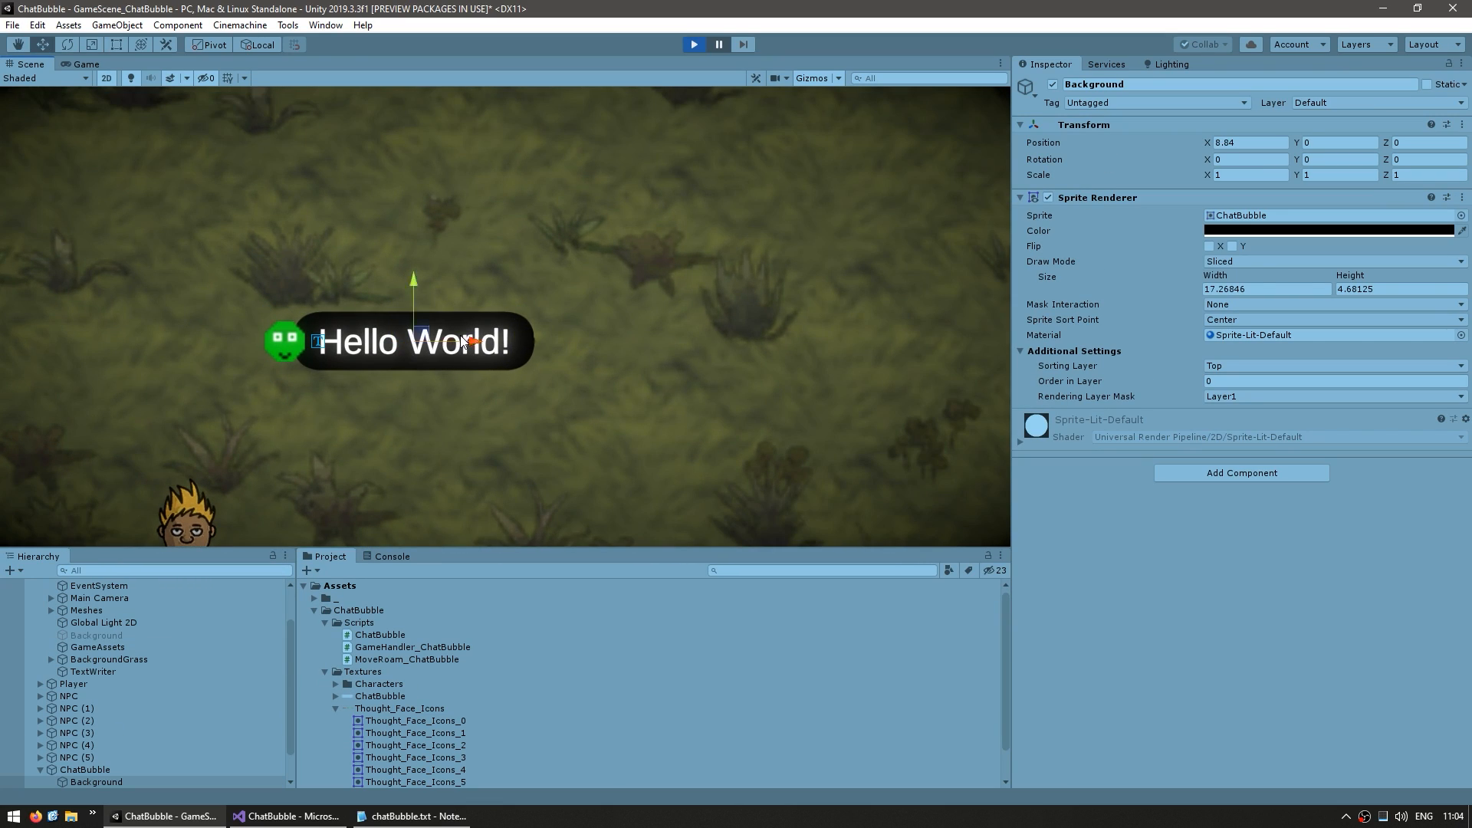
mouse_move(418, 421)
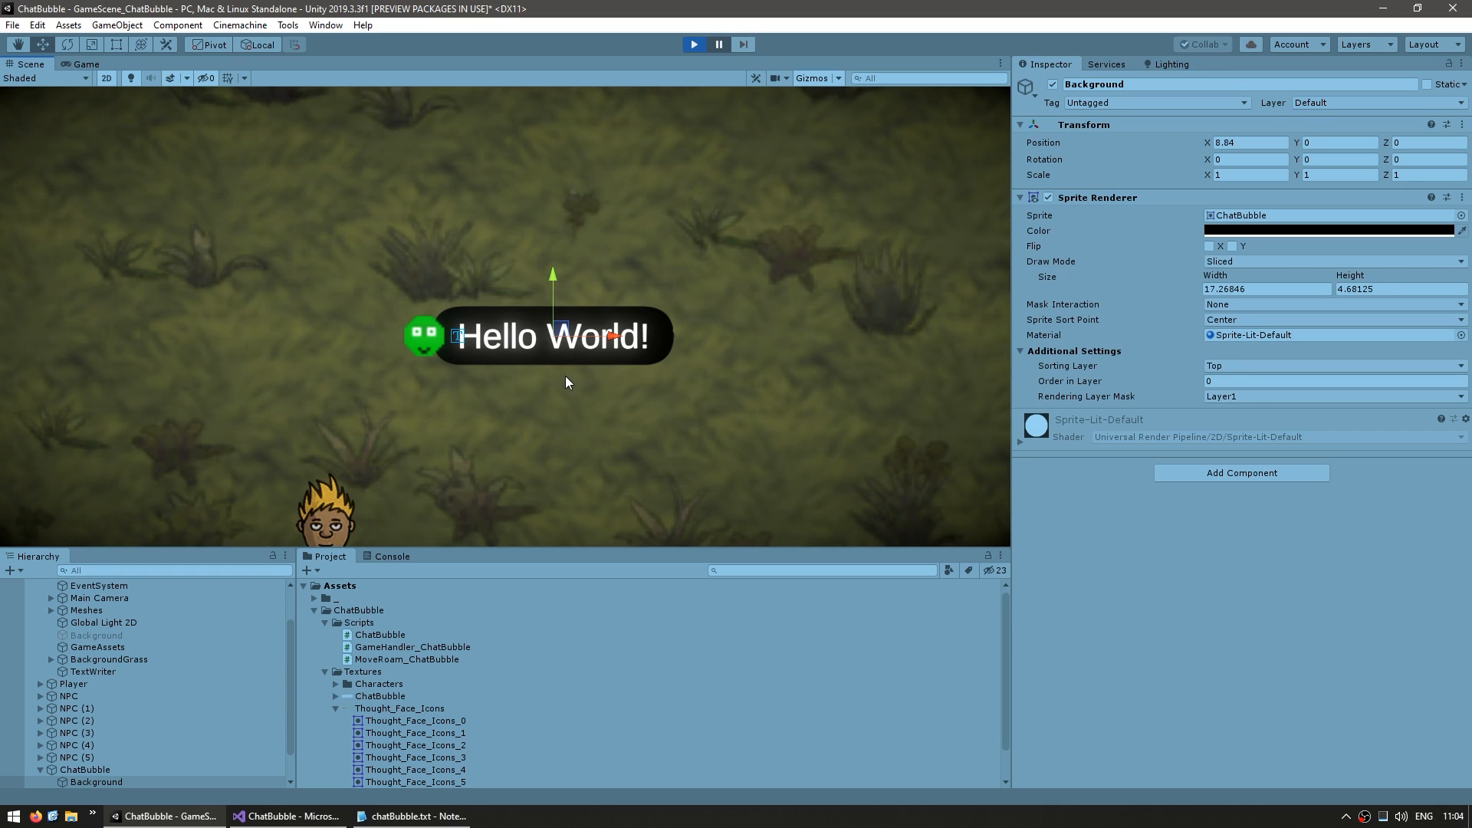
mouse_move(498, 363)
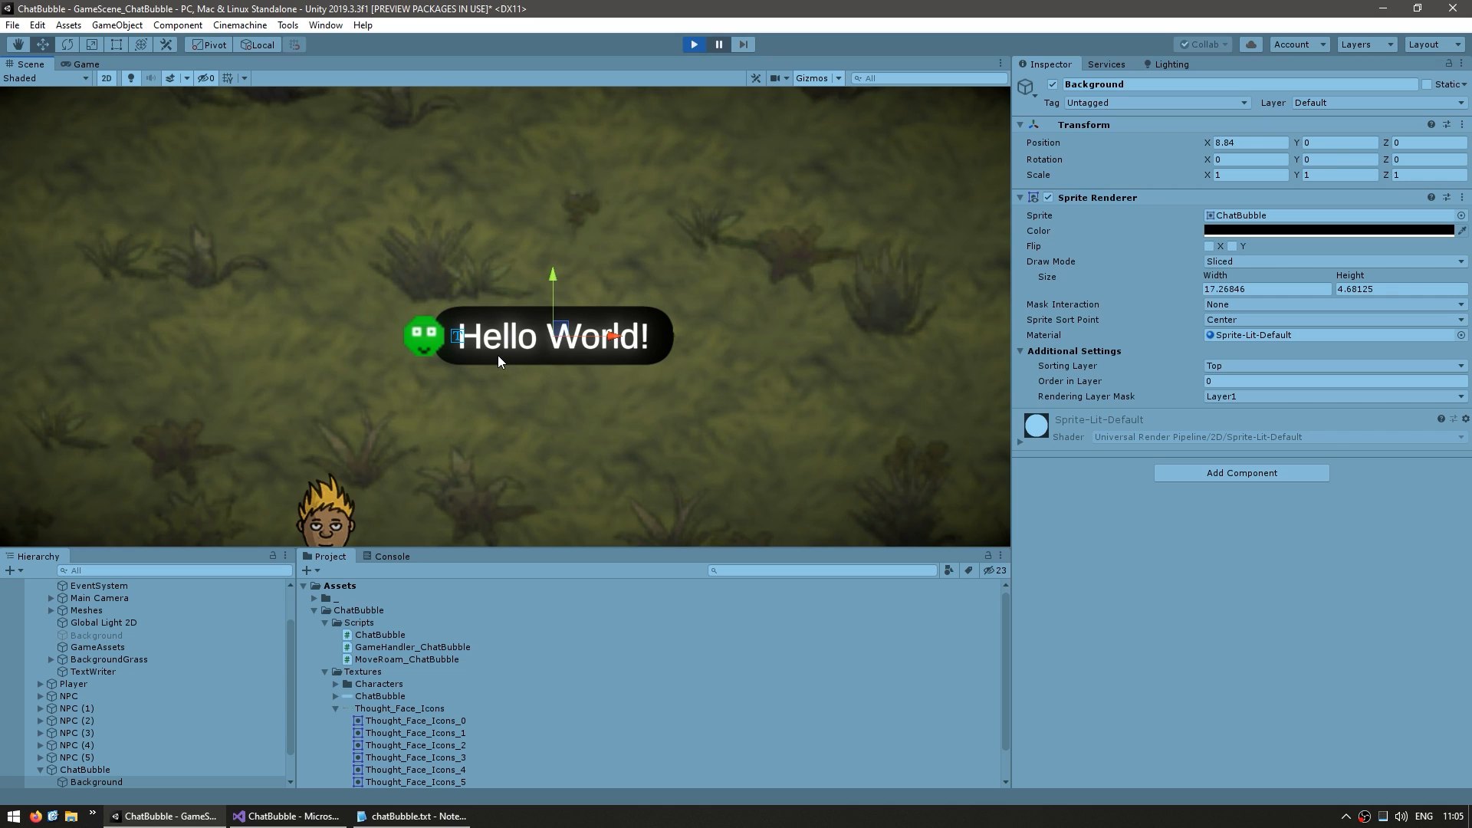
mouse_move(524, 348)
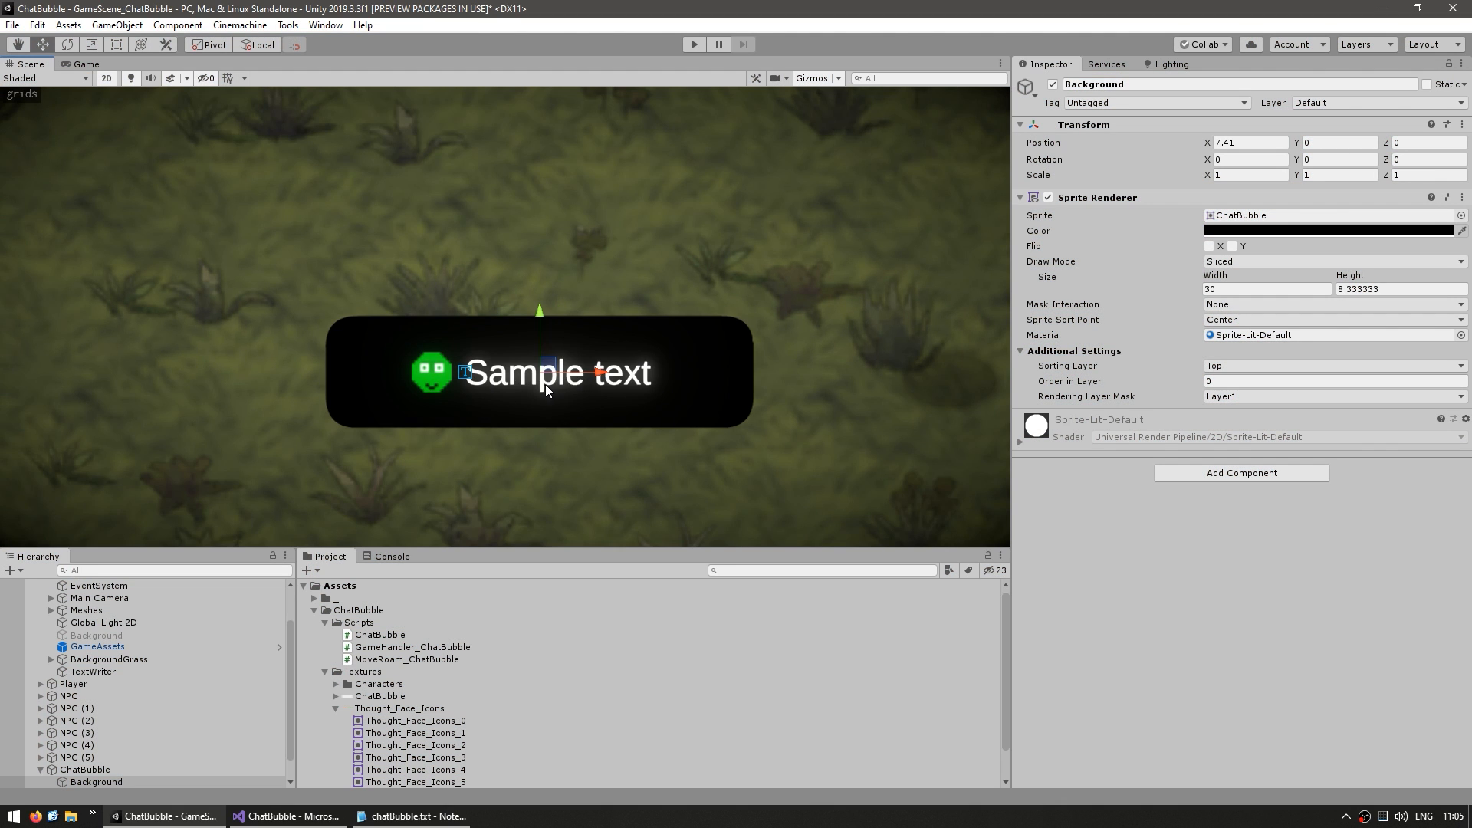
mouse_move(581, 458)
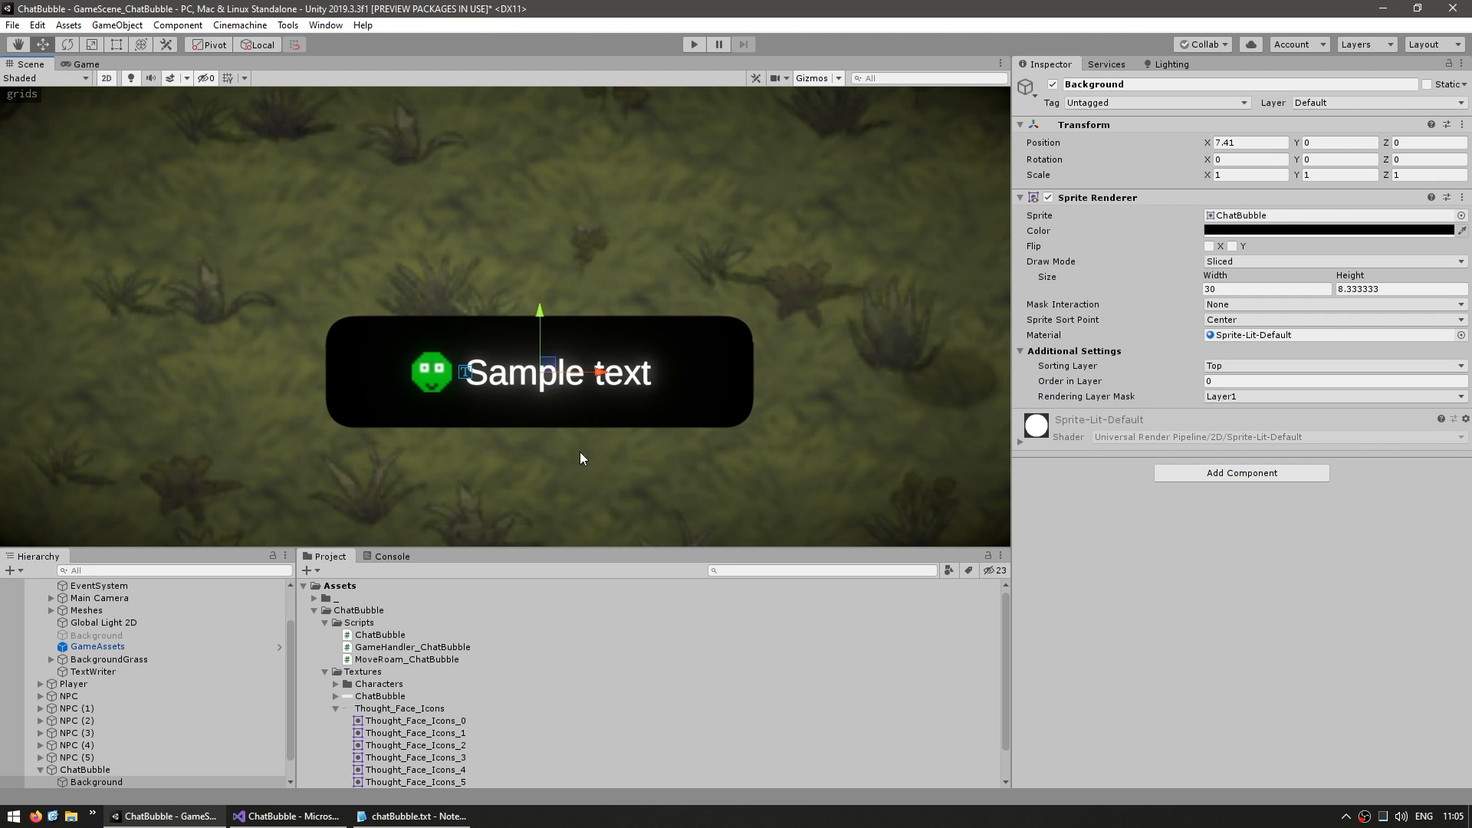
- Change the ChatBubble texture's sprite pivot from Center to Left
click(381, 696)
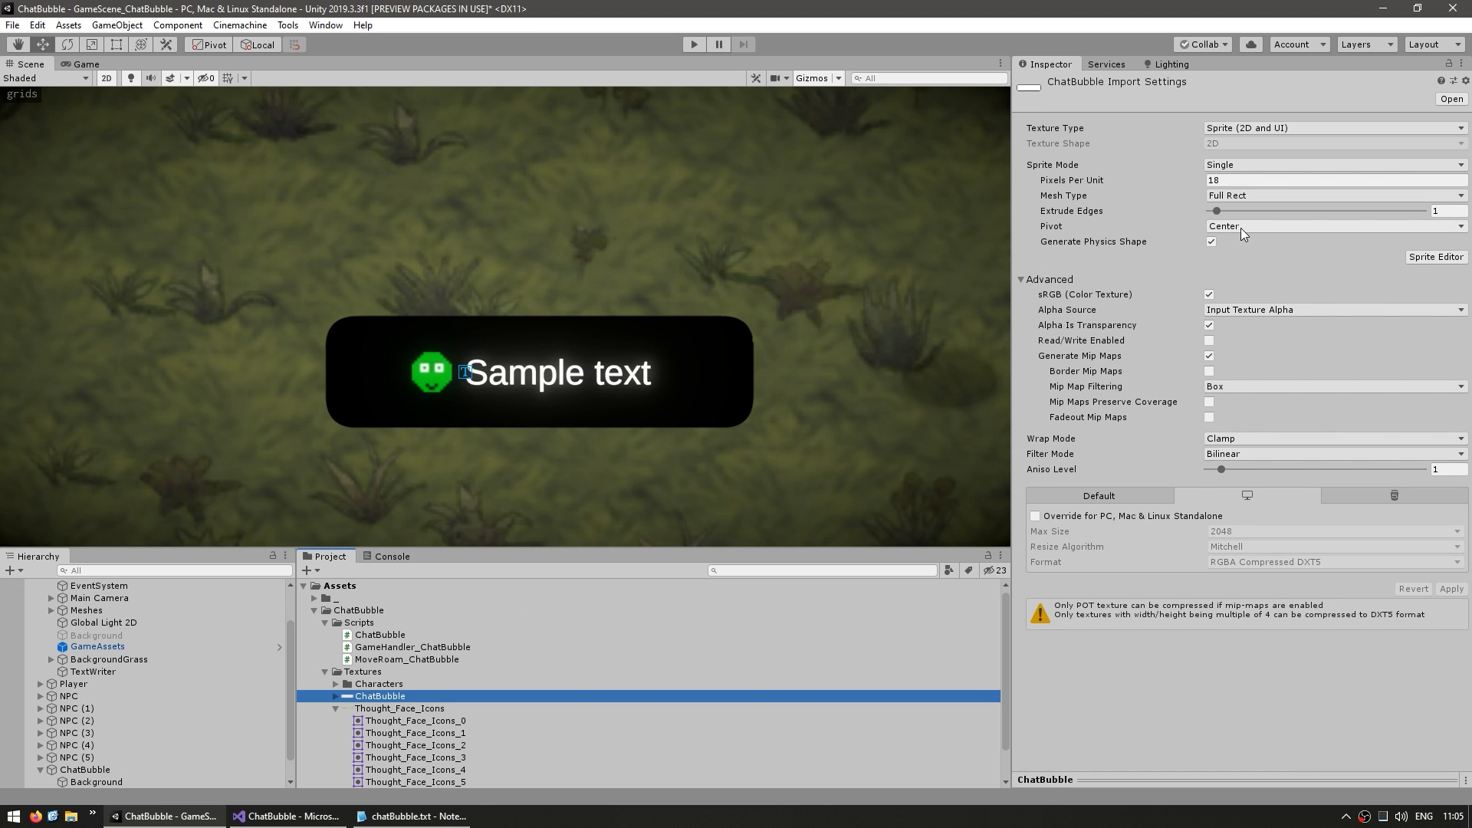
click(1333, 225)
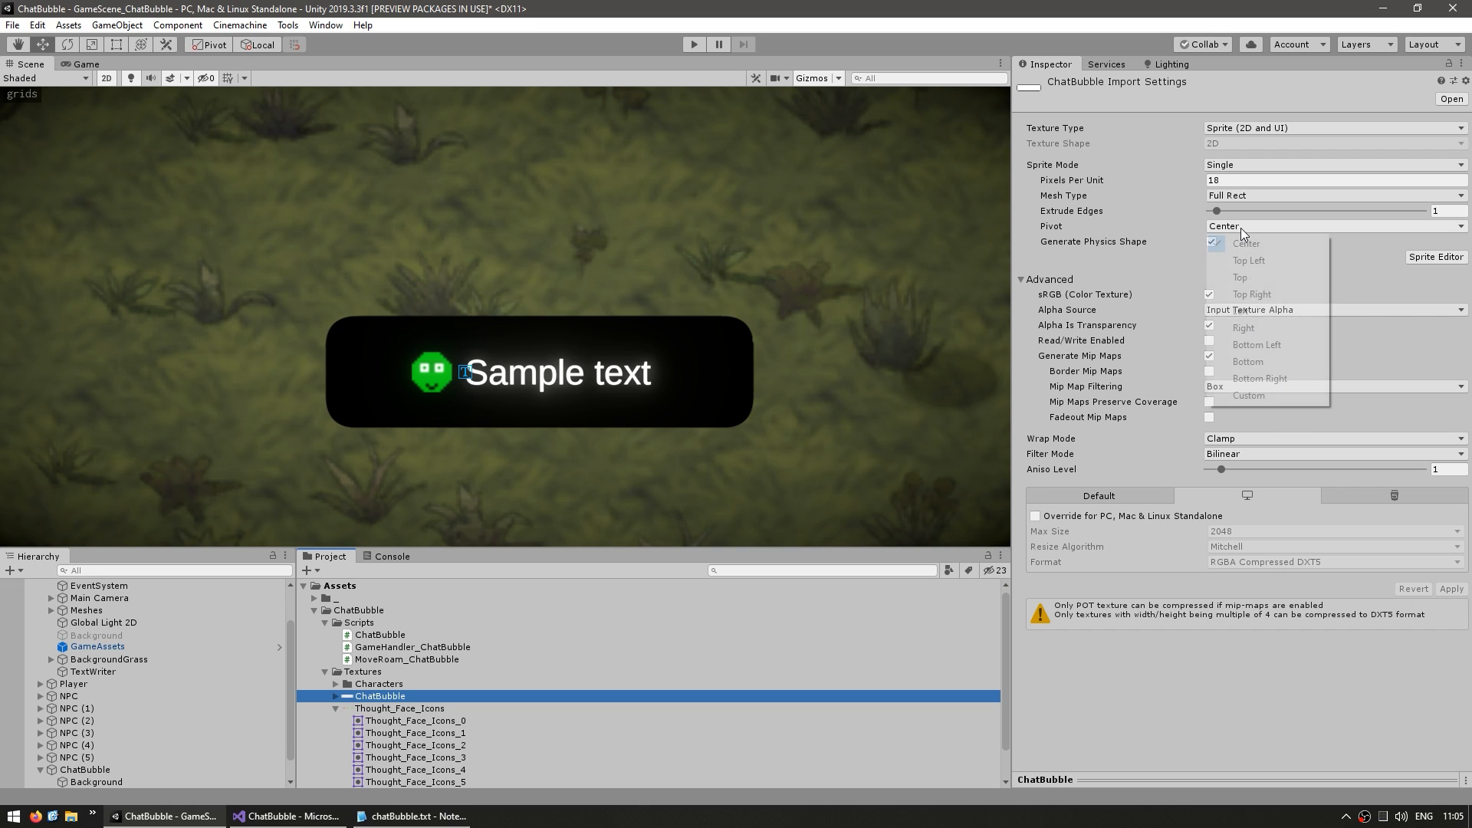
mouse_move(1239, 311)
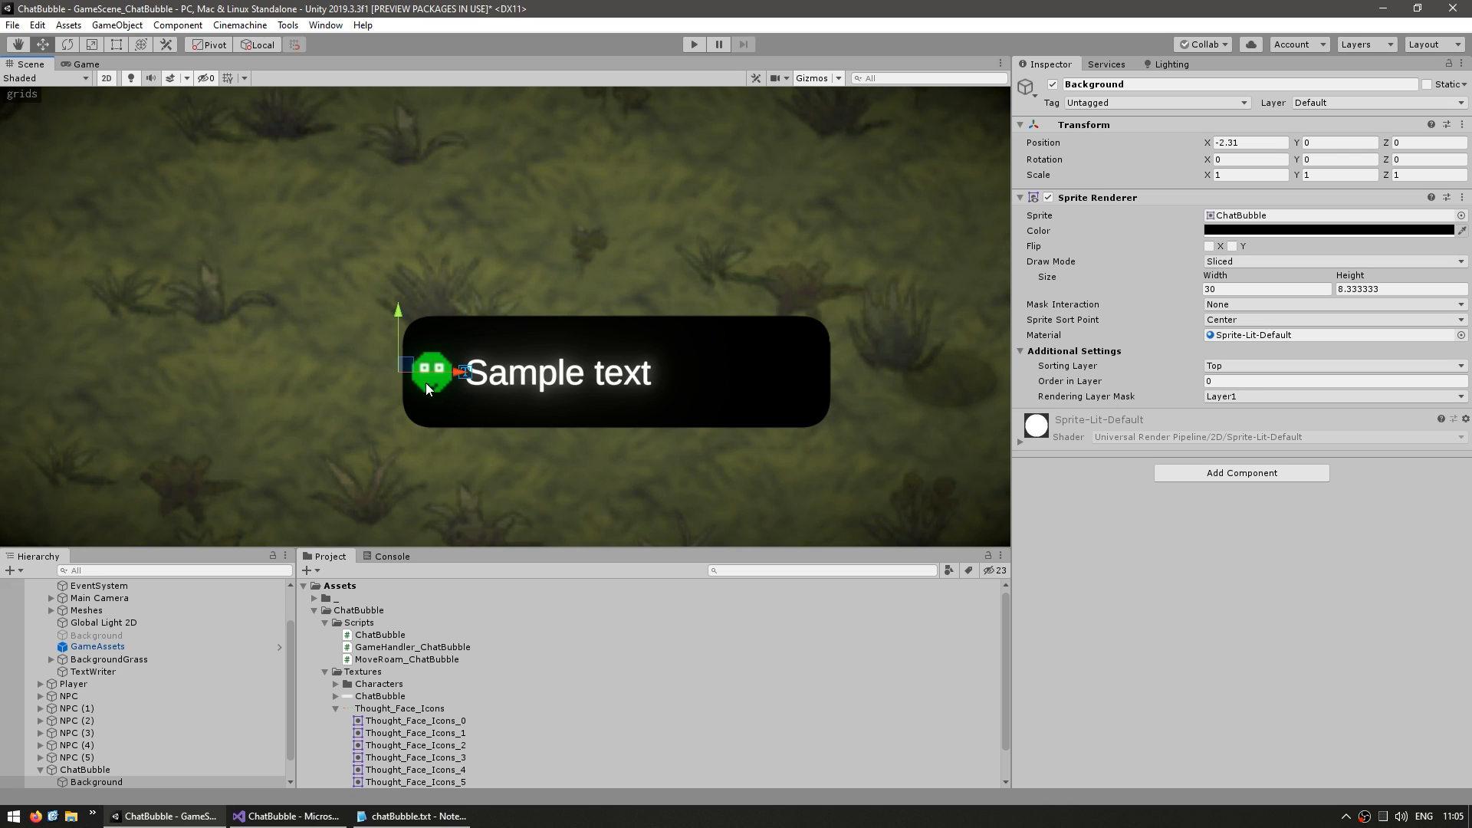
mouse_move(484, 483)
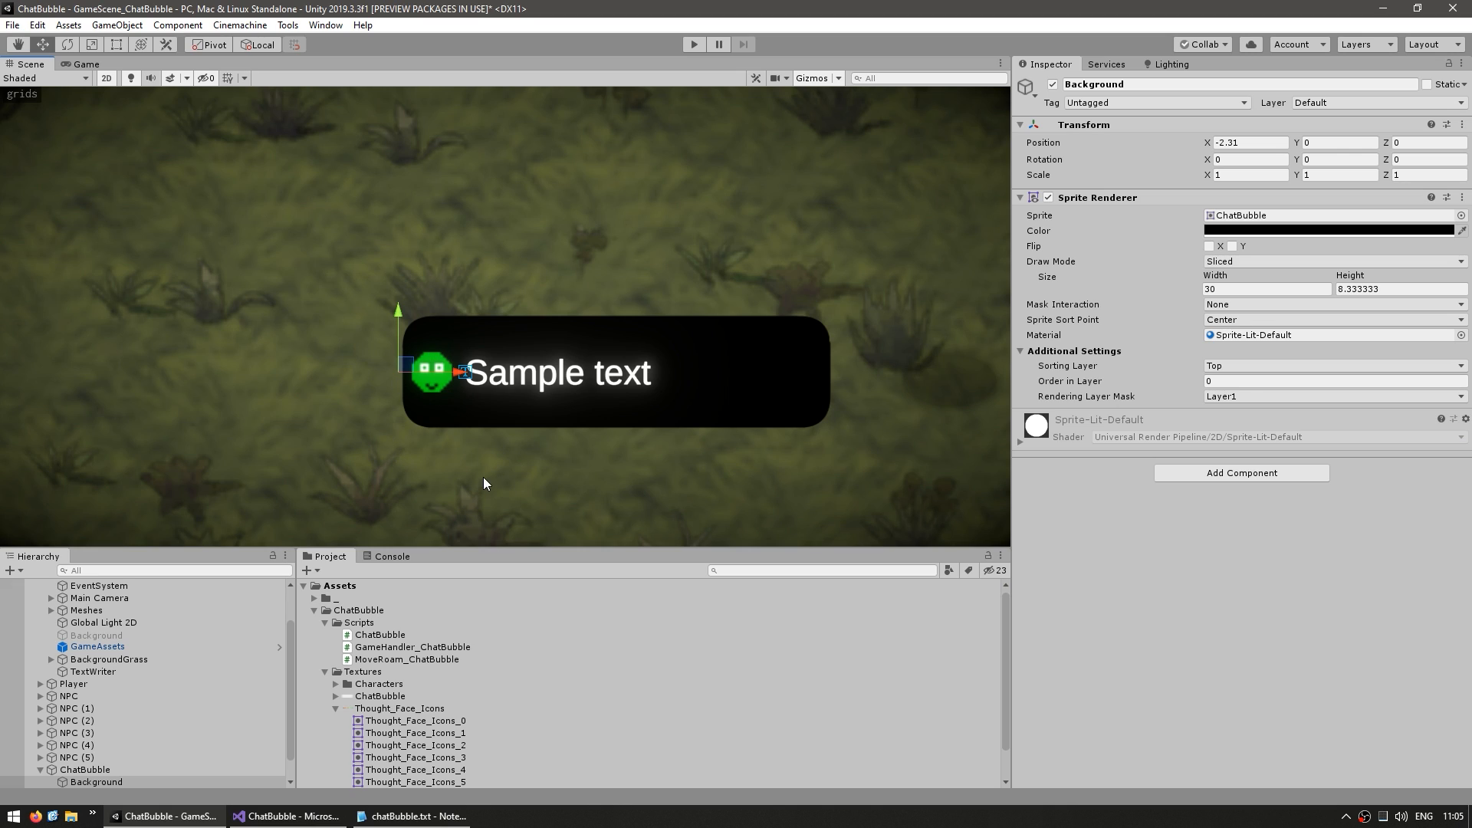
mouse_move(488, 478)
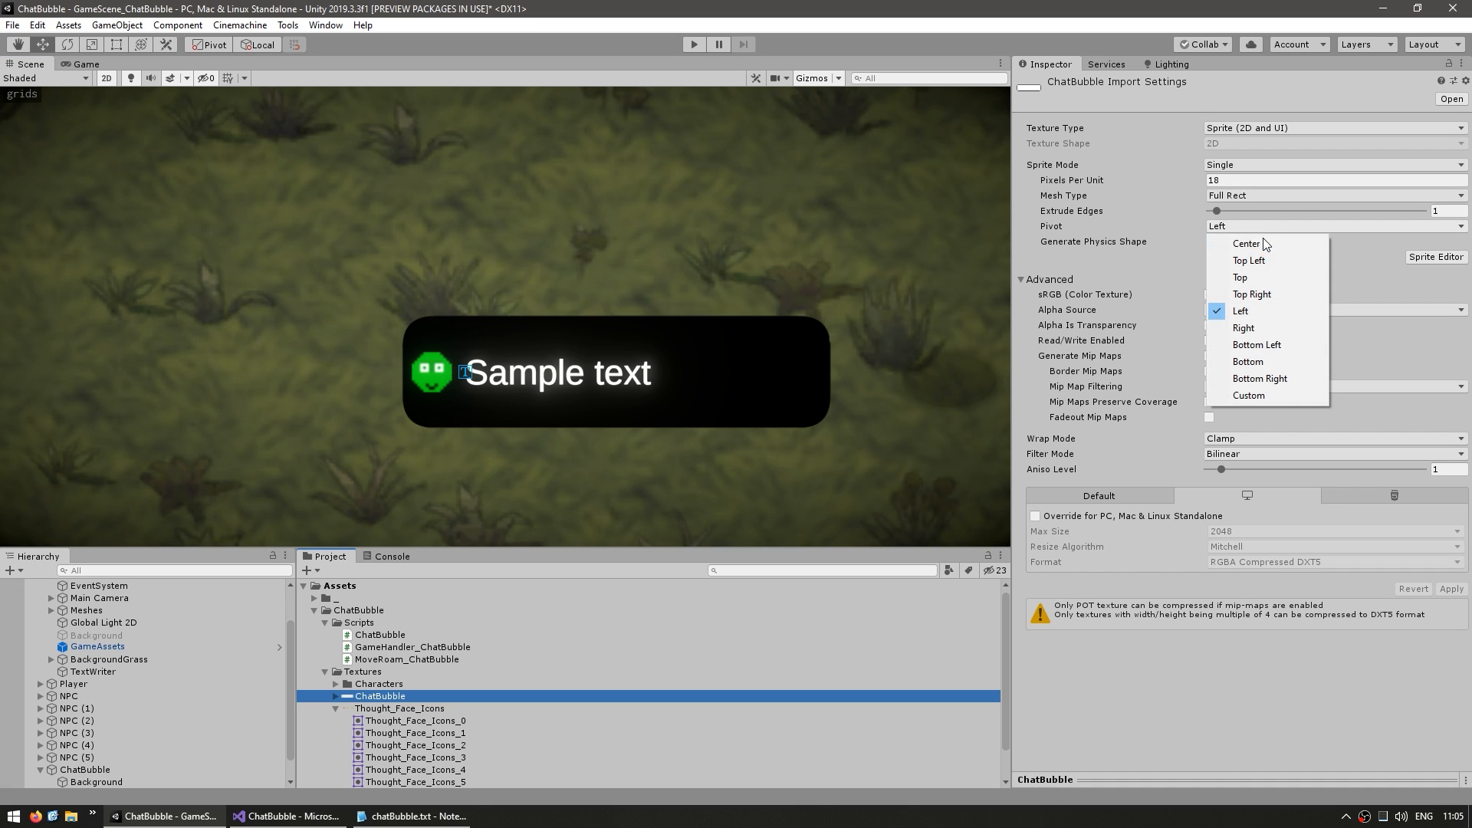
click(1246, 243)
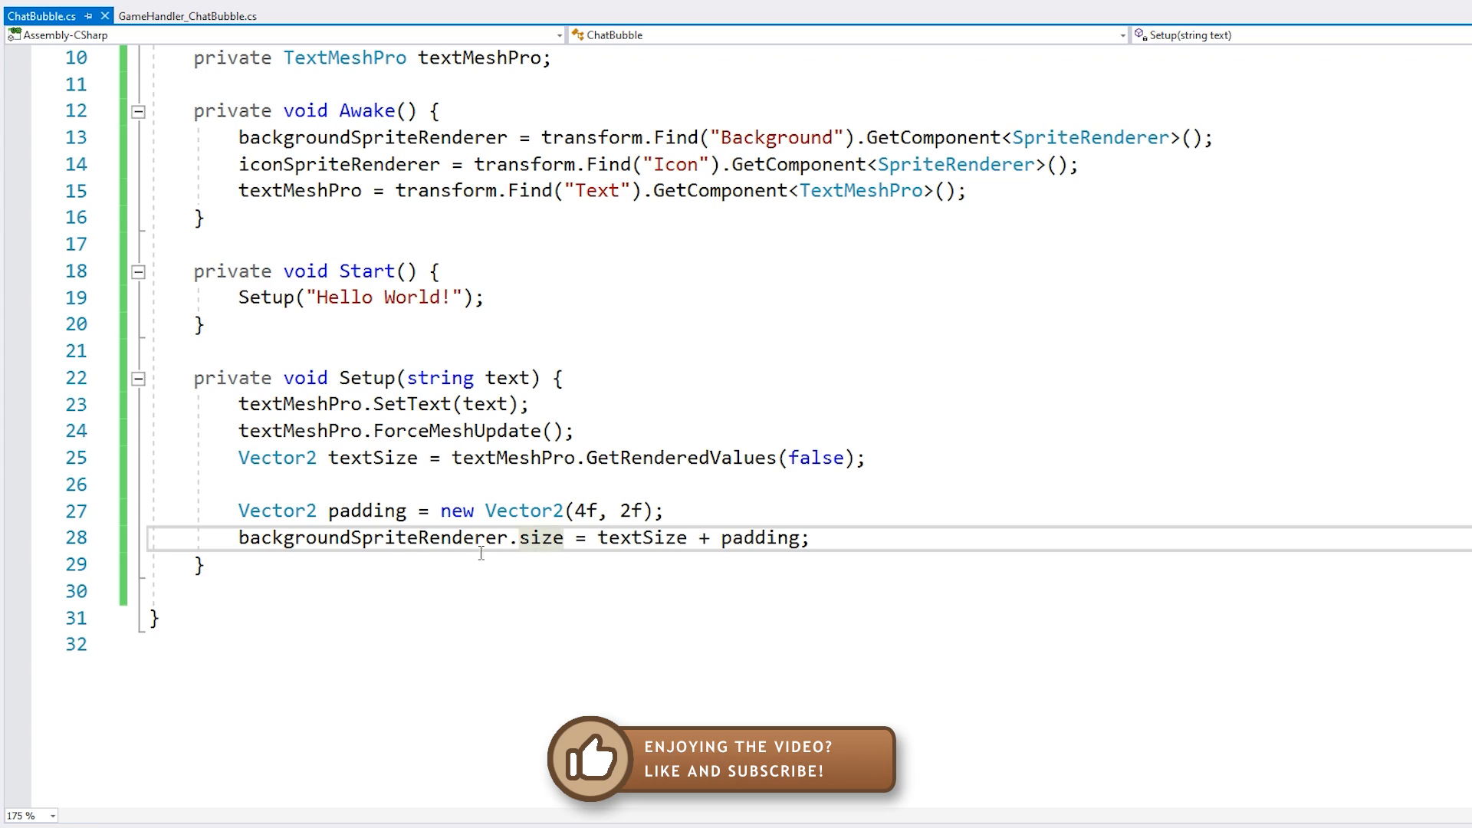
mouse_move(371, 536)
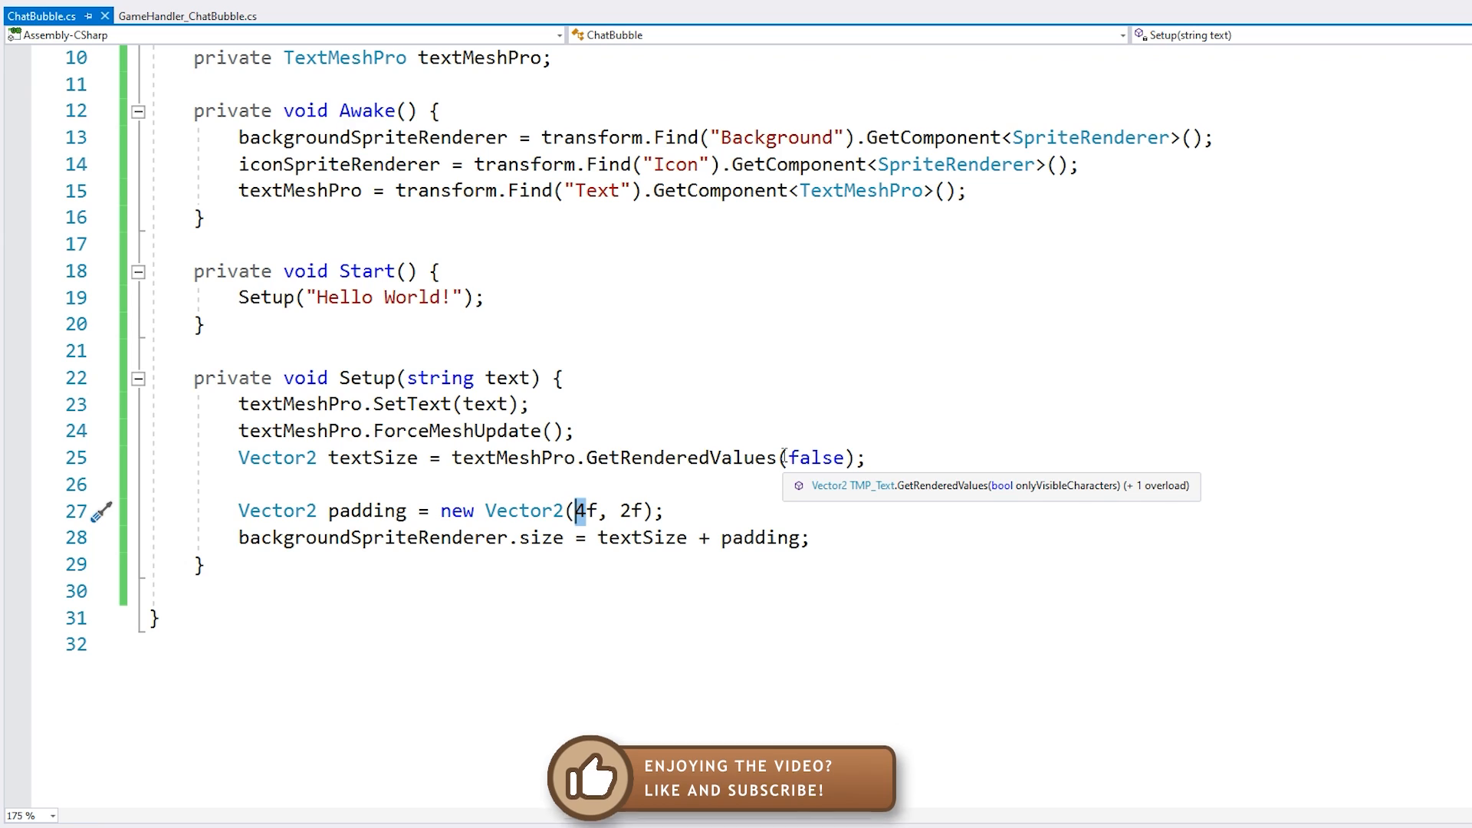
- Set the padding width to 7 and append 'Say hello to my little friend!' to the greeting
text(7)
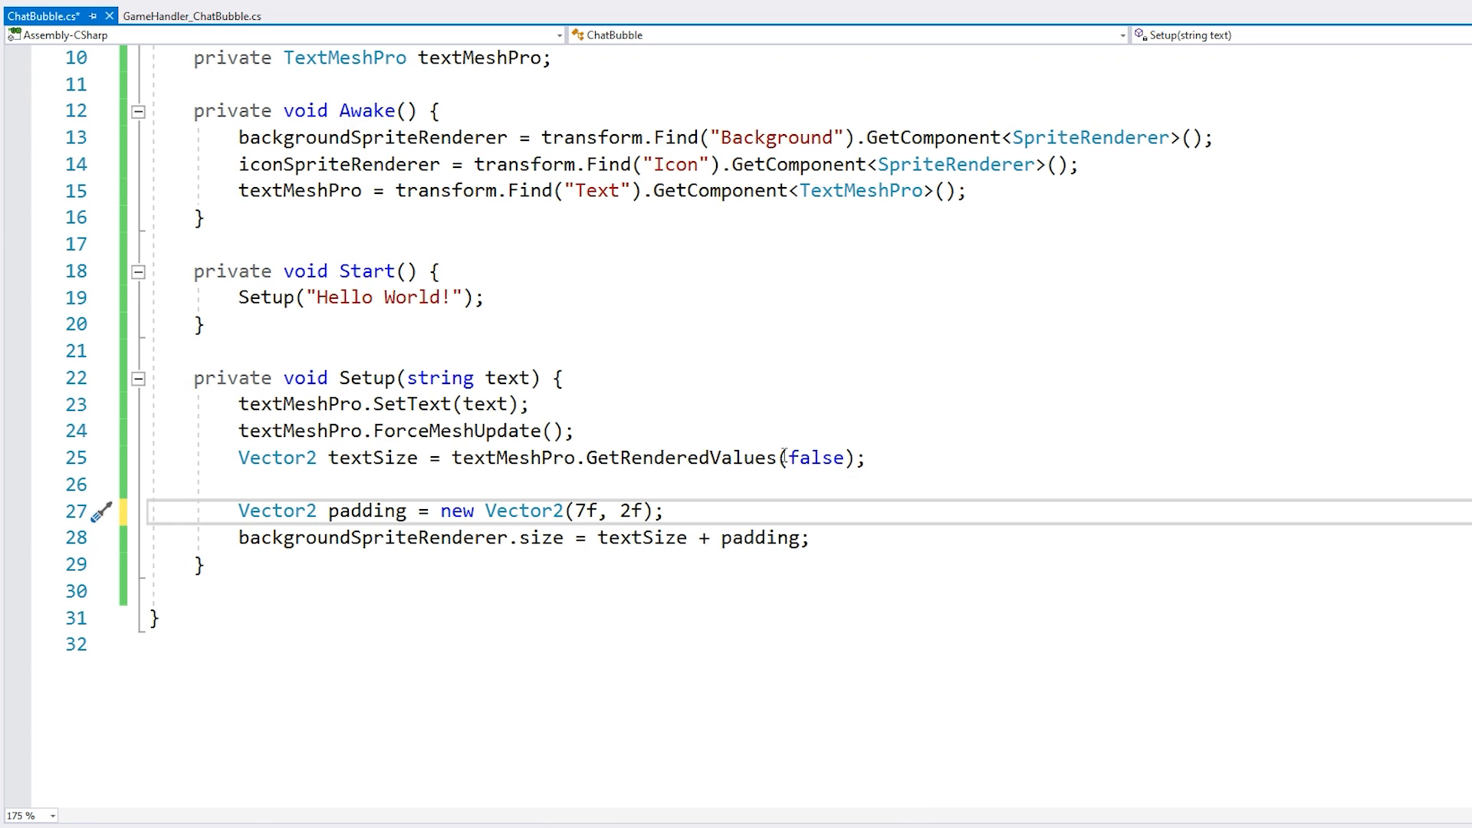
click(453, 297)
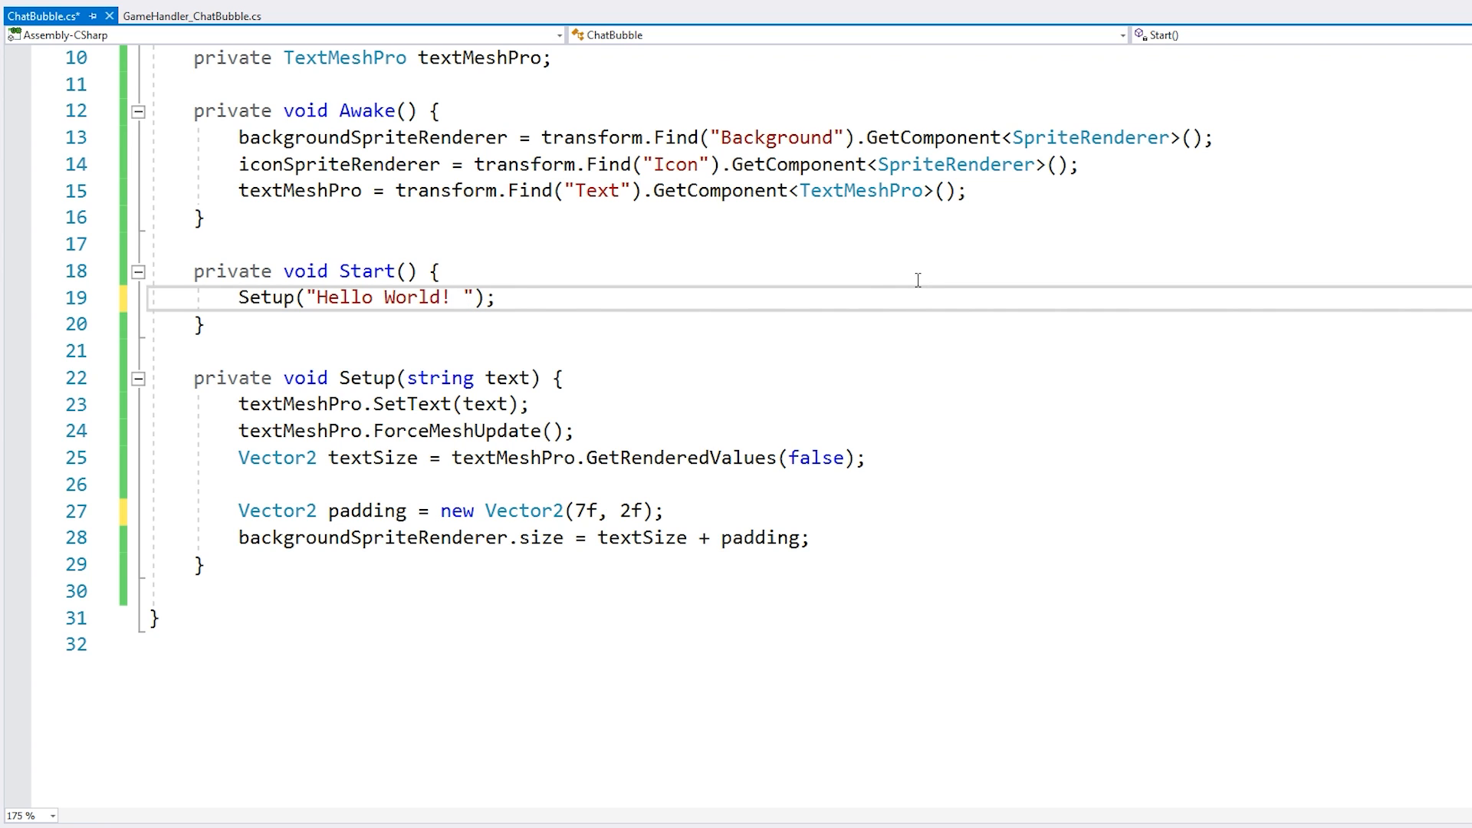
text(Say hello to my little friend!)
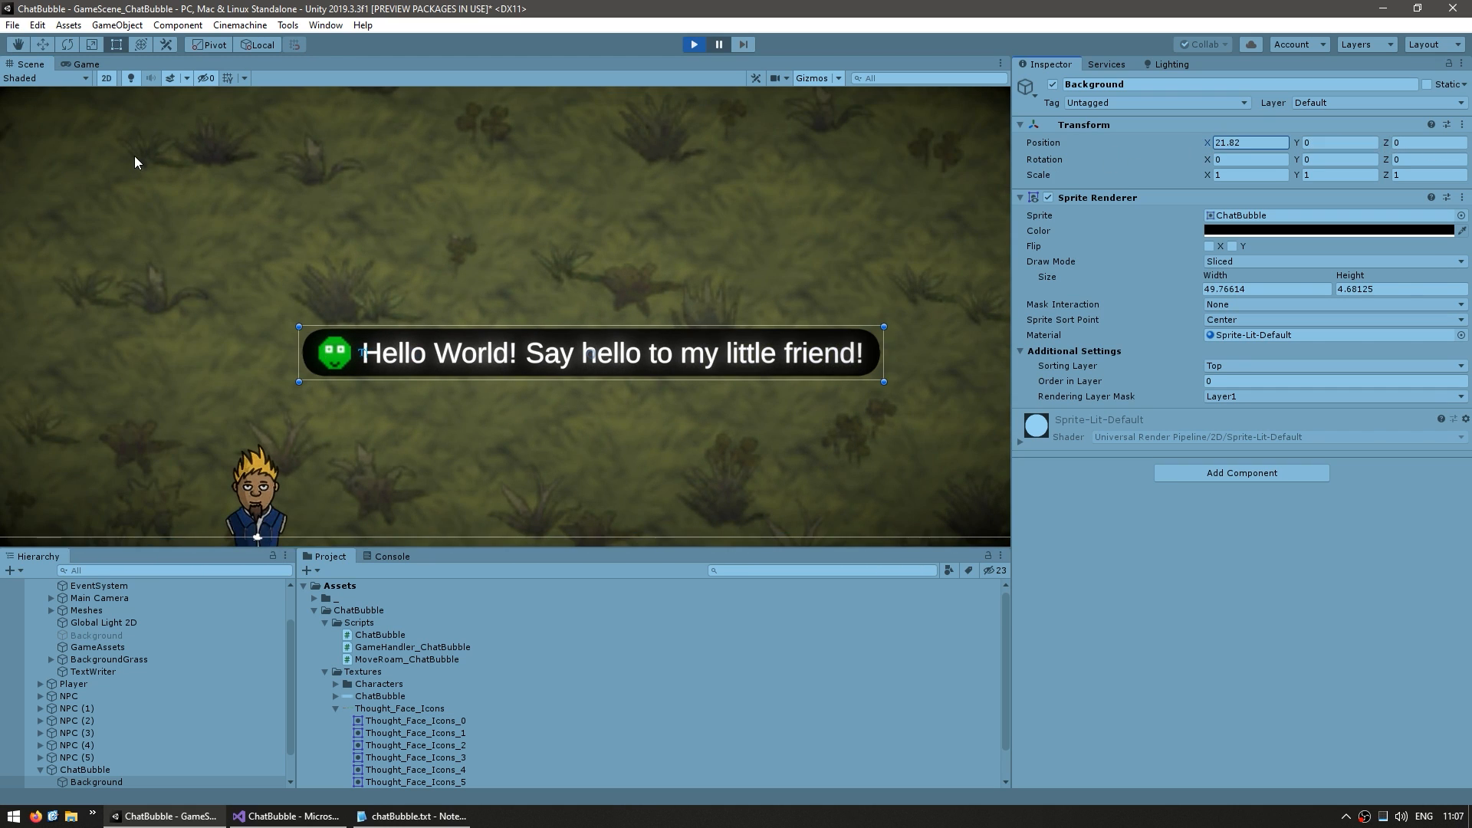
mouse_move(639, 383)
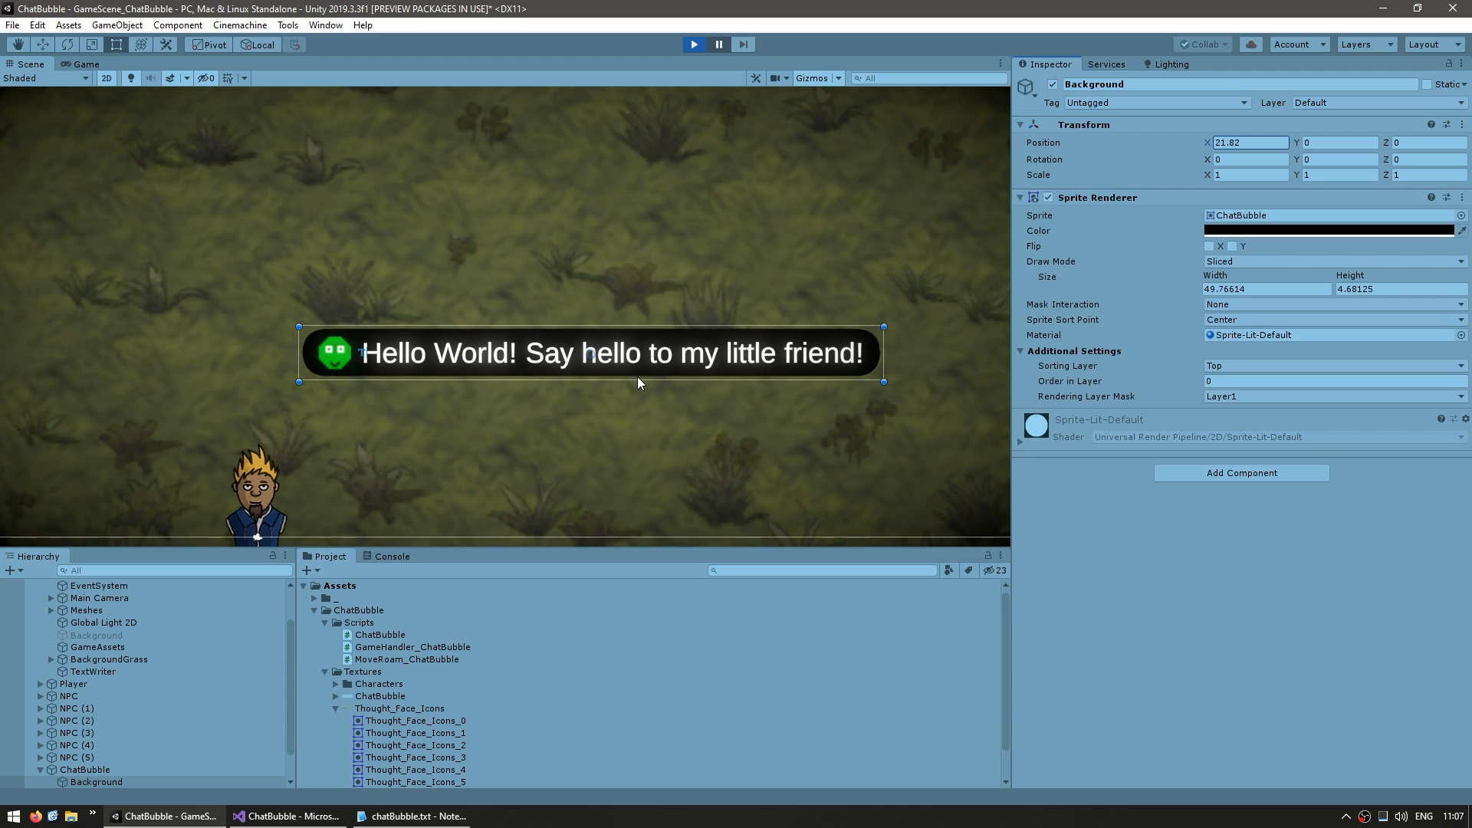
mouse_move(606, 196)
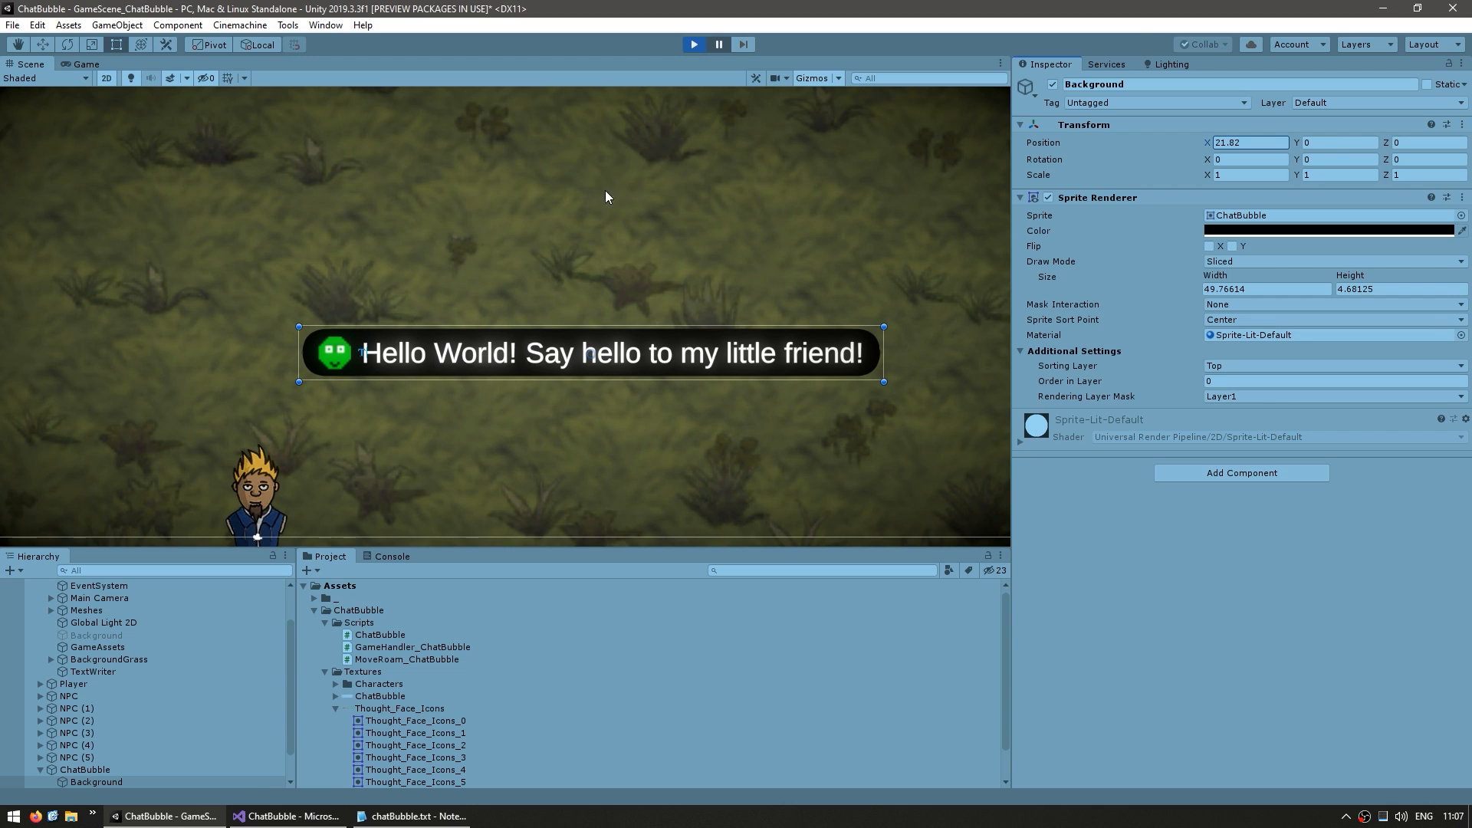
- Set the background's localPosition to new Vector3(size.x / 2f, 0f) after the size assignment
click(288, 816)
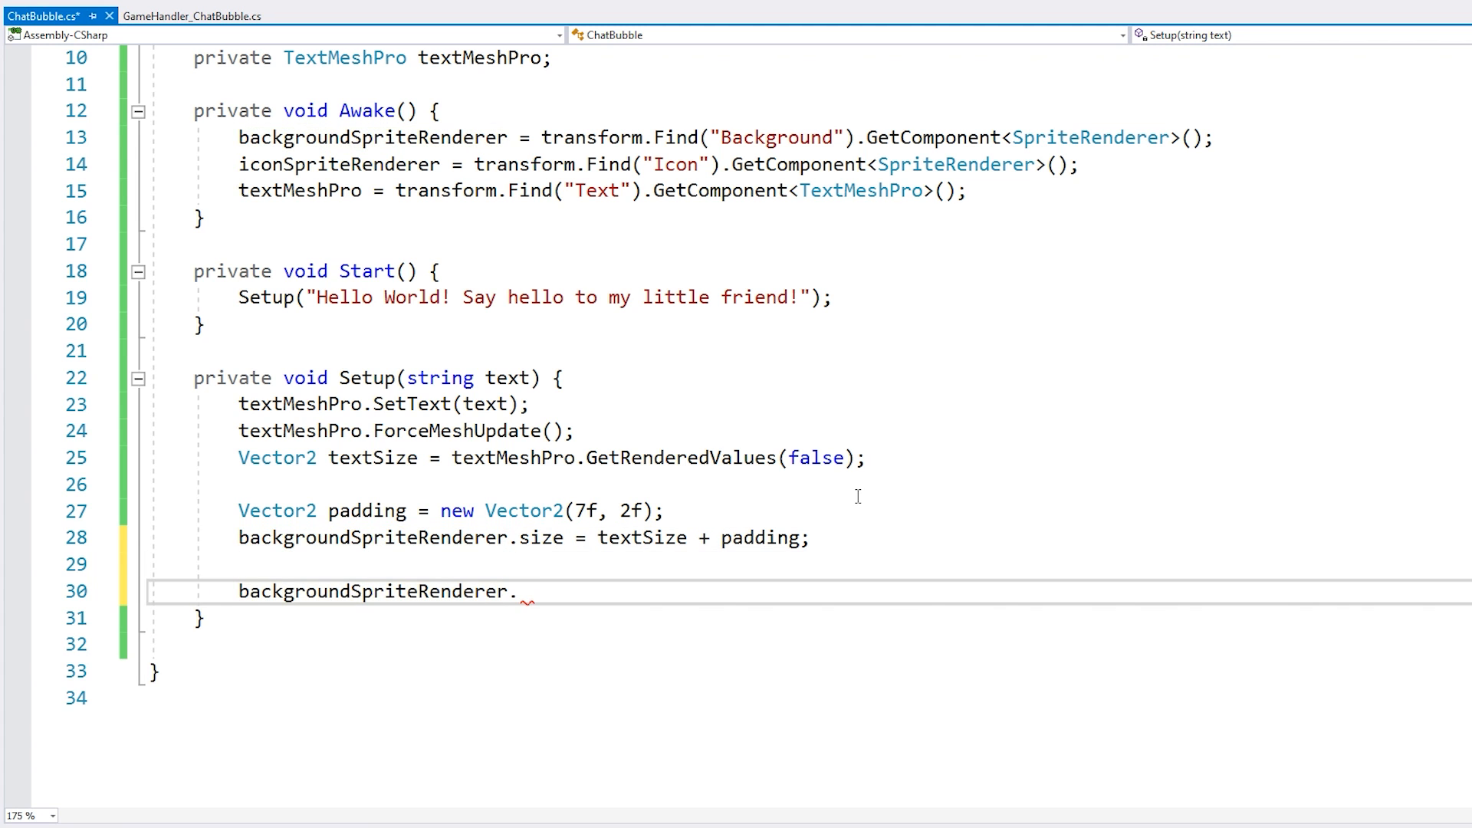
text(transform.localpo)
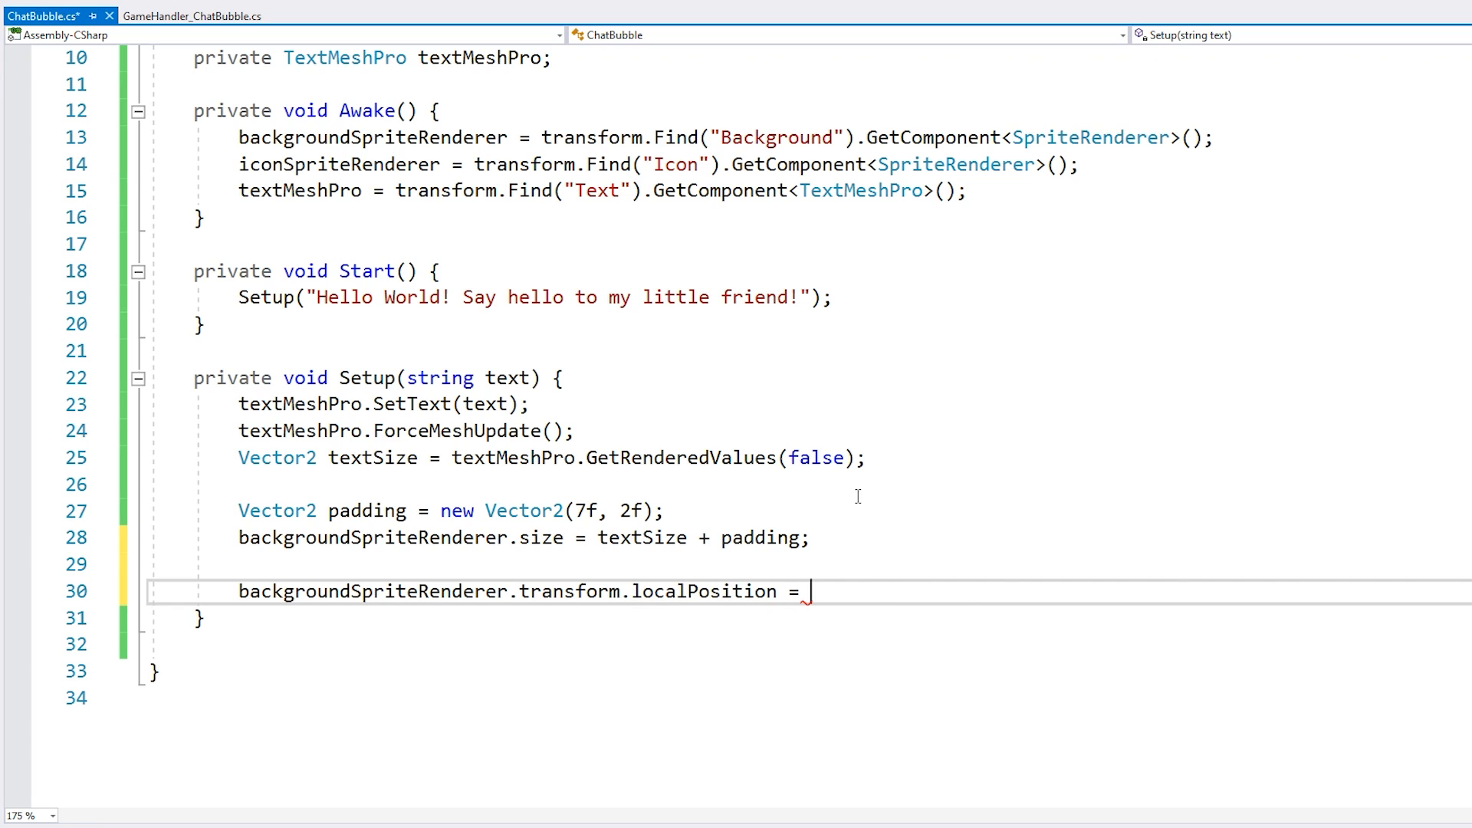
text(n)
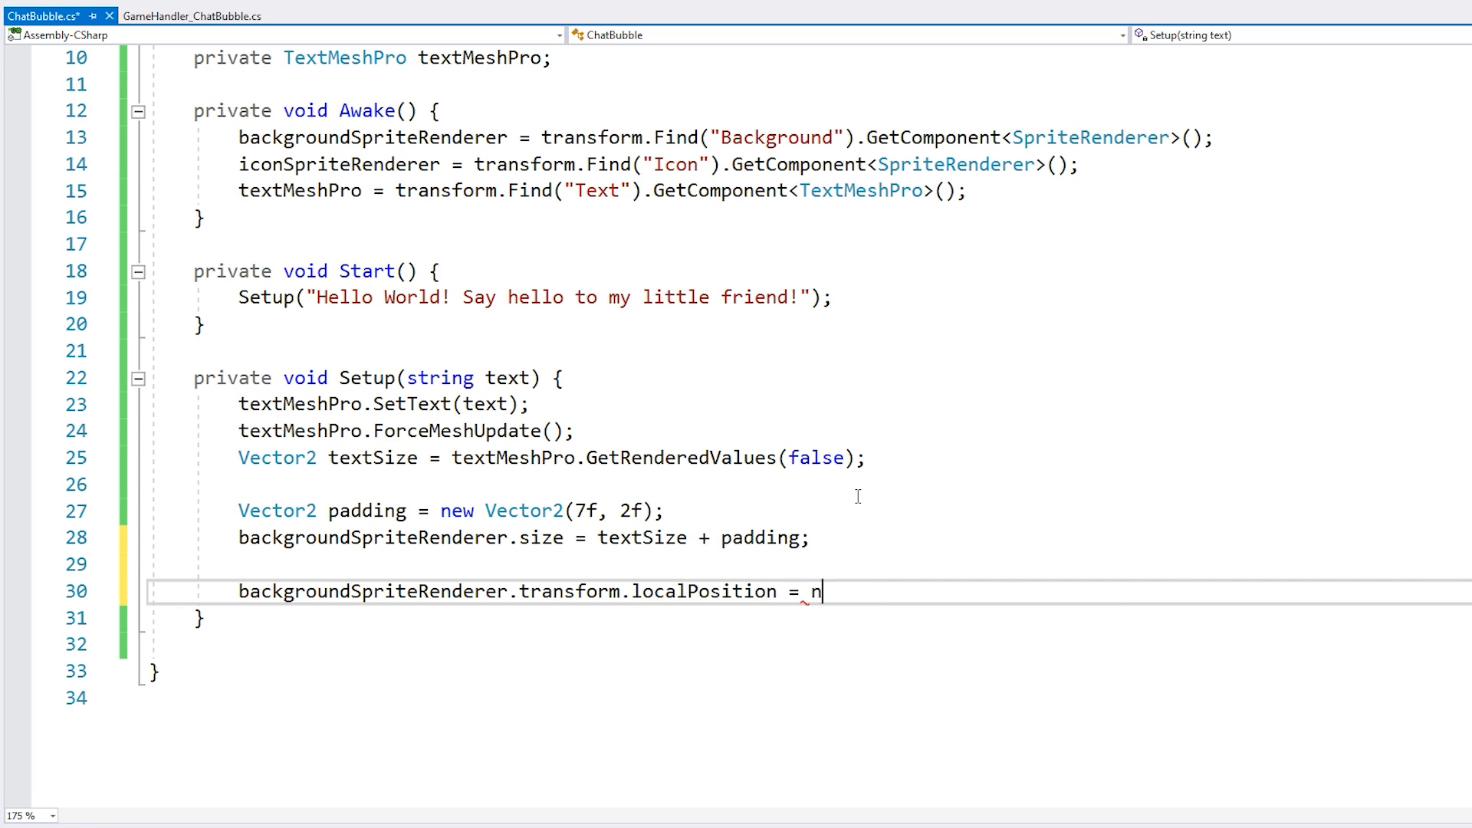
text(ew Vector3(backgroundSpriteRenderer.size.x / 2f, 0f);)
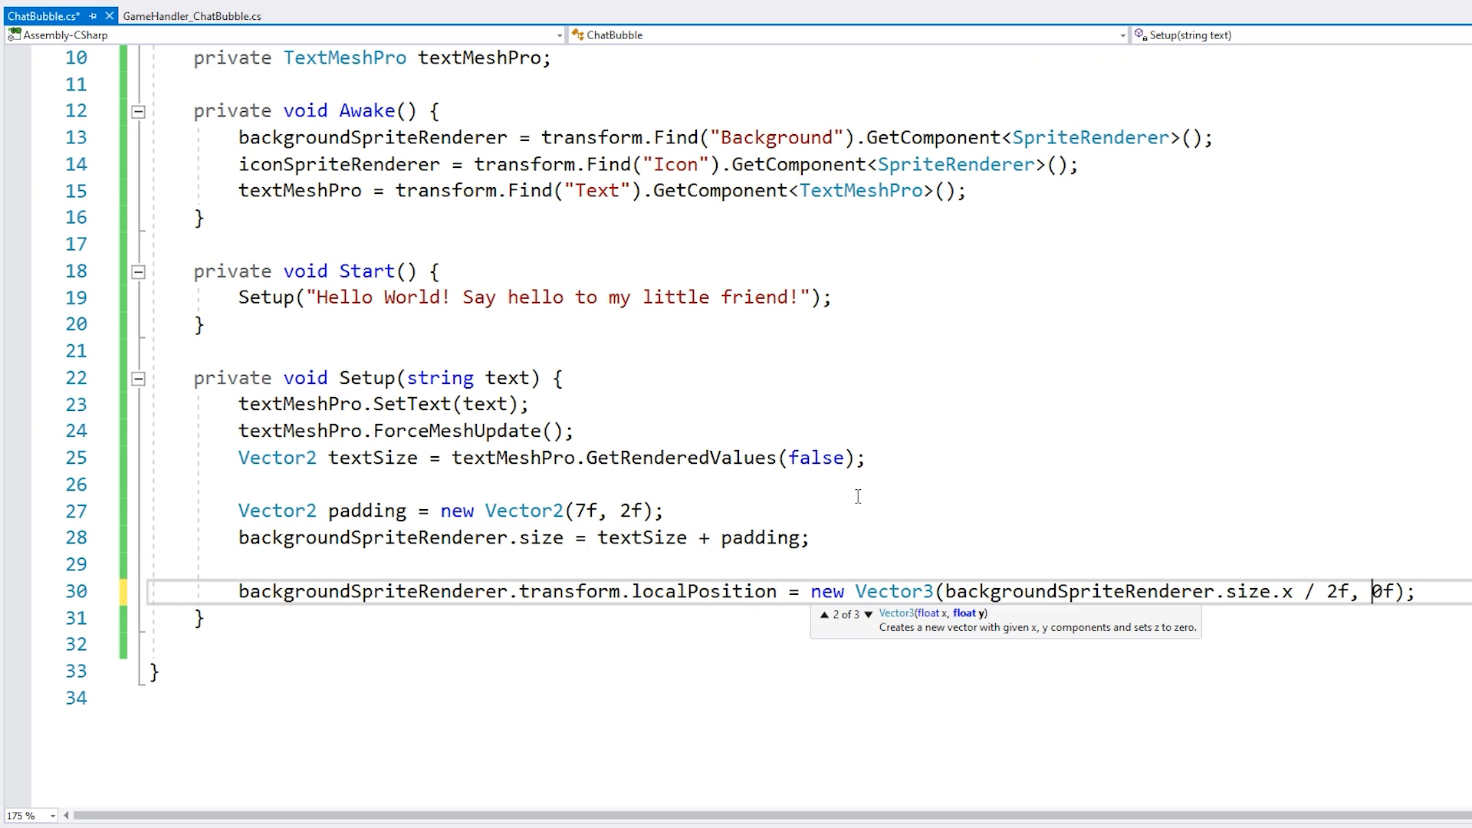
key(Enter)
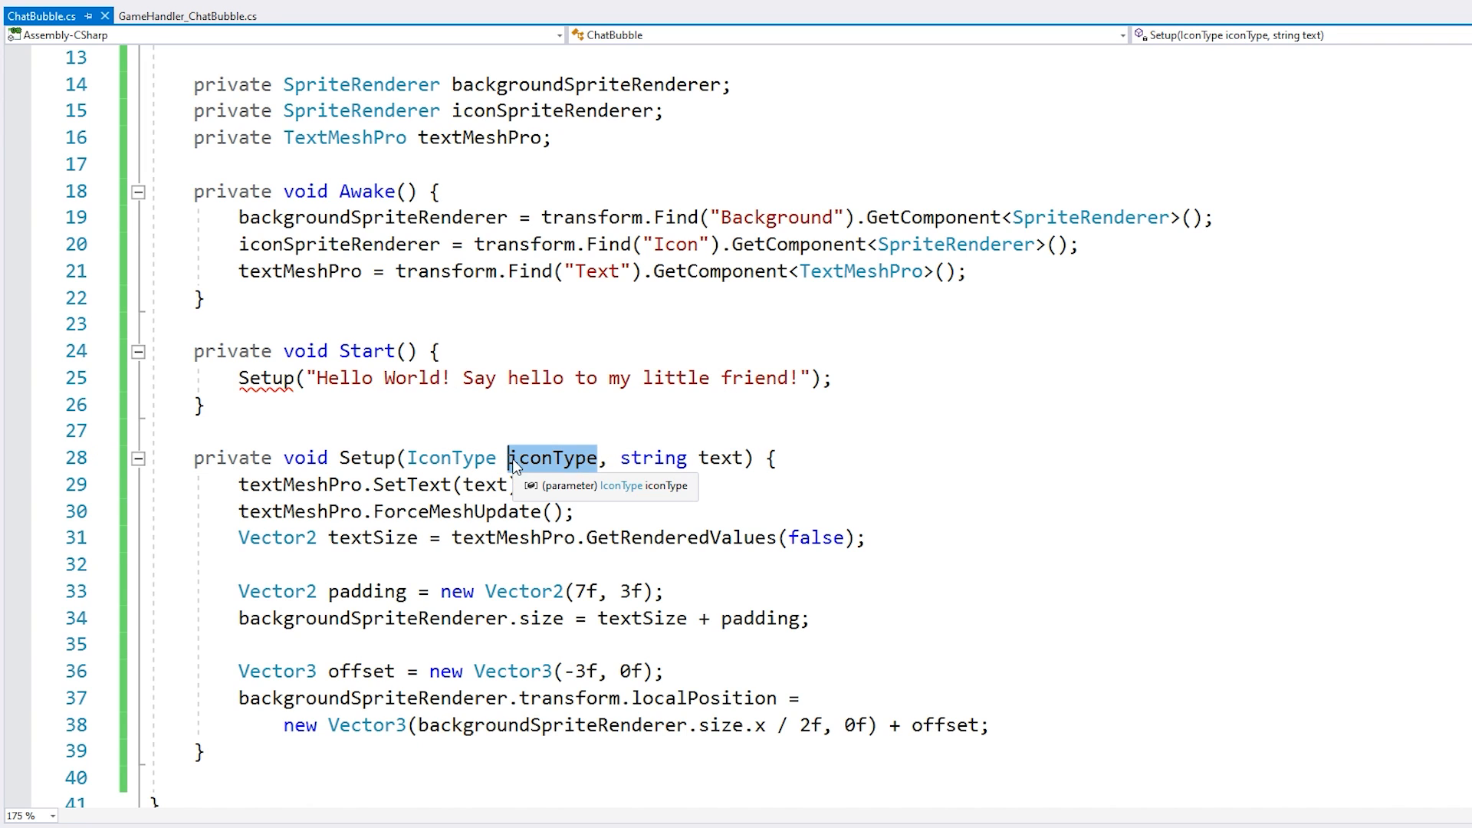
- Start 'iconSpriteRenderer.sprite =' in Setup and write GetIconSprite switching on Happy, Neutral, Angry
scroll(down, 3)
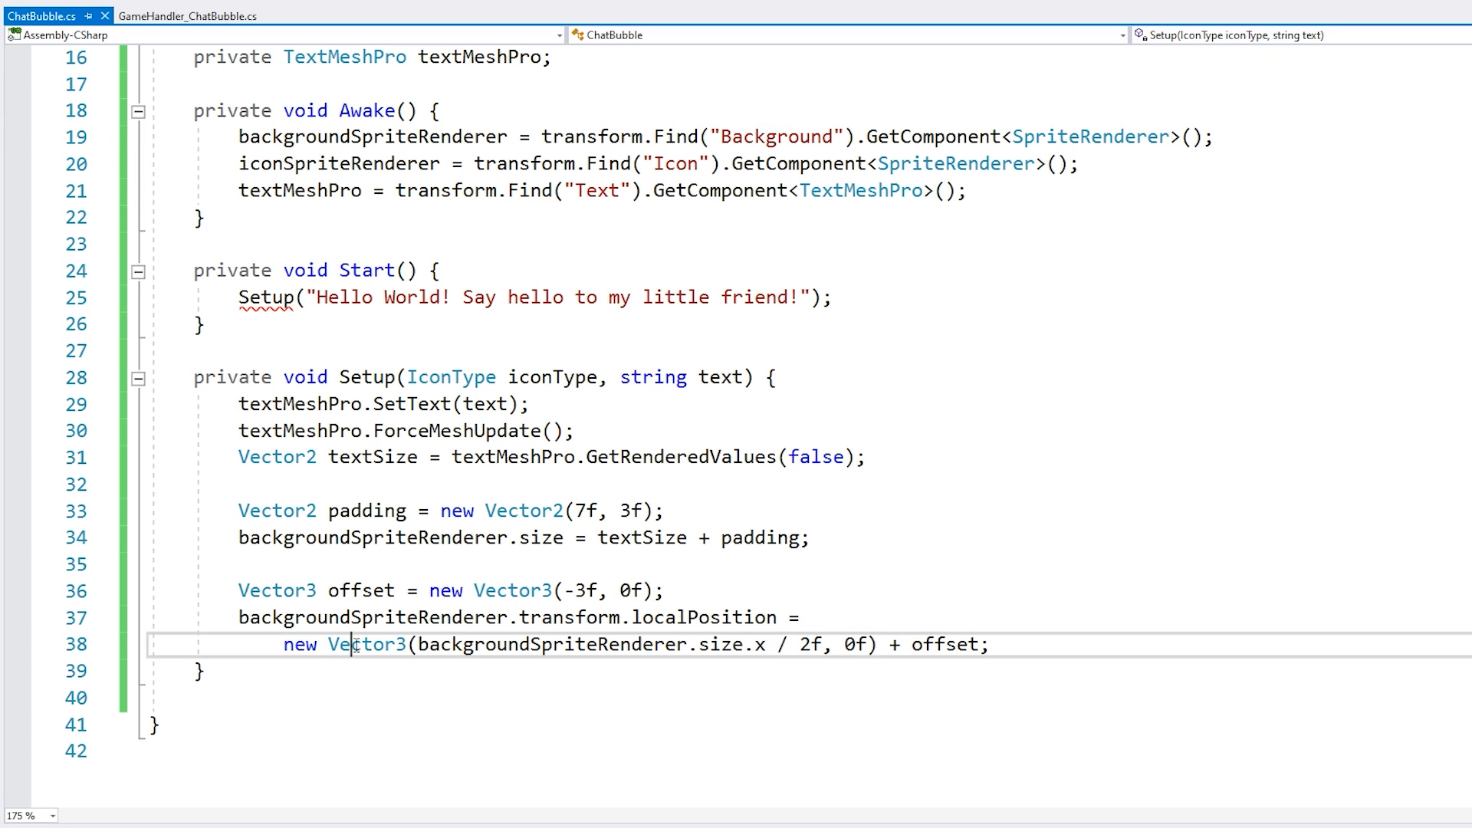
text(iconSpriteRenderer.sprite =)
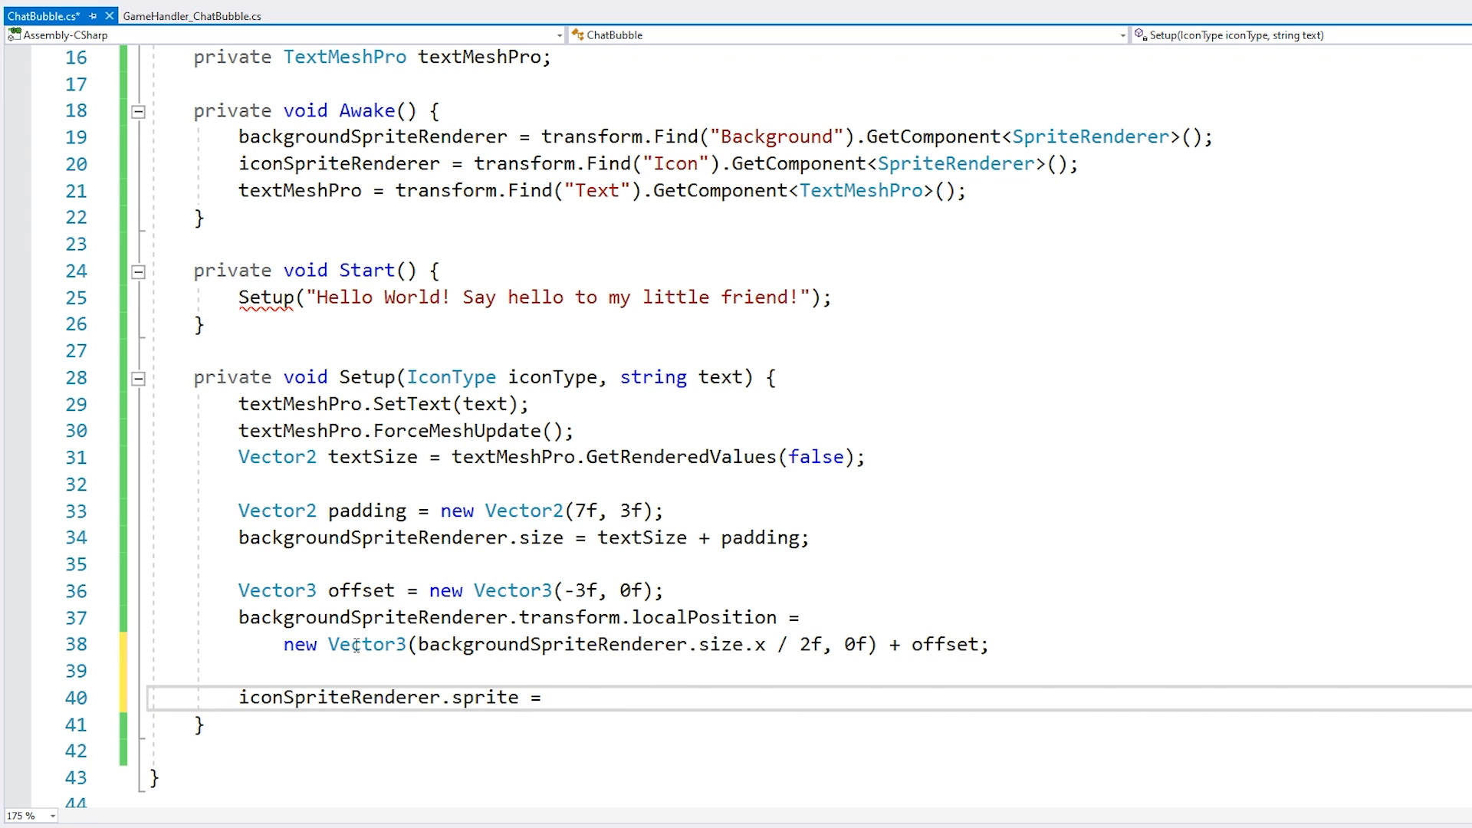
text(priv)
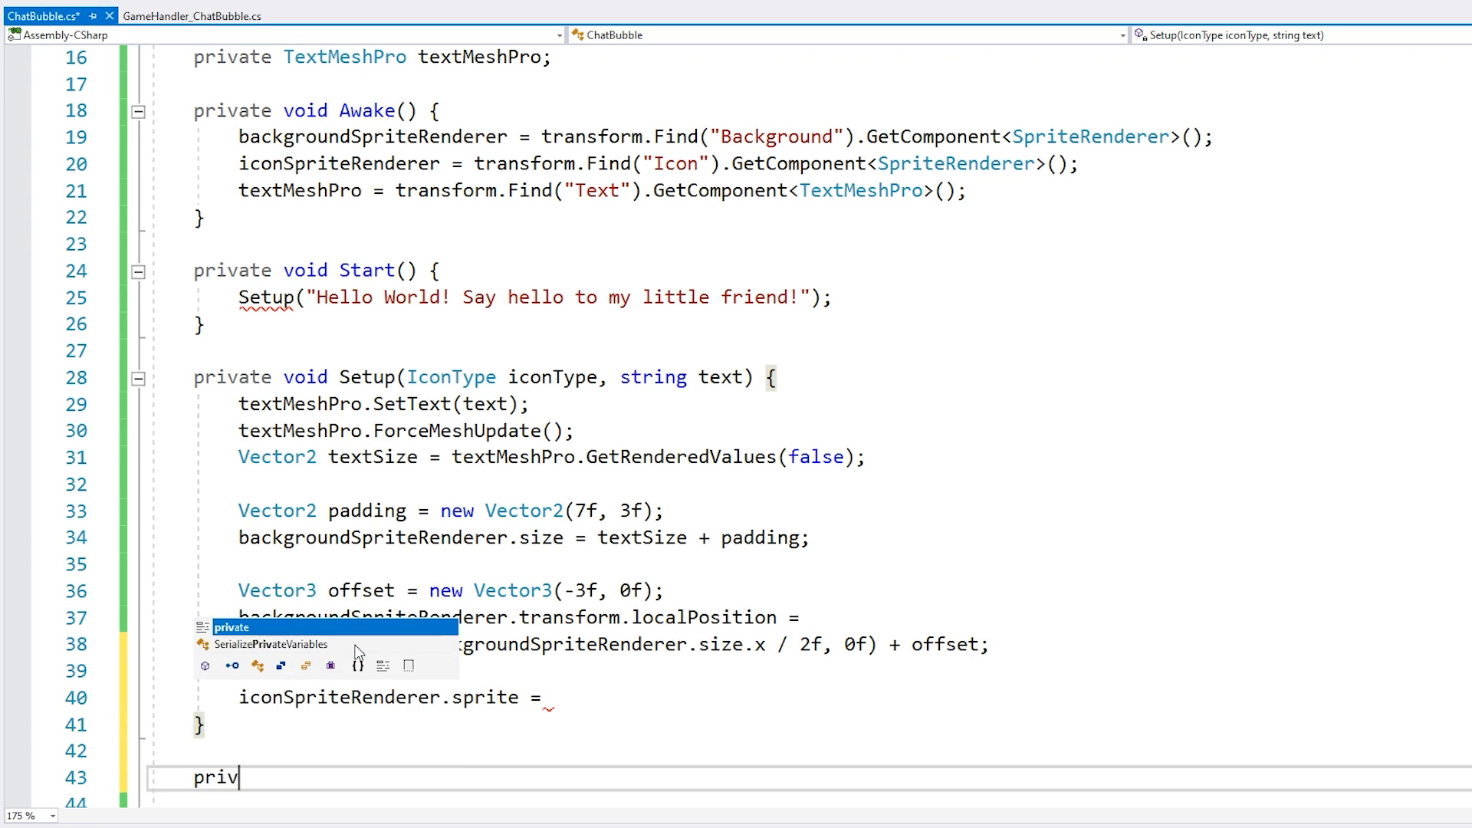
text(switch (iconType) {)
text(default)
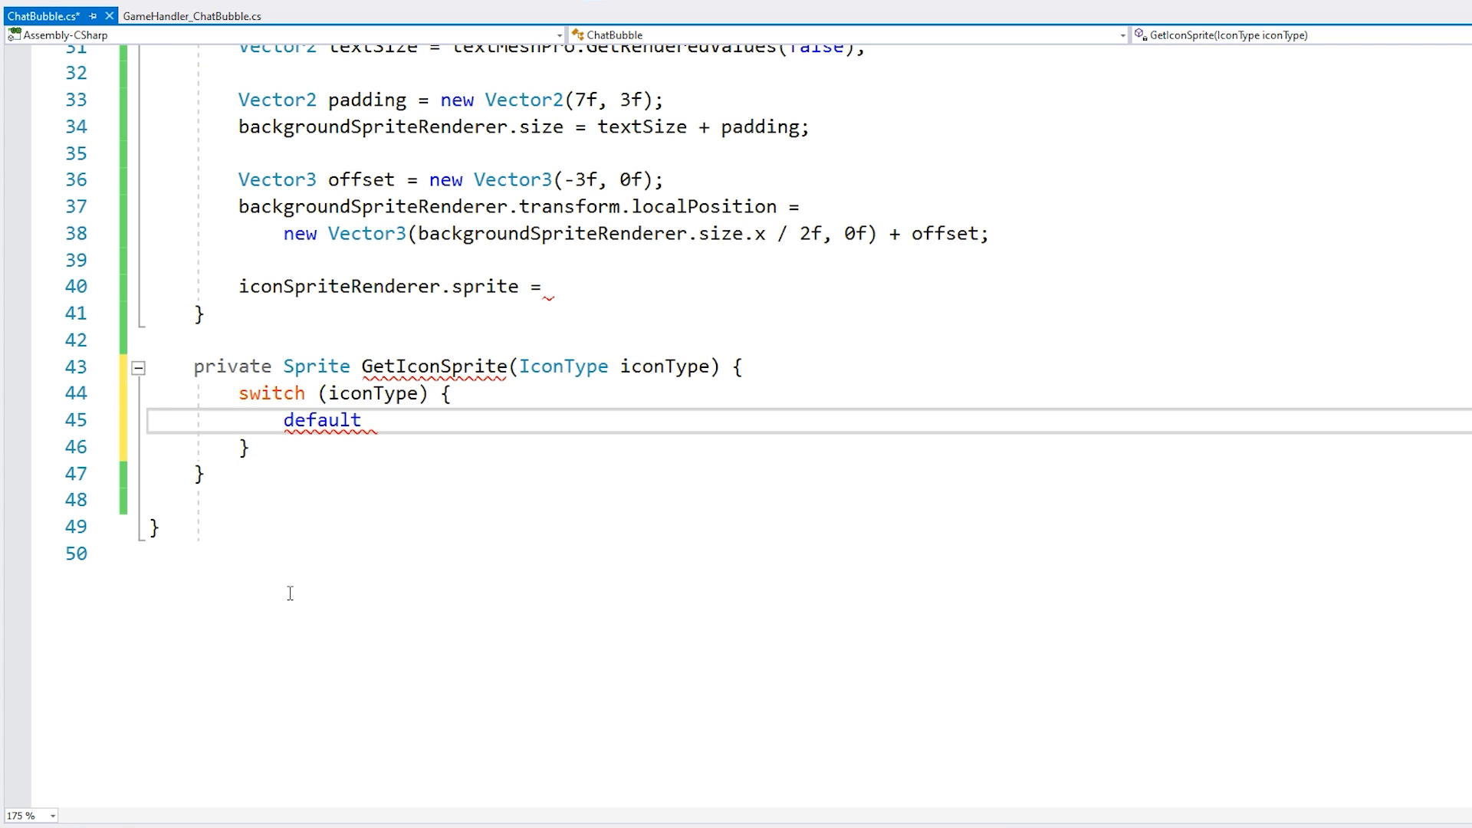
text(case IconType.Happy:)
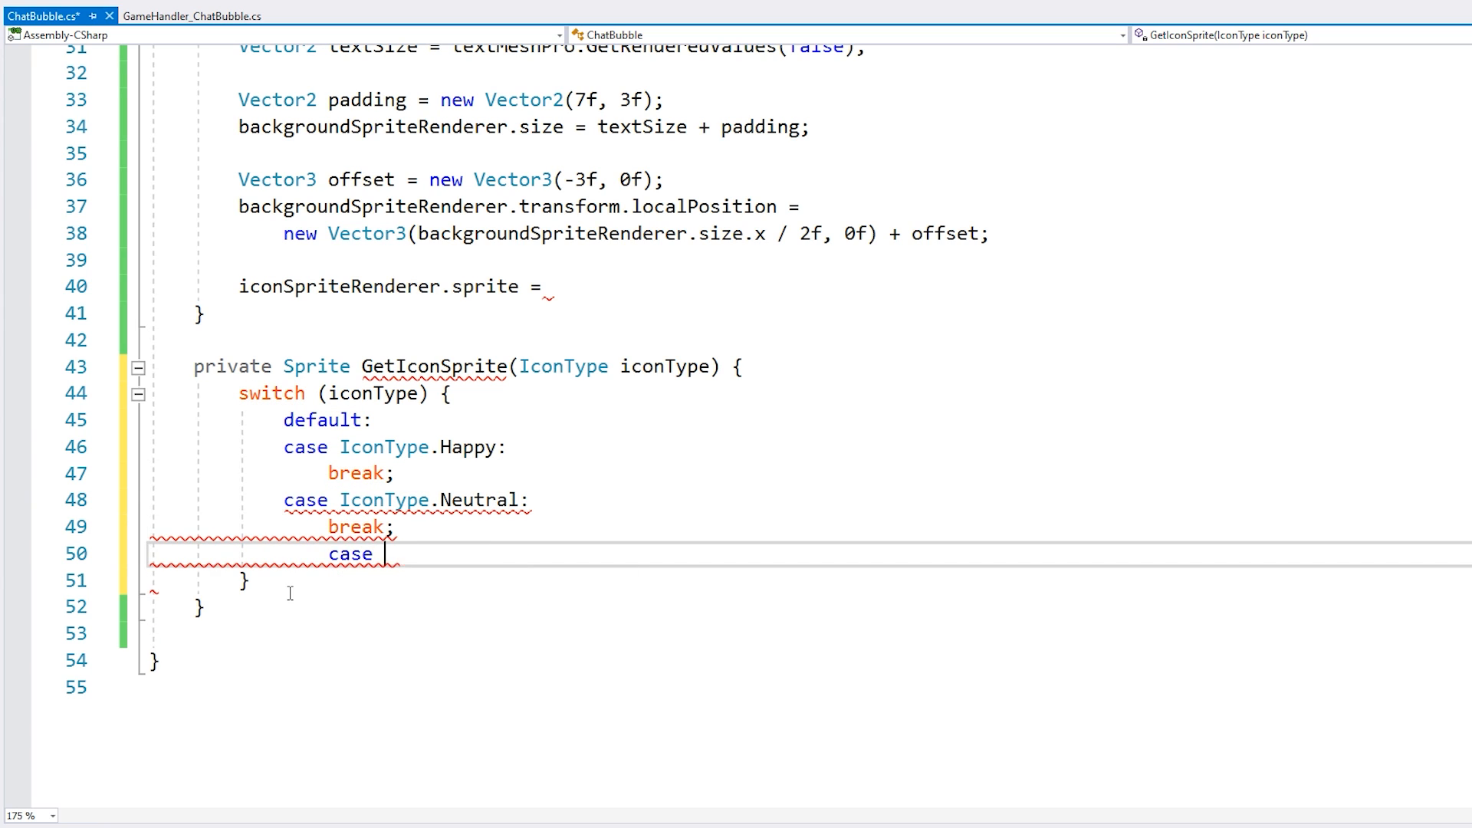
text(IconType.Angry:)
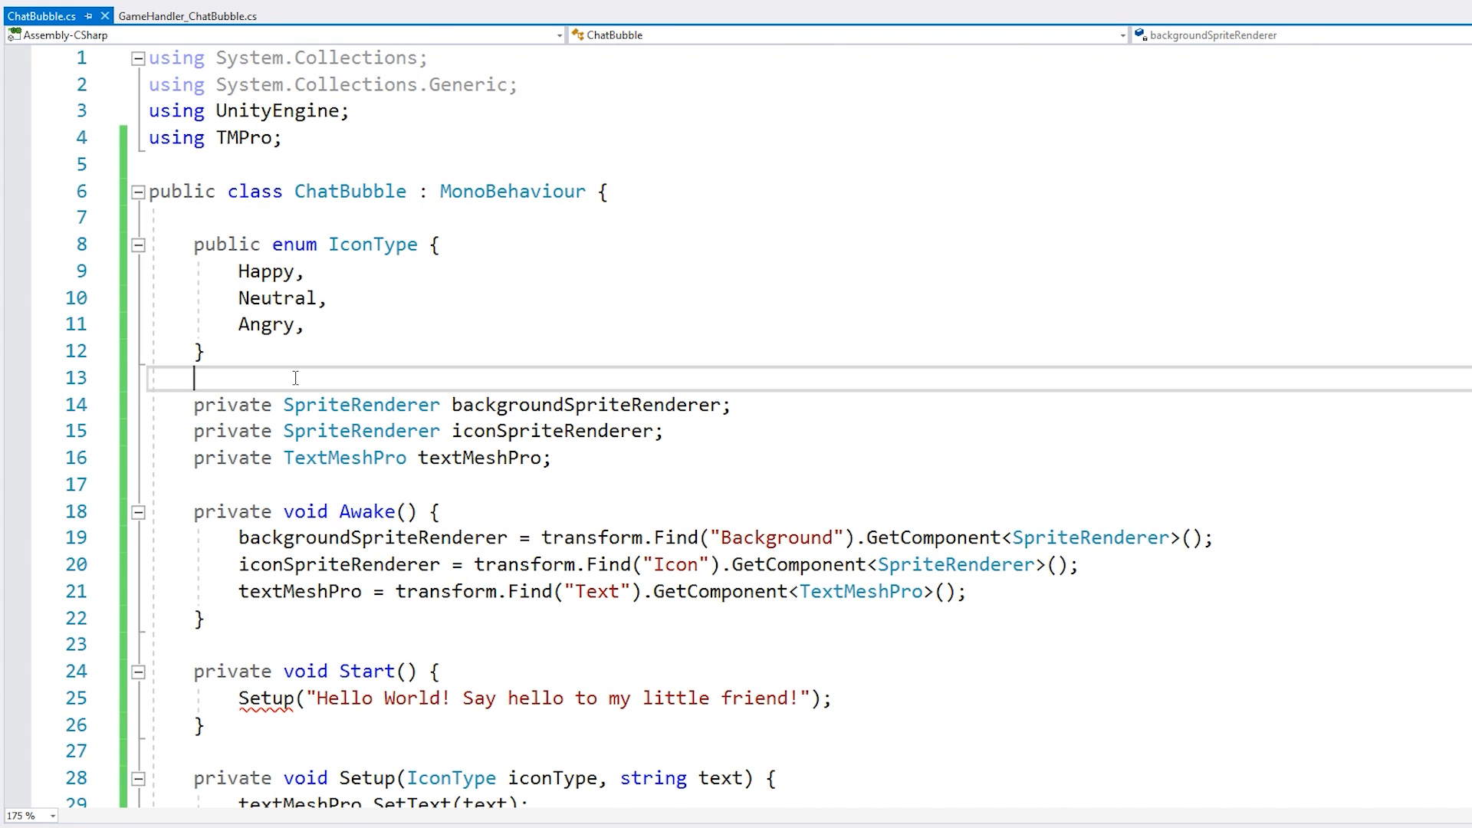
- Add happy, neutral and angry Sprite fields, and pass IconType.Angry in Start's Setup call
text(private Sprite angrySprite;)
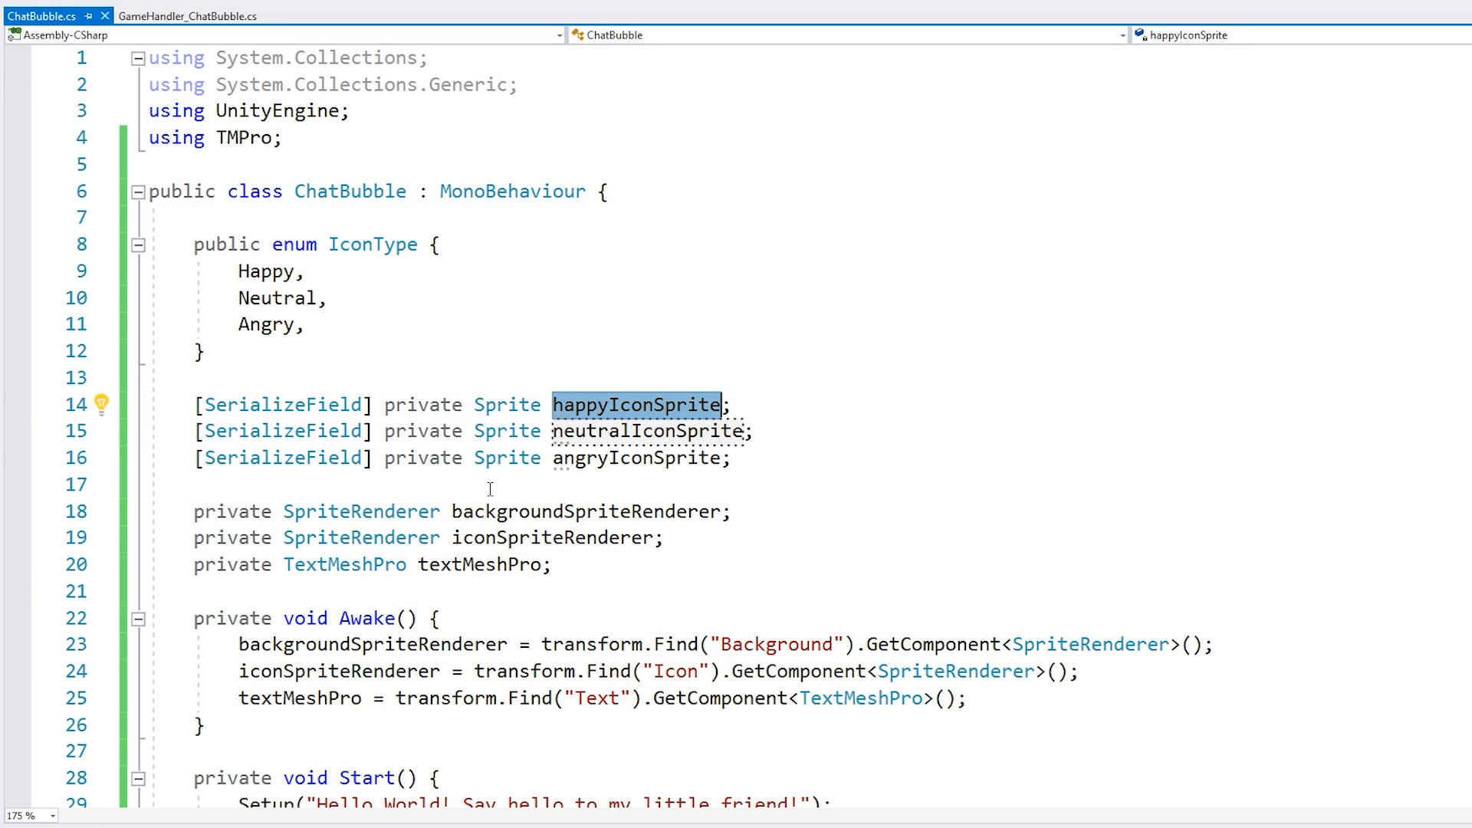
scroll(down, 3)
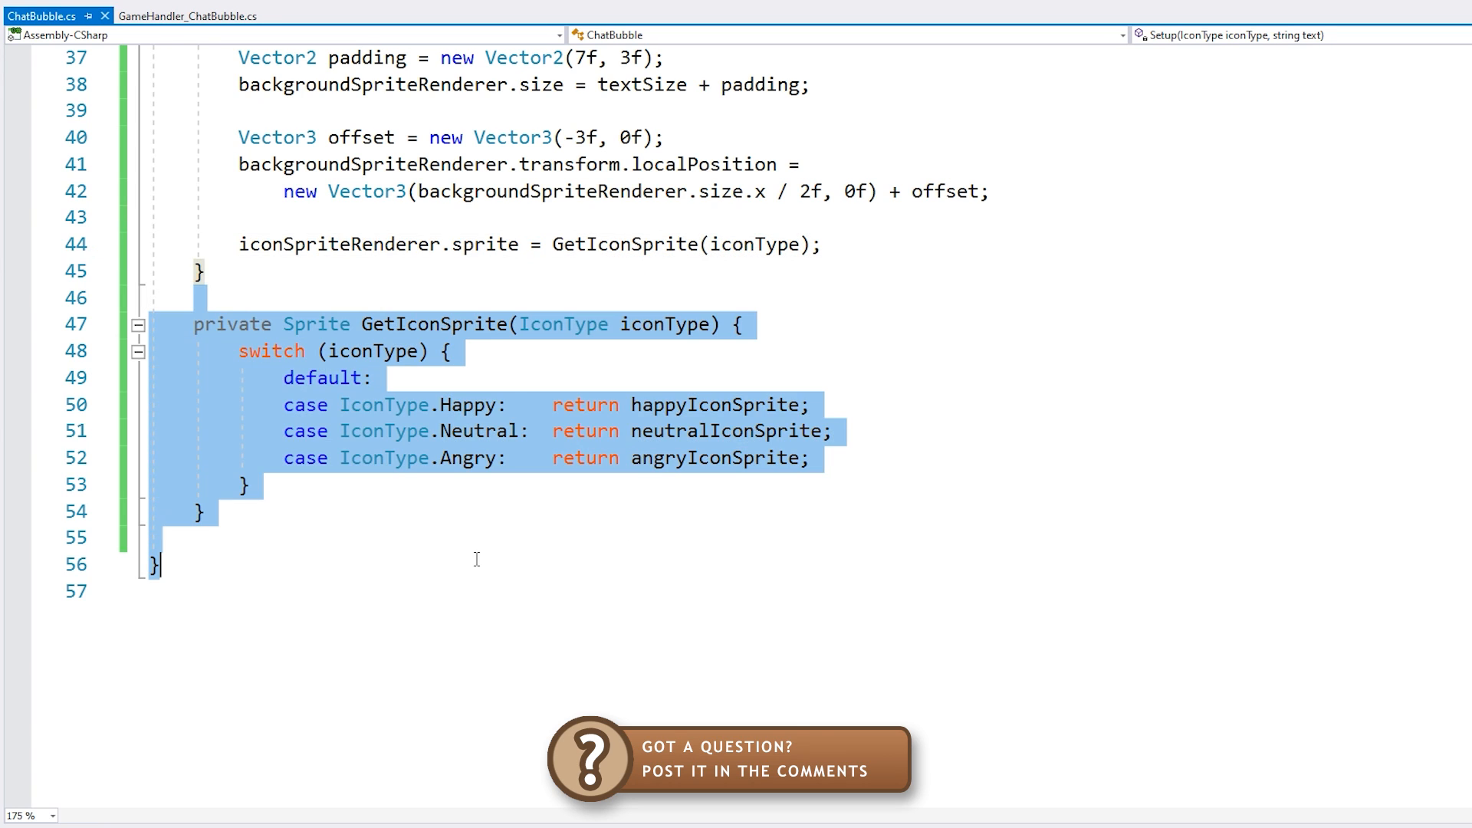
scroll(up, 3)
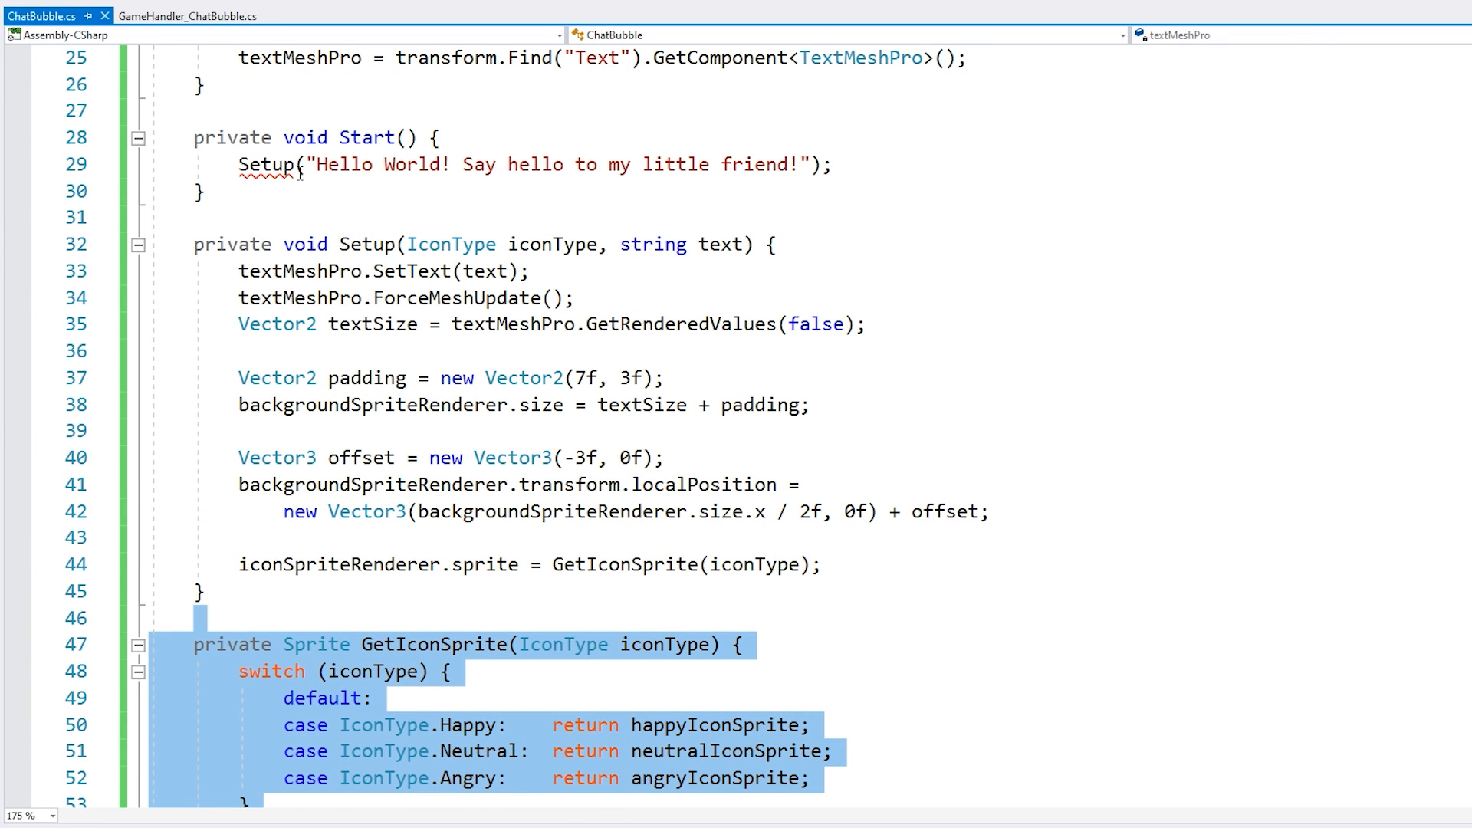
text(IconType)
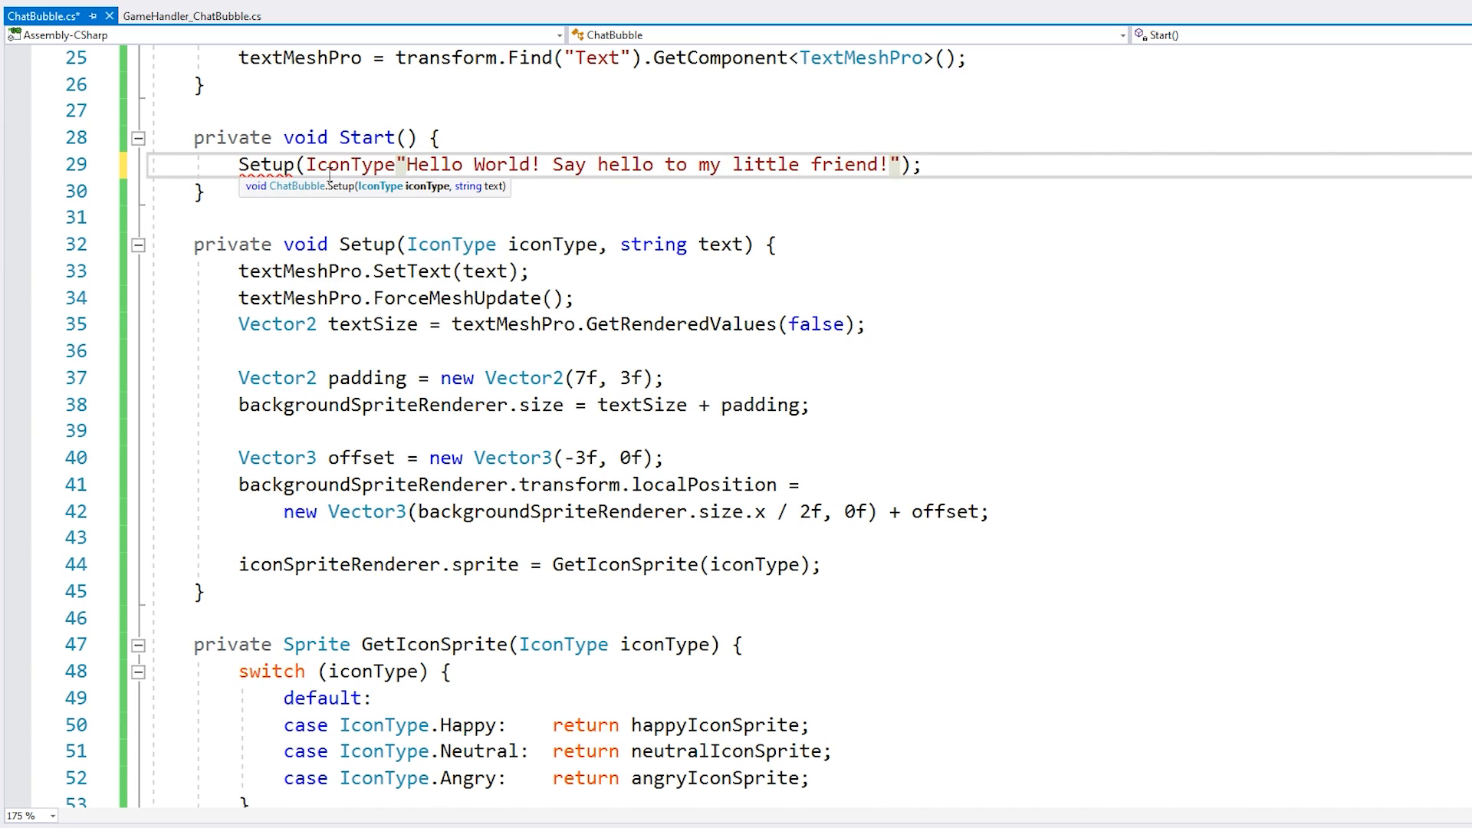
text(.Angry,)
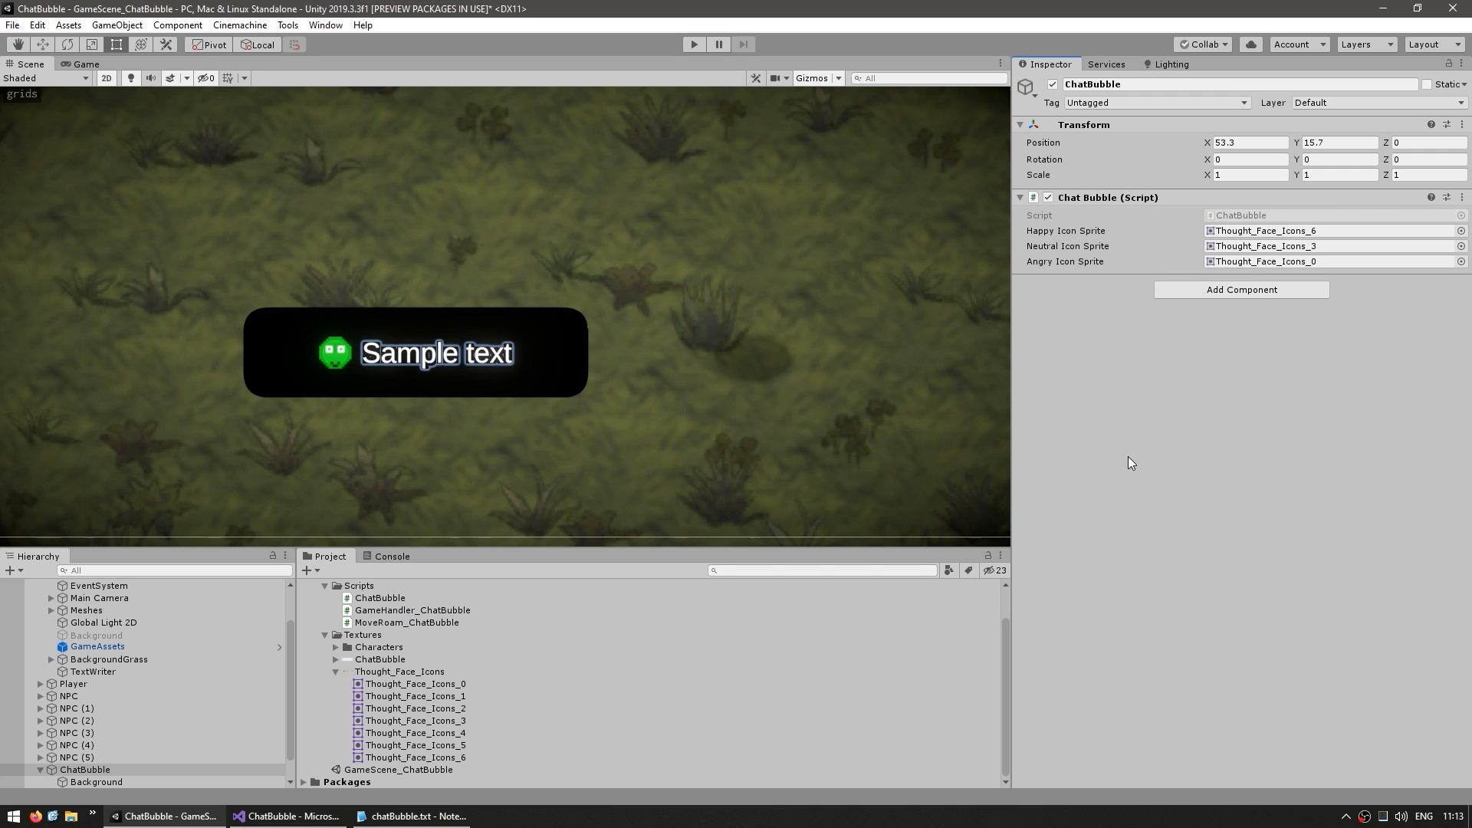
- Assign Thought_Face_Icons_6, _3 and _0 to the Happy, Neutral and Angry icon slots
click(693, 45)
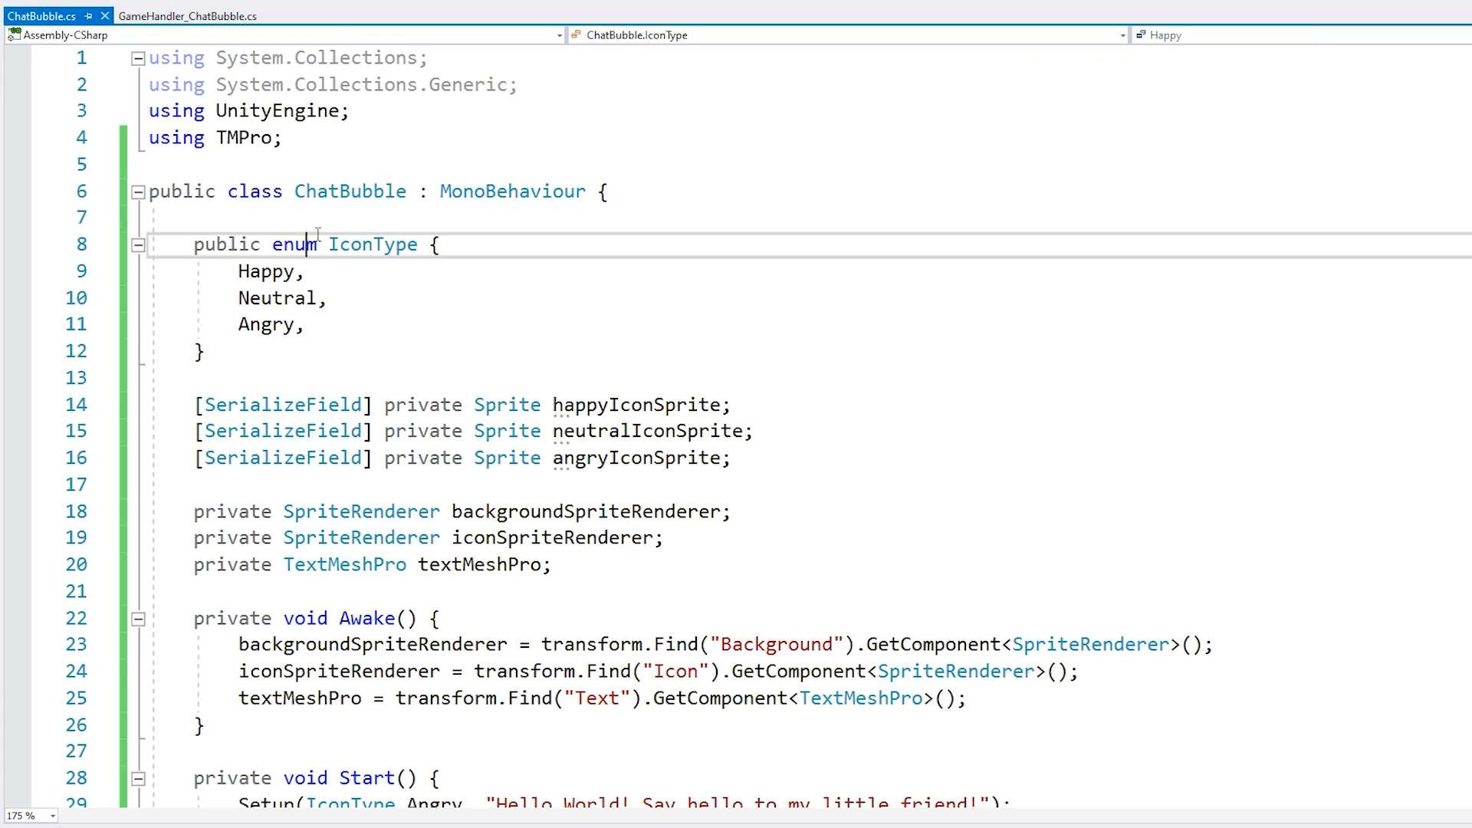
- Declare static Create(parent, localPosition, iconType, text) in ChatBubble and begin an Instantiate call
text(p)
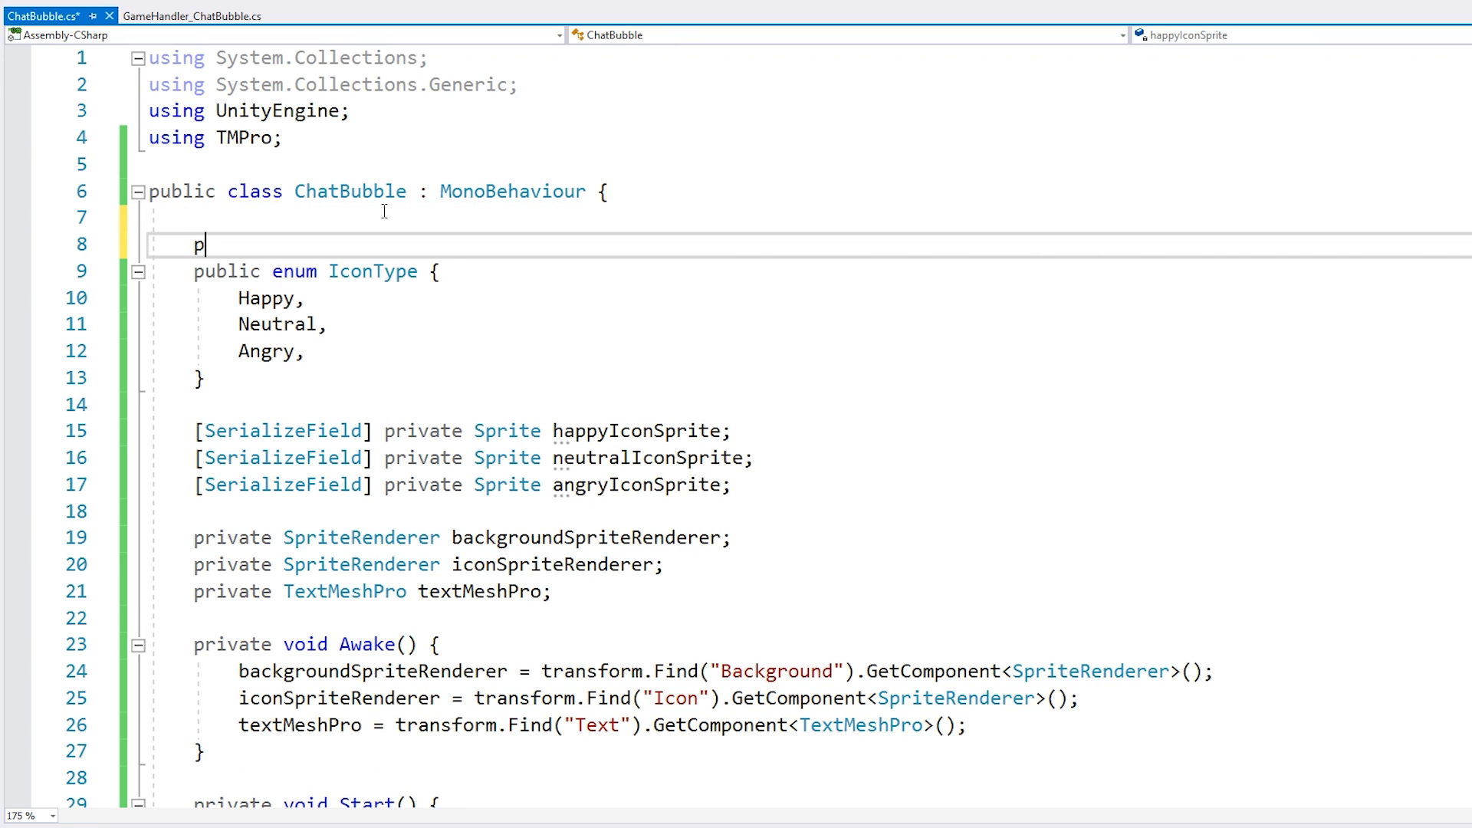
text(ublic static void Create() {)
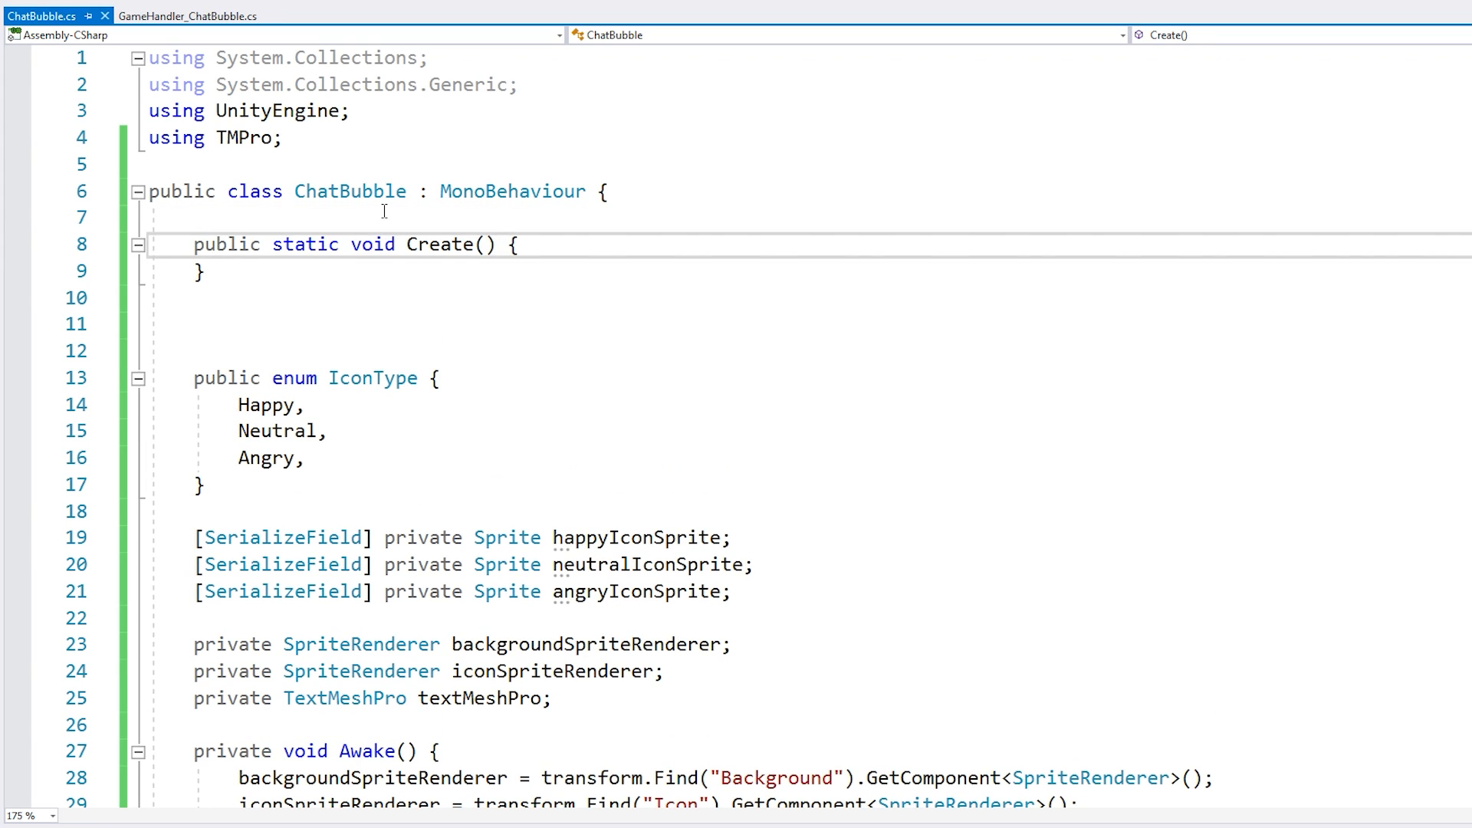
text(Transform prent)
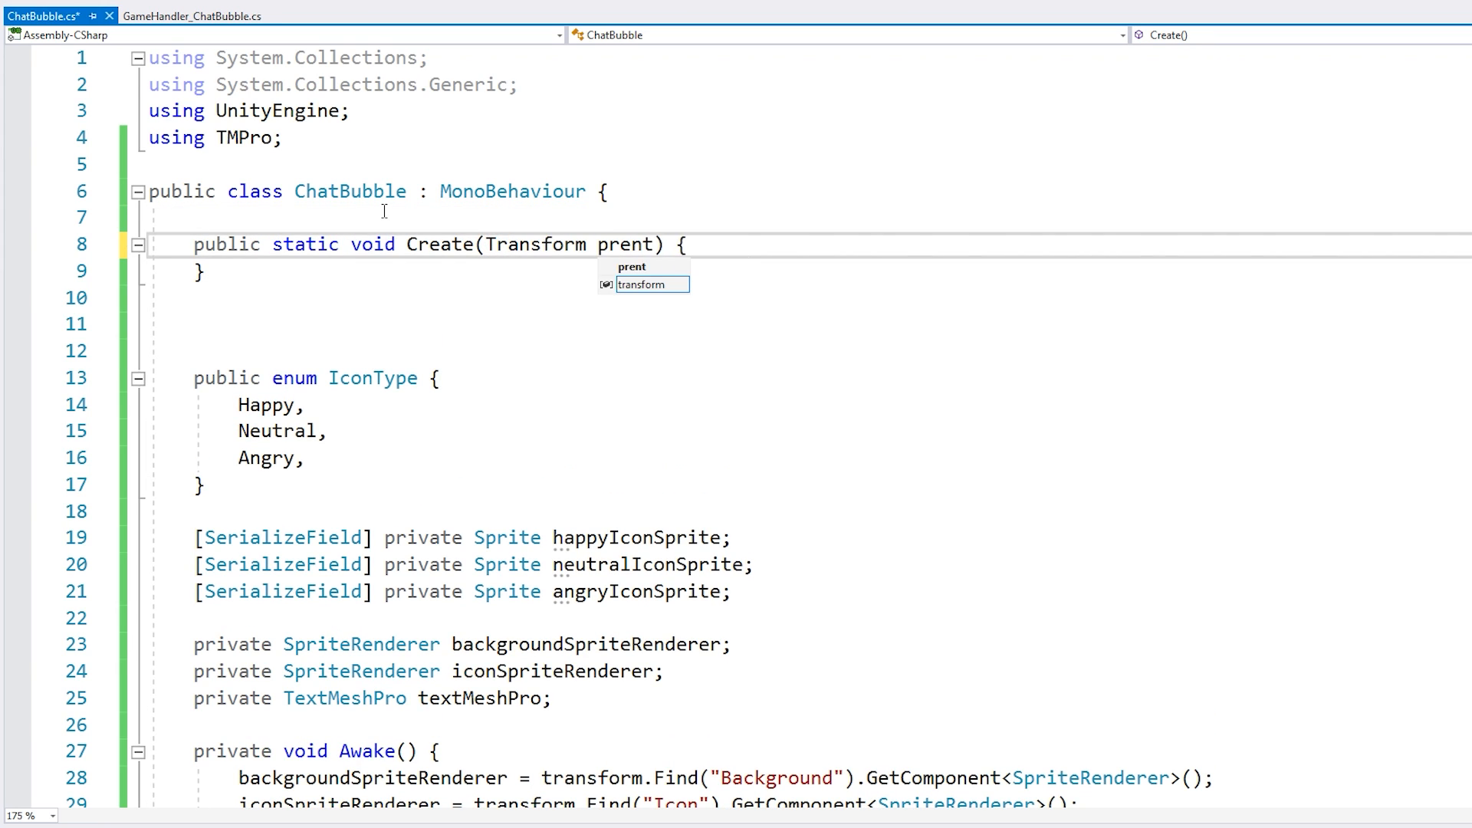
text(, Vector3)
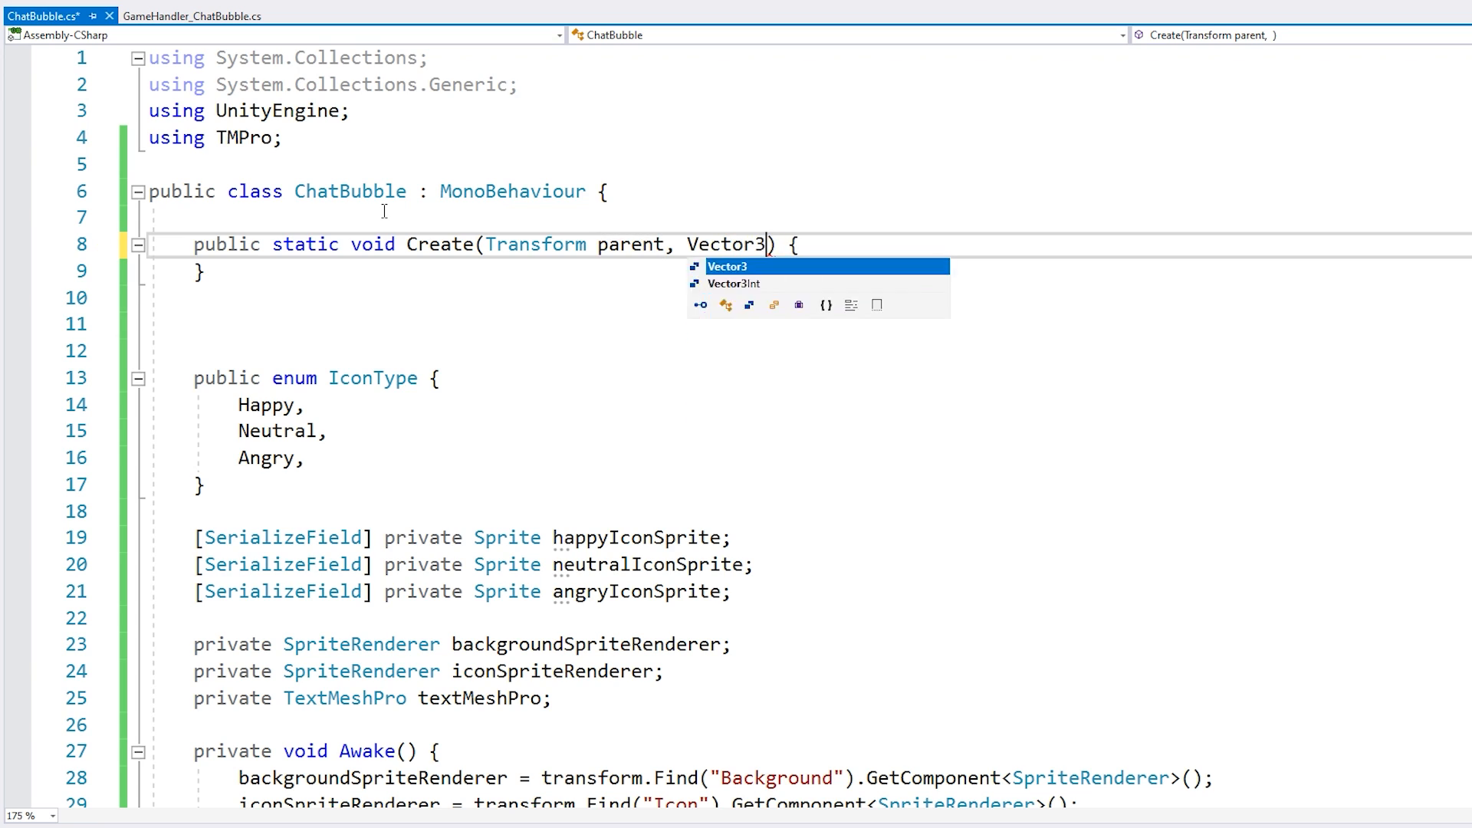
text(localPosition,)
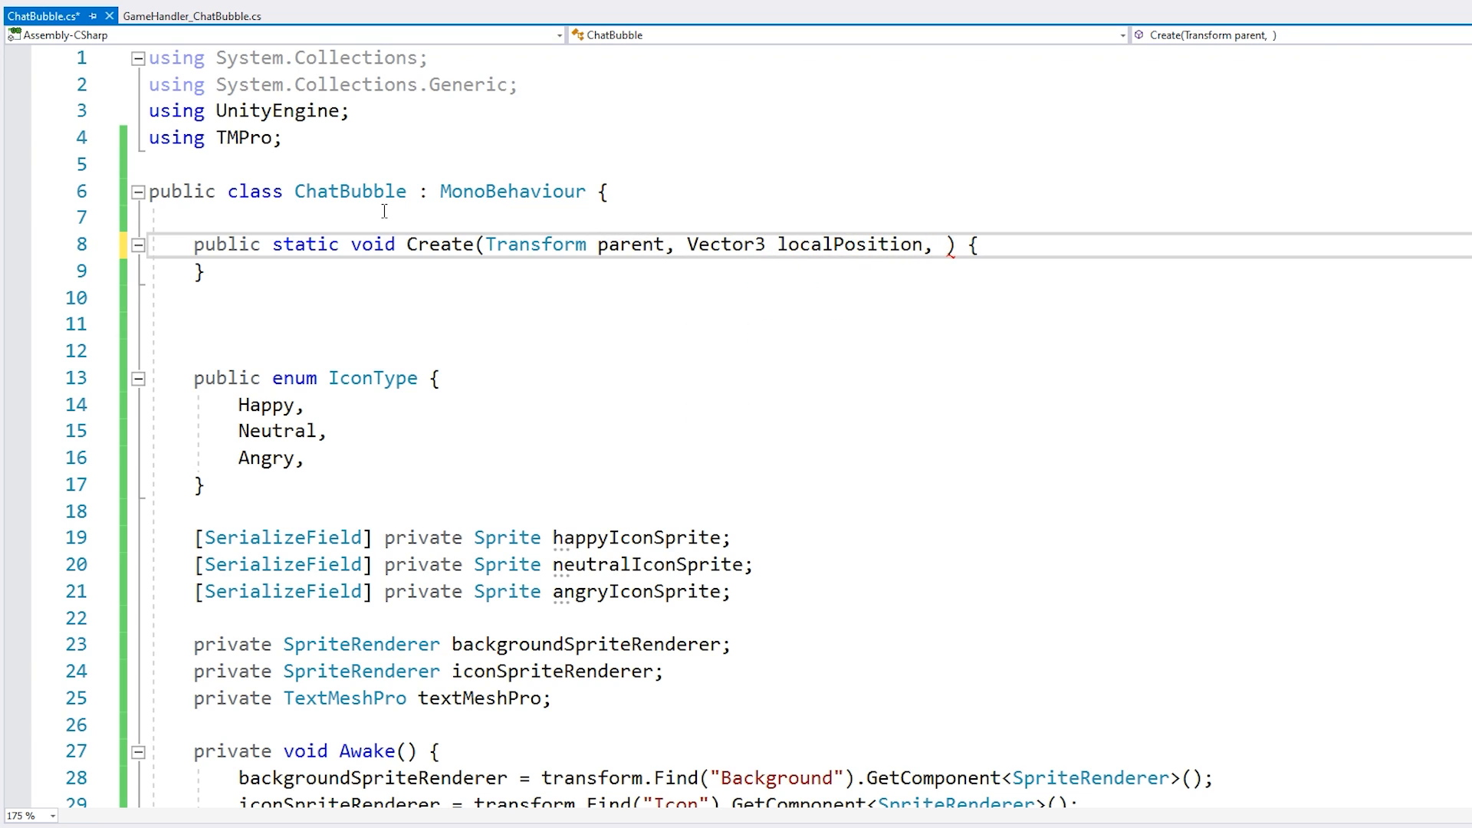
text(IconType iconType, s)
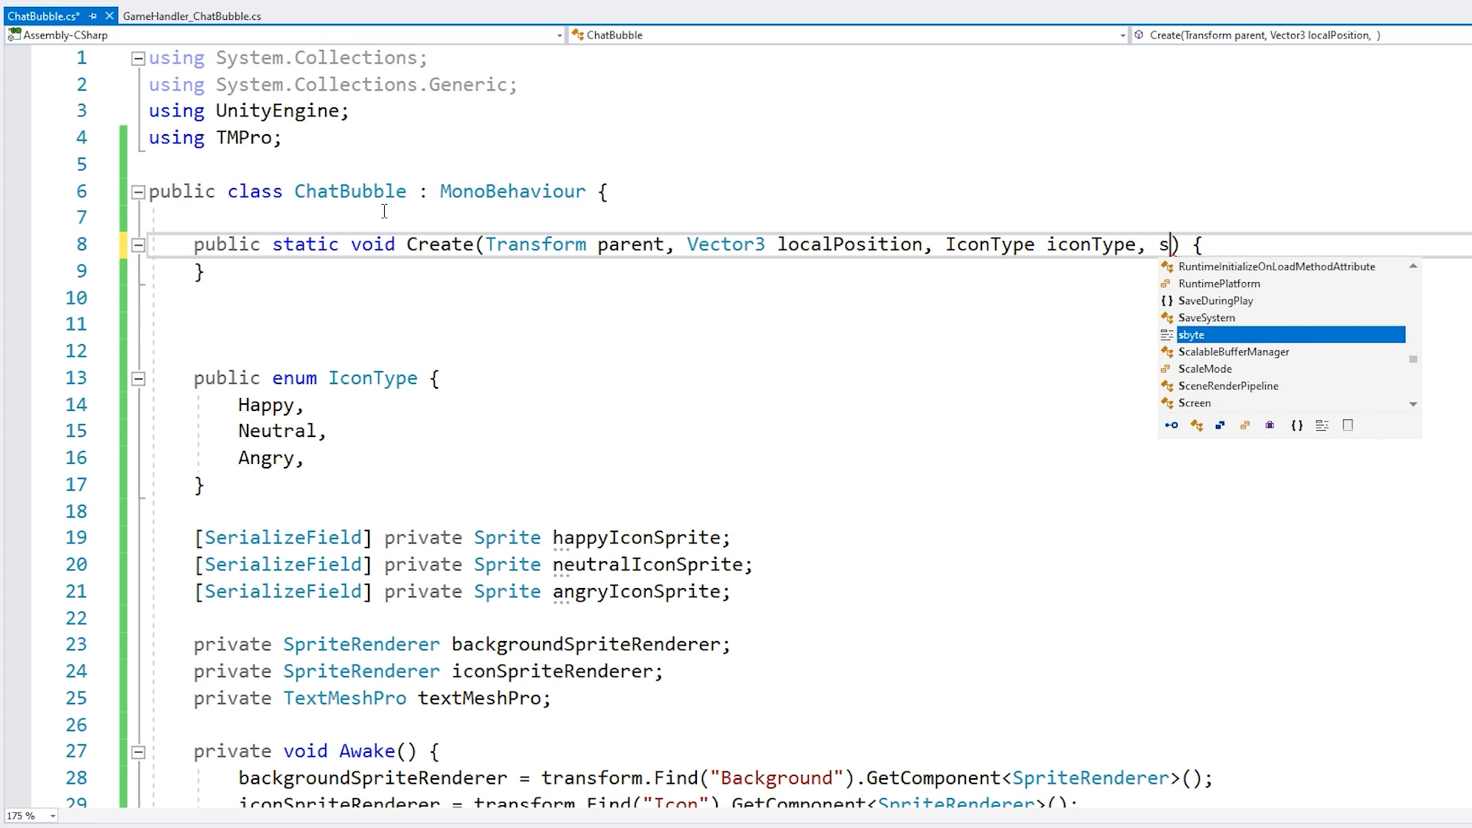
text(tring text)
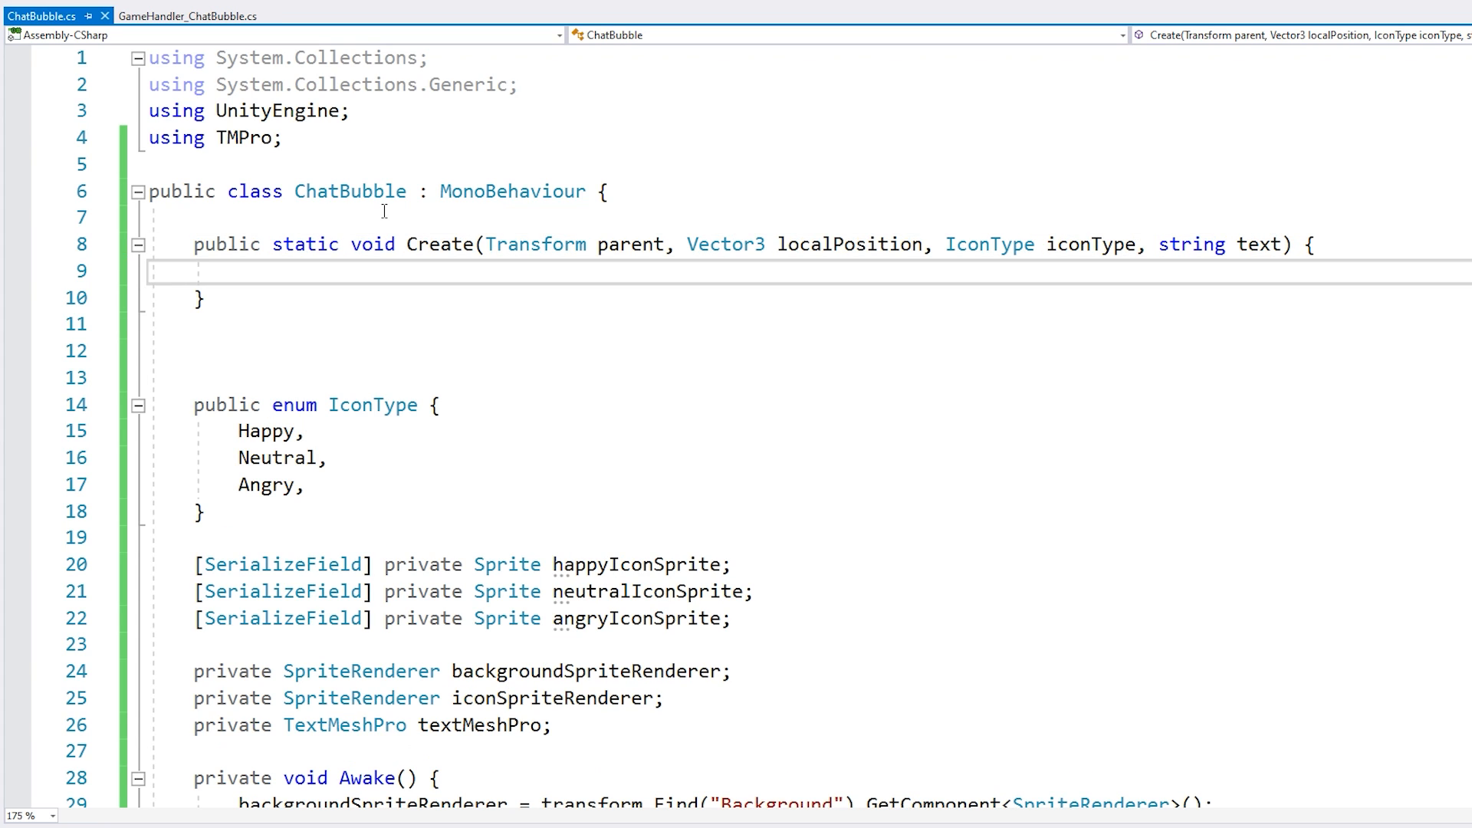
text(Instantiate()
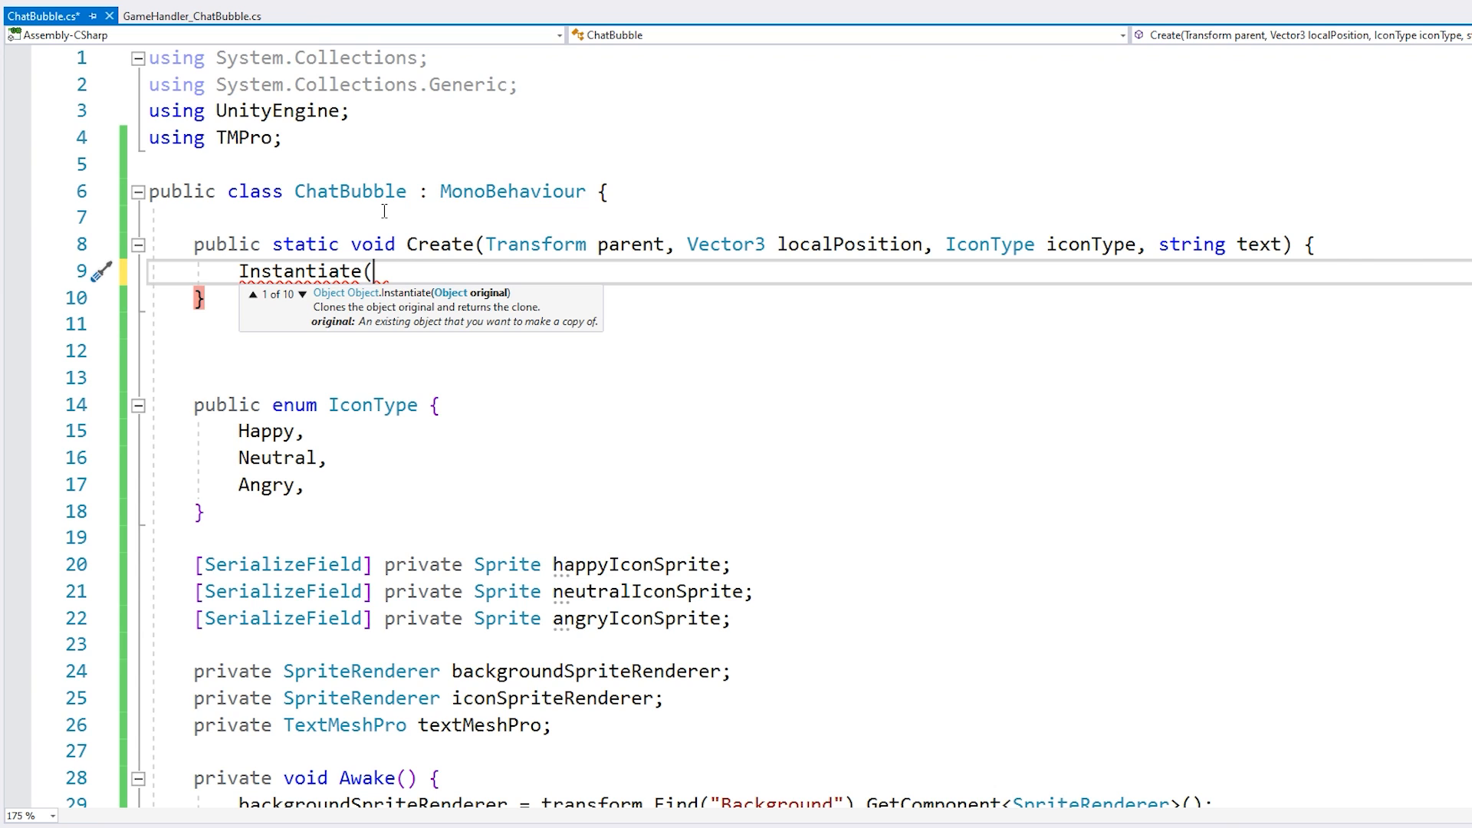
click(164, 815)
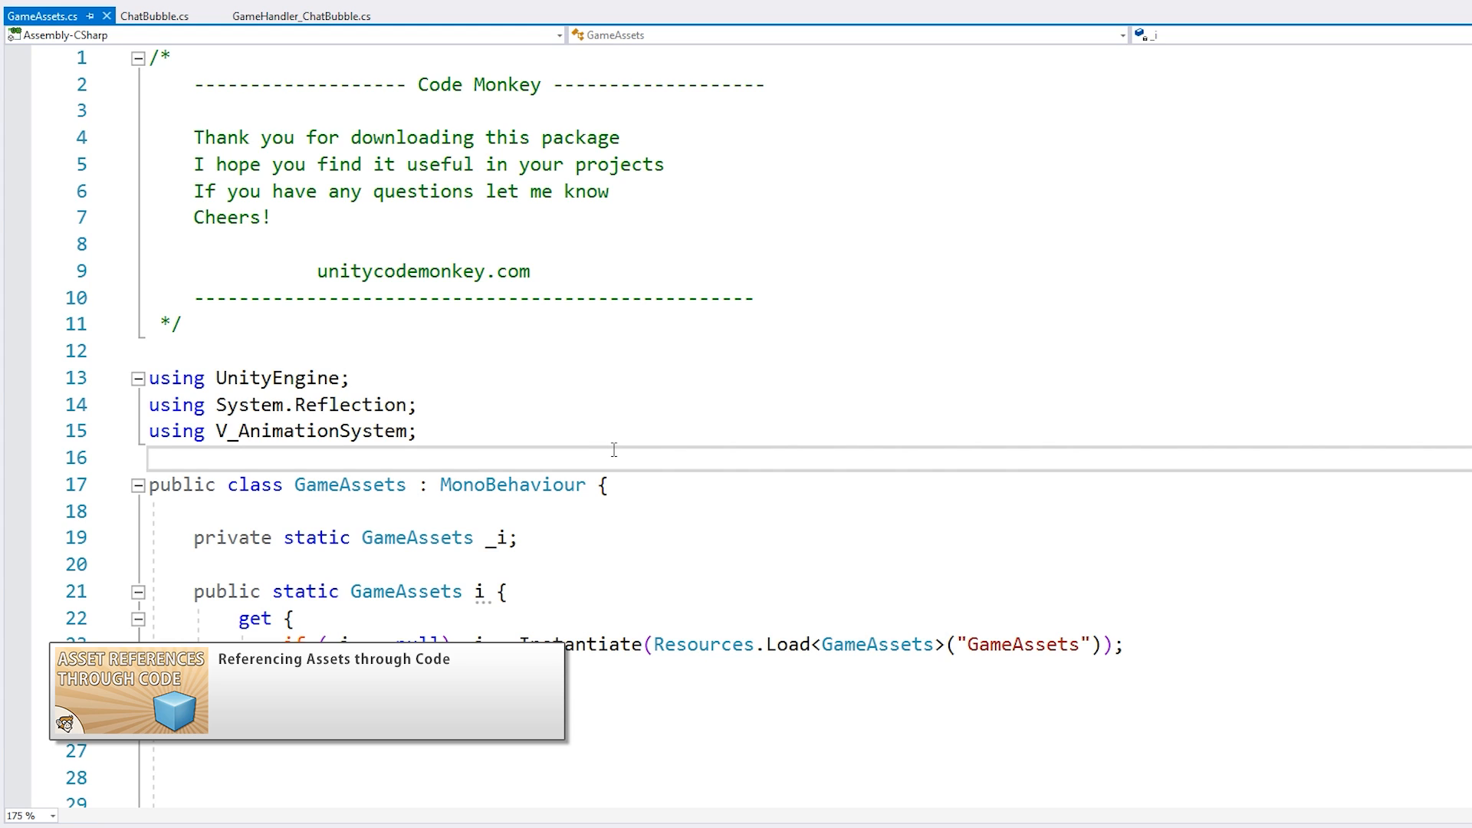
- Add a 'public Transform pfChatBubble' field to the GameAssets script
scroll(down, 3)
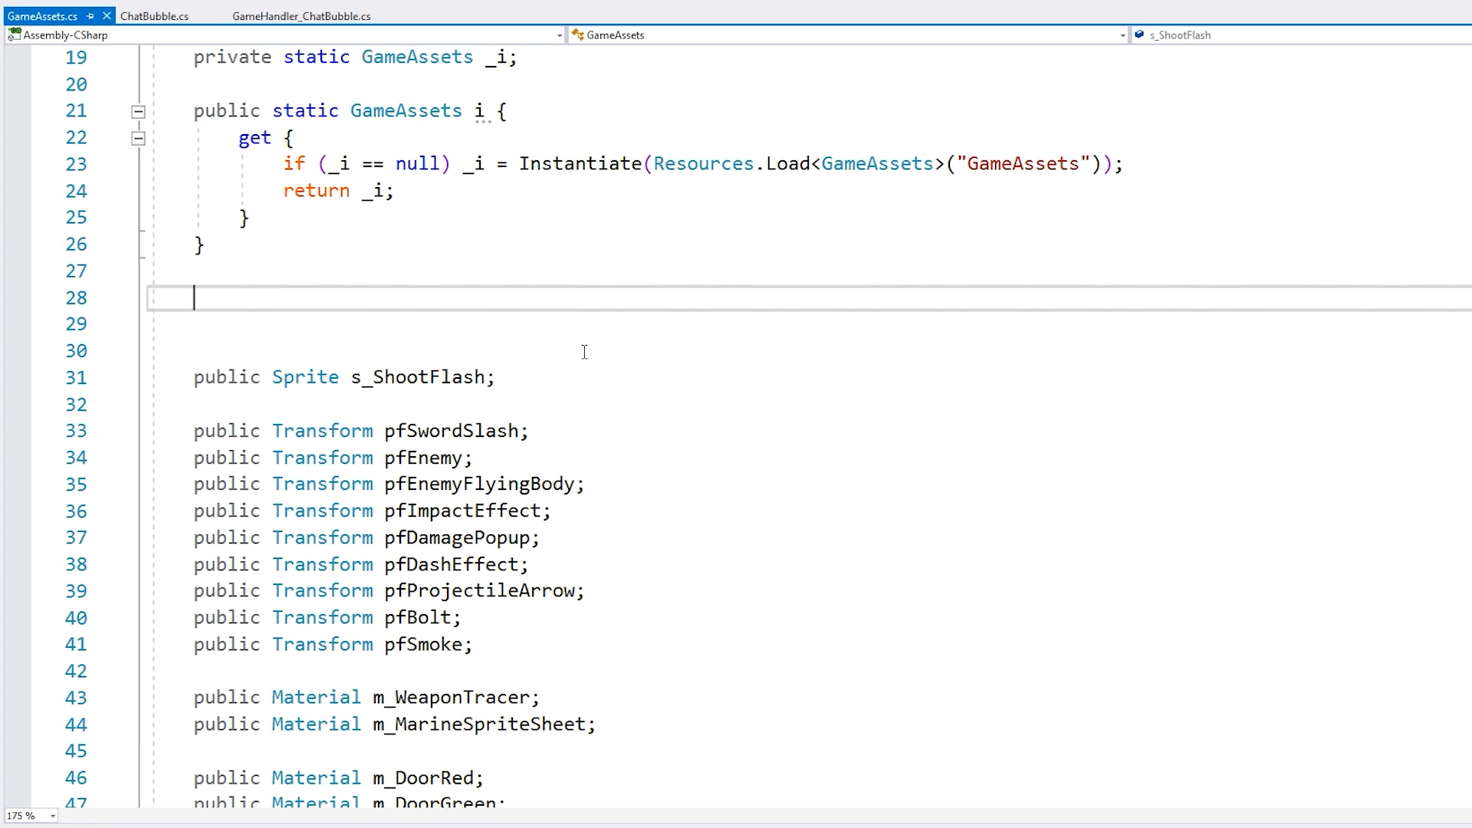
text(public)
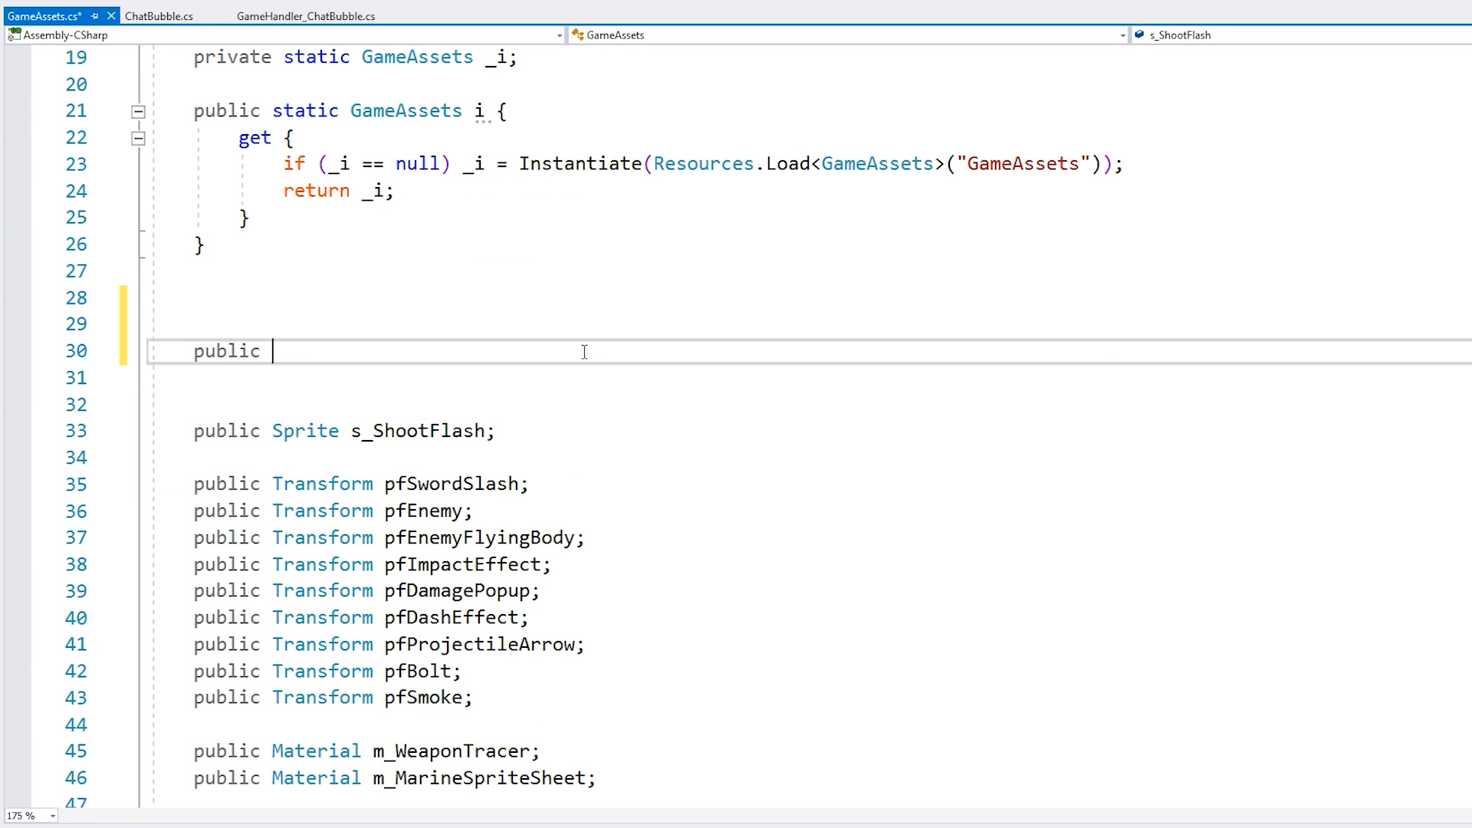
text(Transform)
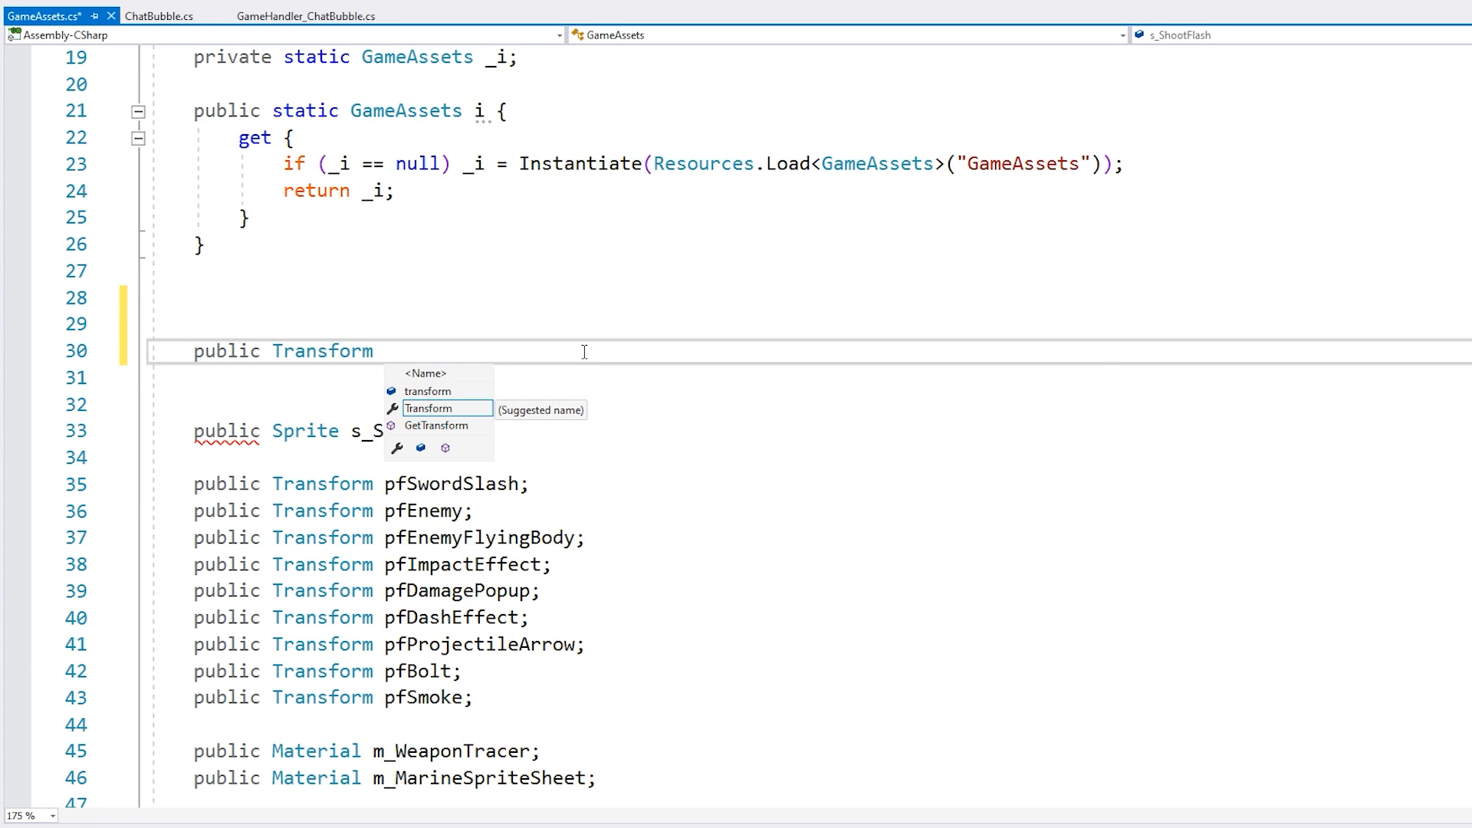
text(pfChatBubb)
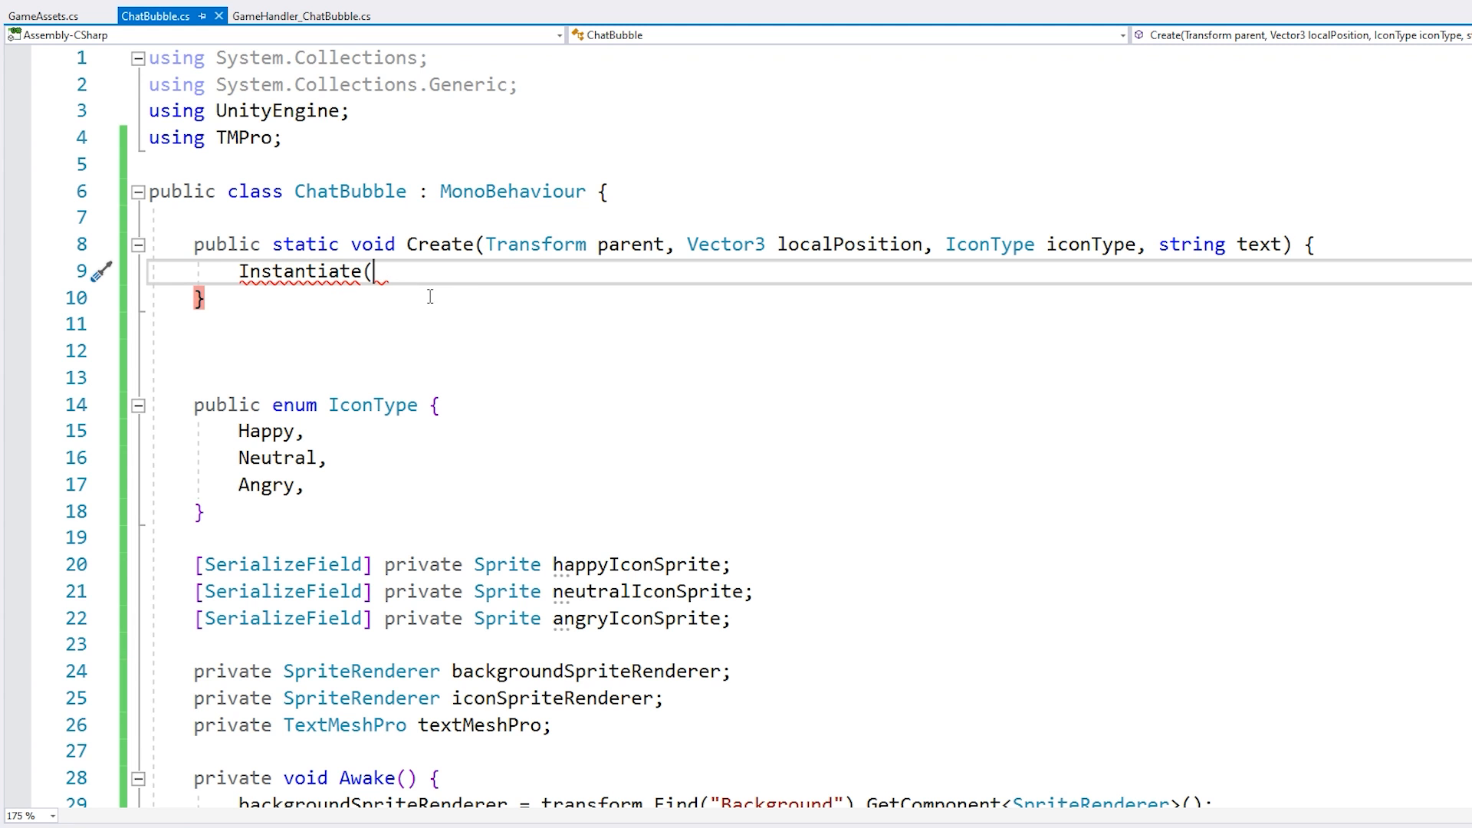
- In Create, instantiate GameAssets.i.pfChatBubble and set its localPosition
text(GameAs)
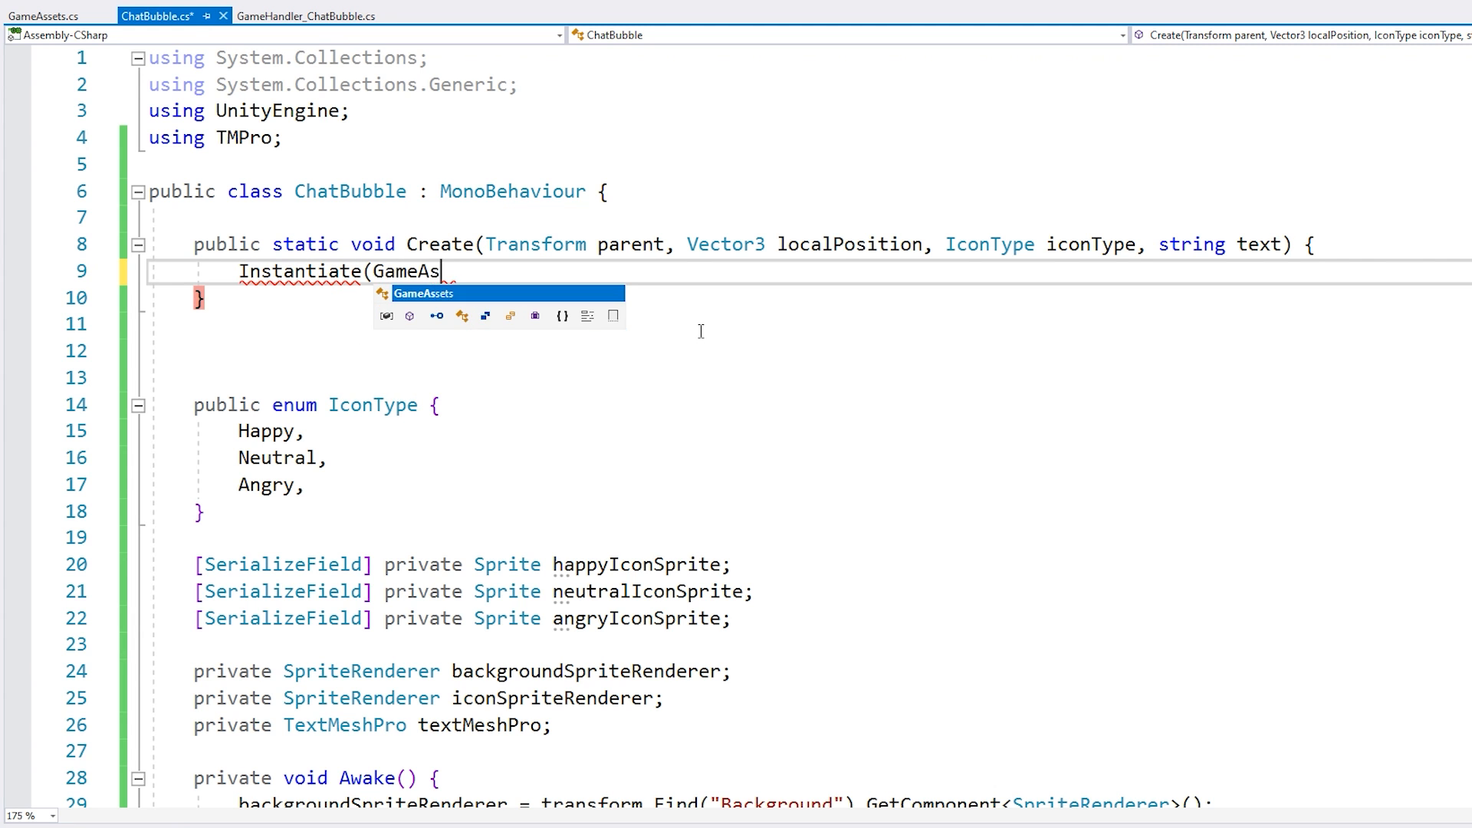
text(sets.i.)
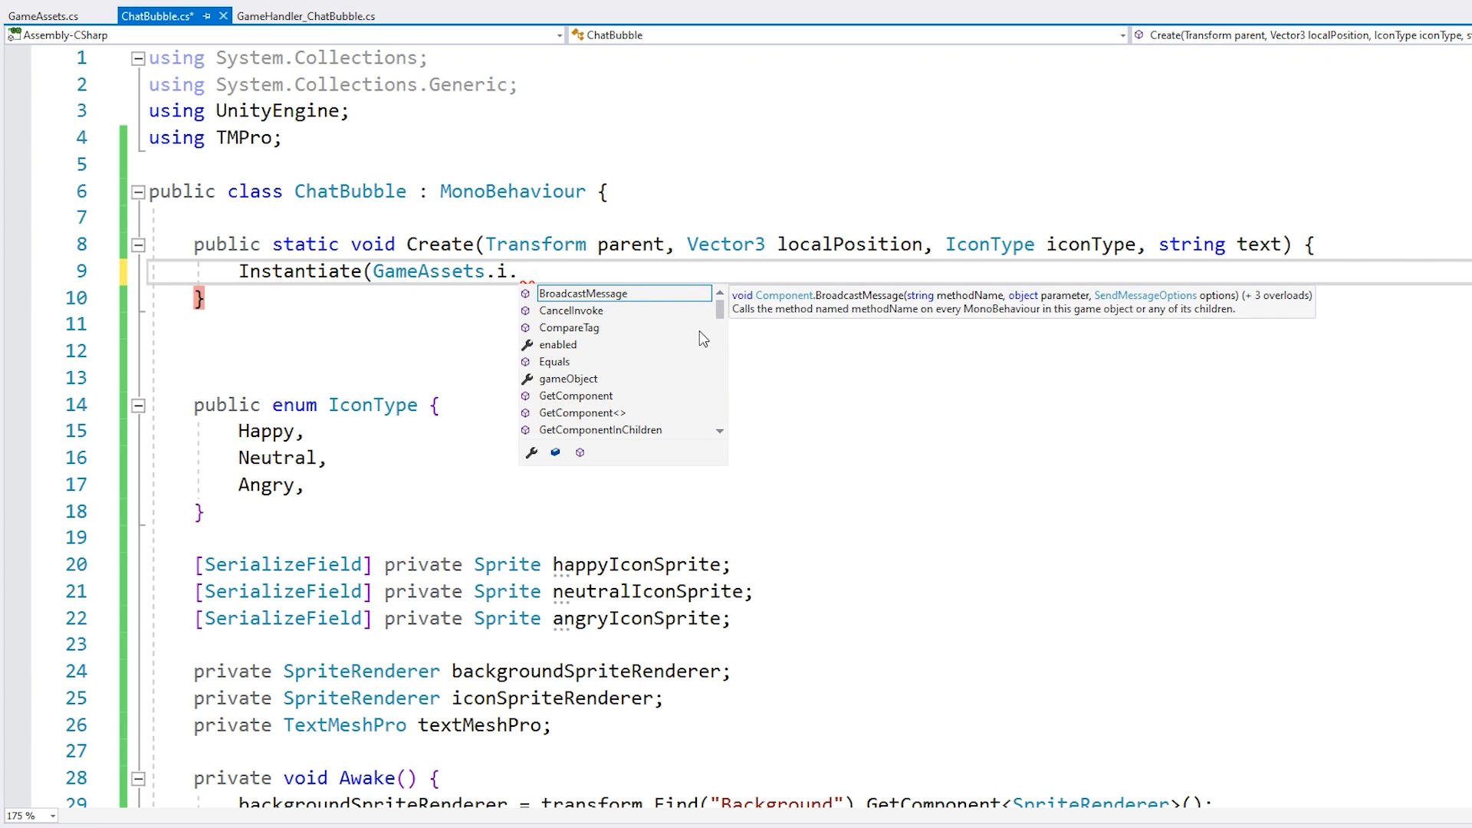
text(pfChatBubble, parent);)
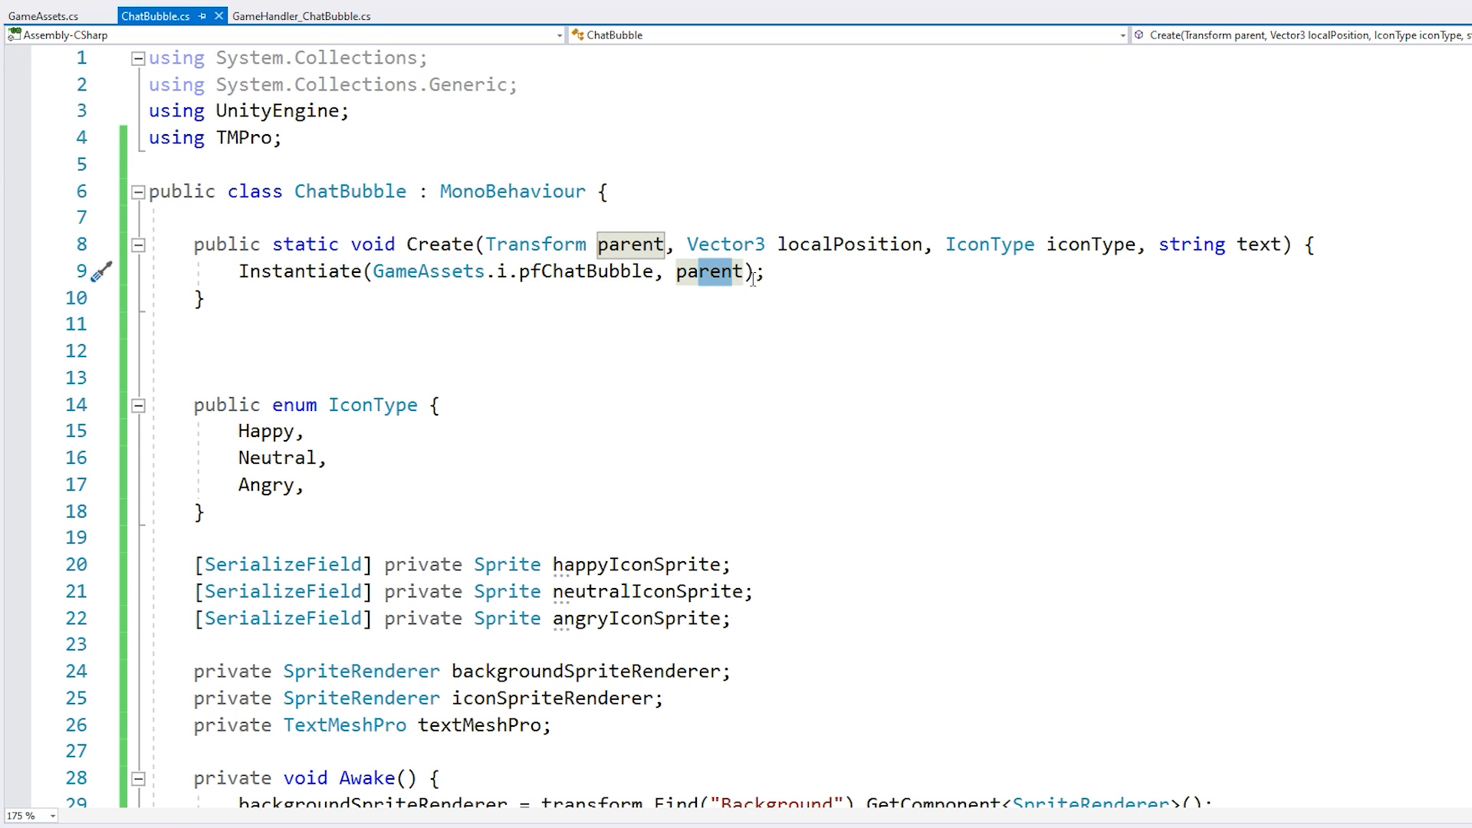
text(Tran)
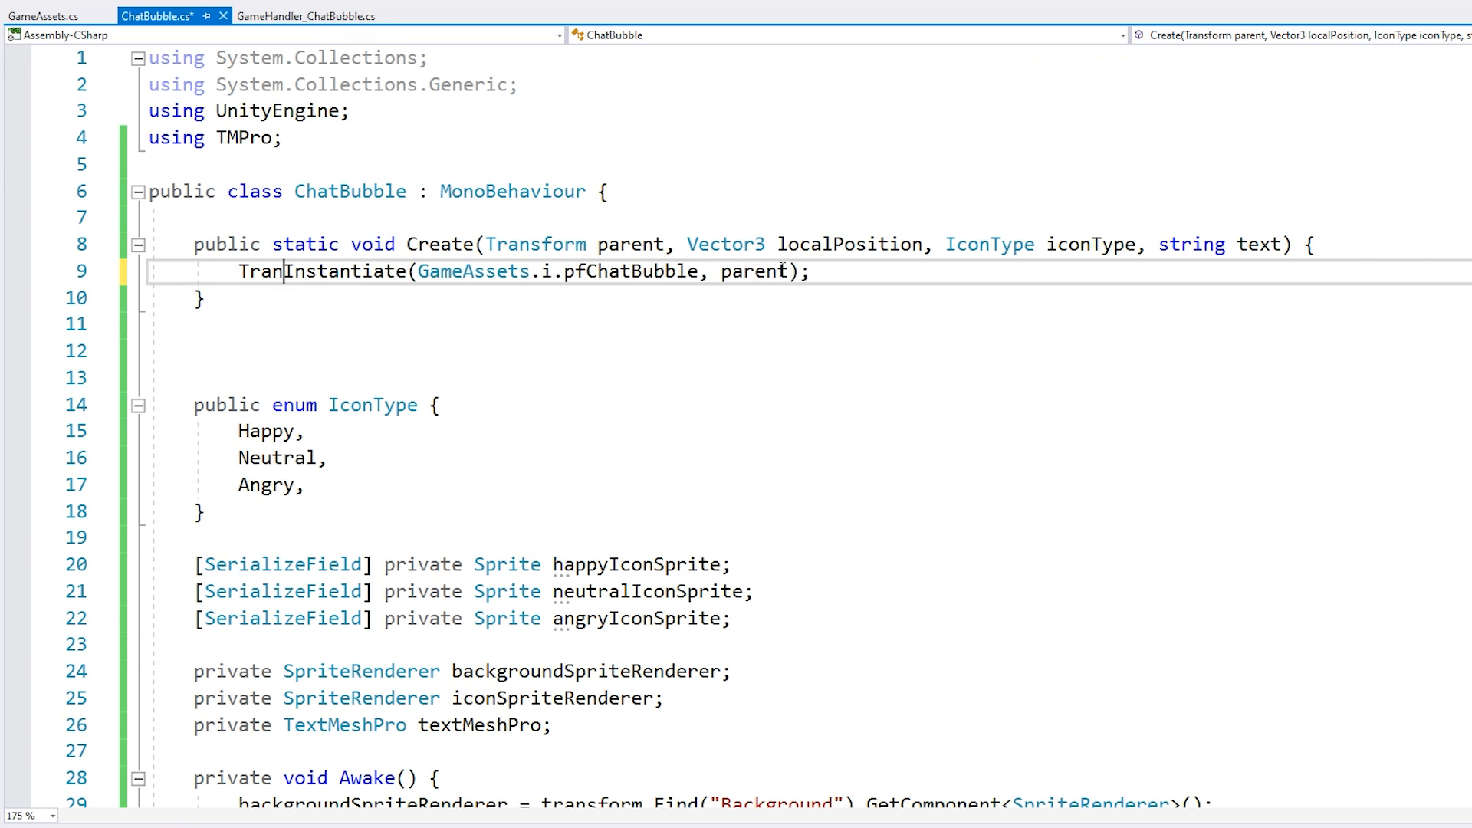
text(Transform chatBubbleTrnasform =)
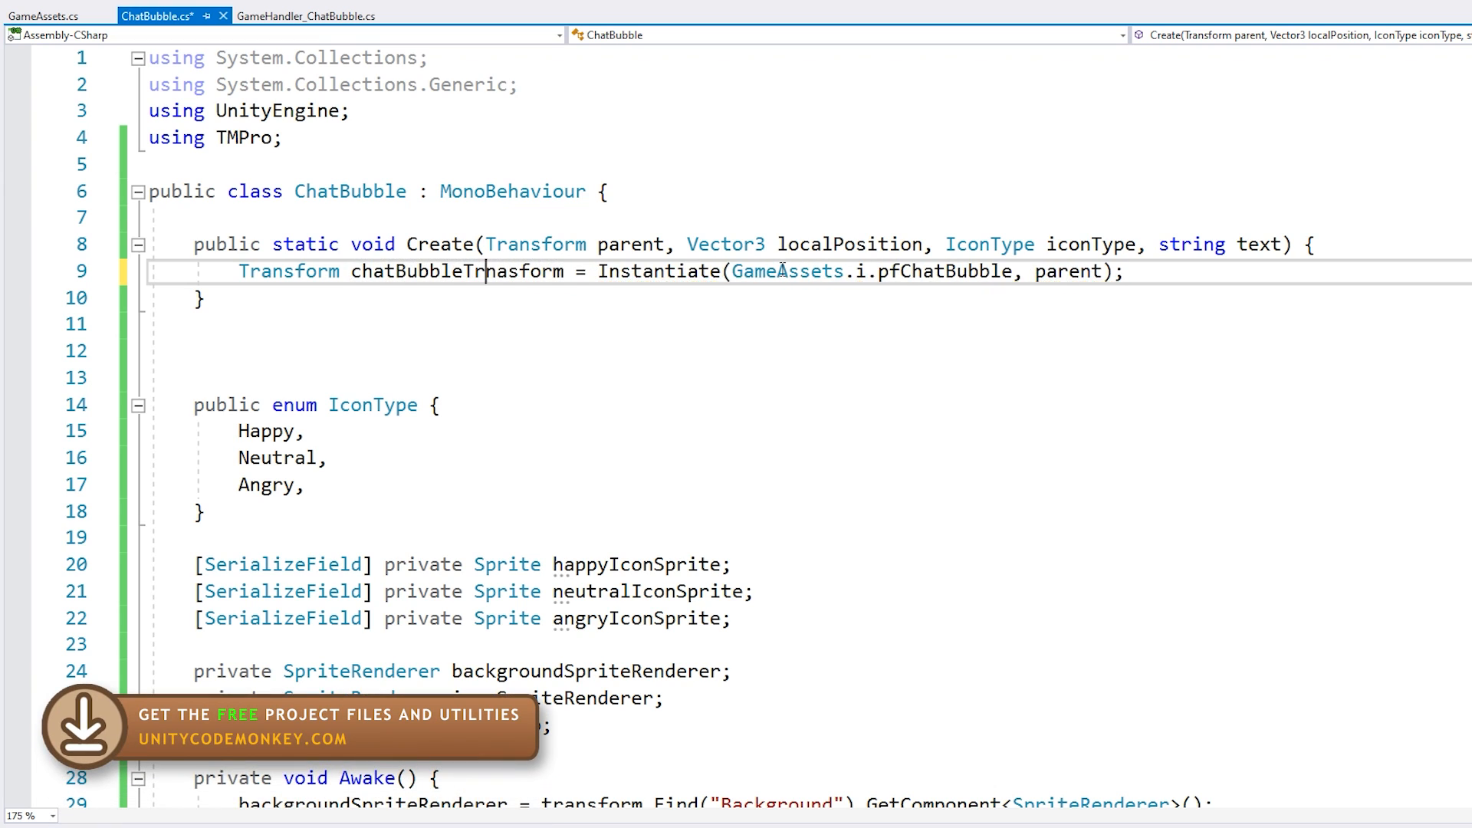
text(chatBubbleTransform.localPosition = localPosition;)
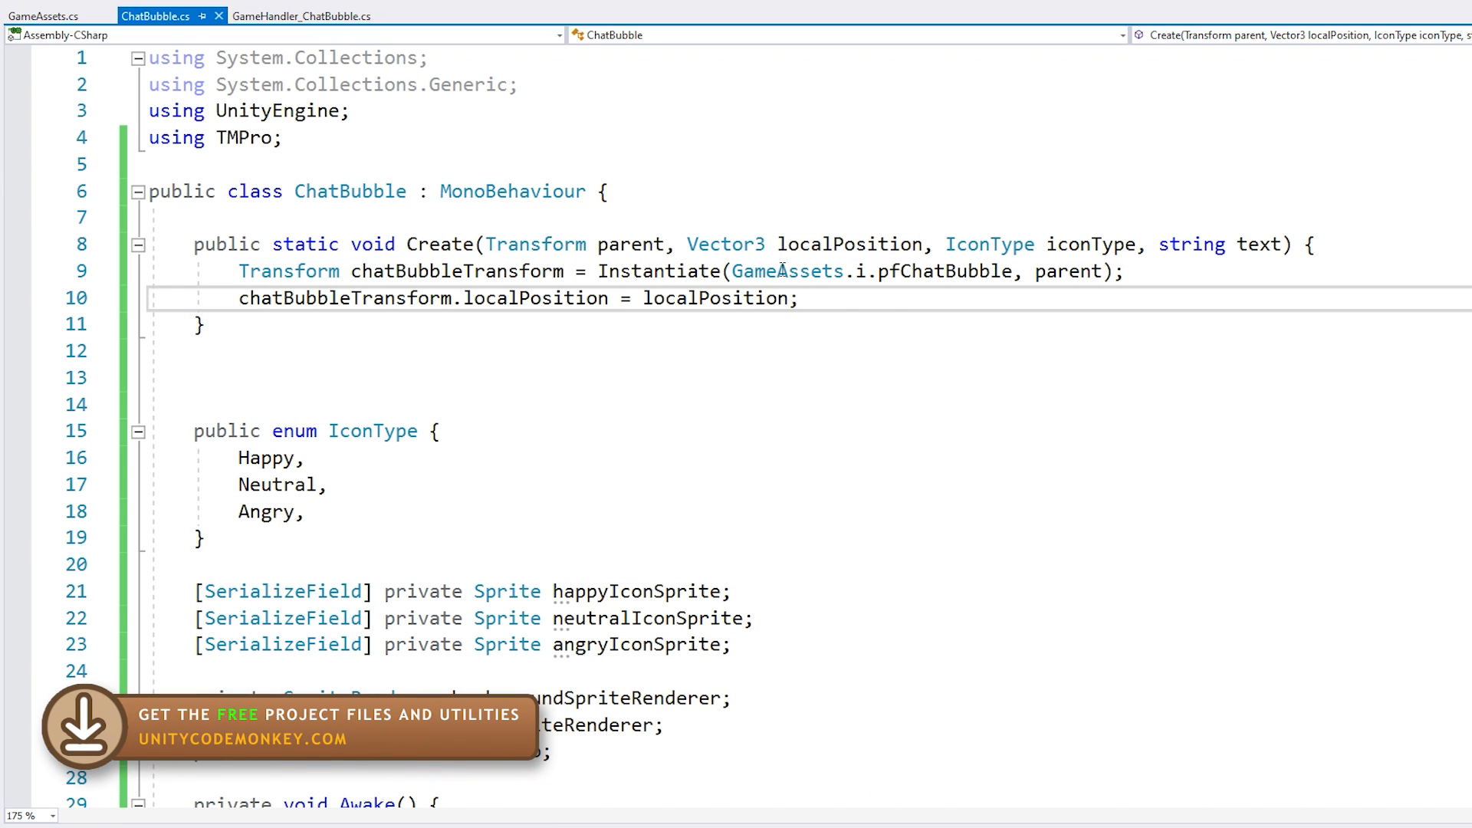
- Call GetComponent<ChatBubble>().Setup(iconType, text) on the spawned bubble transform
text(chatBubbleTransform.GetComponent<)
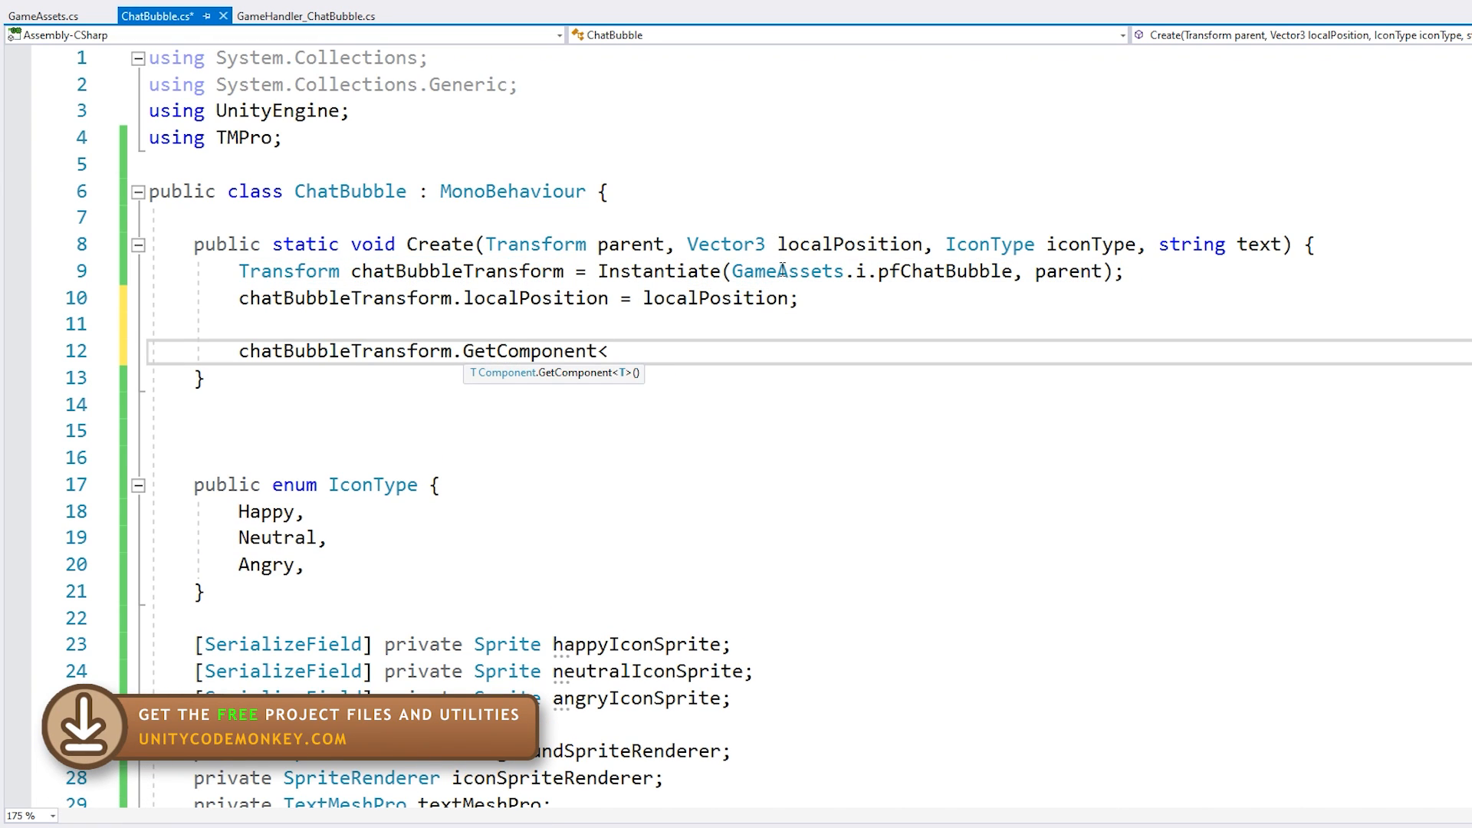
text(ChatBbu)
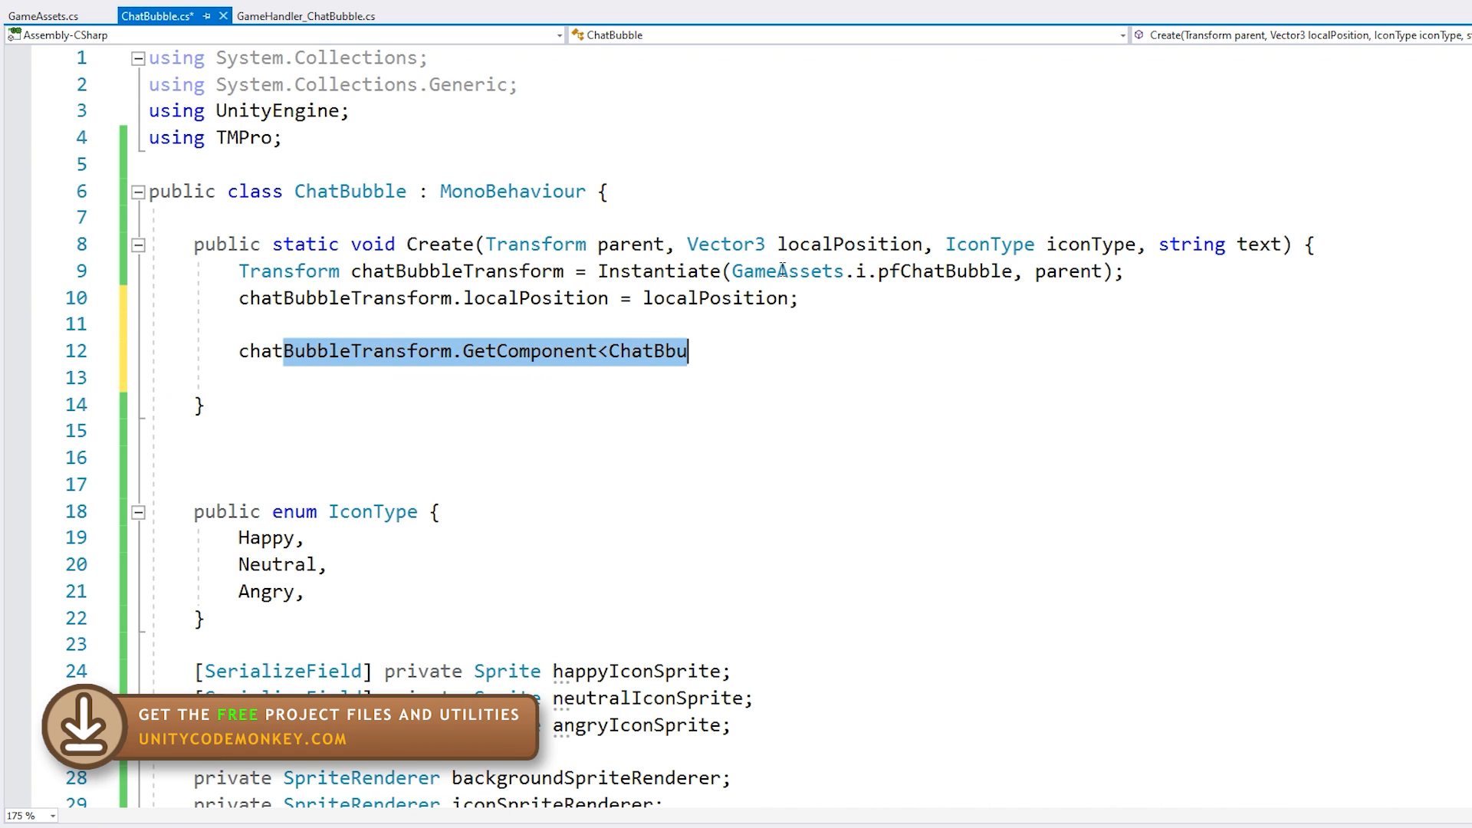
text(bble>().Setu)
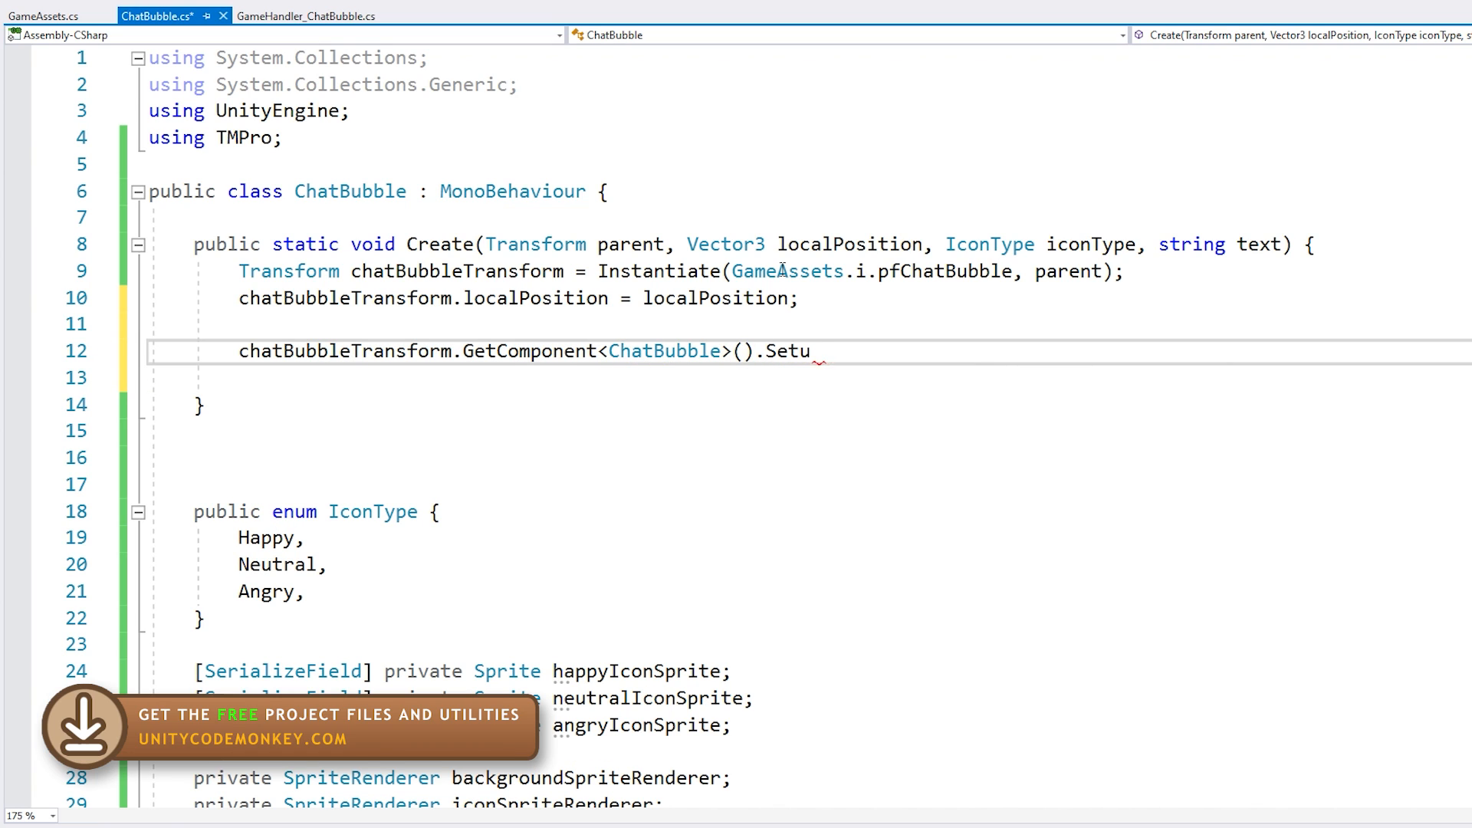
text(p(iconTyp)
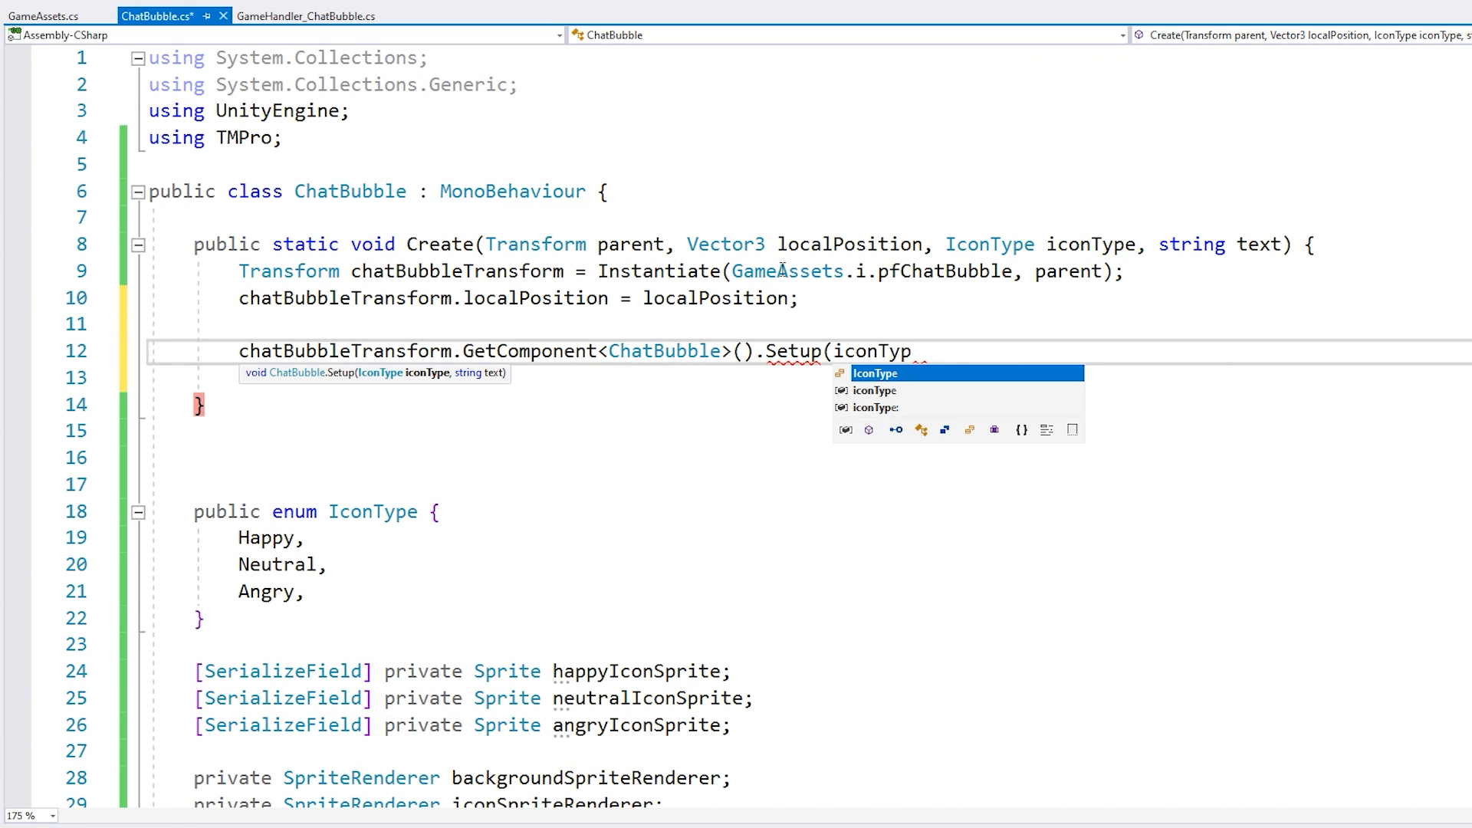
text(, text);)
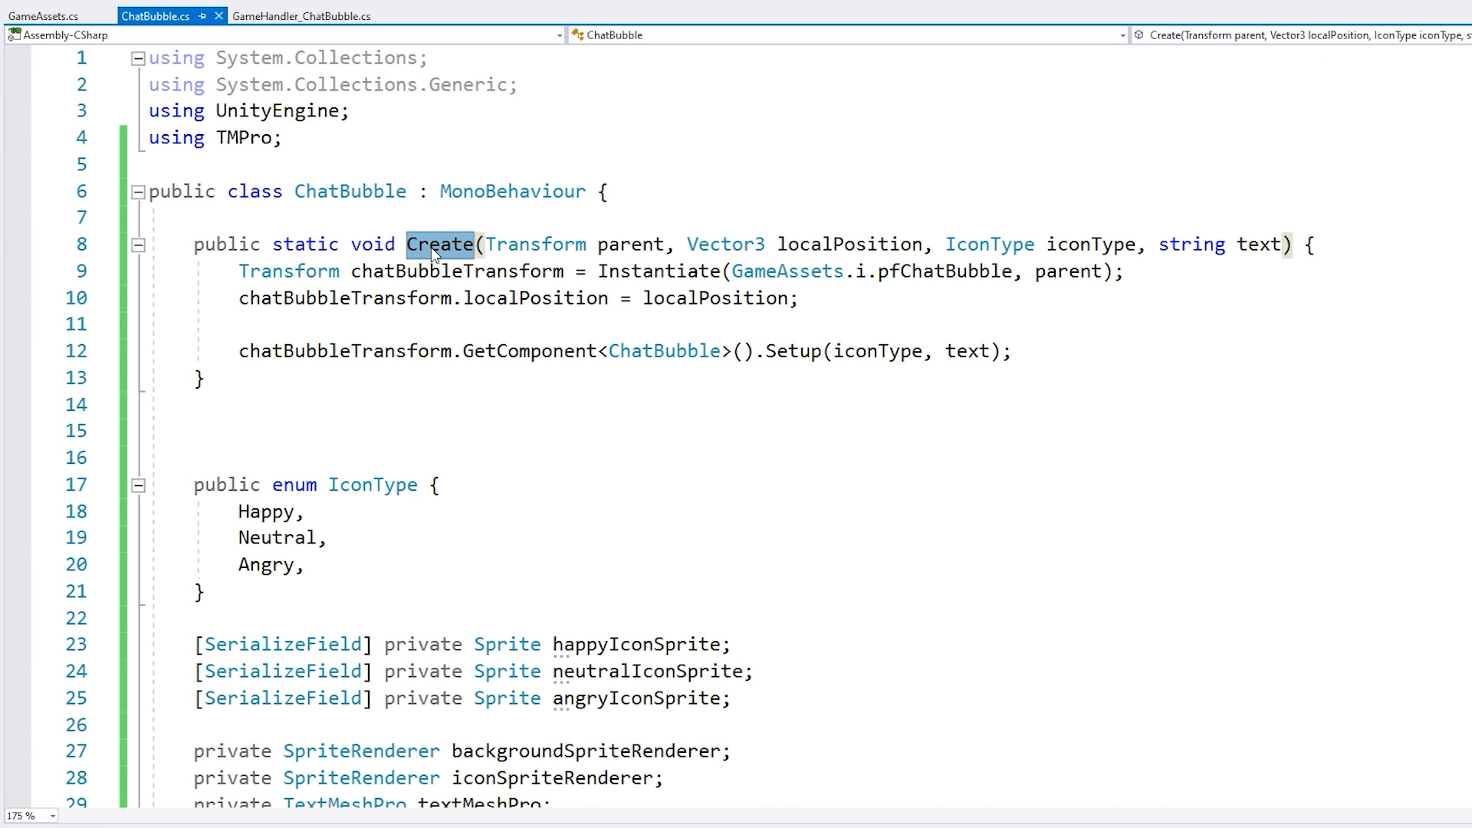
click(162, 815)
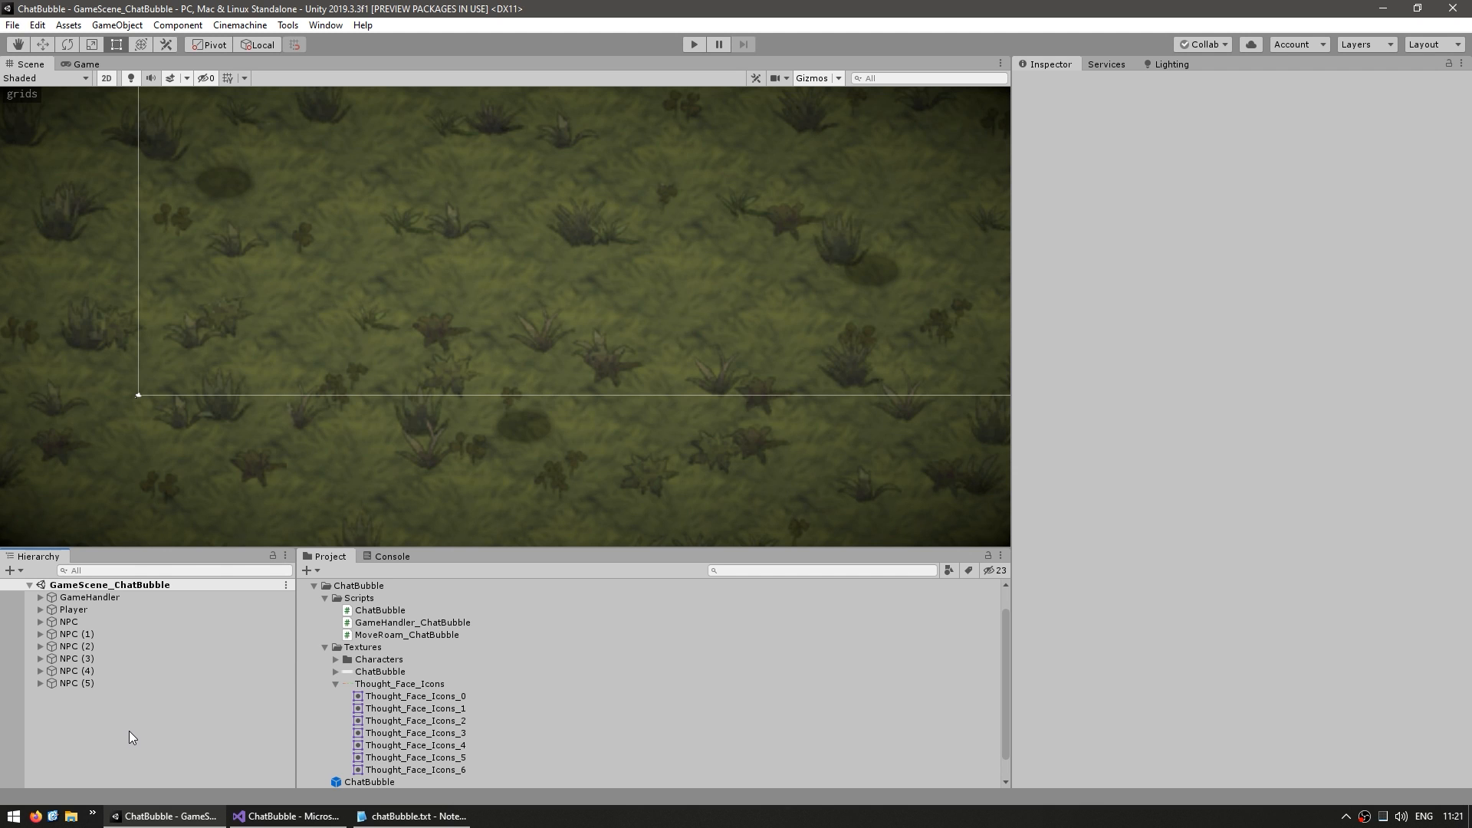
click(89, 598)
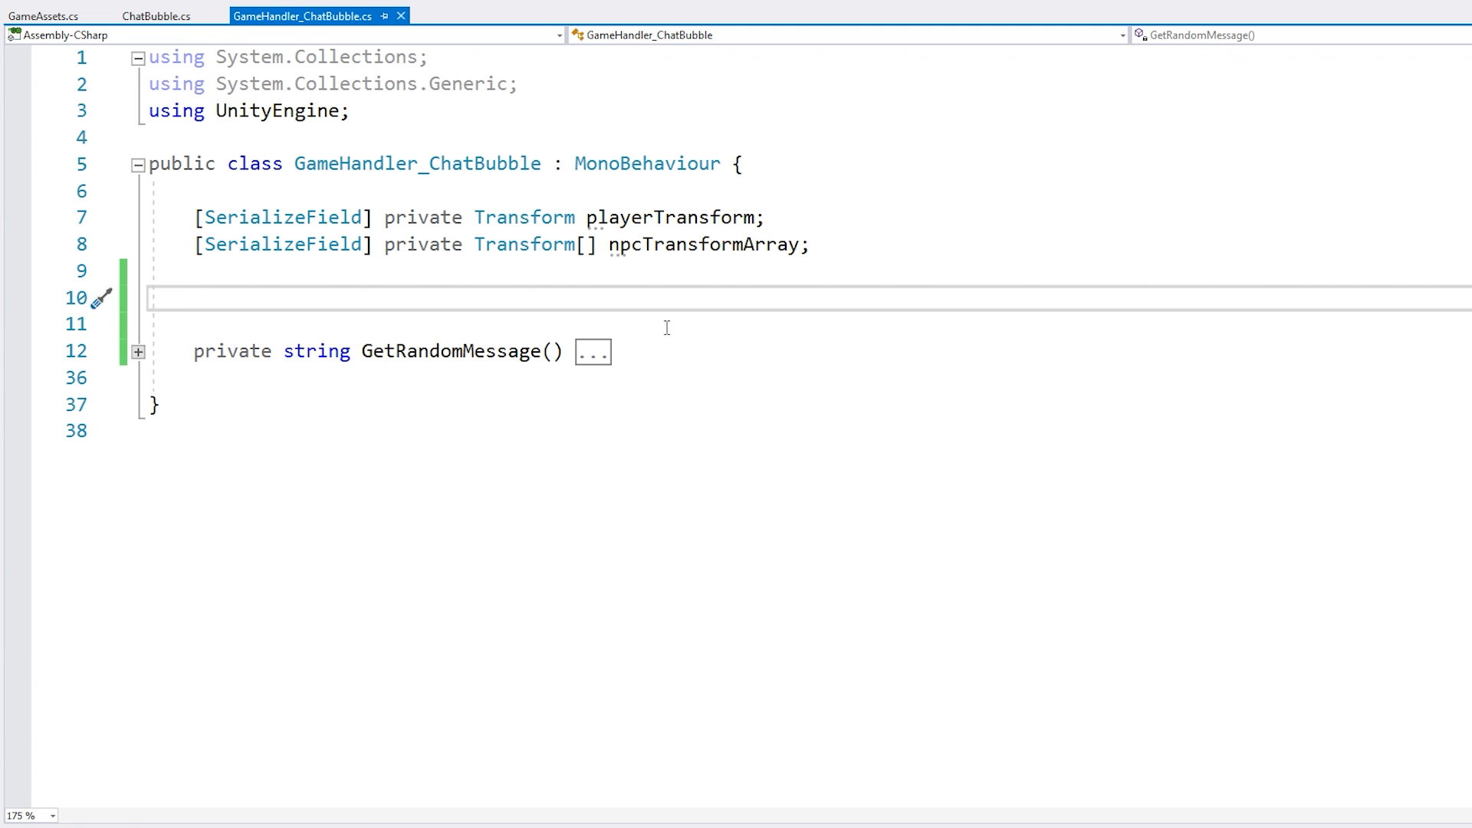
- Add Start calling ChatBubble.Create on playerTransform at (3, 3) with 'Her is some text!'
double_click(637, 217)
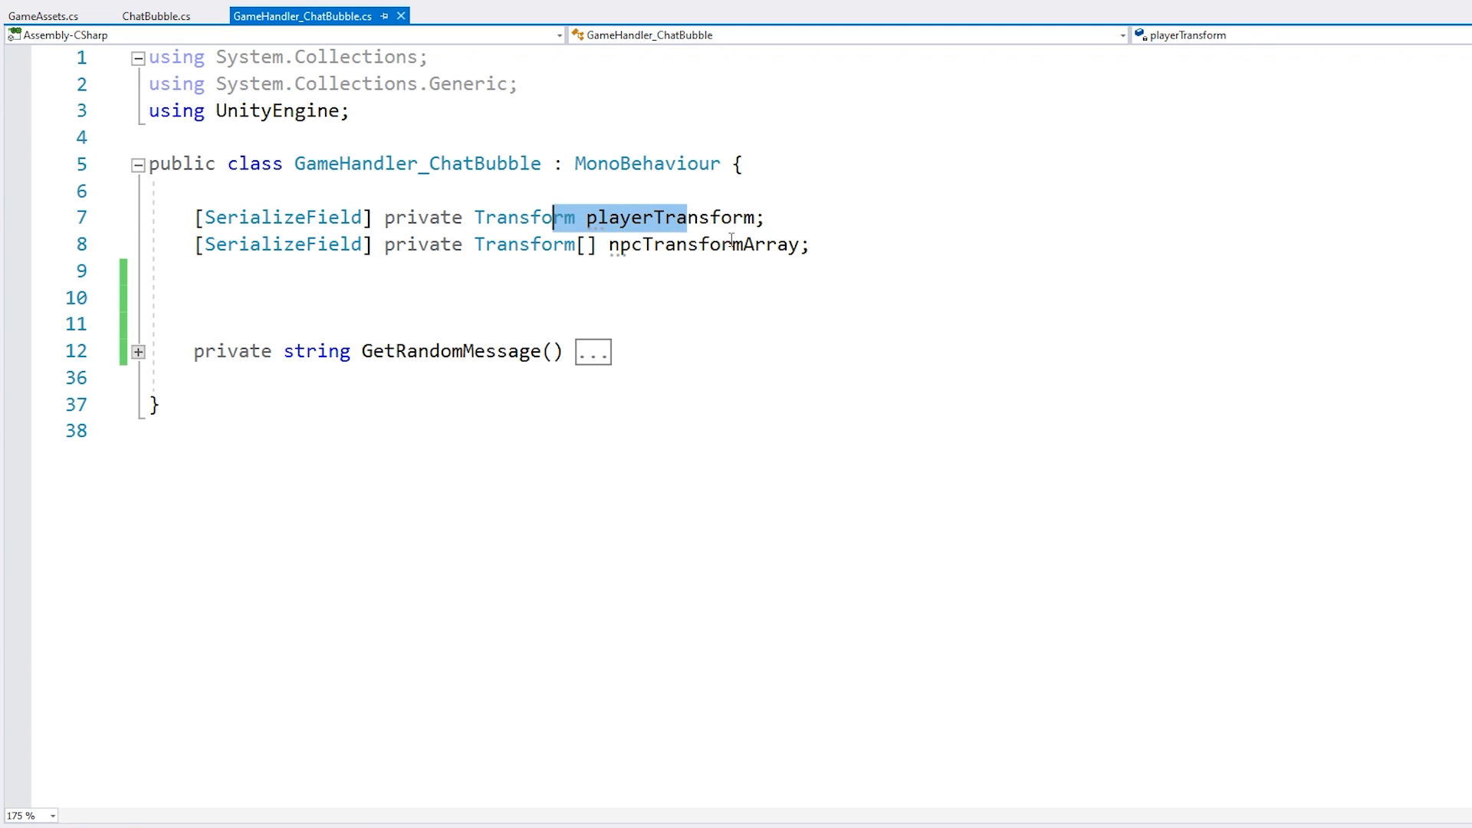
double_click(524, 244)
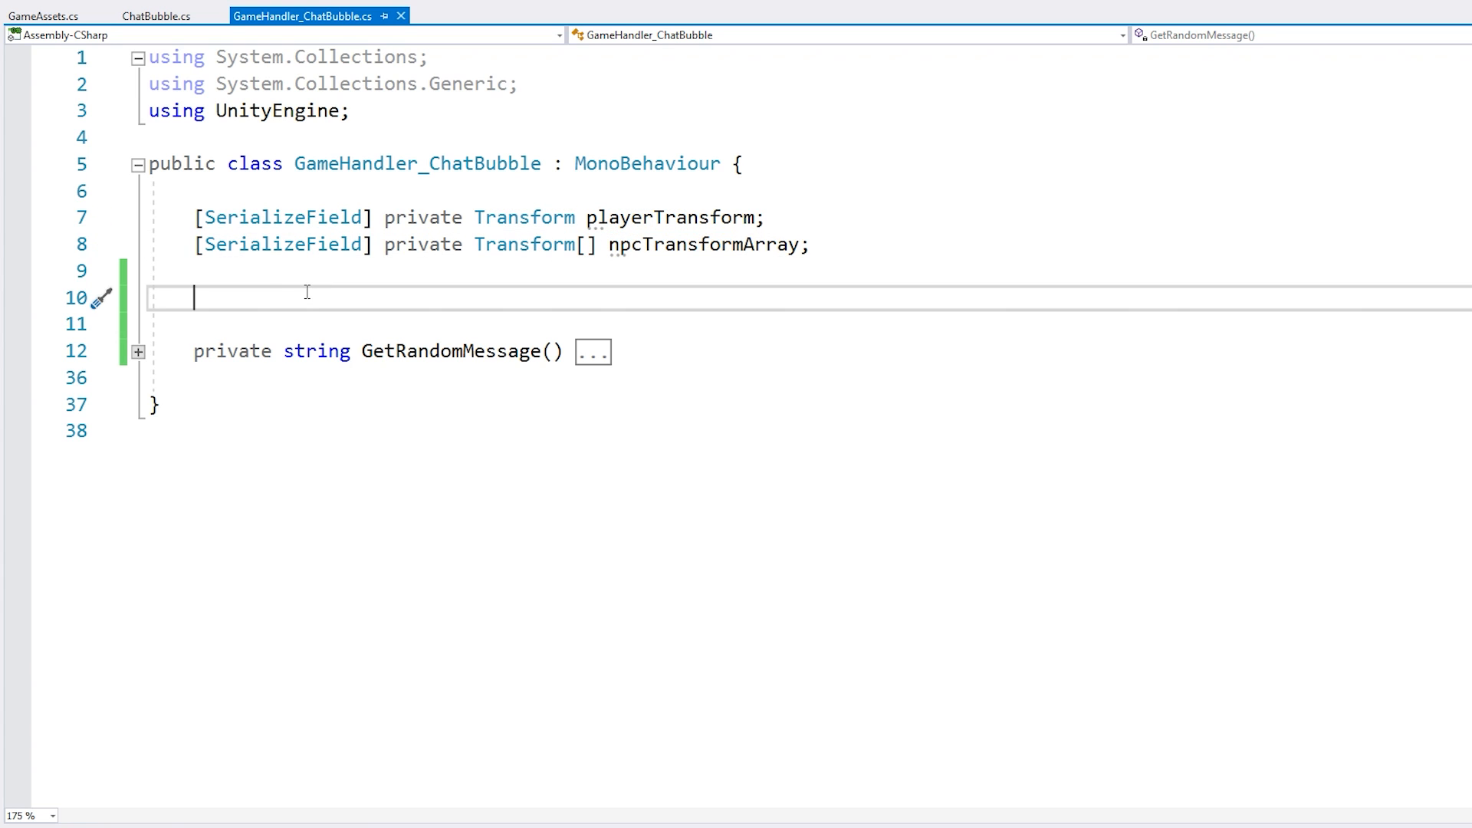
text(private void st)
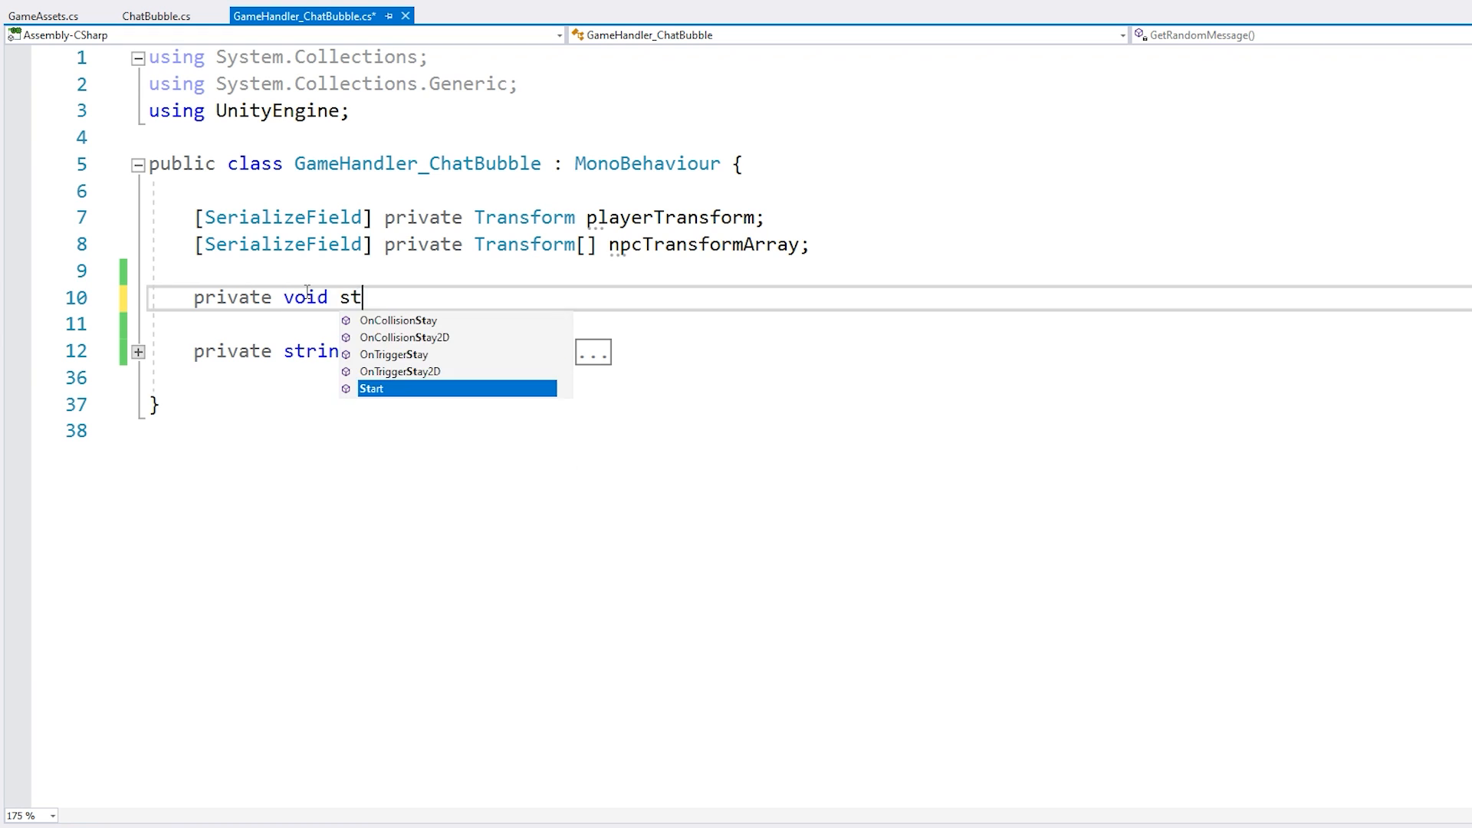
key(Tab)
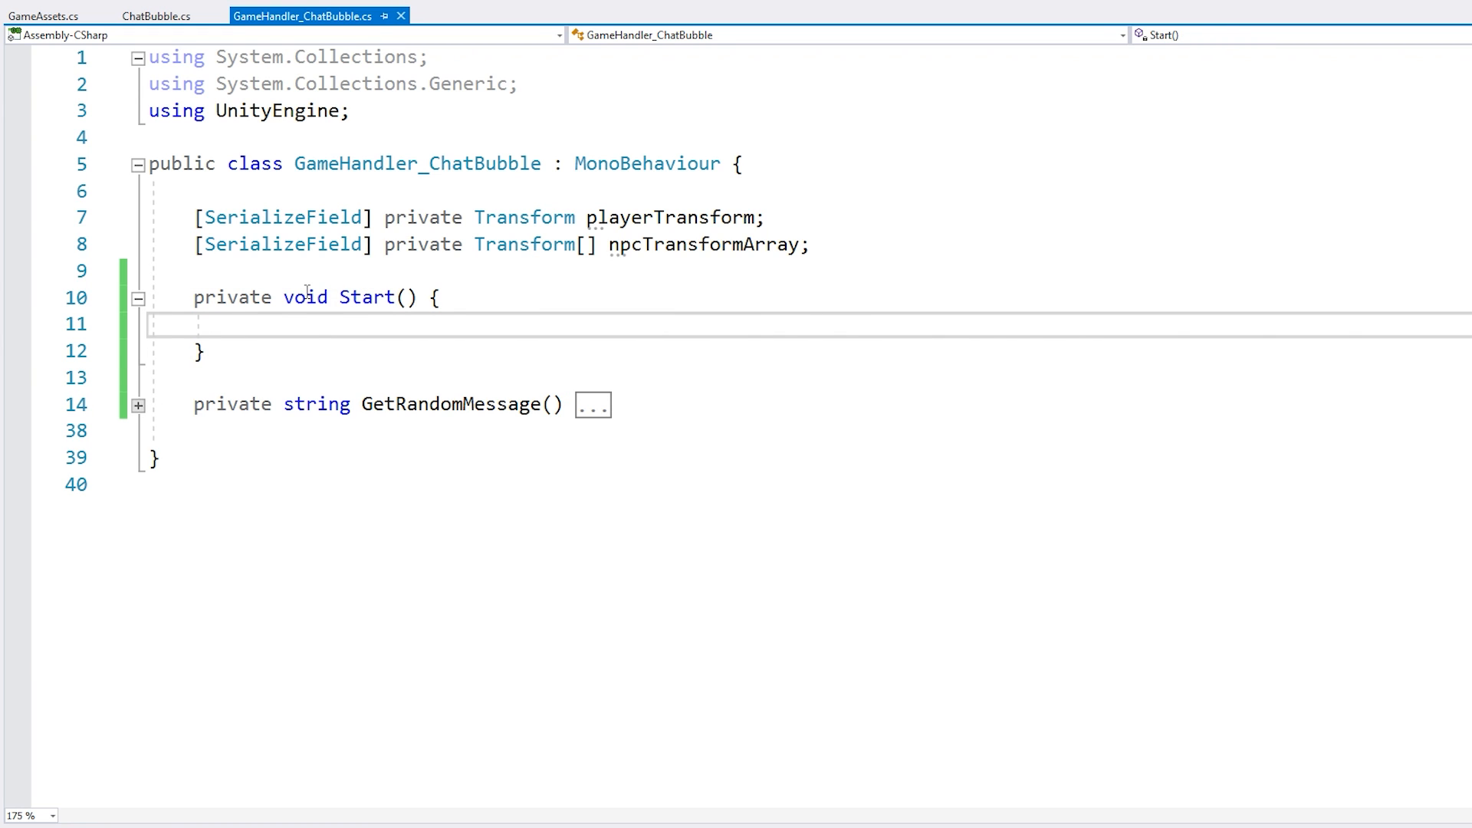
text(ChatBubble)
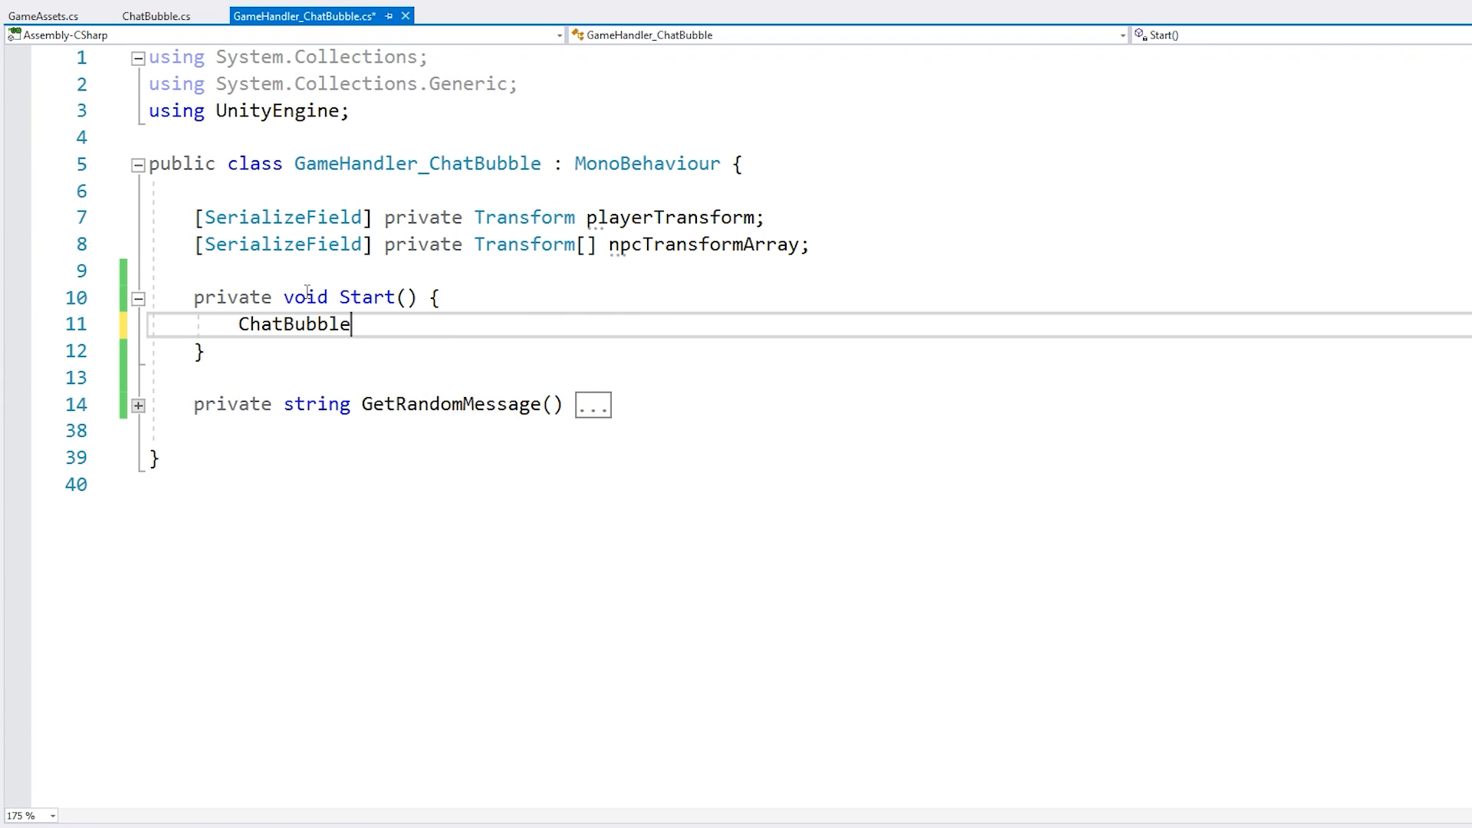
text(.Create)
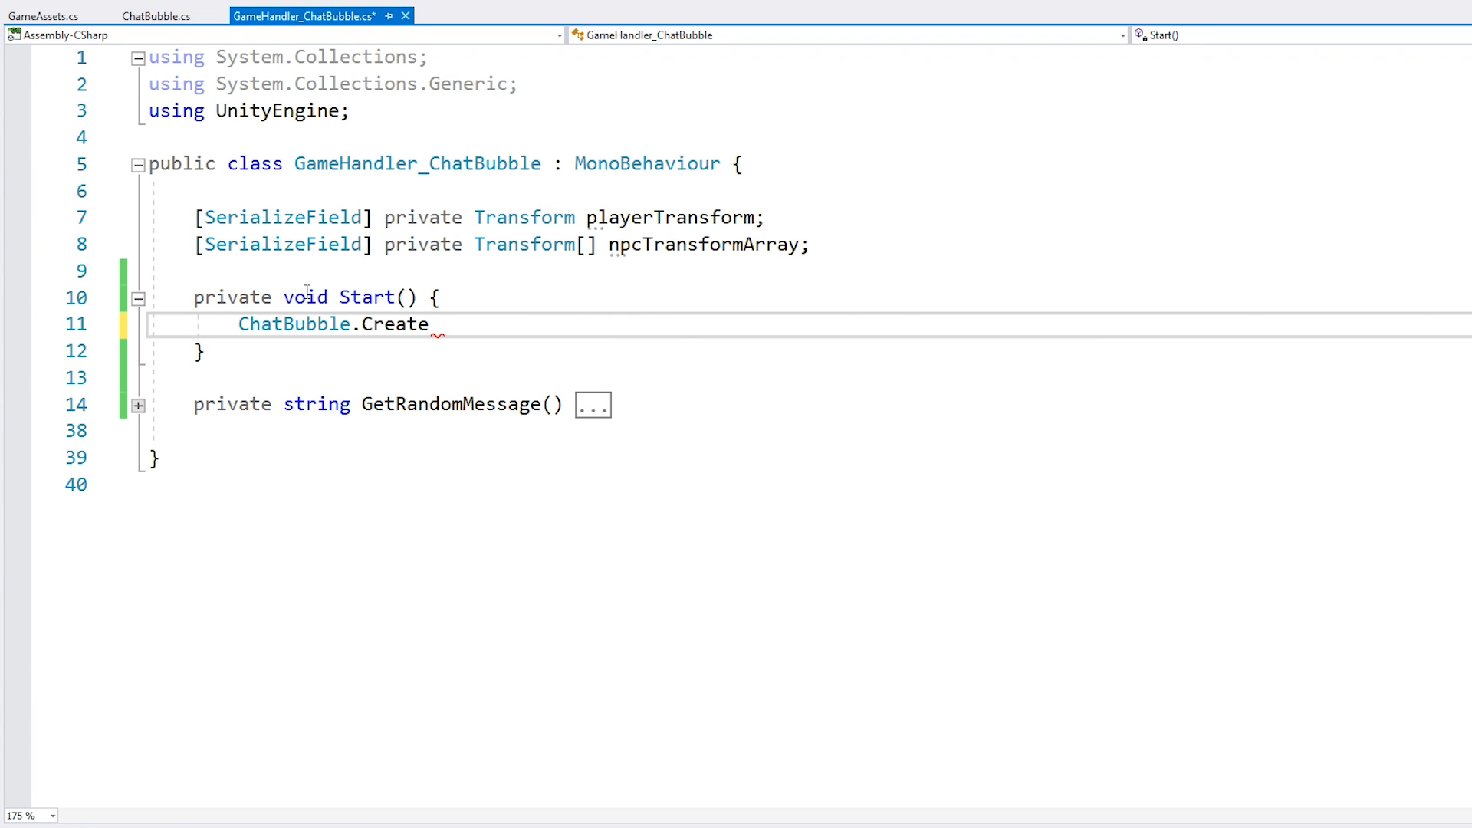
text((playerTransform,)
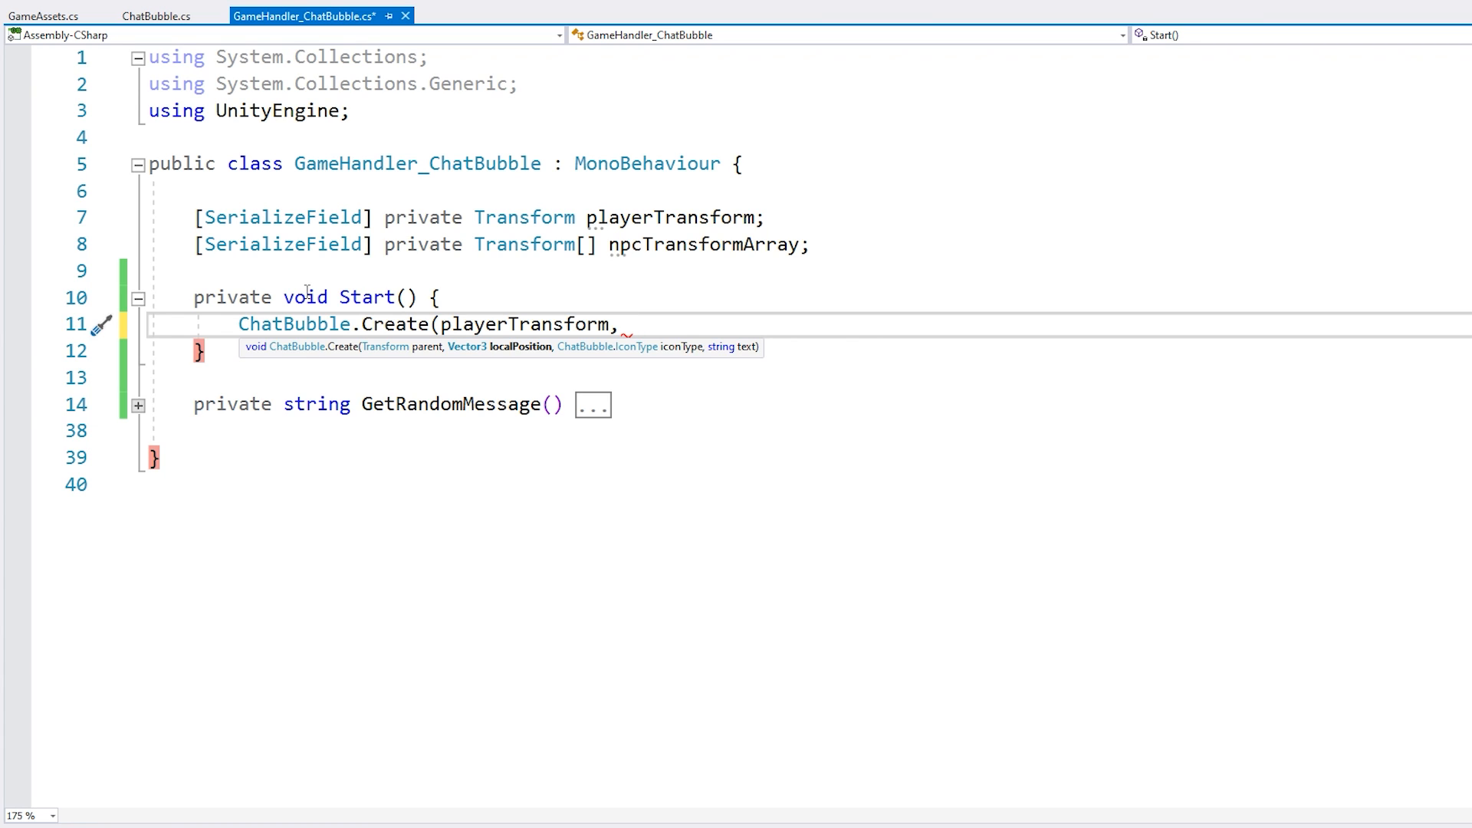
text(new Vector3()
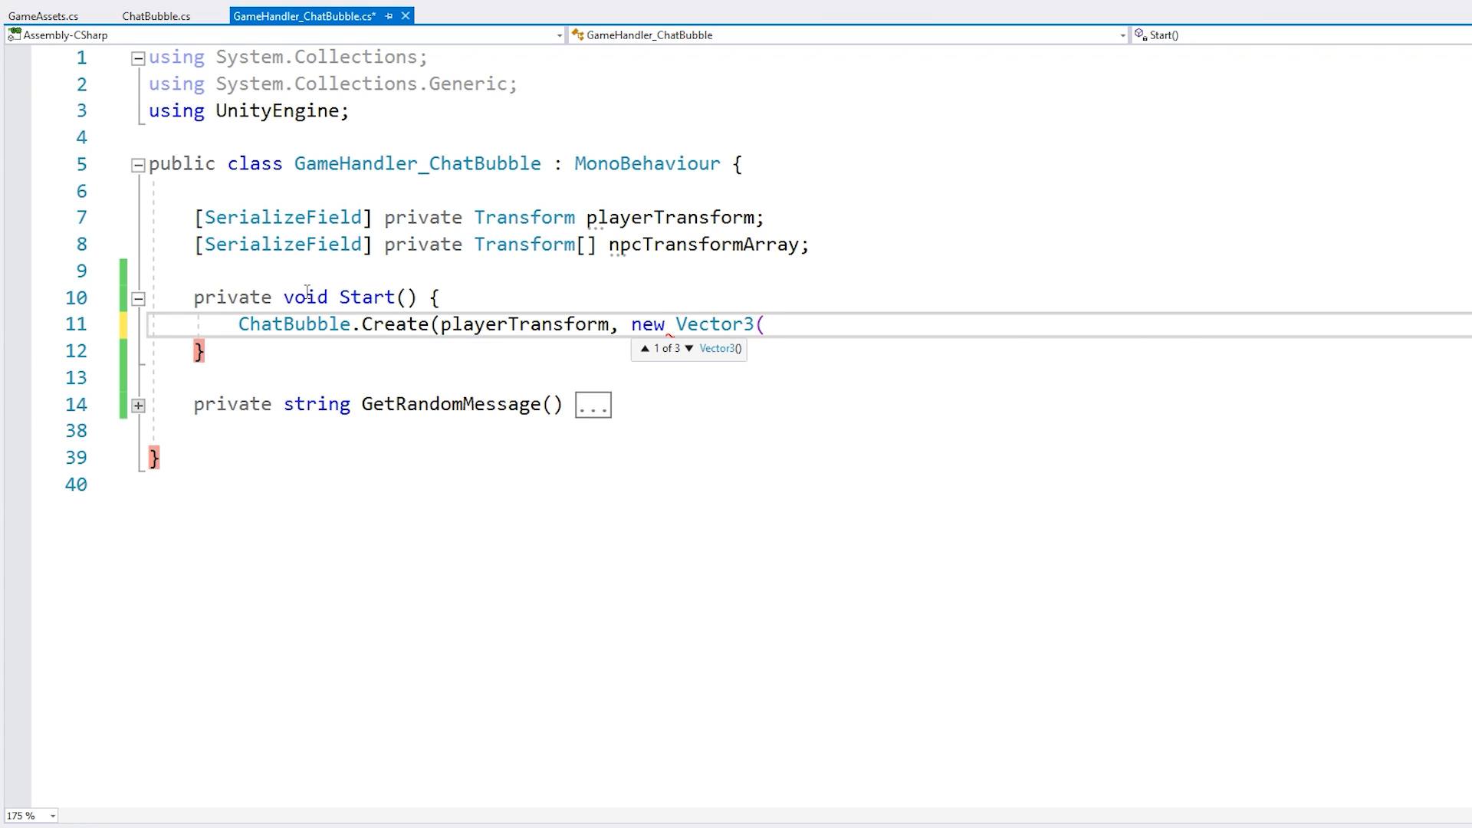
text(3, 3),)
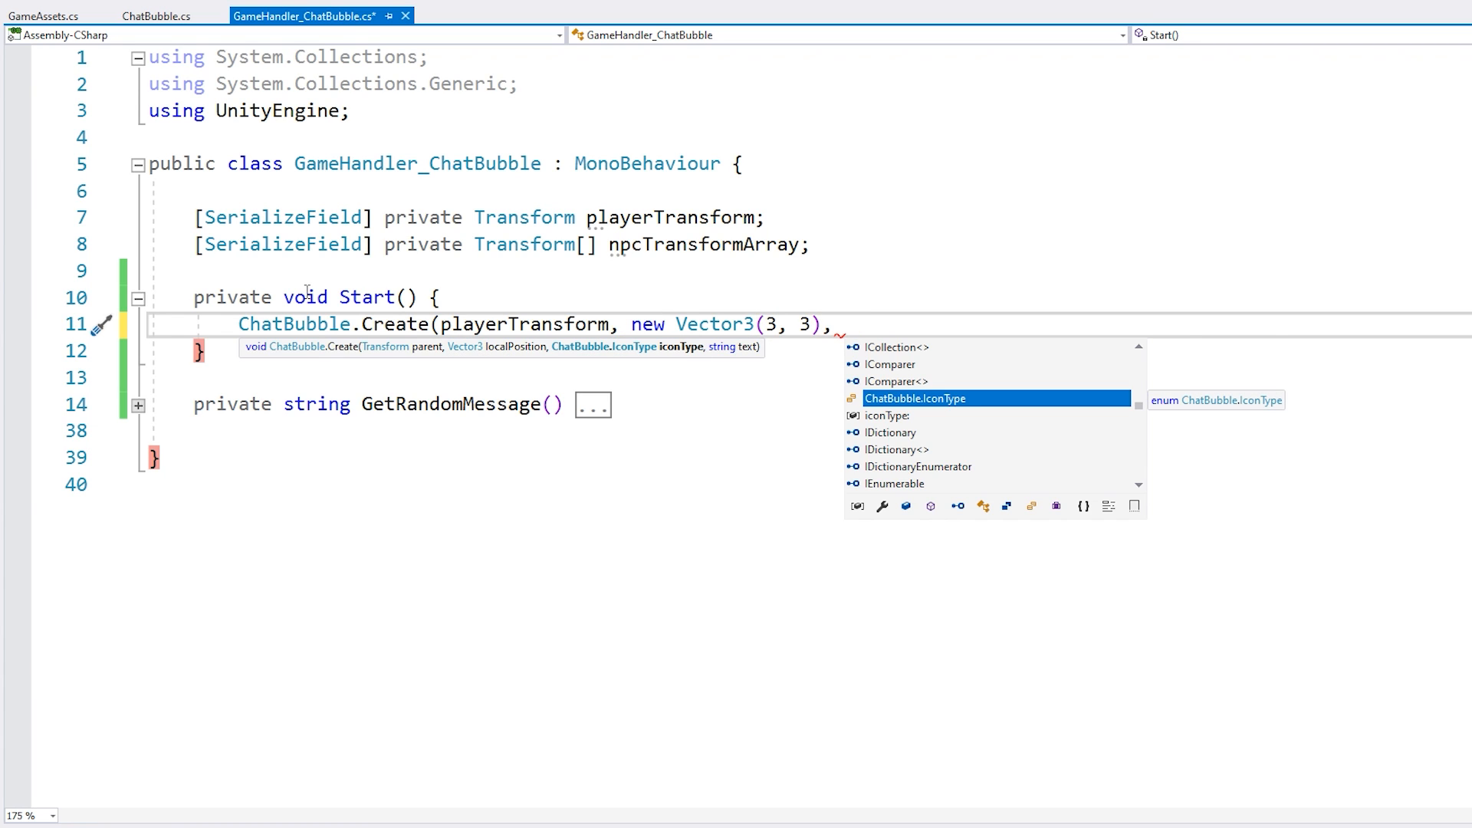
text(ChatBubble.IconType.Neutral,)
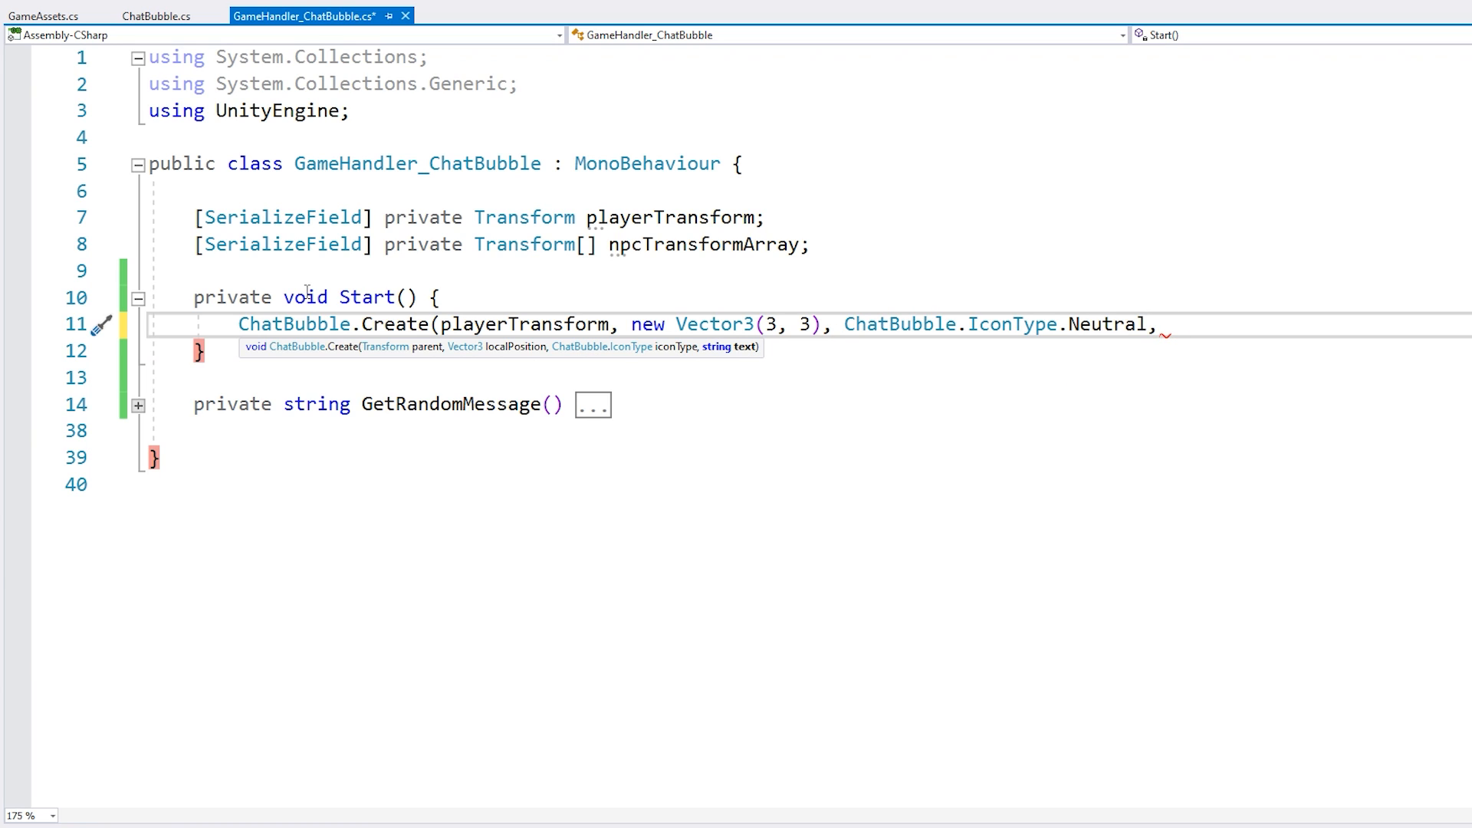
text("Her is some text!")
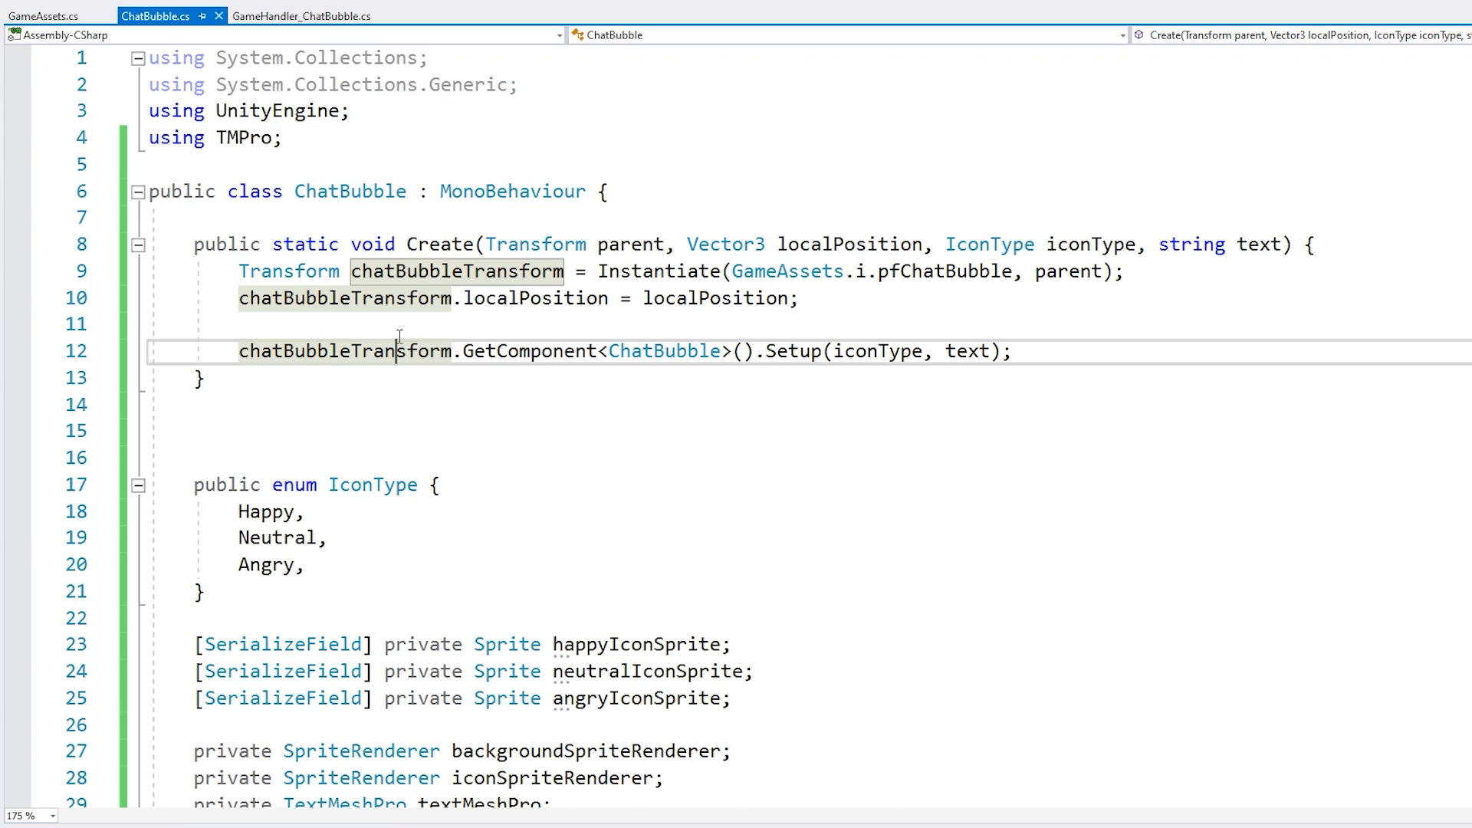
- Add Destroy(chatBubbleTransform.gameObject, 4f) after the Setup call in Create
text(Destroy)
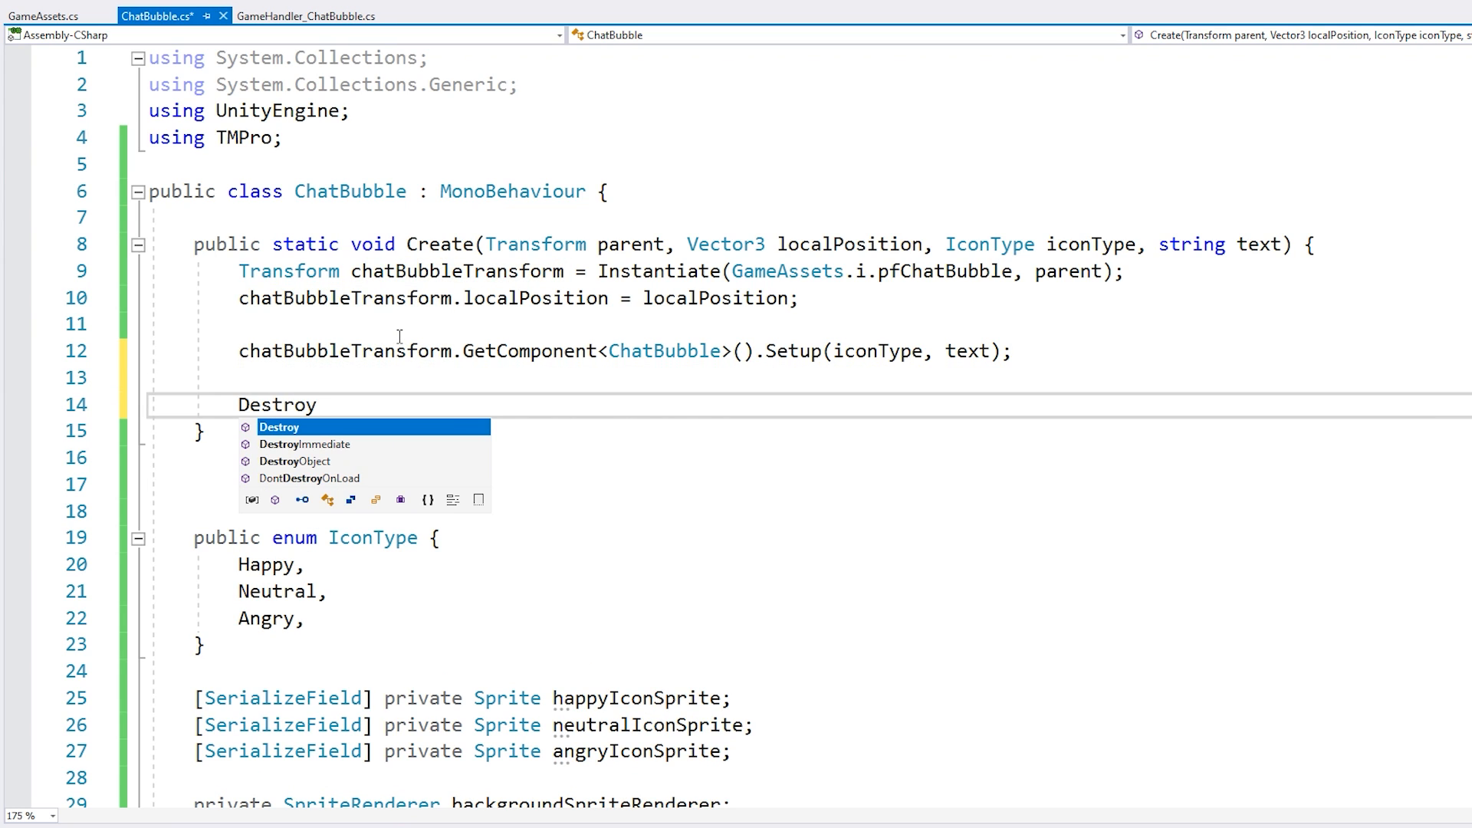
text(()
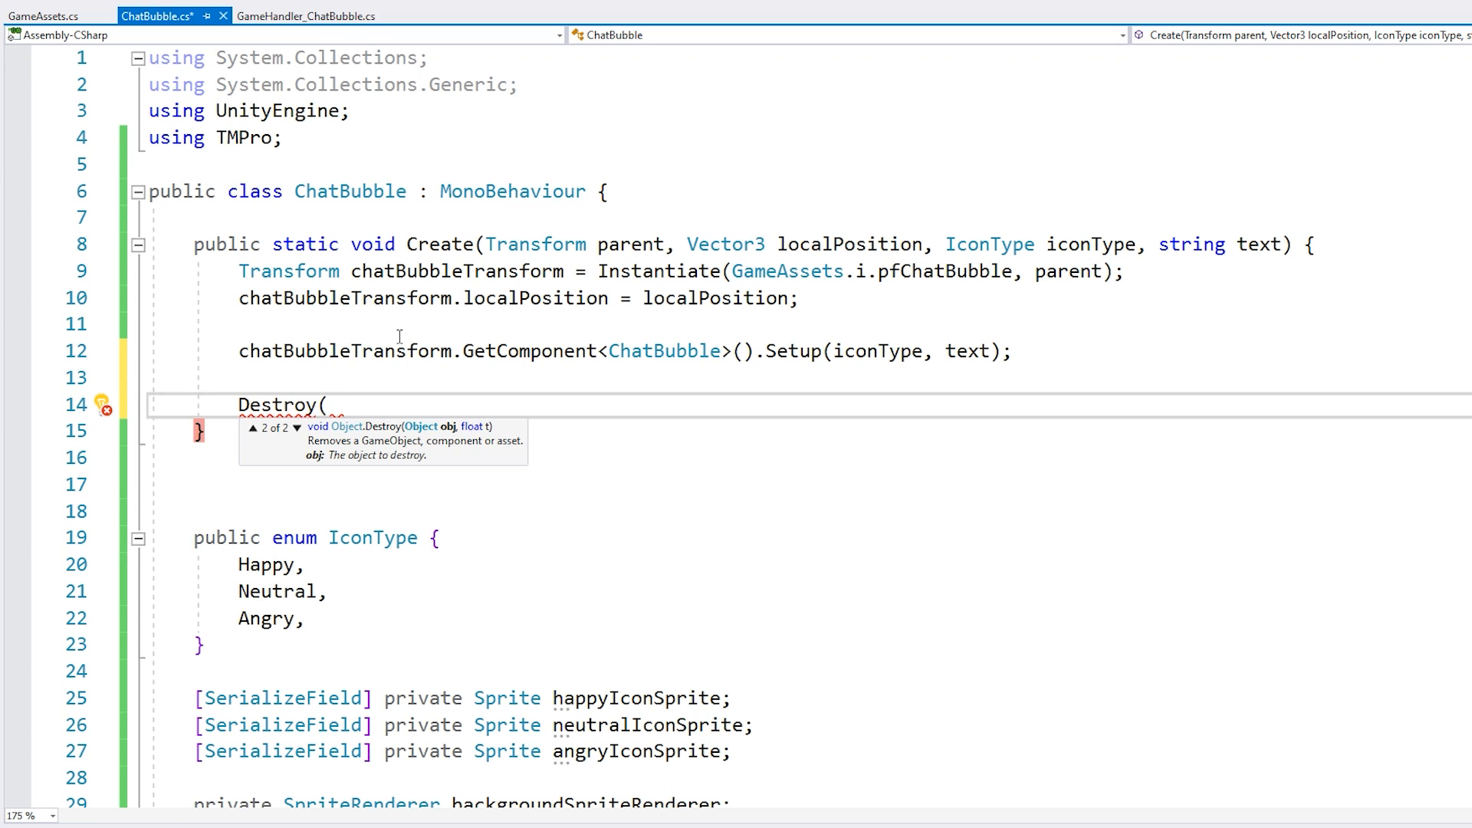
text(chatBubbleTransform.gameObject,)
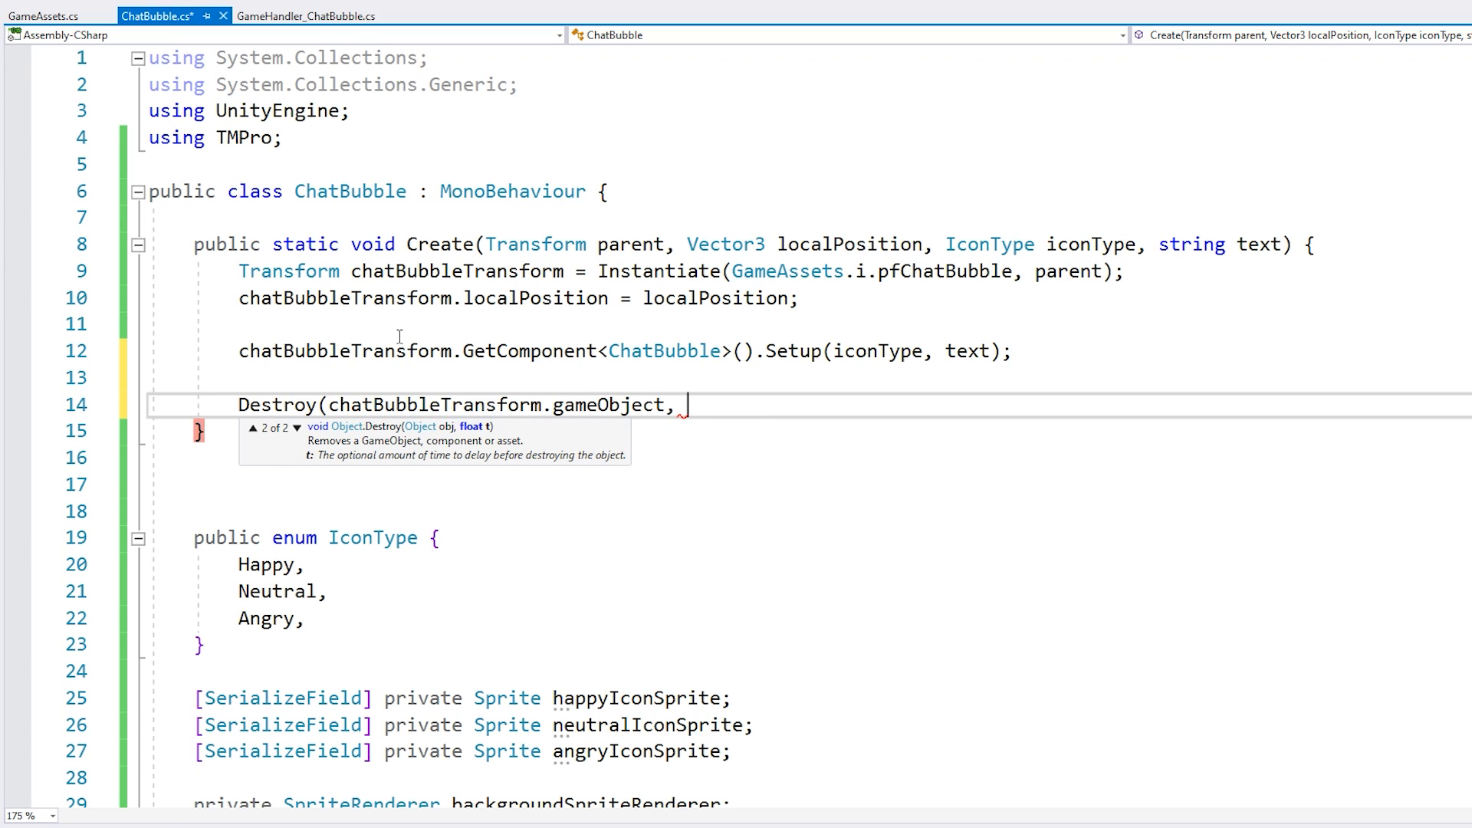
text(4f)
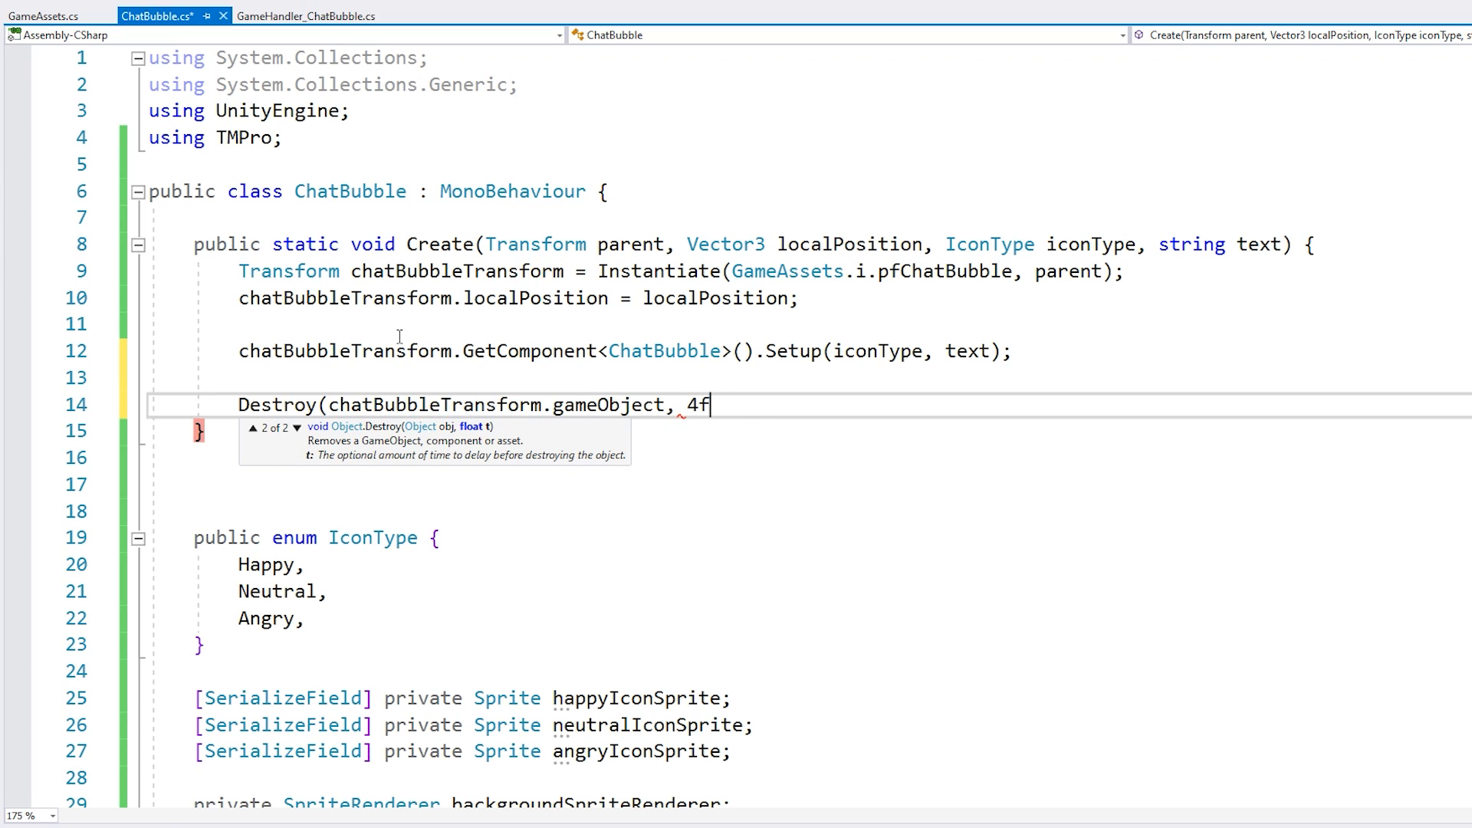
text();)
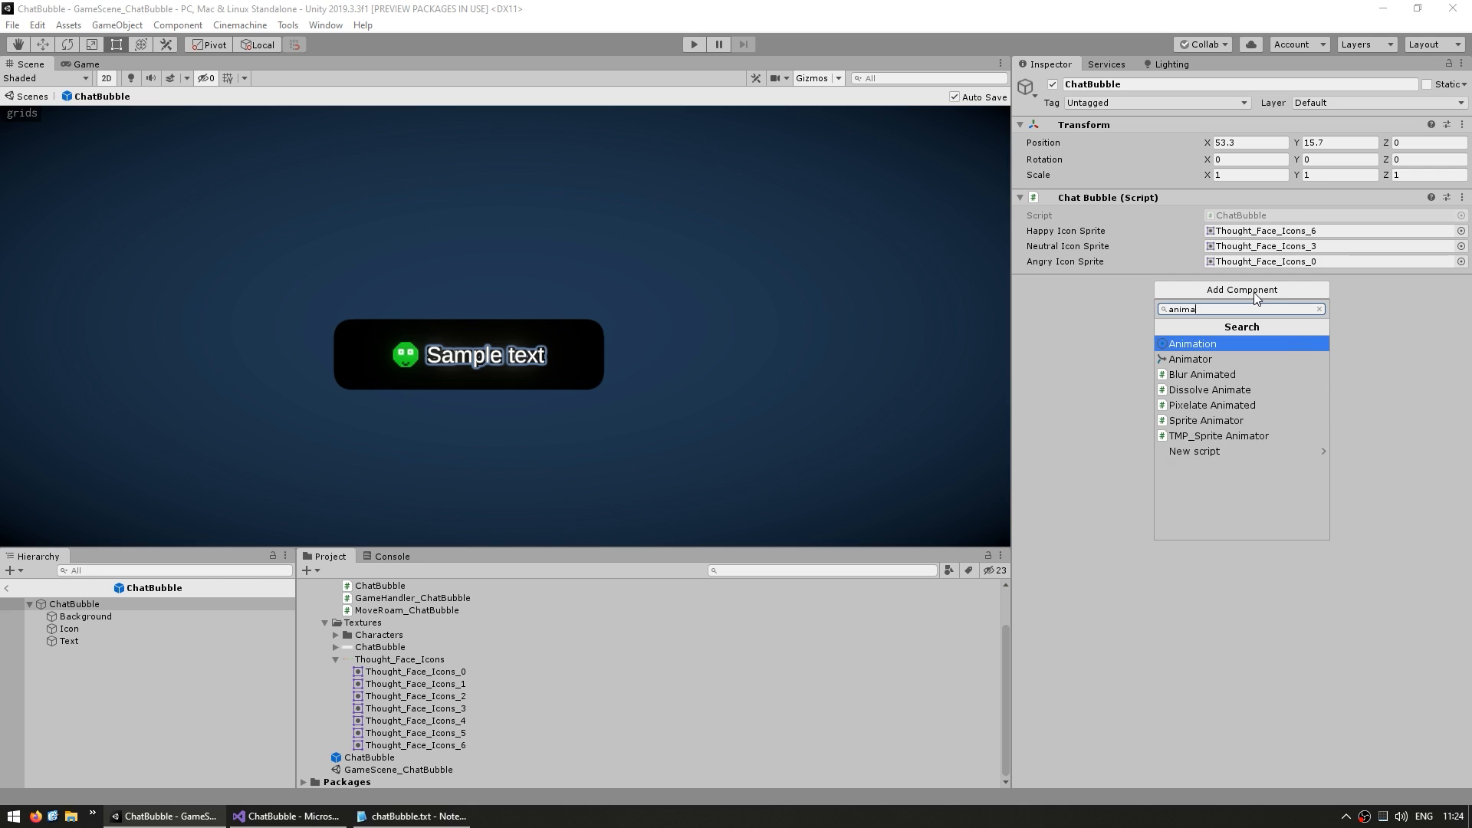
- Give the ChatBubble prefab a ChatBubbleSpawn colour-fade animation and preview it
right_click(361, 623)
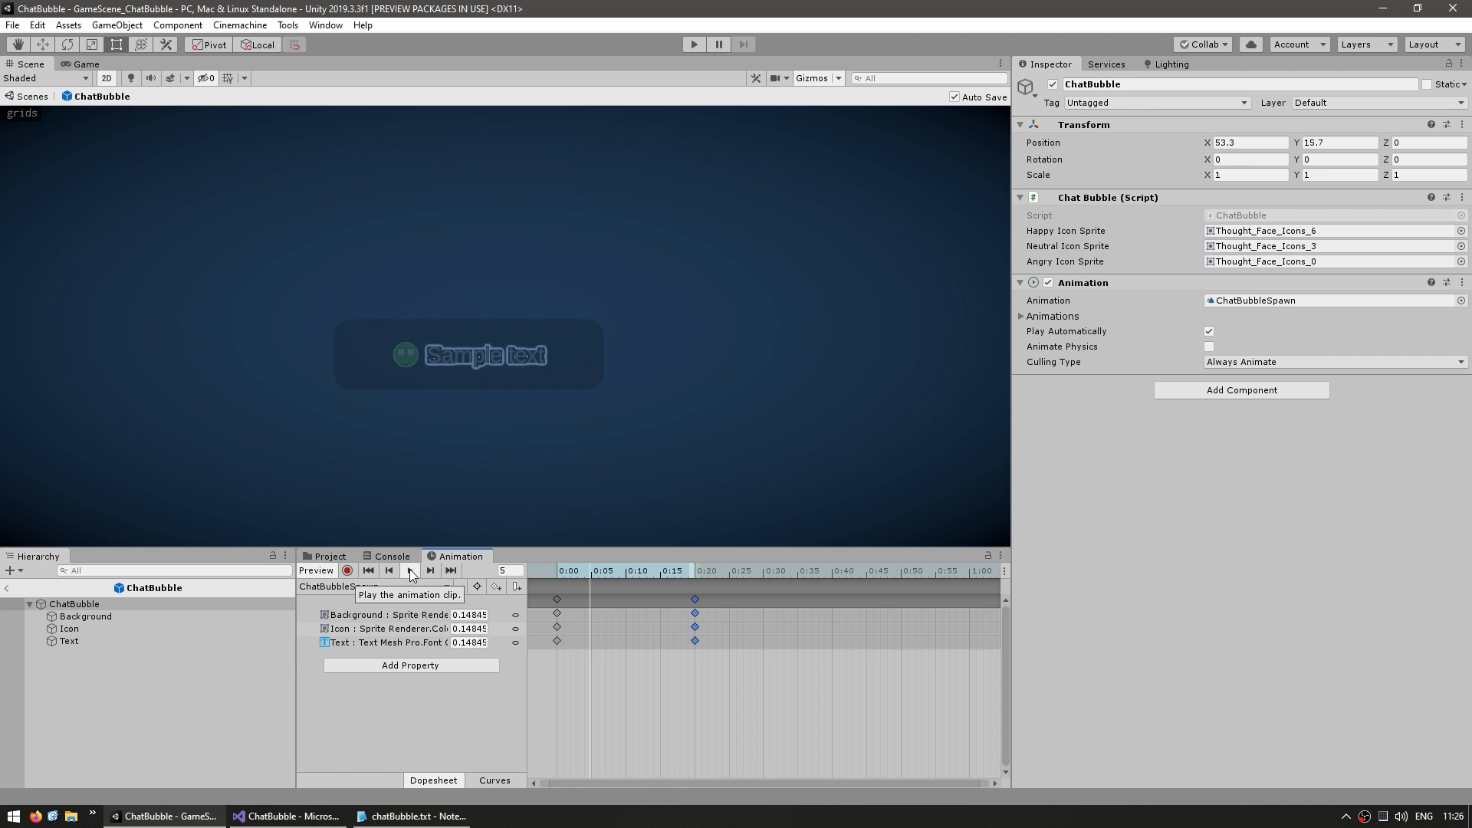
click(409, 570)
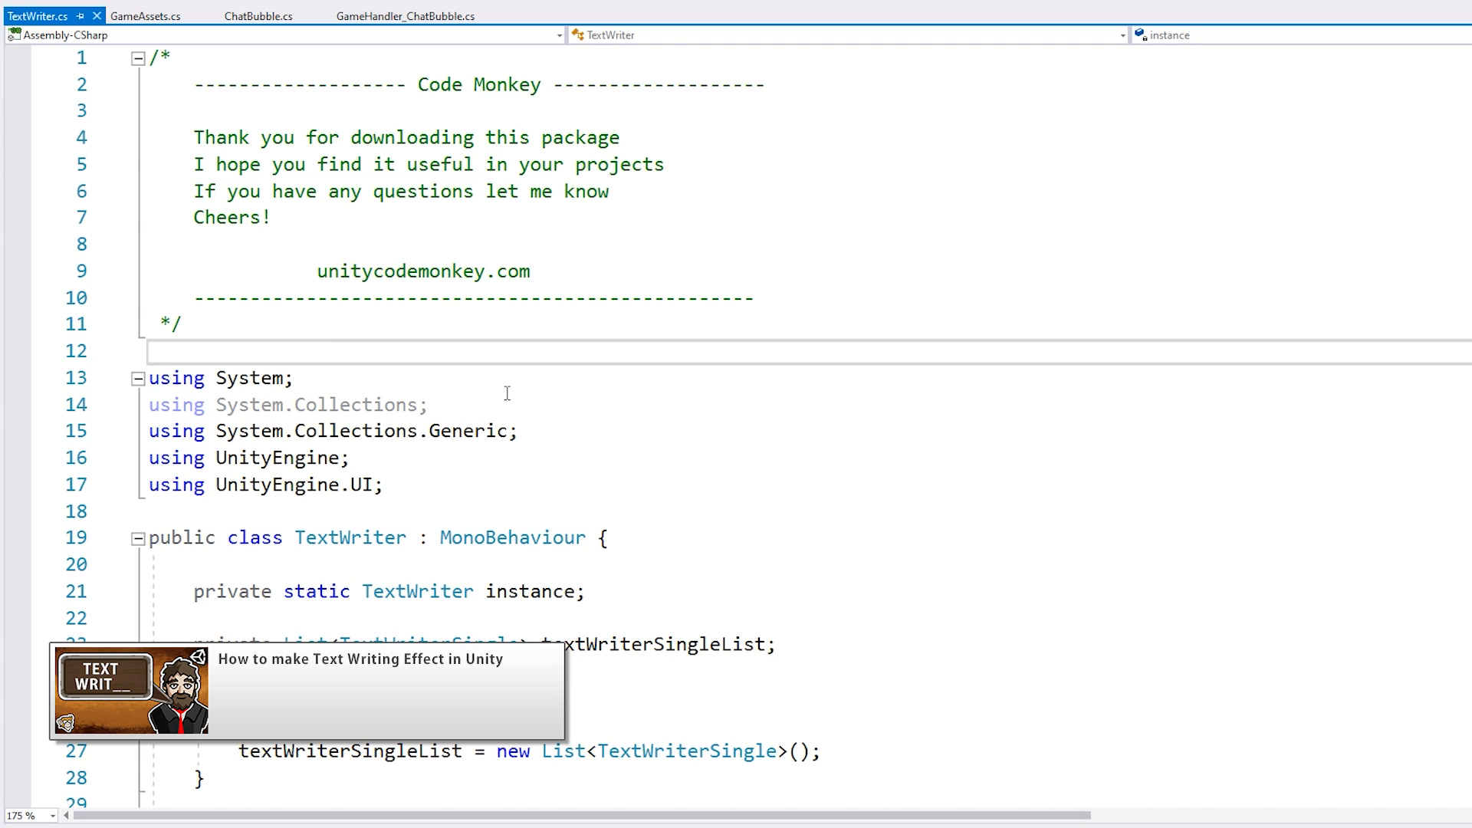
- Append TextWriter.AddWriter_Static(textMeshPro, text, .05f, true, true, ...) to ChatBubble's Setup
scroll(down, 3)
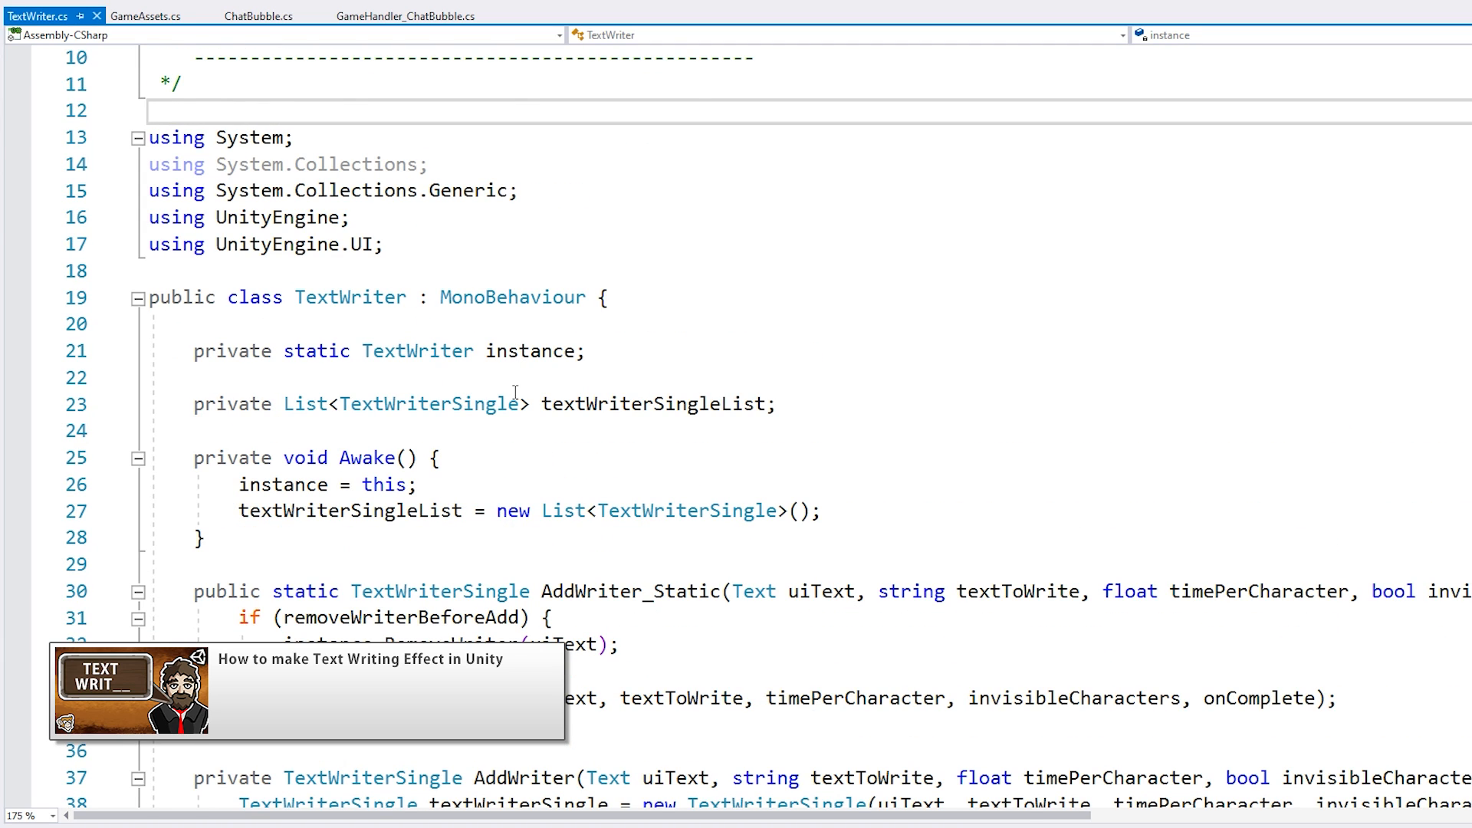
mouse_move(587, 432)
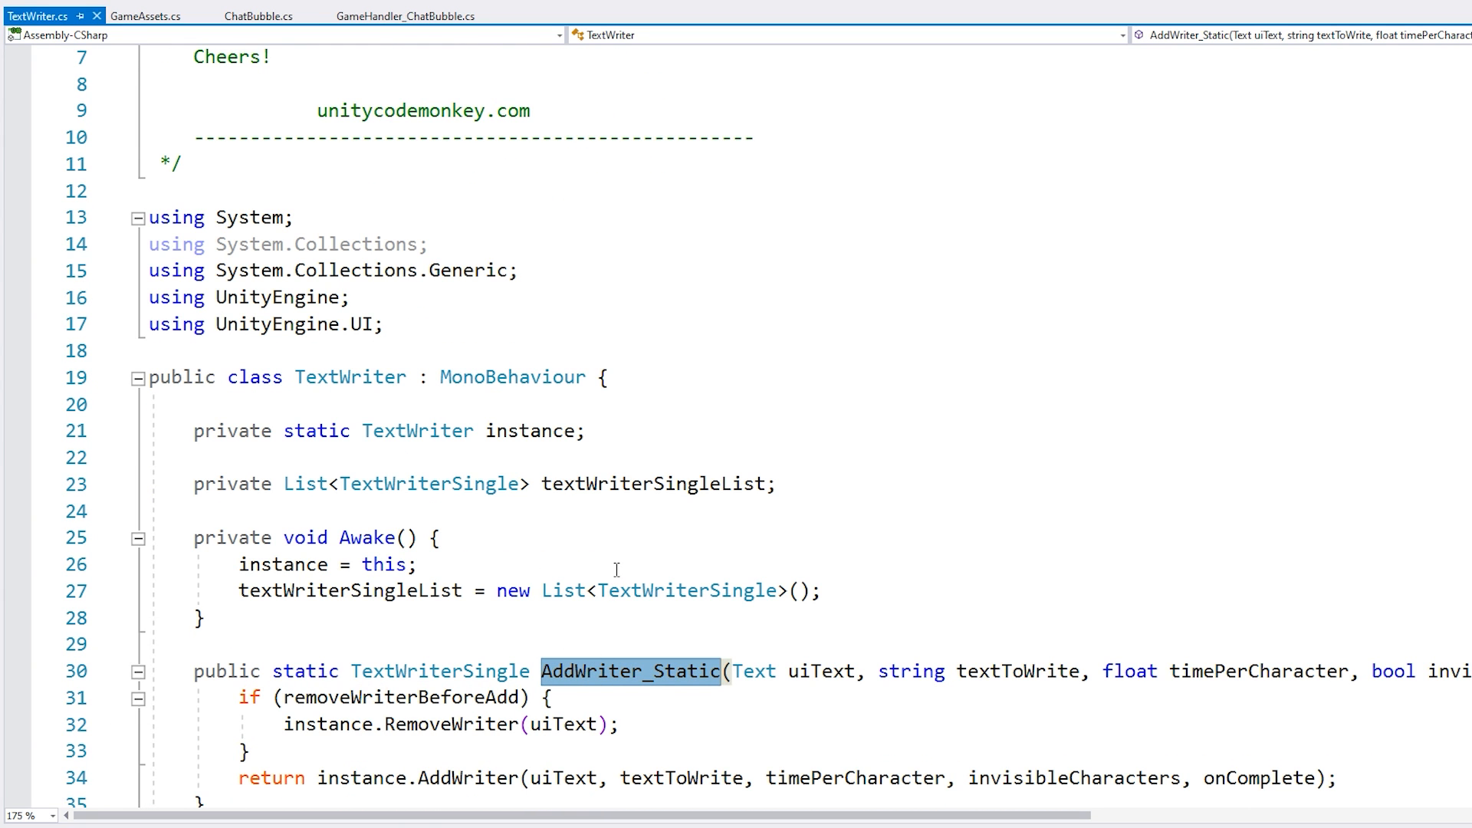
click(260, 16)
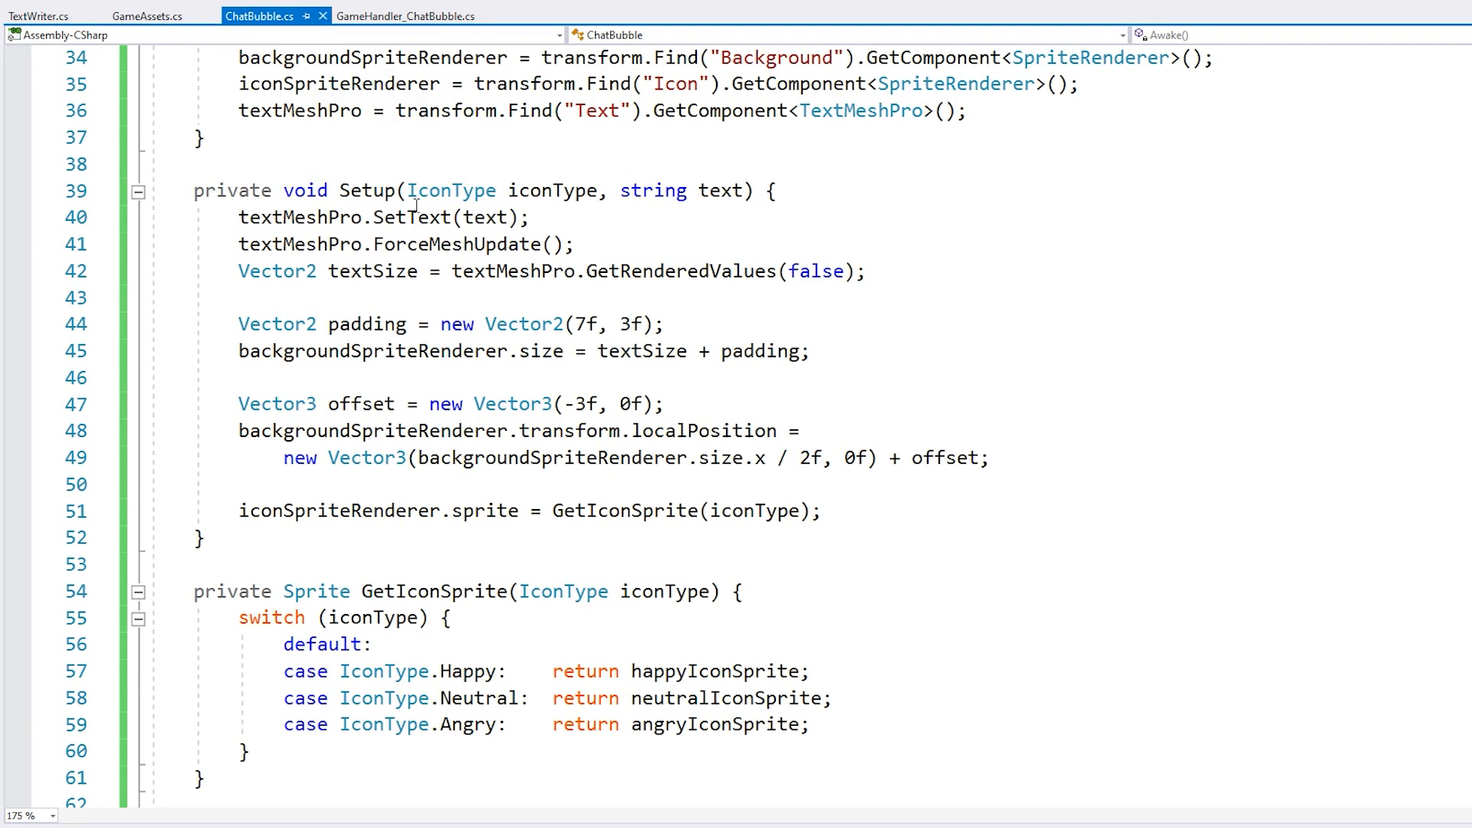
double_click(394, 217)
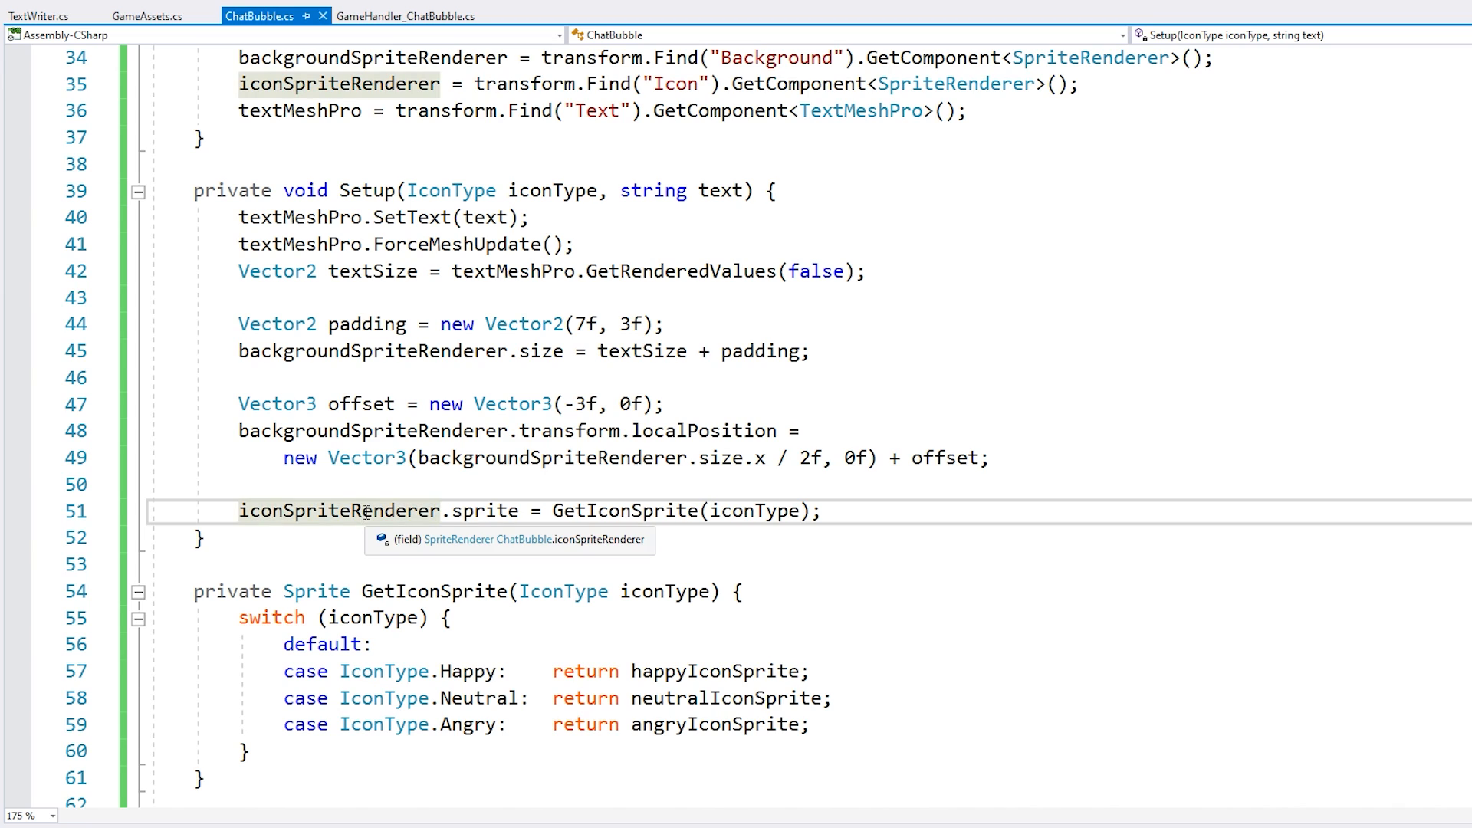
text(TextWriter.)
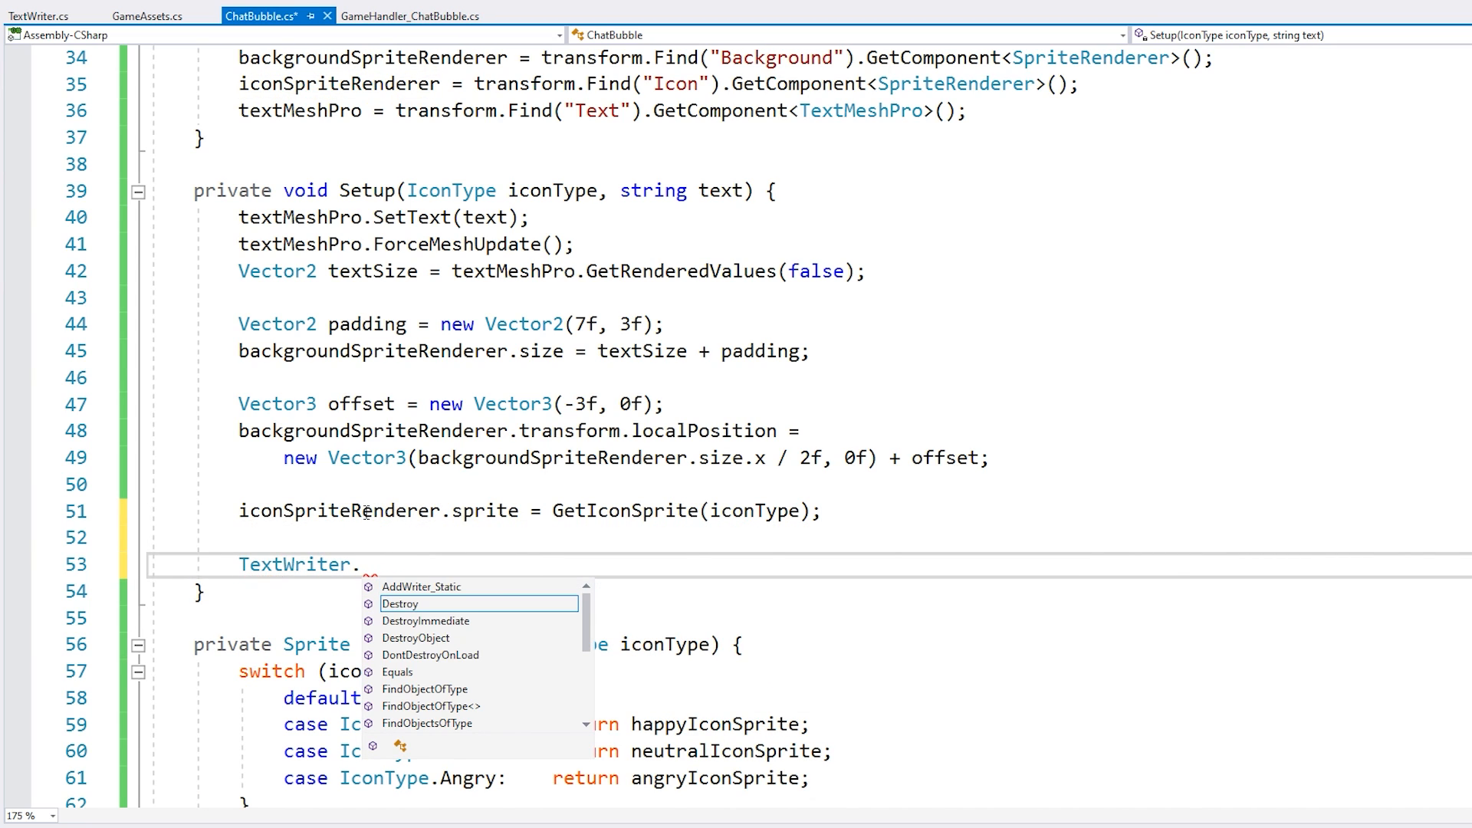
text(AddWriter_Static(textMEsh)
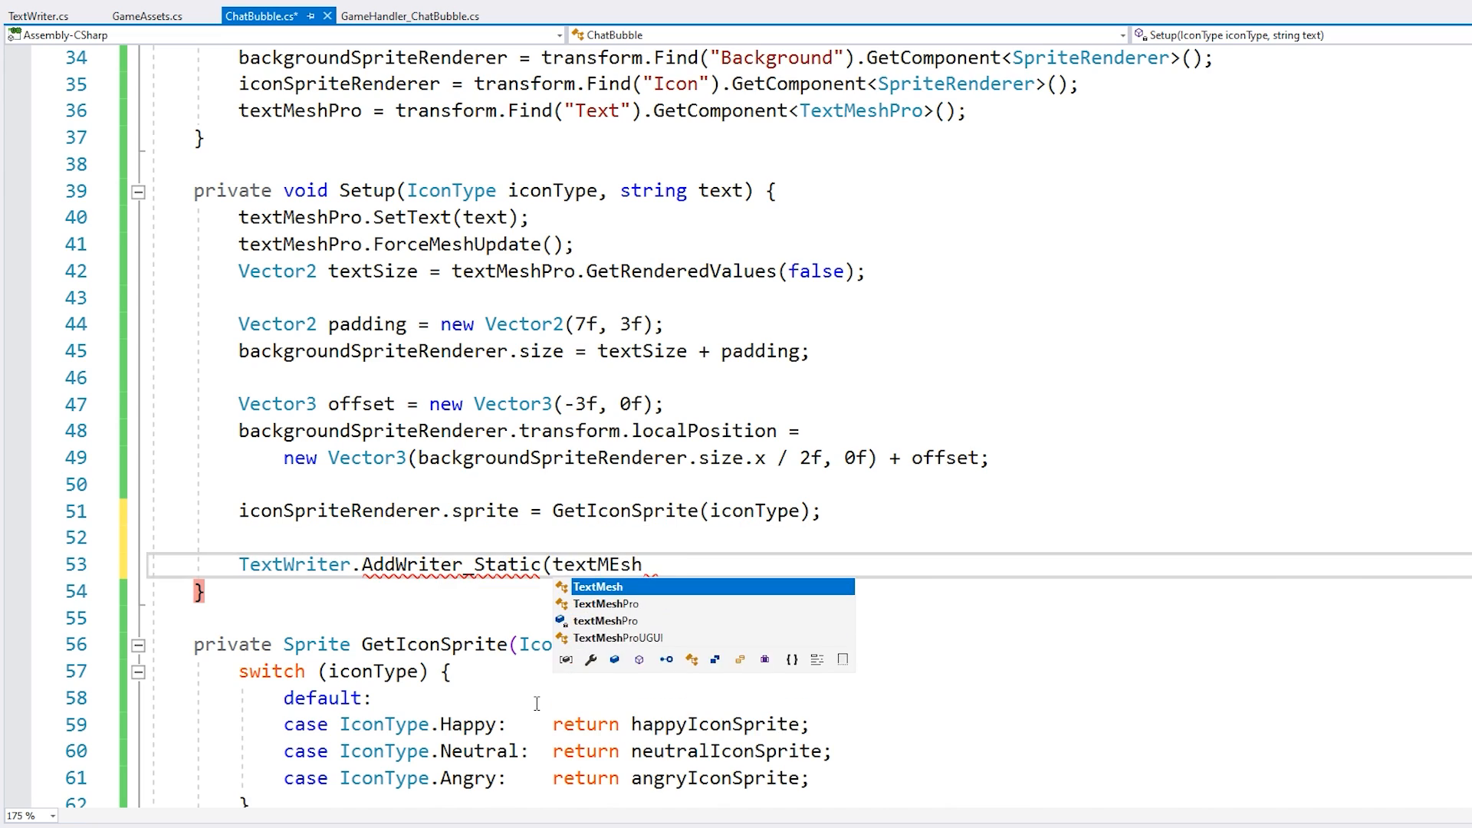
text(Pro, text,)
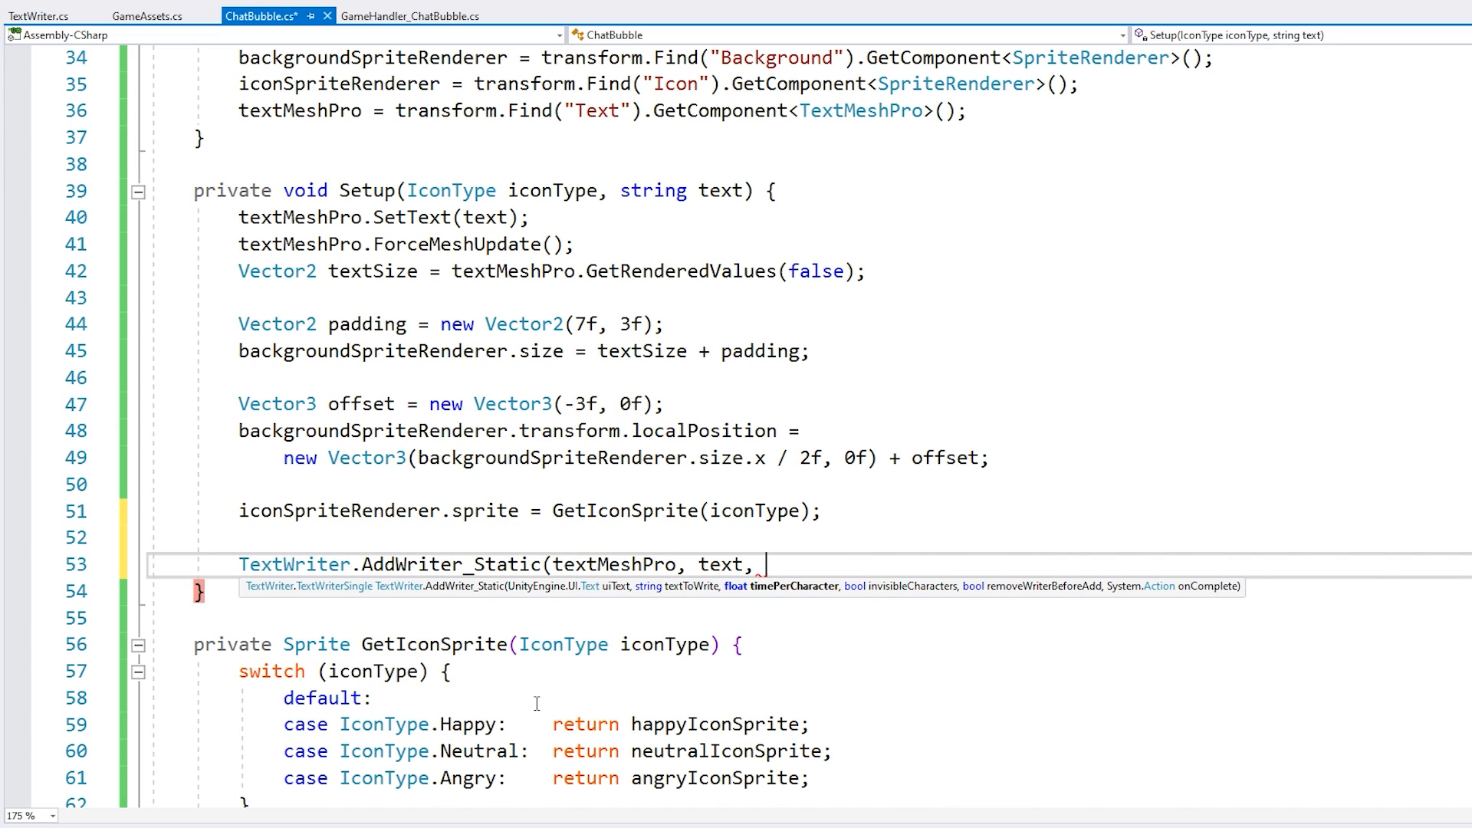
text(.05f)
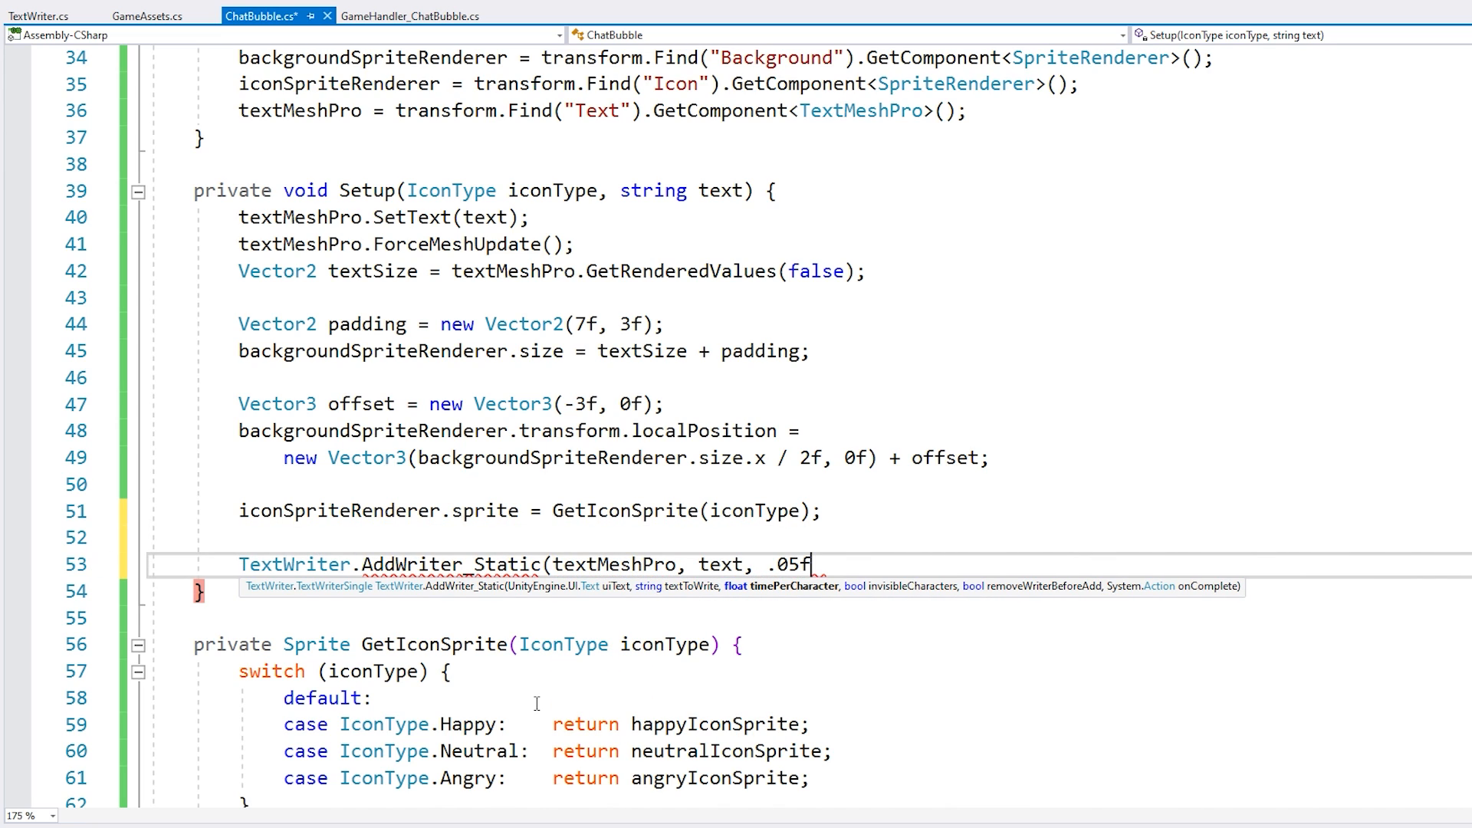
text(, true, true,)
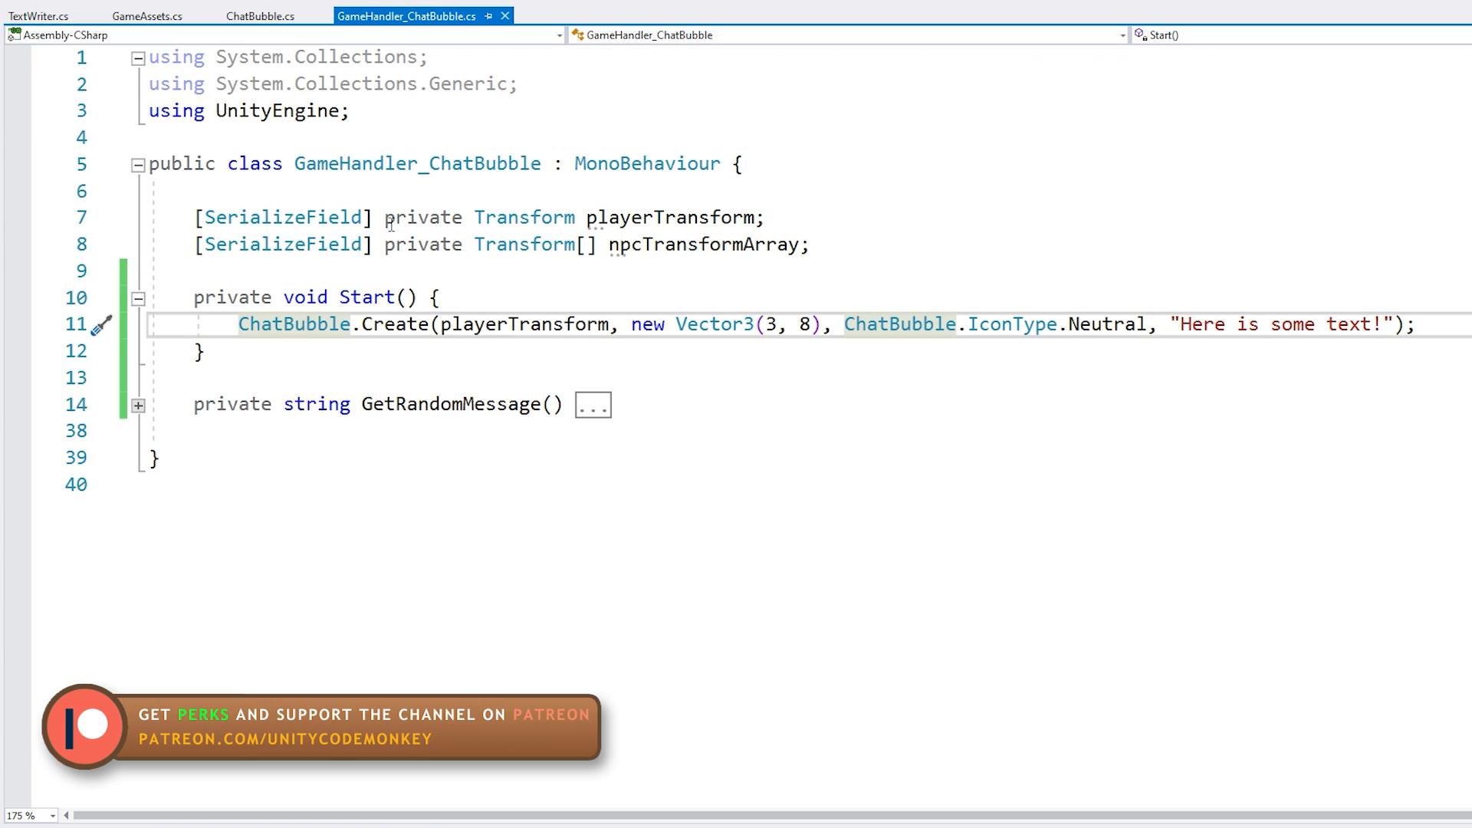
- Make Start spawn a random-icon, random-message bubble on a random NPC every 1.5 seconds
key(enter)
text(FunctionPeriodic.Create(() => { }, 1f);)
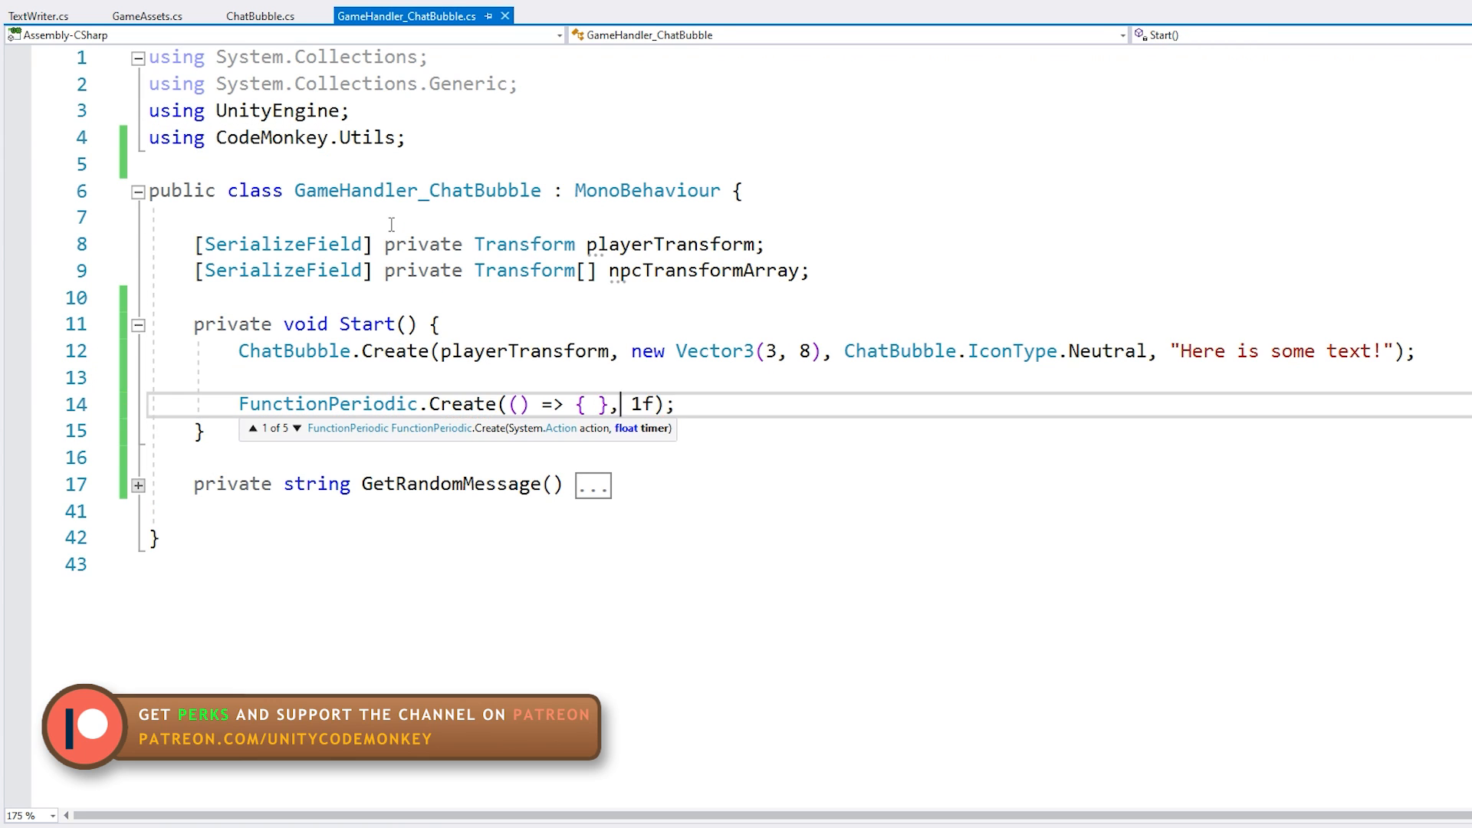
text(Transform npcTrnasform = npcTransformArray[Random.Range(0, npcTransformArray.Length)];)
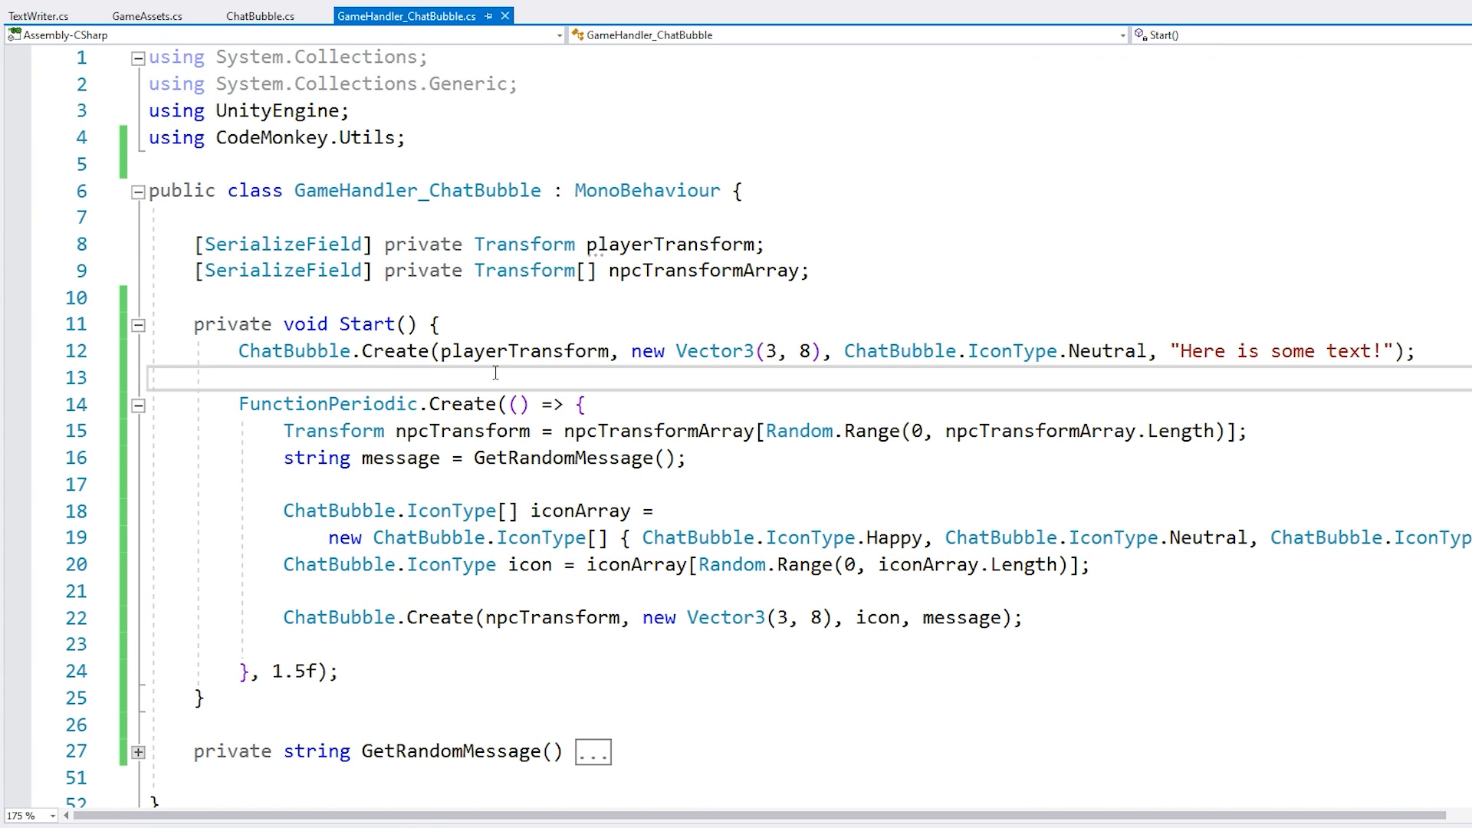
double_click(282, 137)
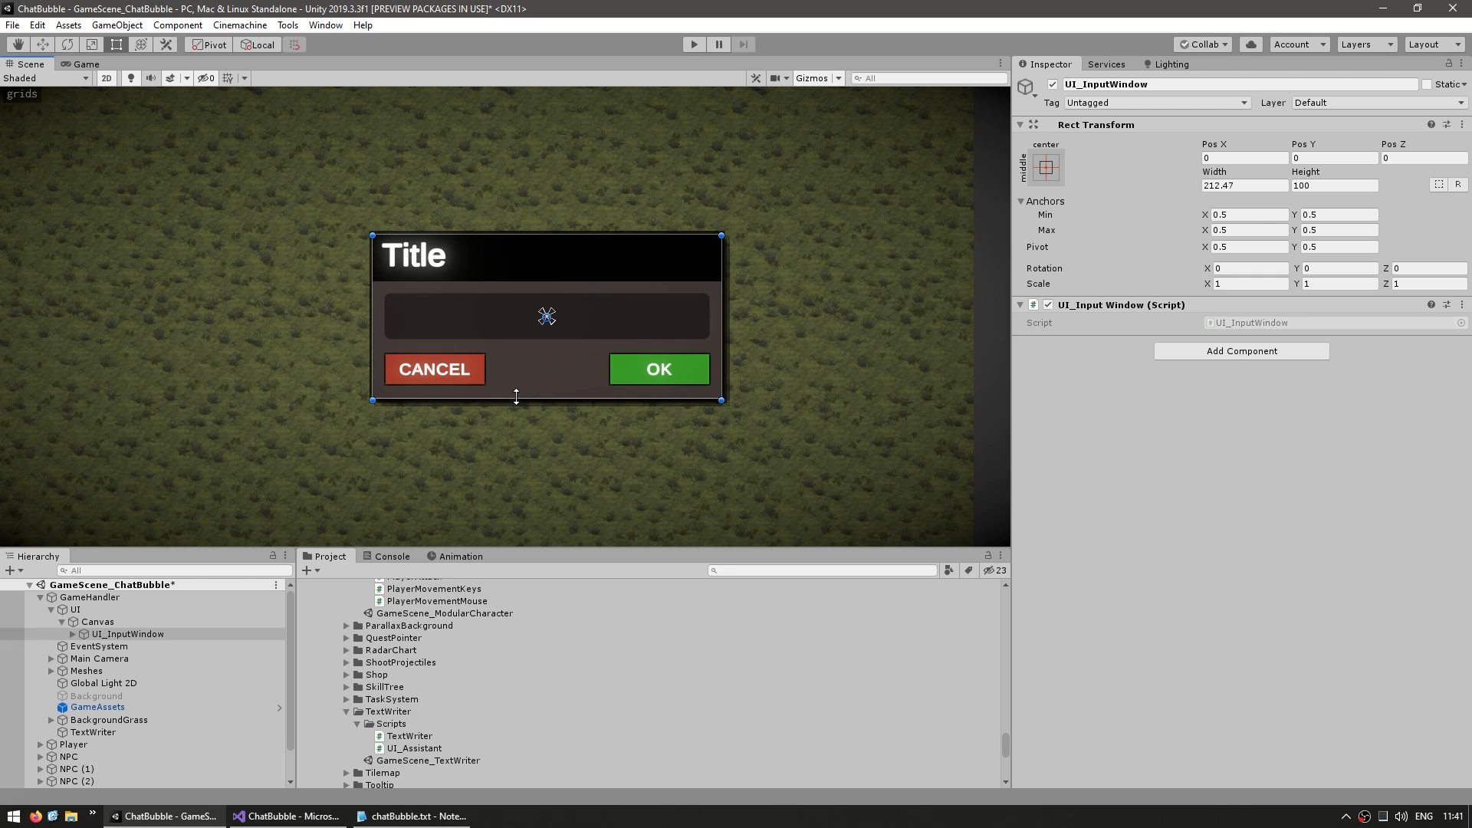
mouse_move(396, 404)
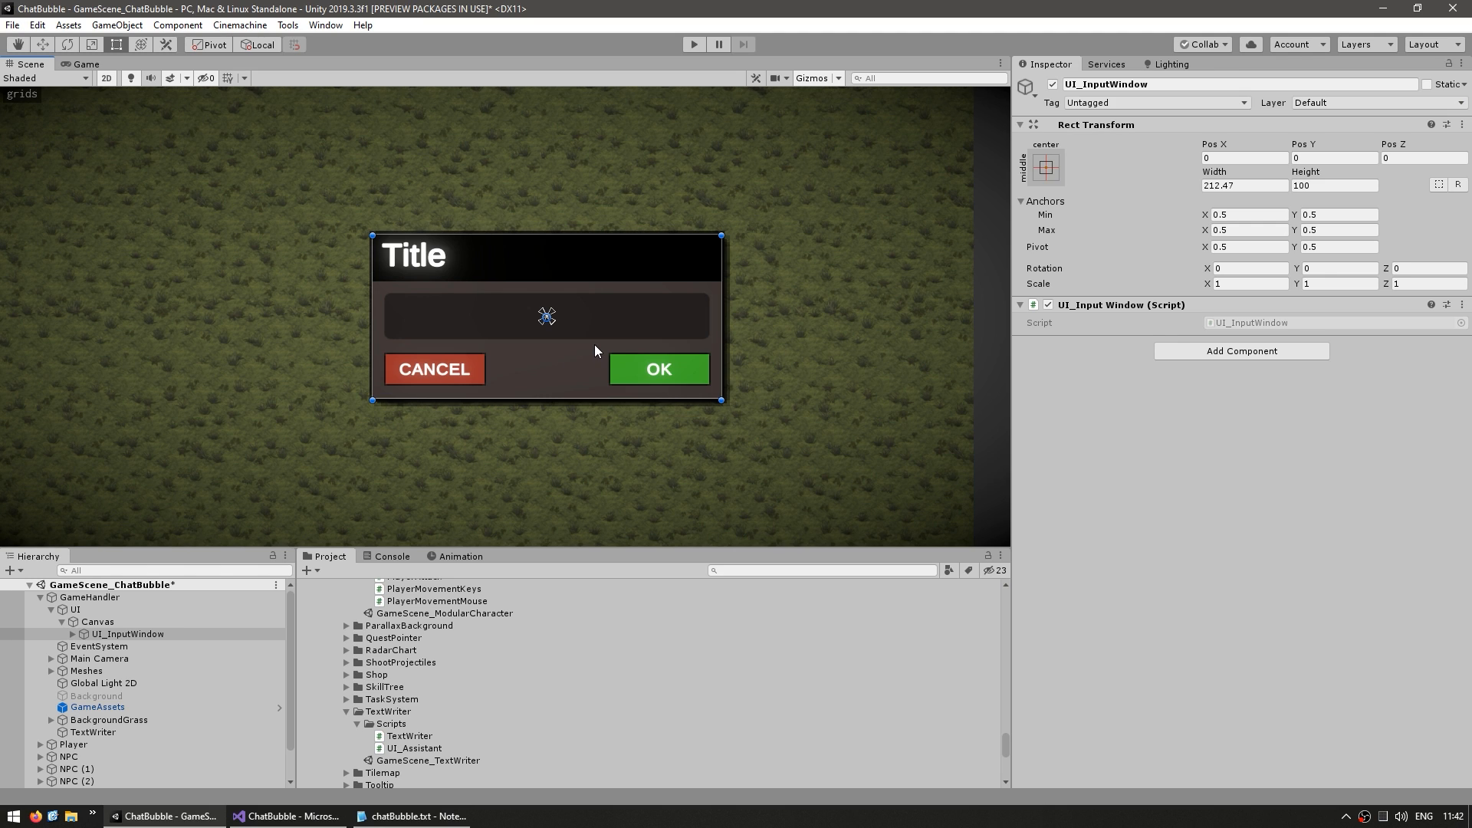
- Create a C# script named PlayerTalk in the ChatBubble/Scripts folder
click(359, 610)
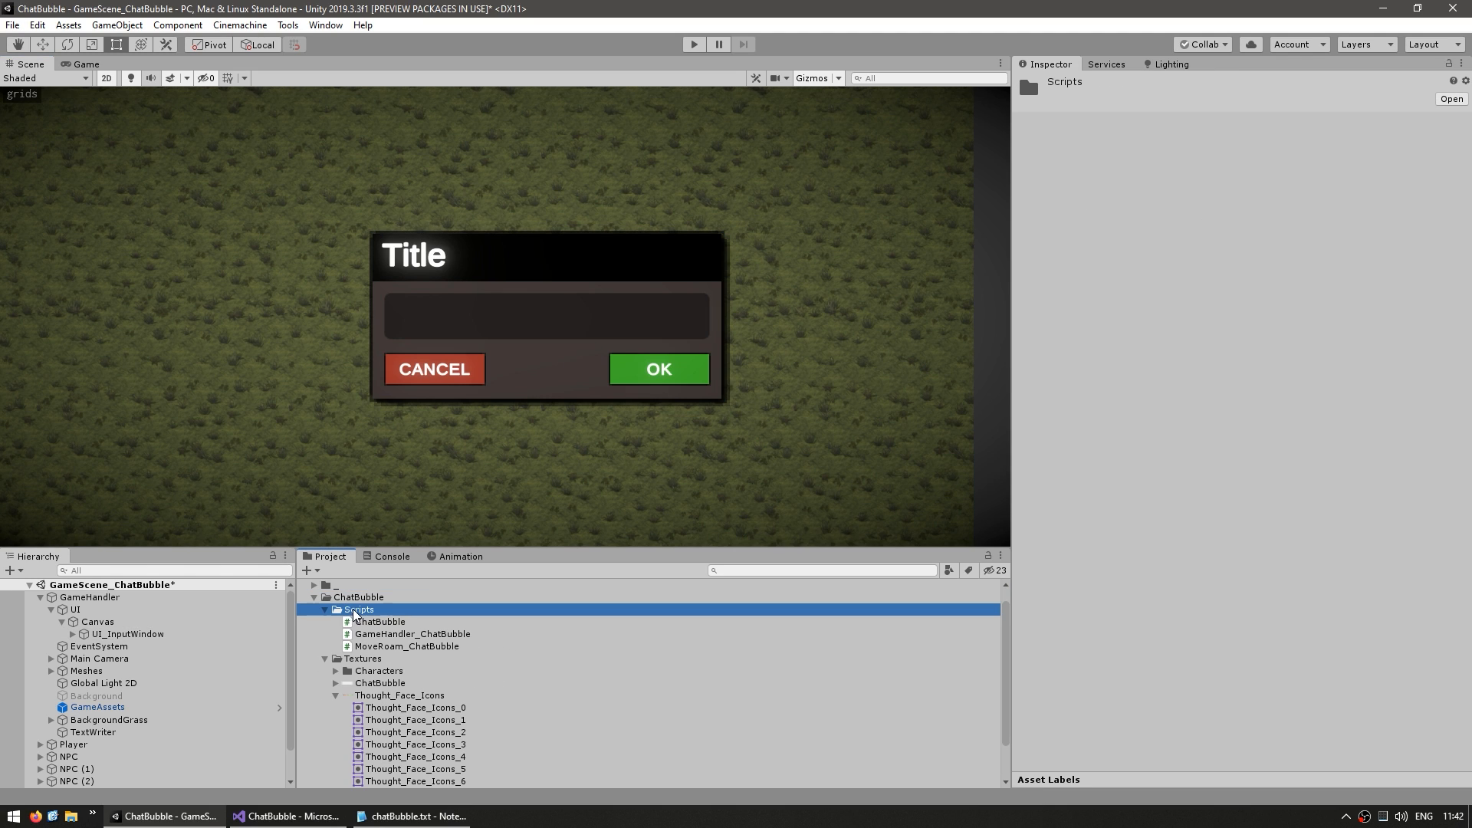
right_click(359, 615)
text(Player)
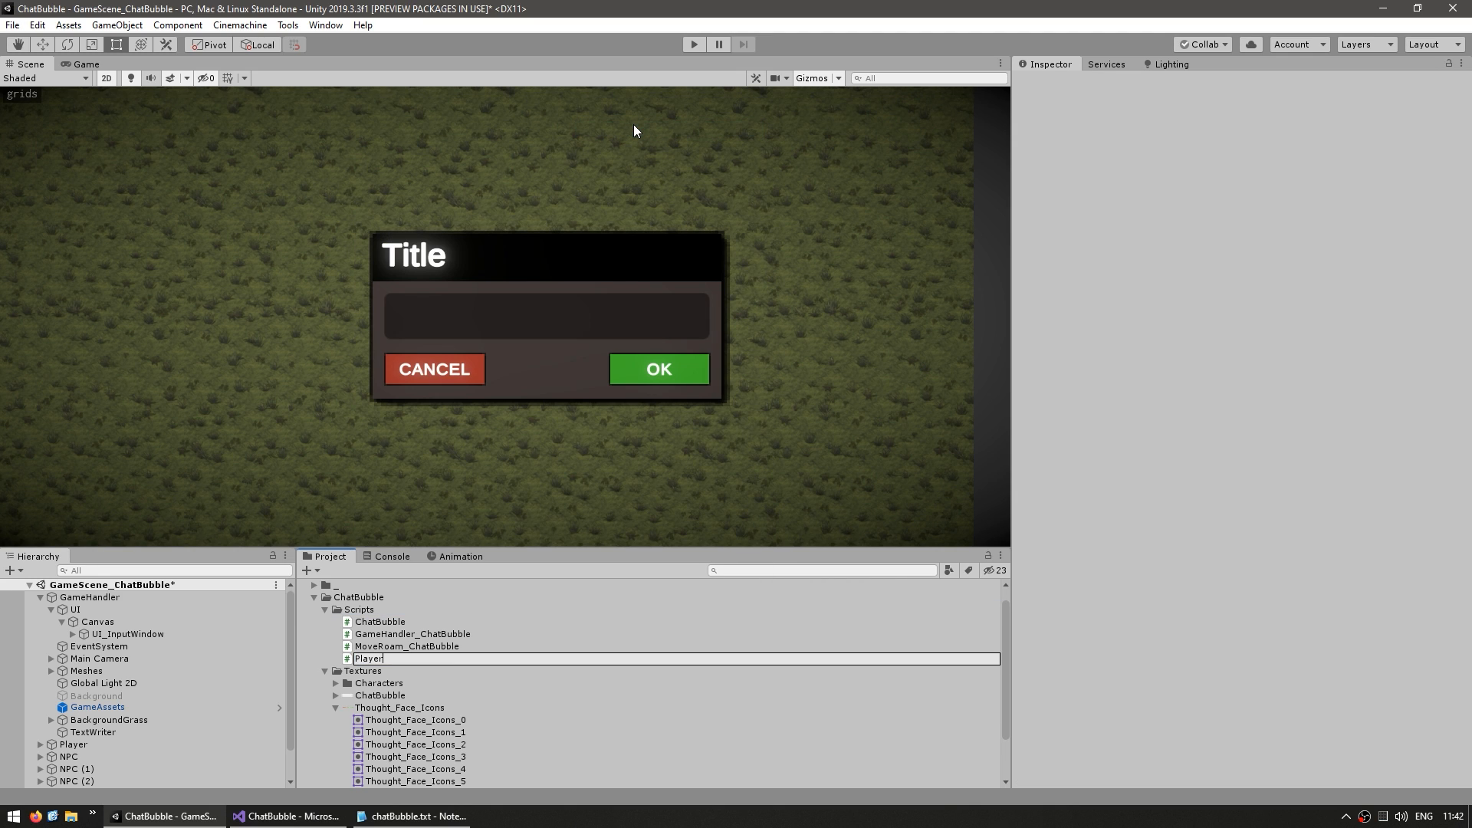
text(Talk)
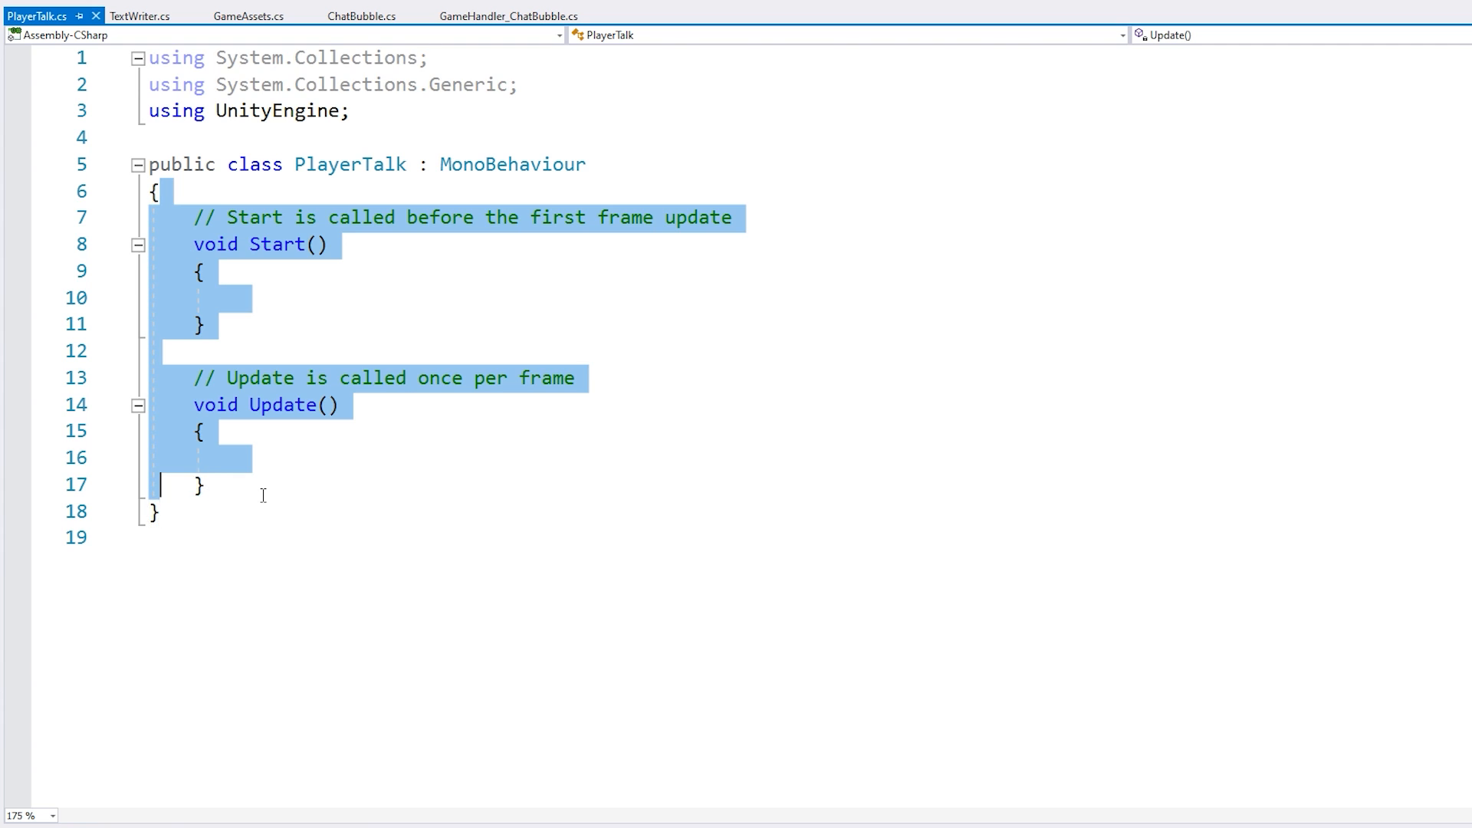
- Write a PlayerTalk Update that checks for KeyCode.Return, and save the script
text(pivate void Update() {)
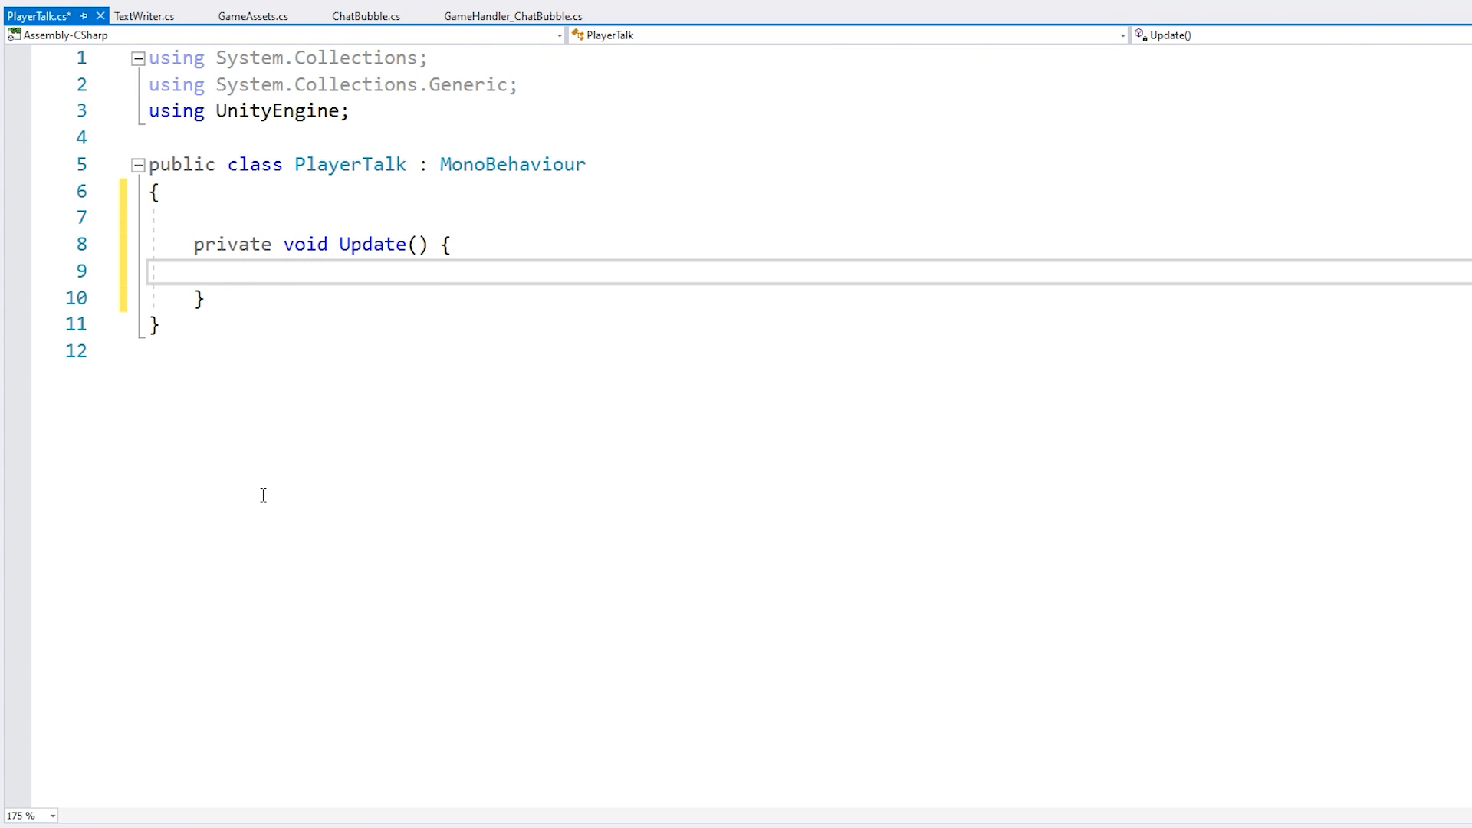
text(if (Input.G)
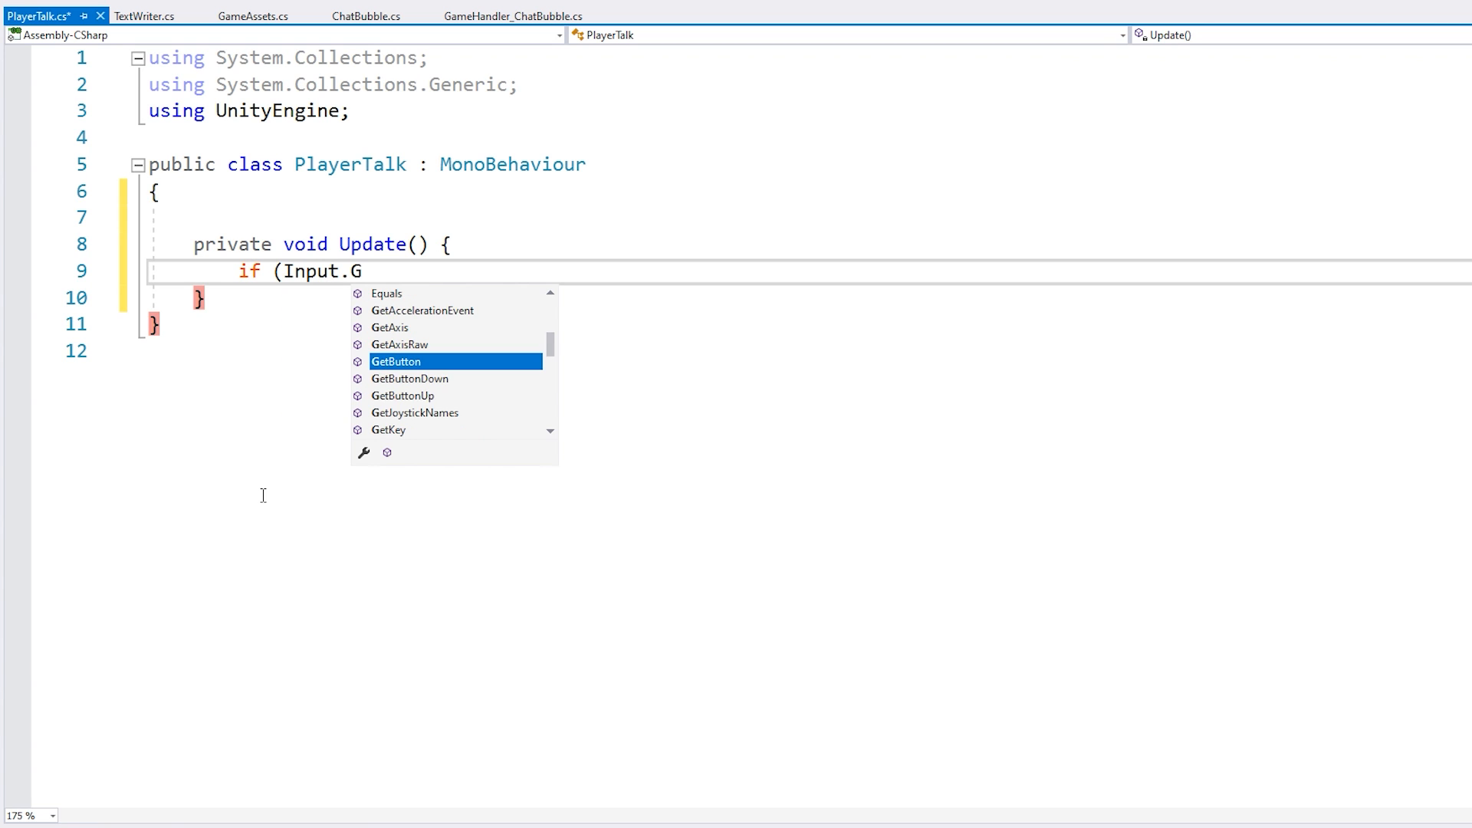
text(etKeyDown(KeyCode)
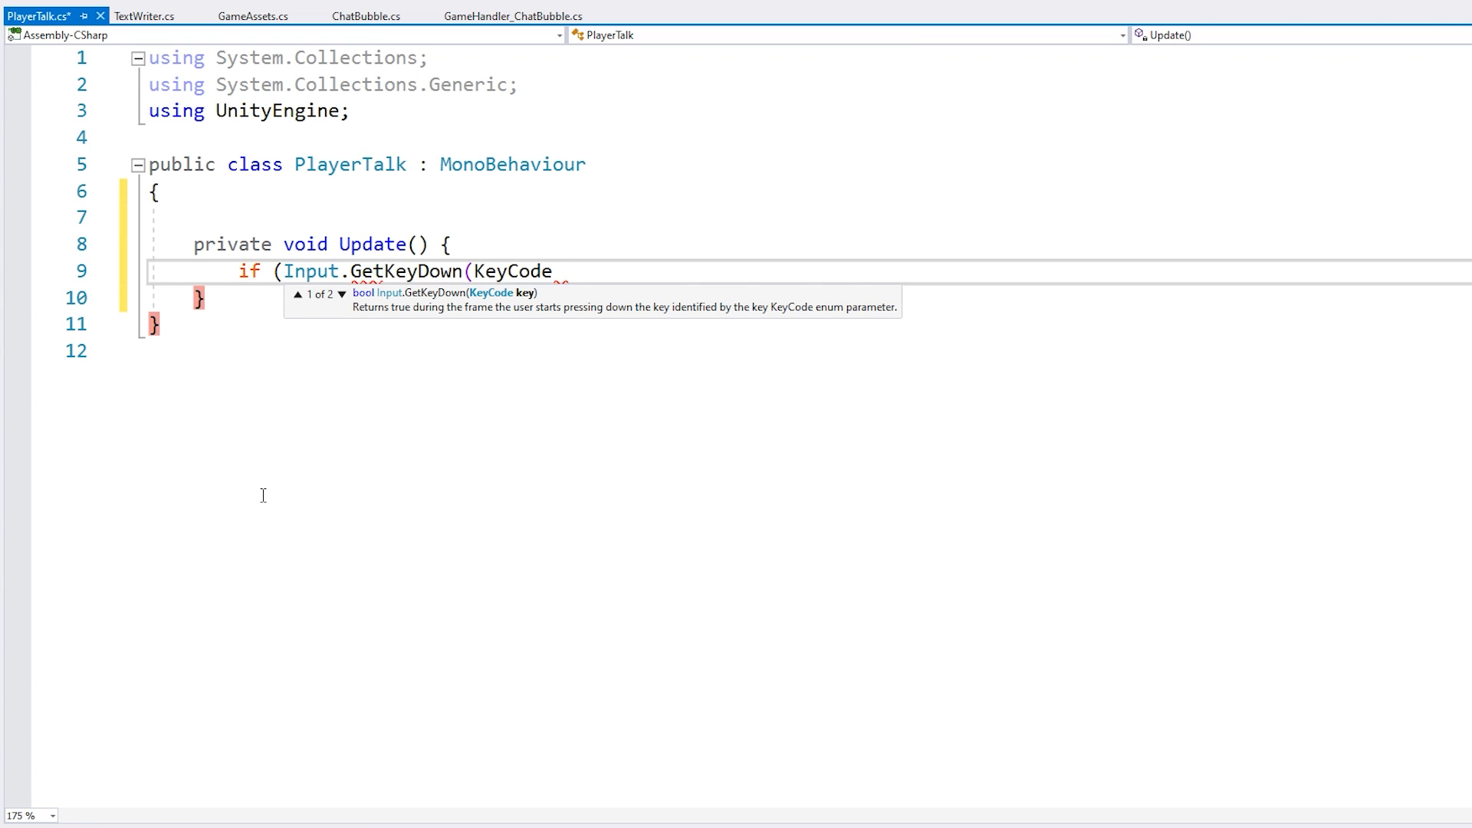
text(.Return)
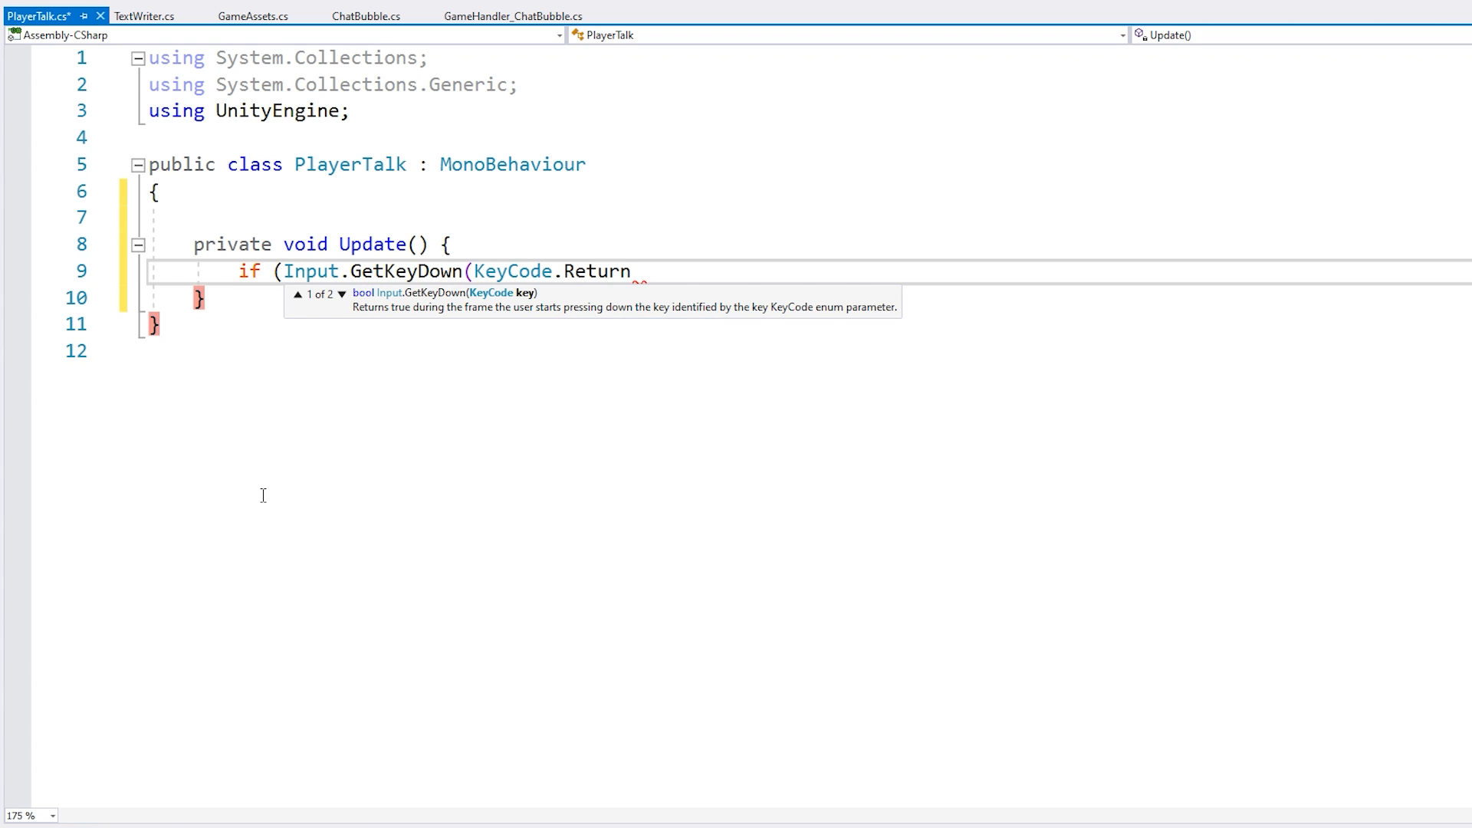
text()) {)
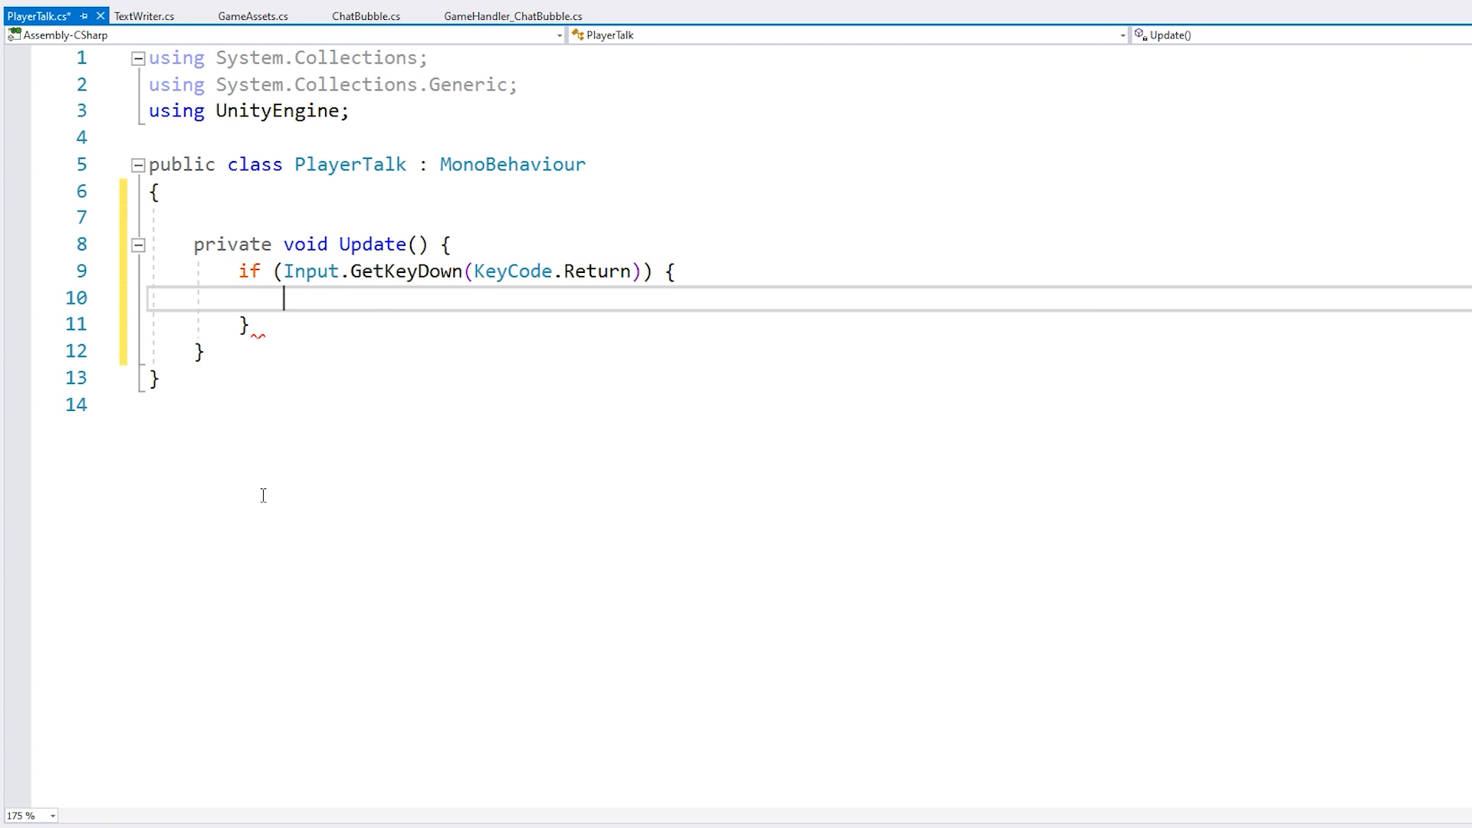
key(ctrl+s)
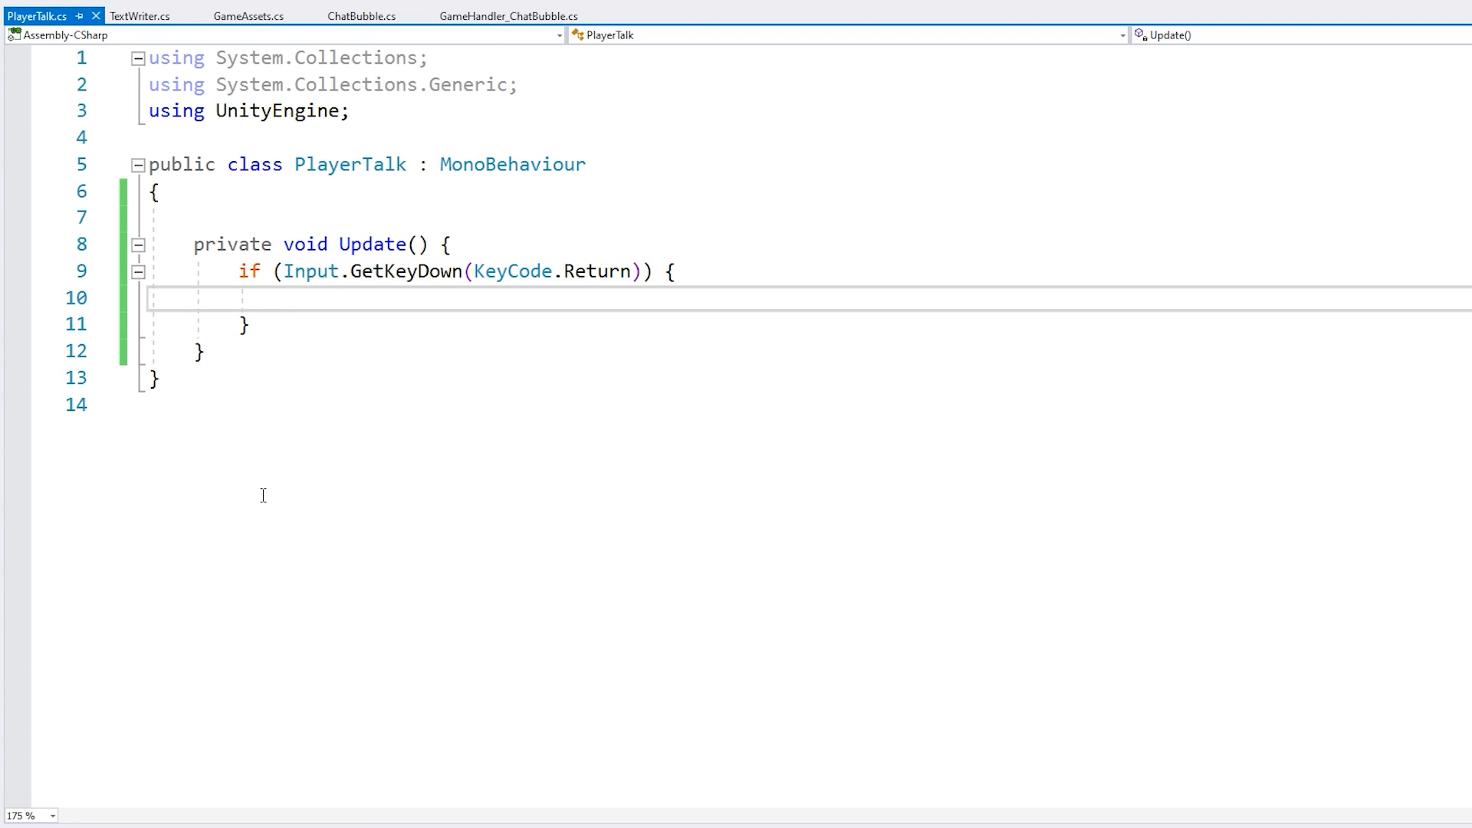
- Call UI_InputWindow.Show_Static with "Say what?", allowed letters and a 15-character limit
text(UI_InputWindow.Show_Static("Say what?")
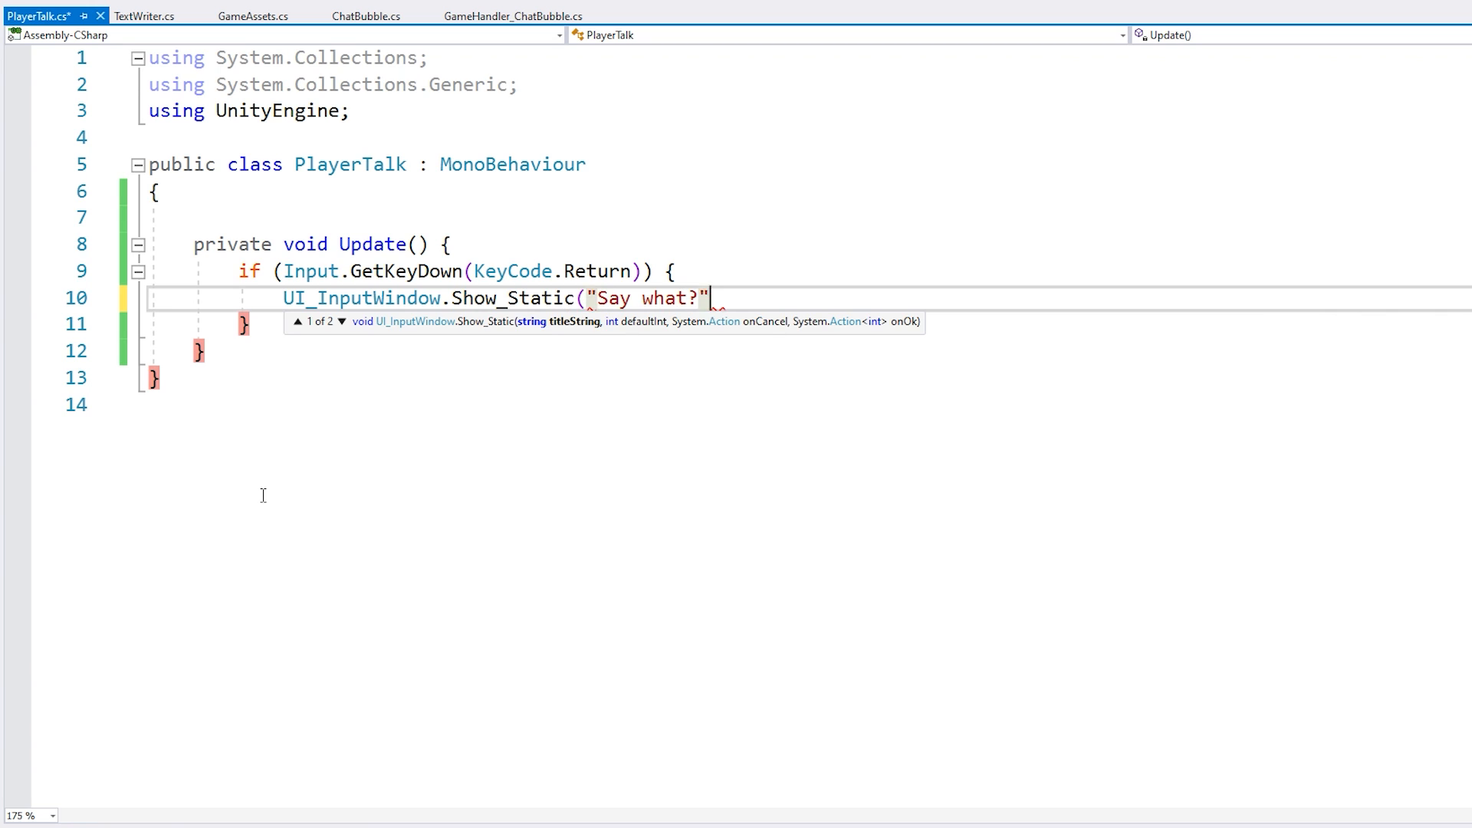
text(, "", "abcdefghijklmnopqrstuv)
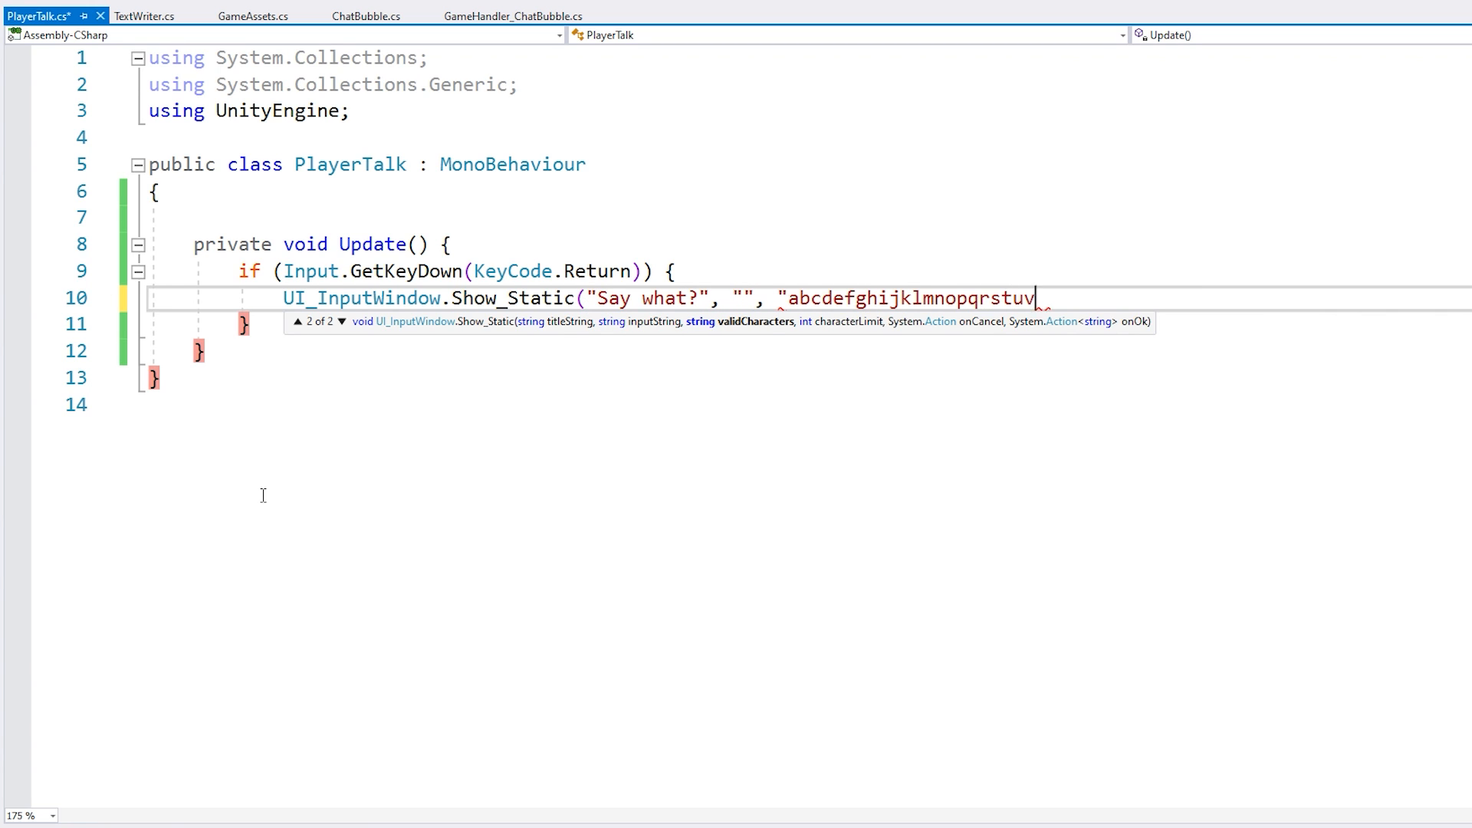
text(xywz! ", 15,)
text((string inputText) => {)
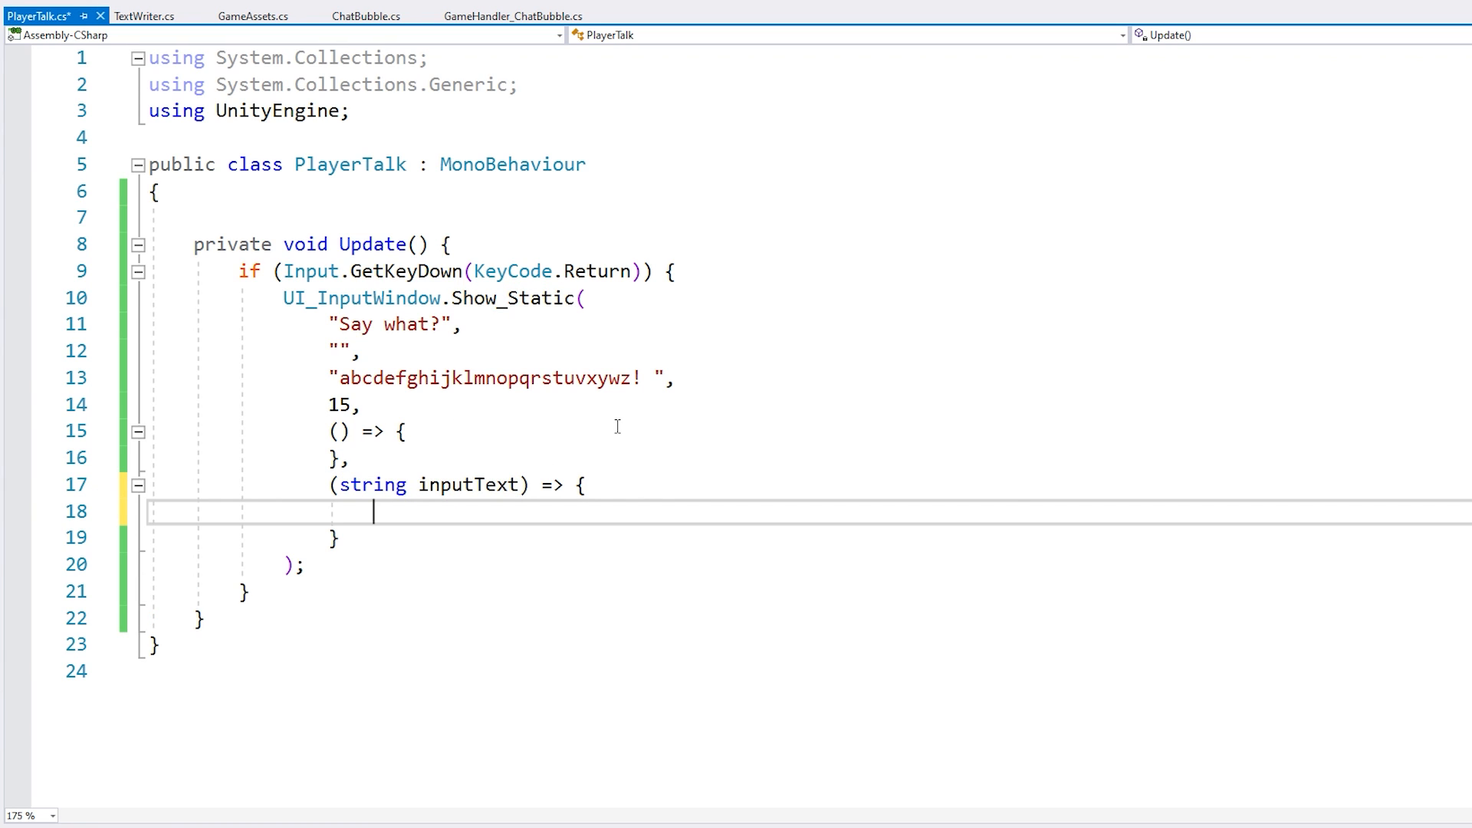
text(ChatBubble.)
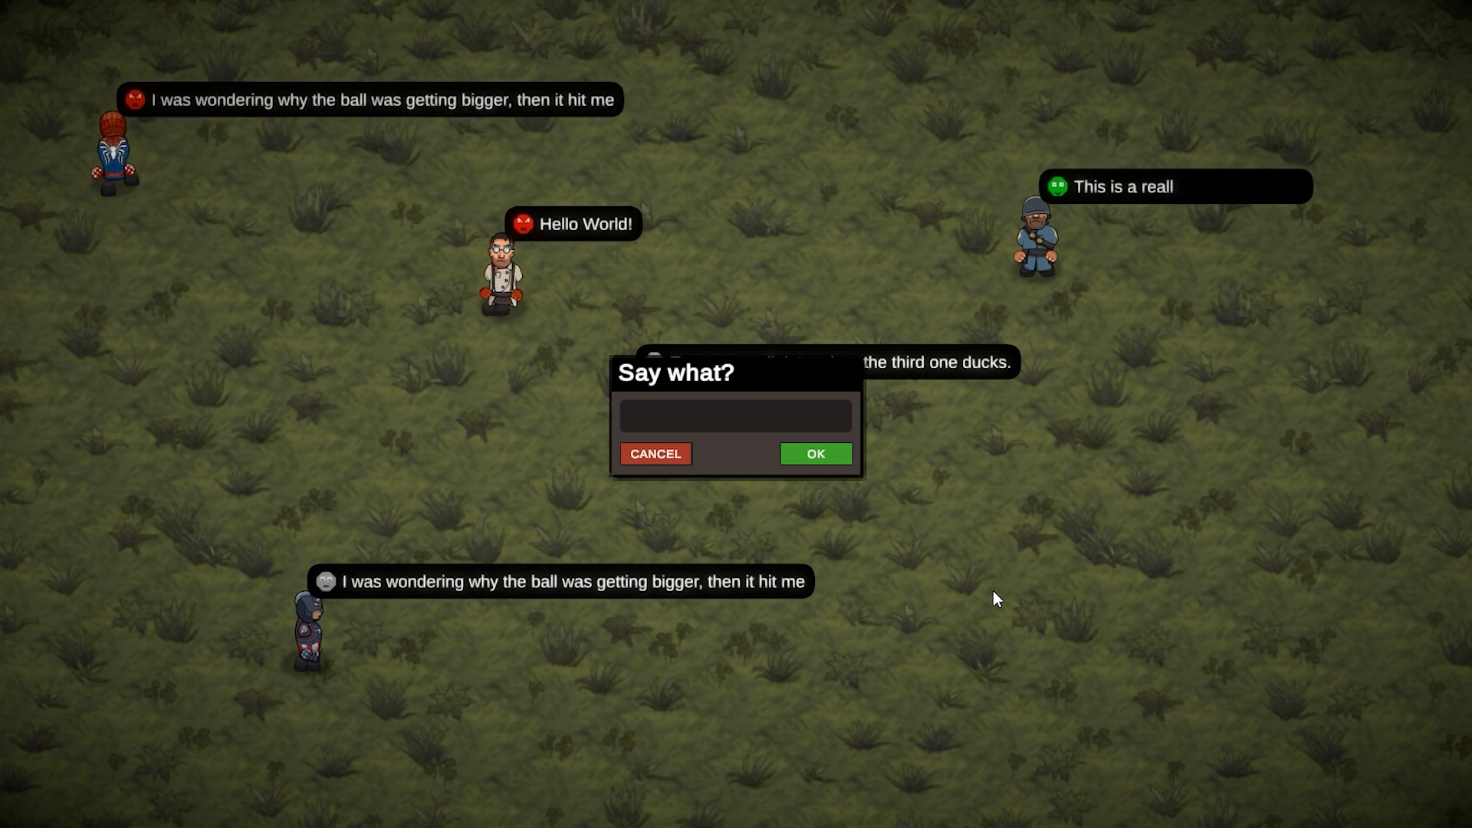
- Submit "hello!" and "this is great!" through the running game's Say what? window
text(hello!)
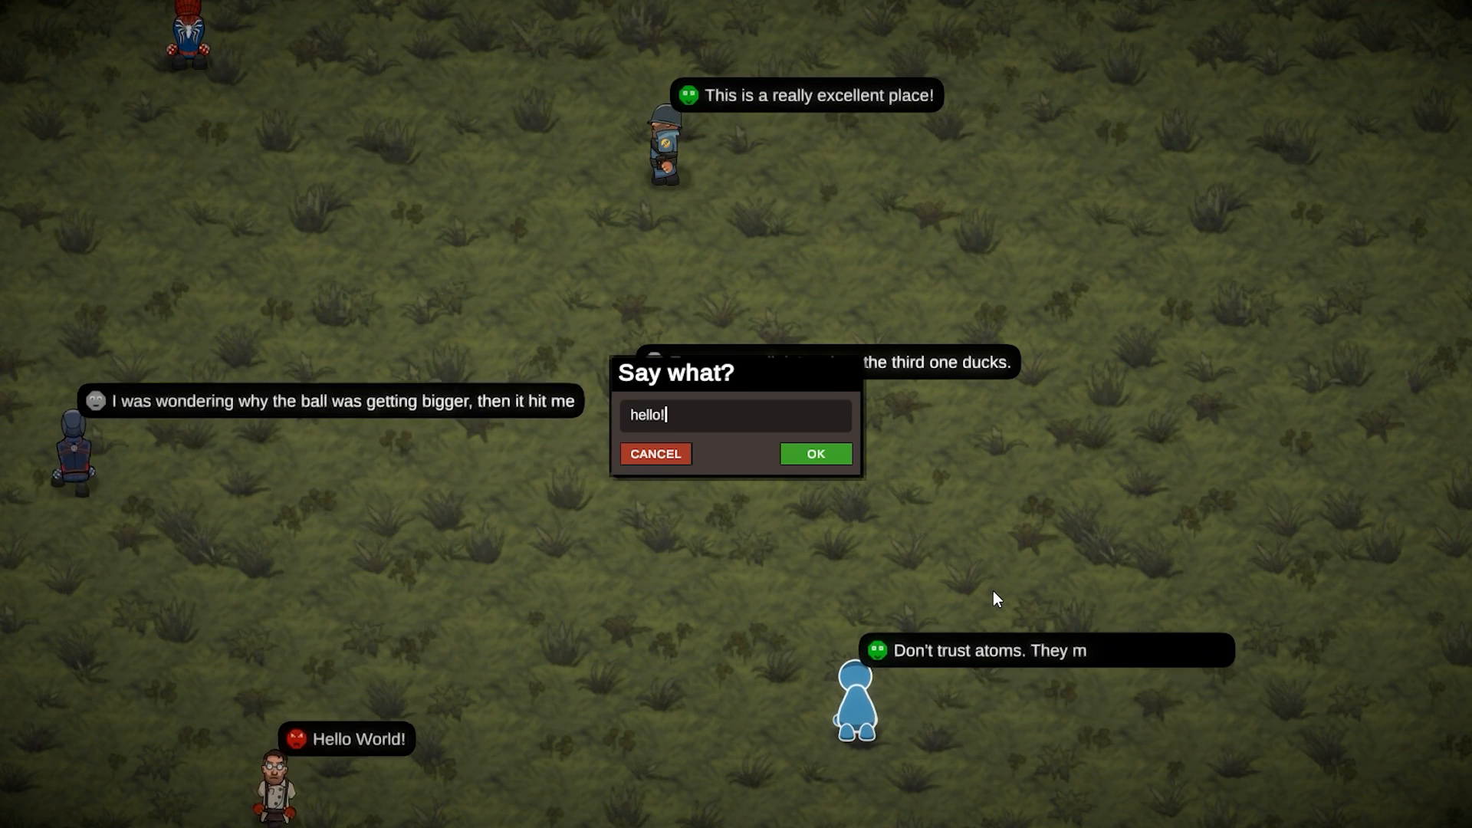
click(815, 453)
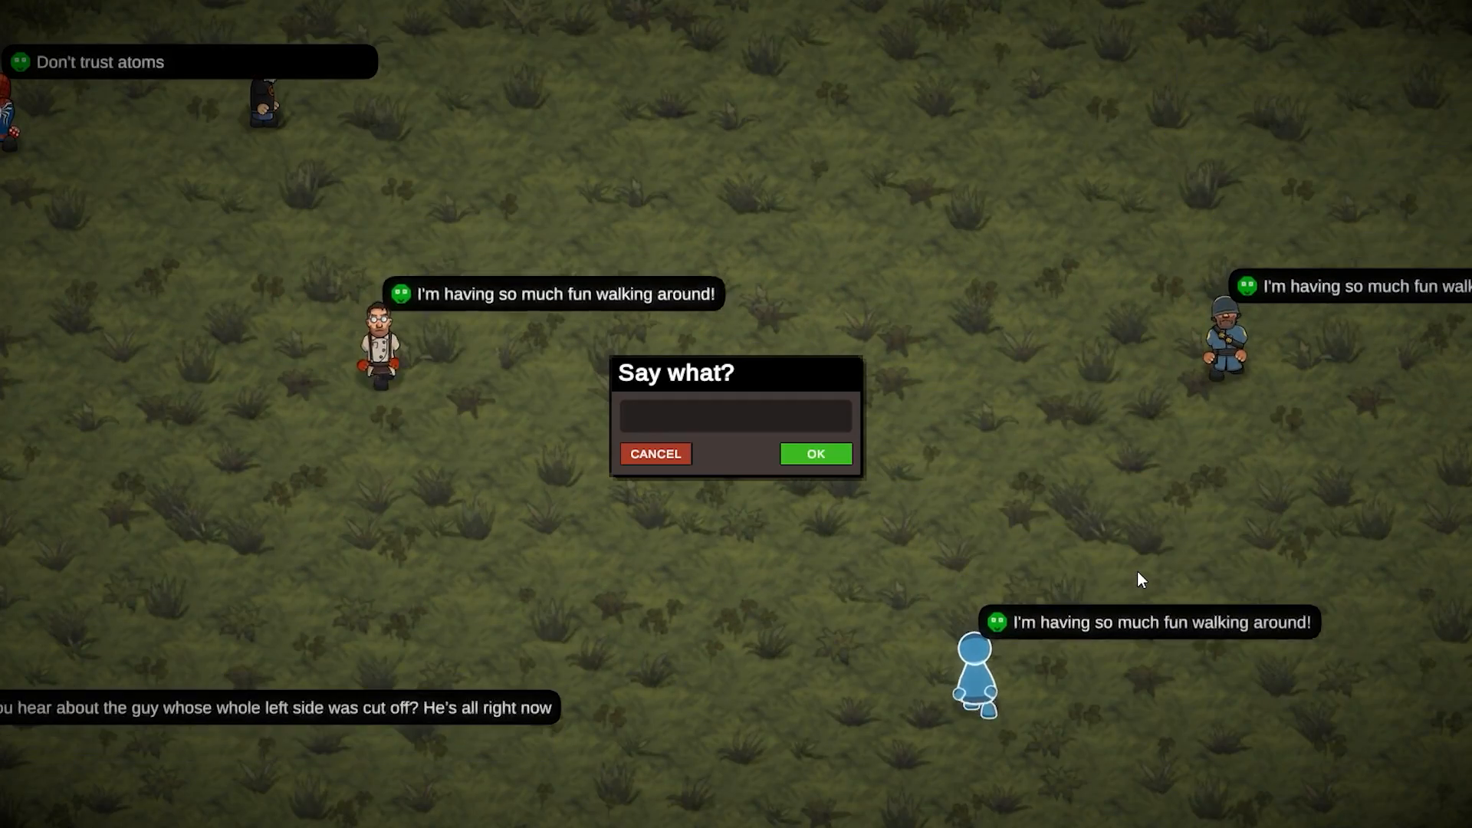
text(this is a)
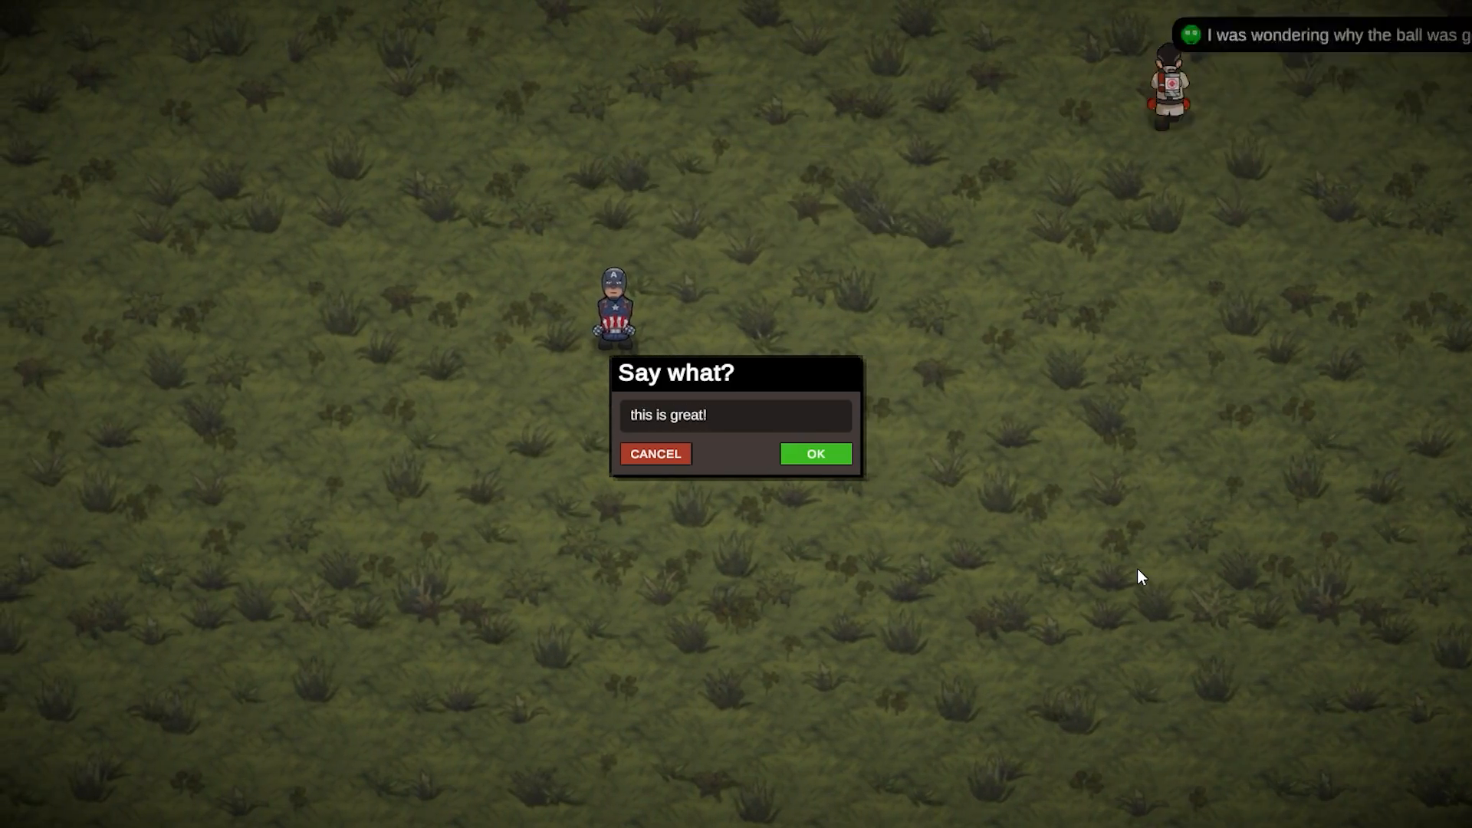
click(814, 453)
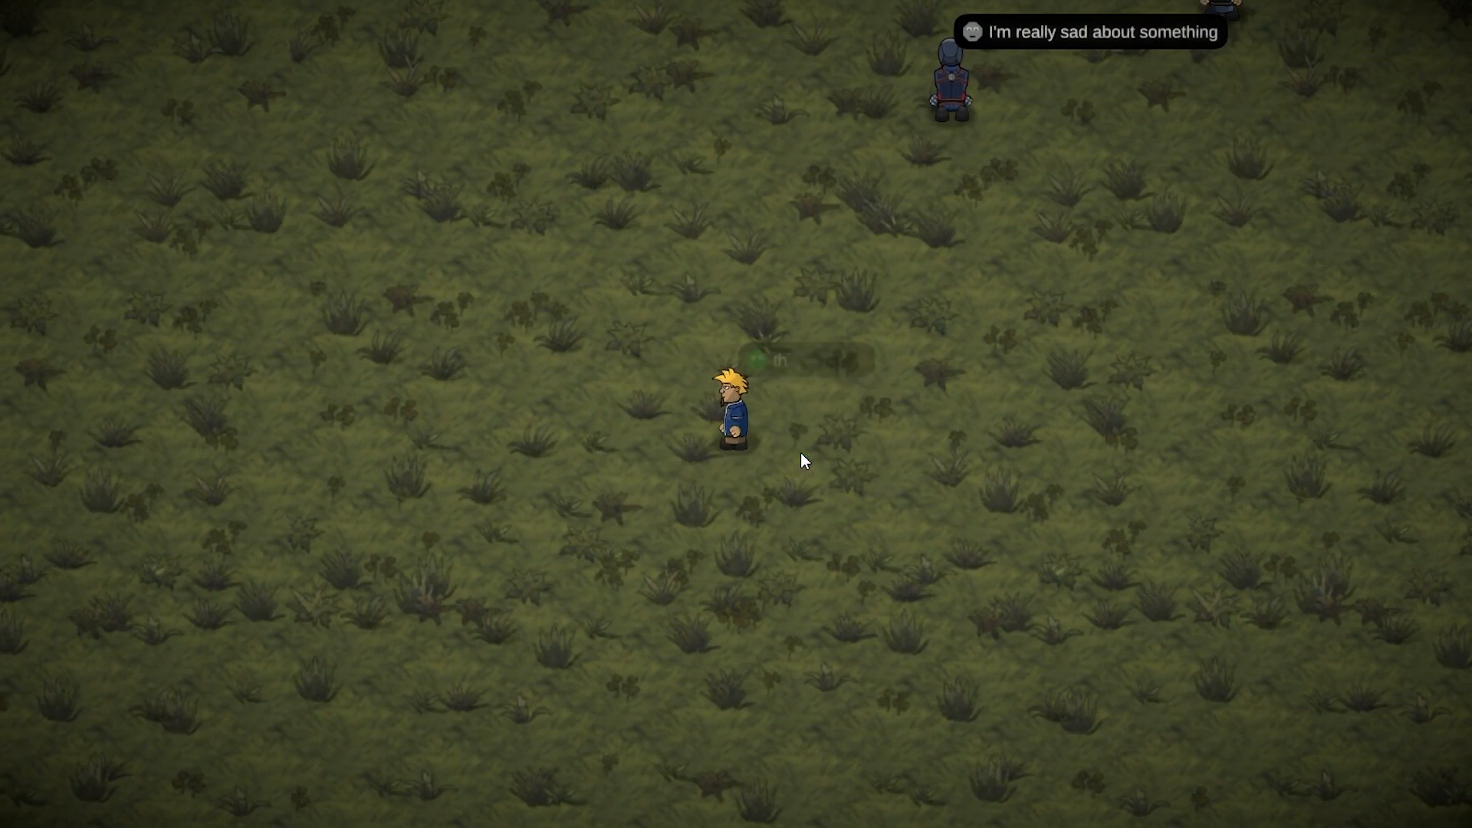